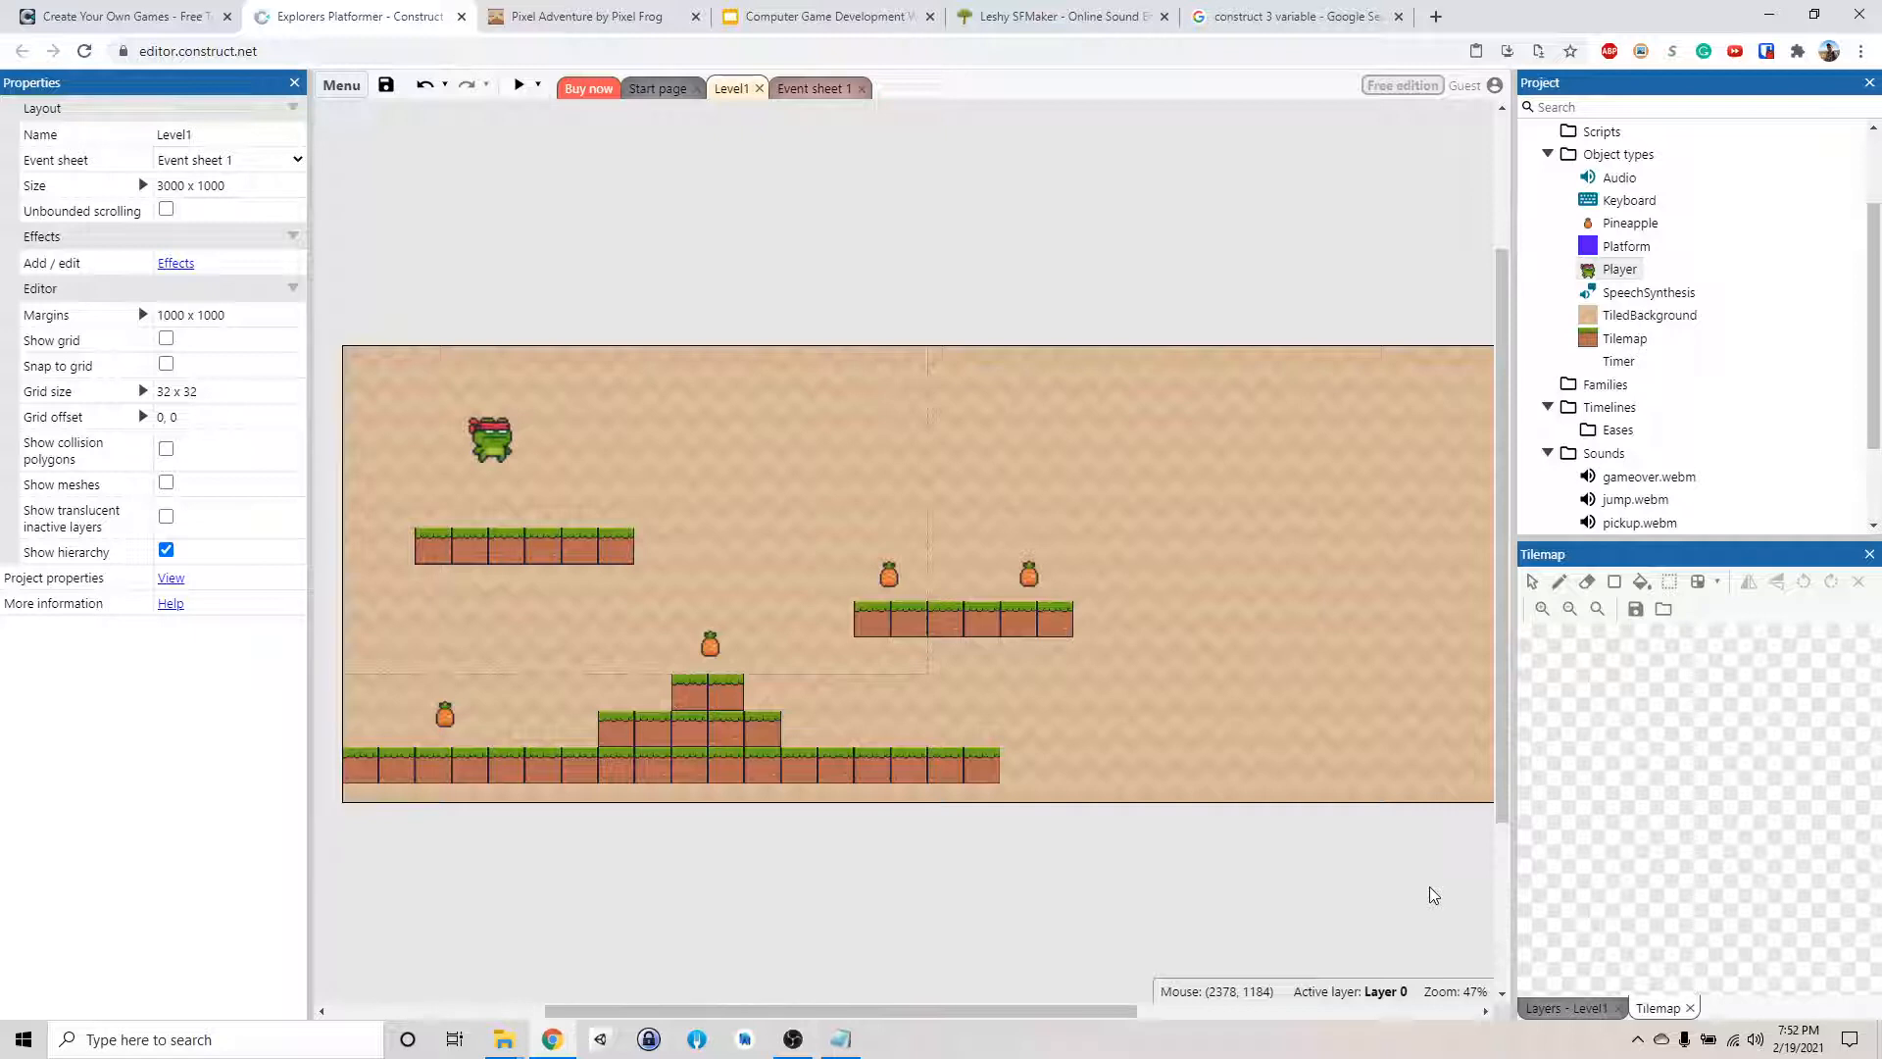
mouse_move(1307, 787)
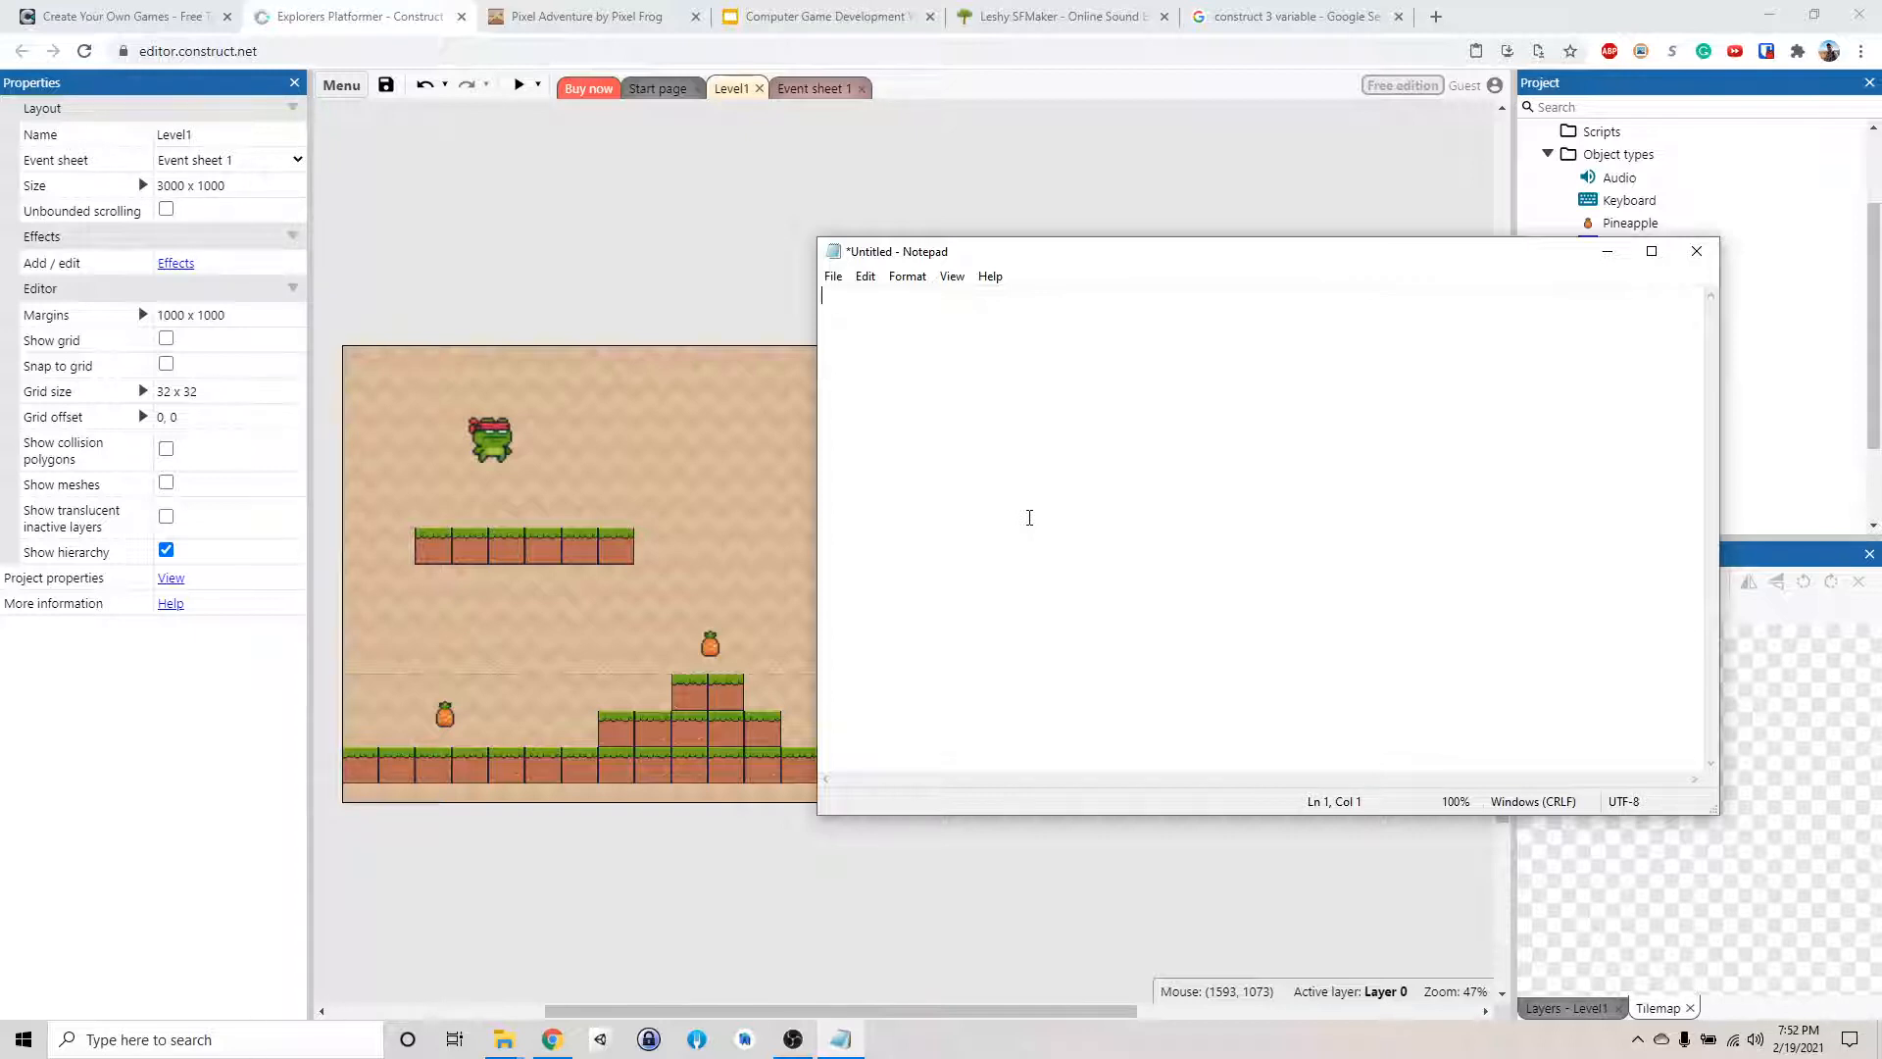
Write the equation 1 + 2 = 3 followed by a blank line
type("1 + 2 =")
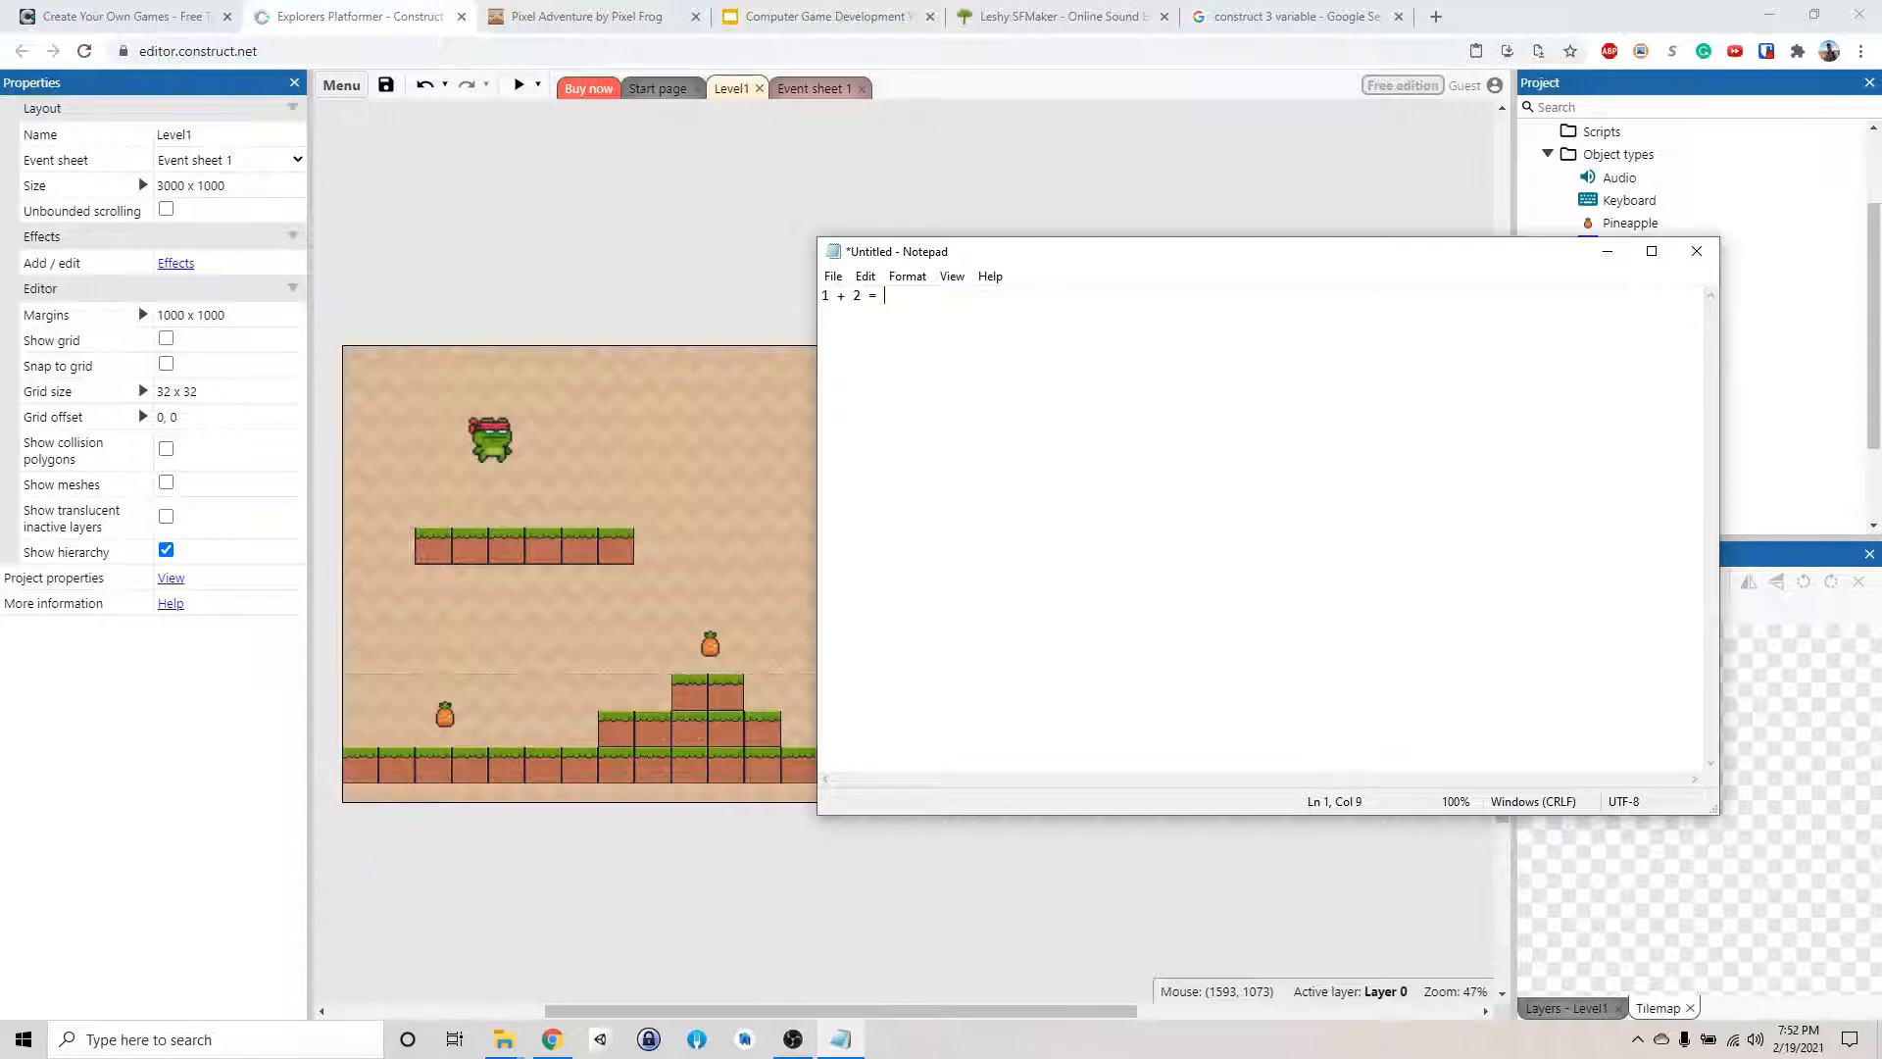
type("3")
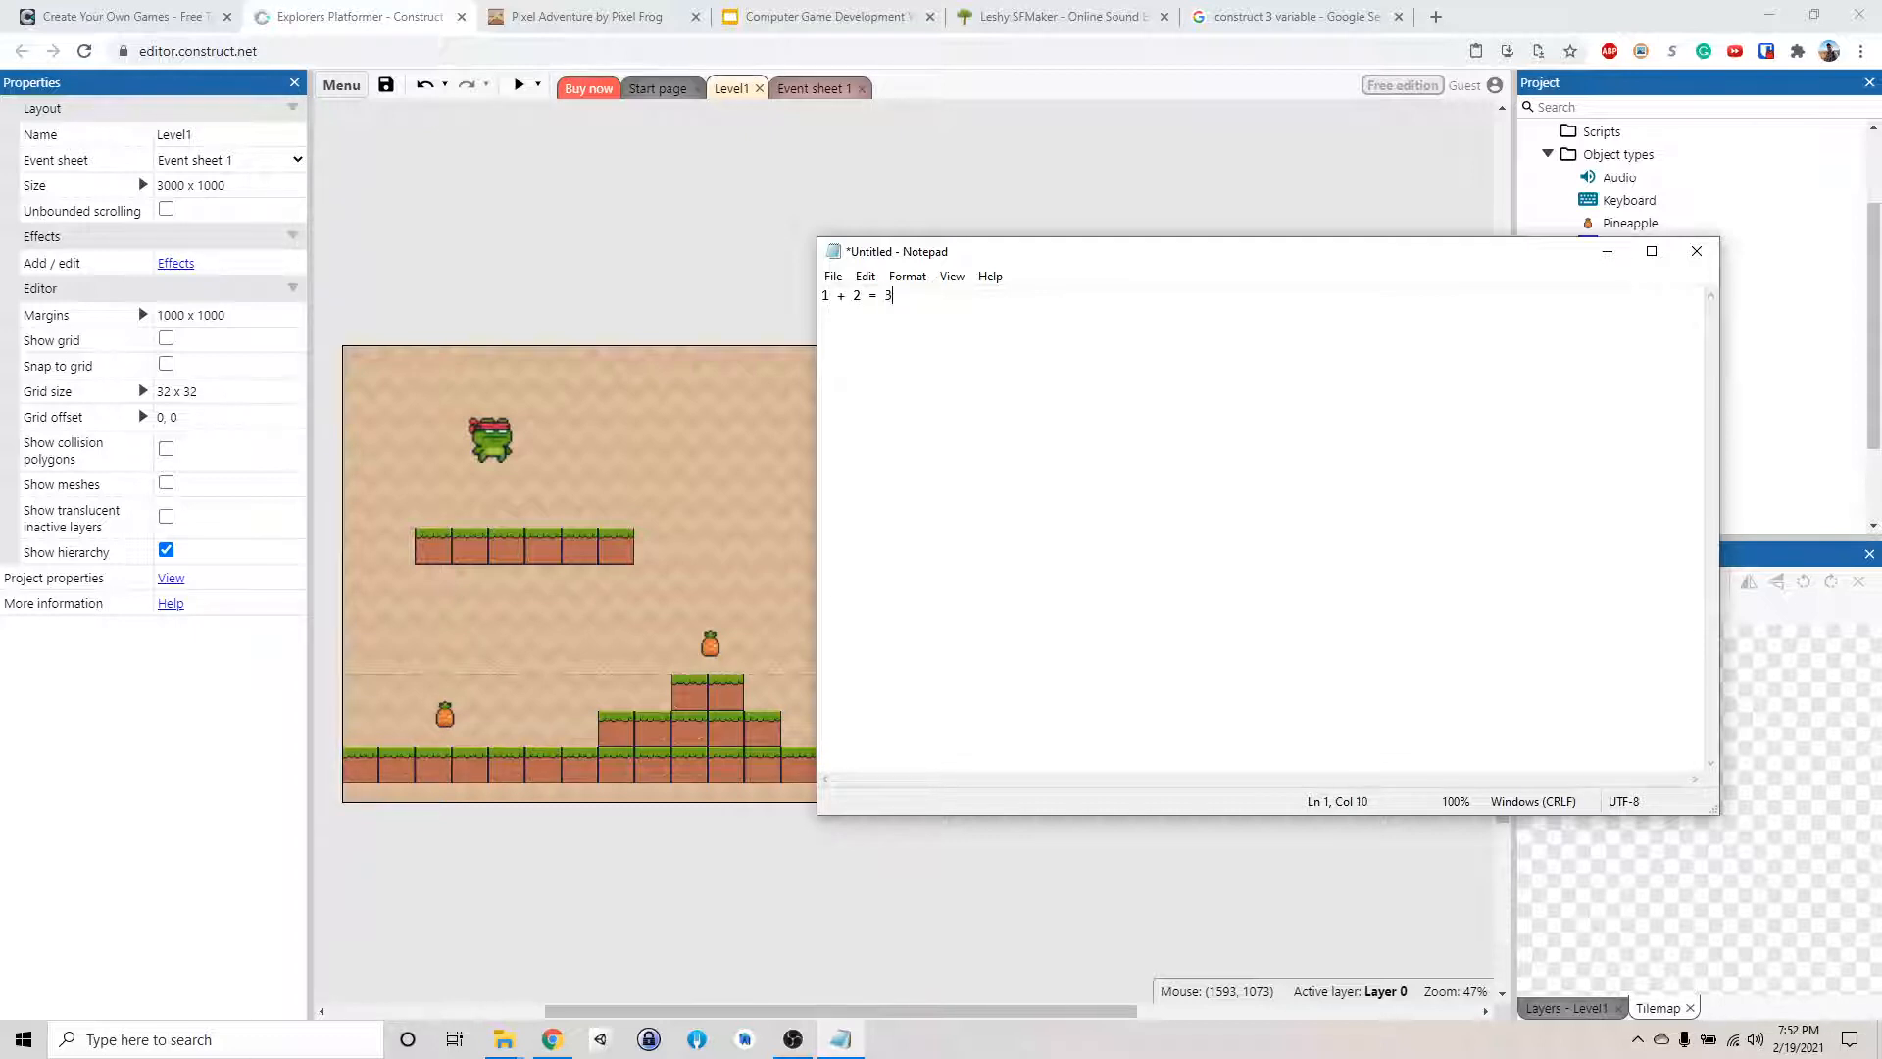
key("Enter")
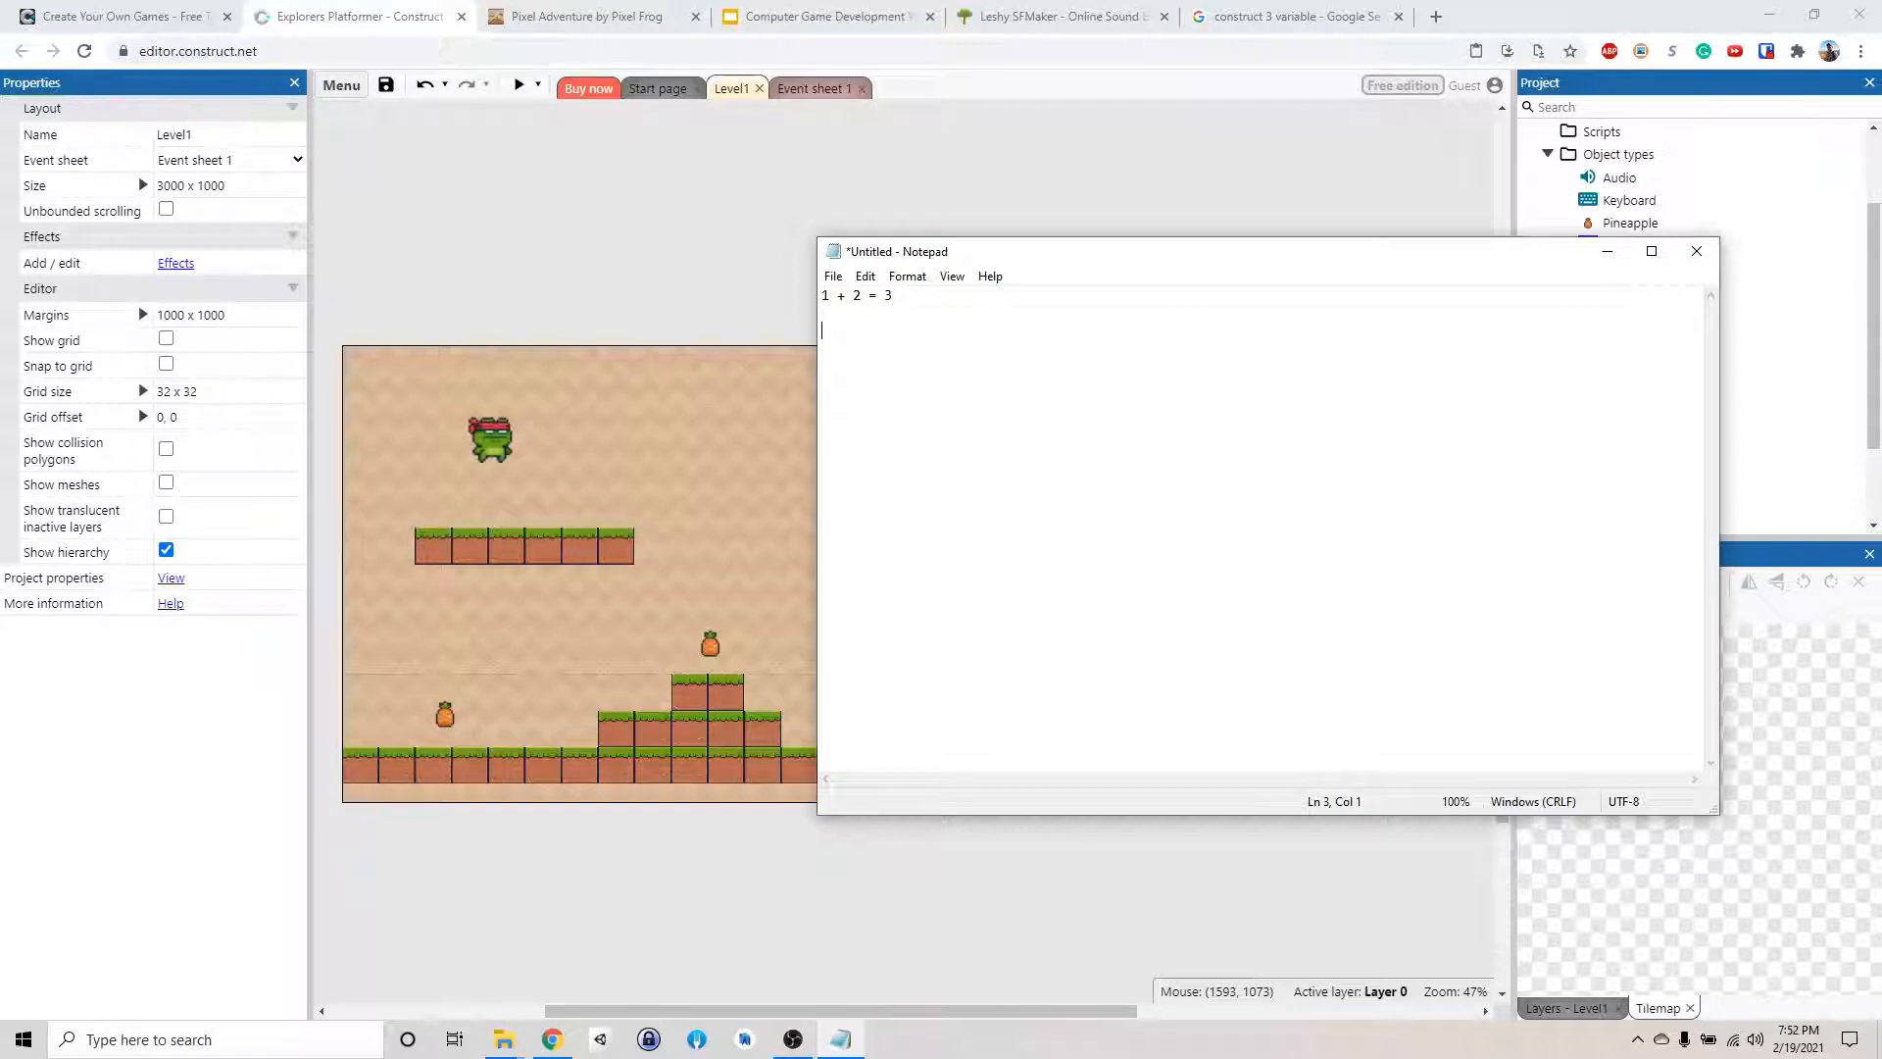
mouse_move(856, 357)
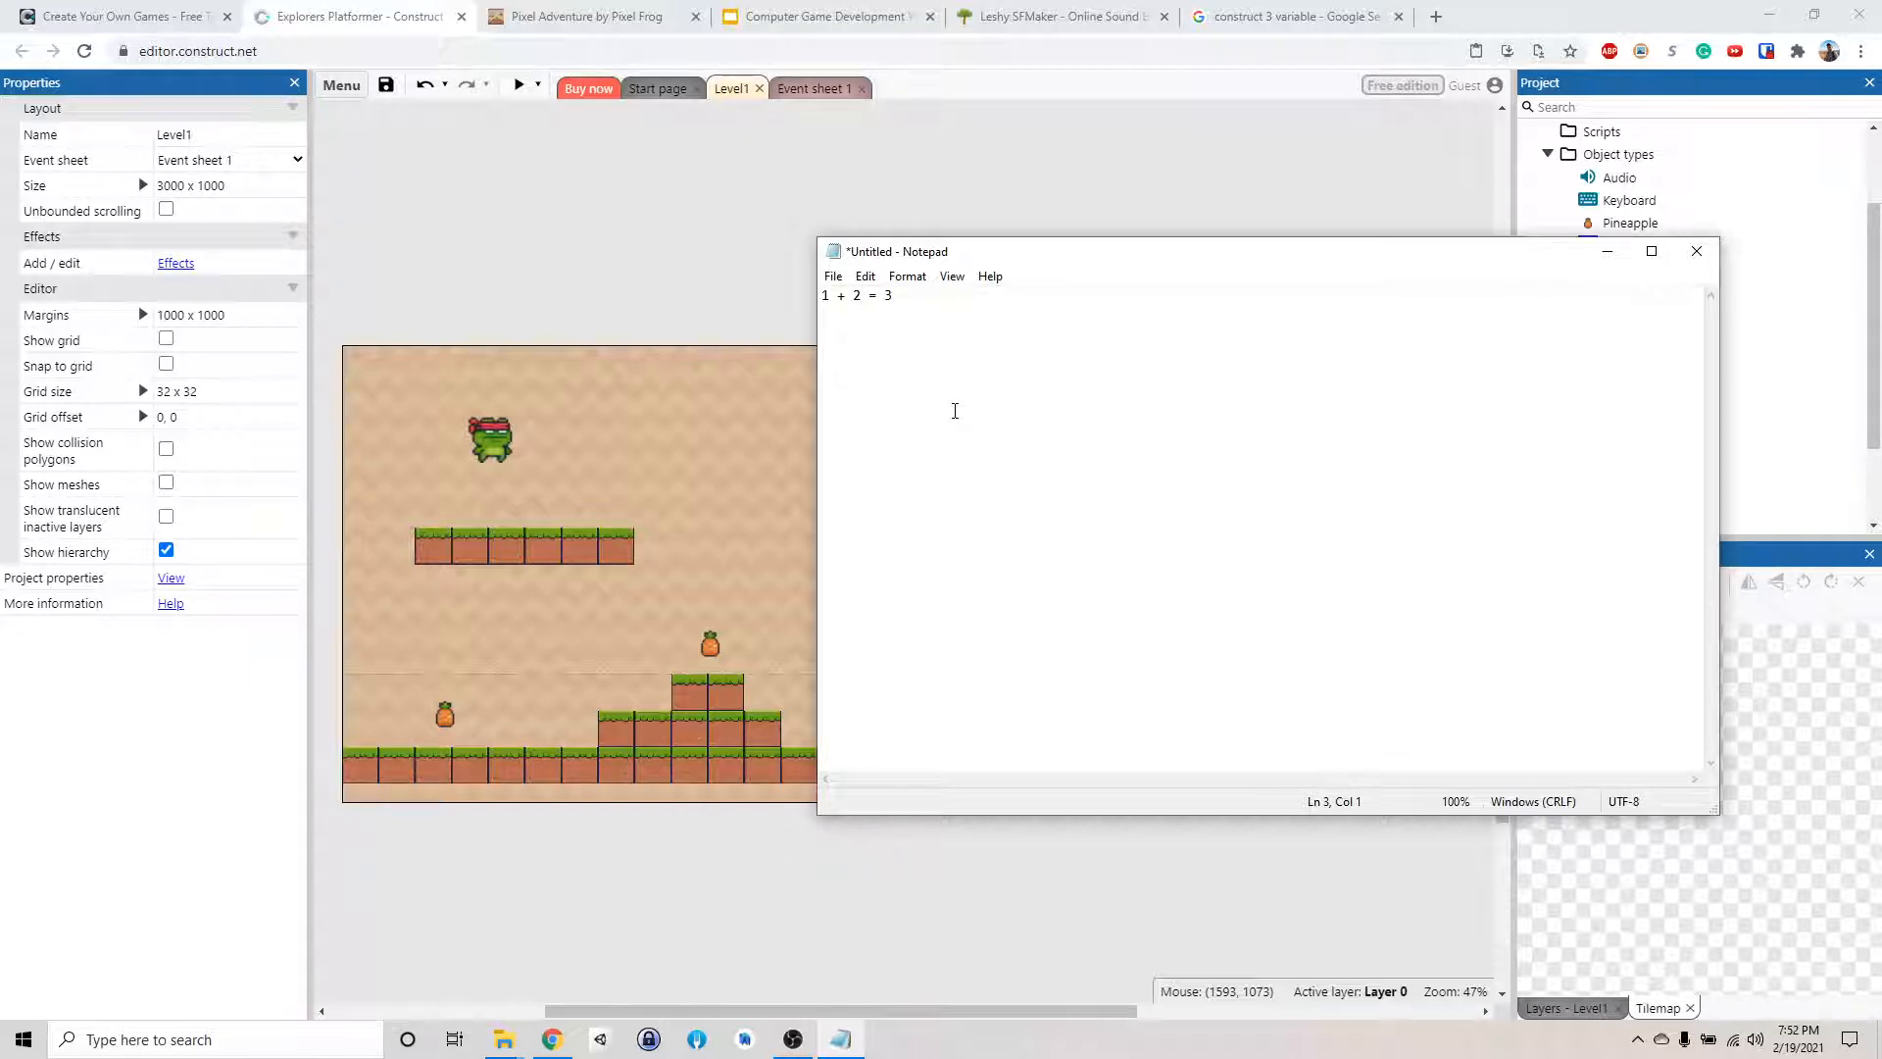
Write the variable example a = 1, b = 2 and a + b = 1 + 2 = 3
type("a")
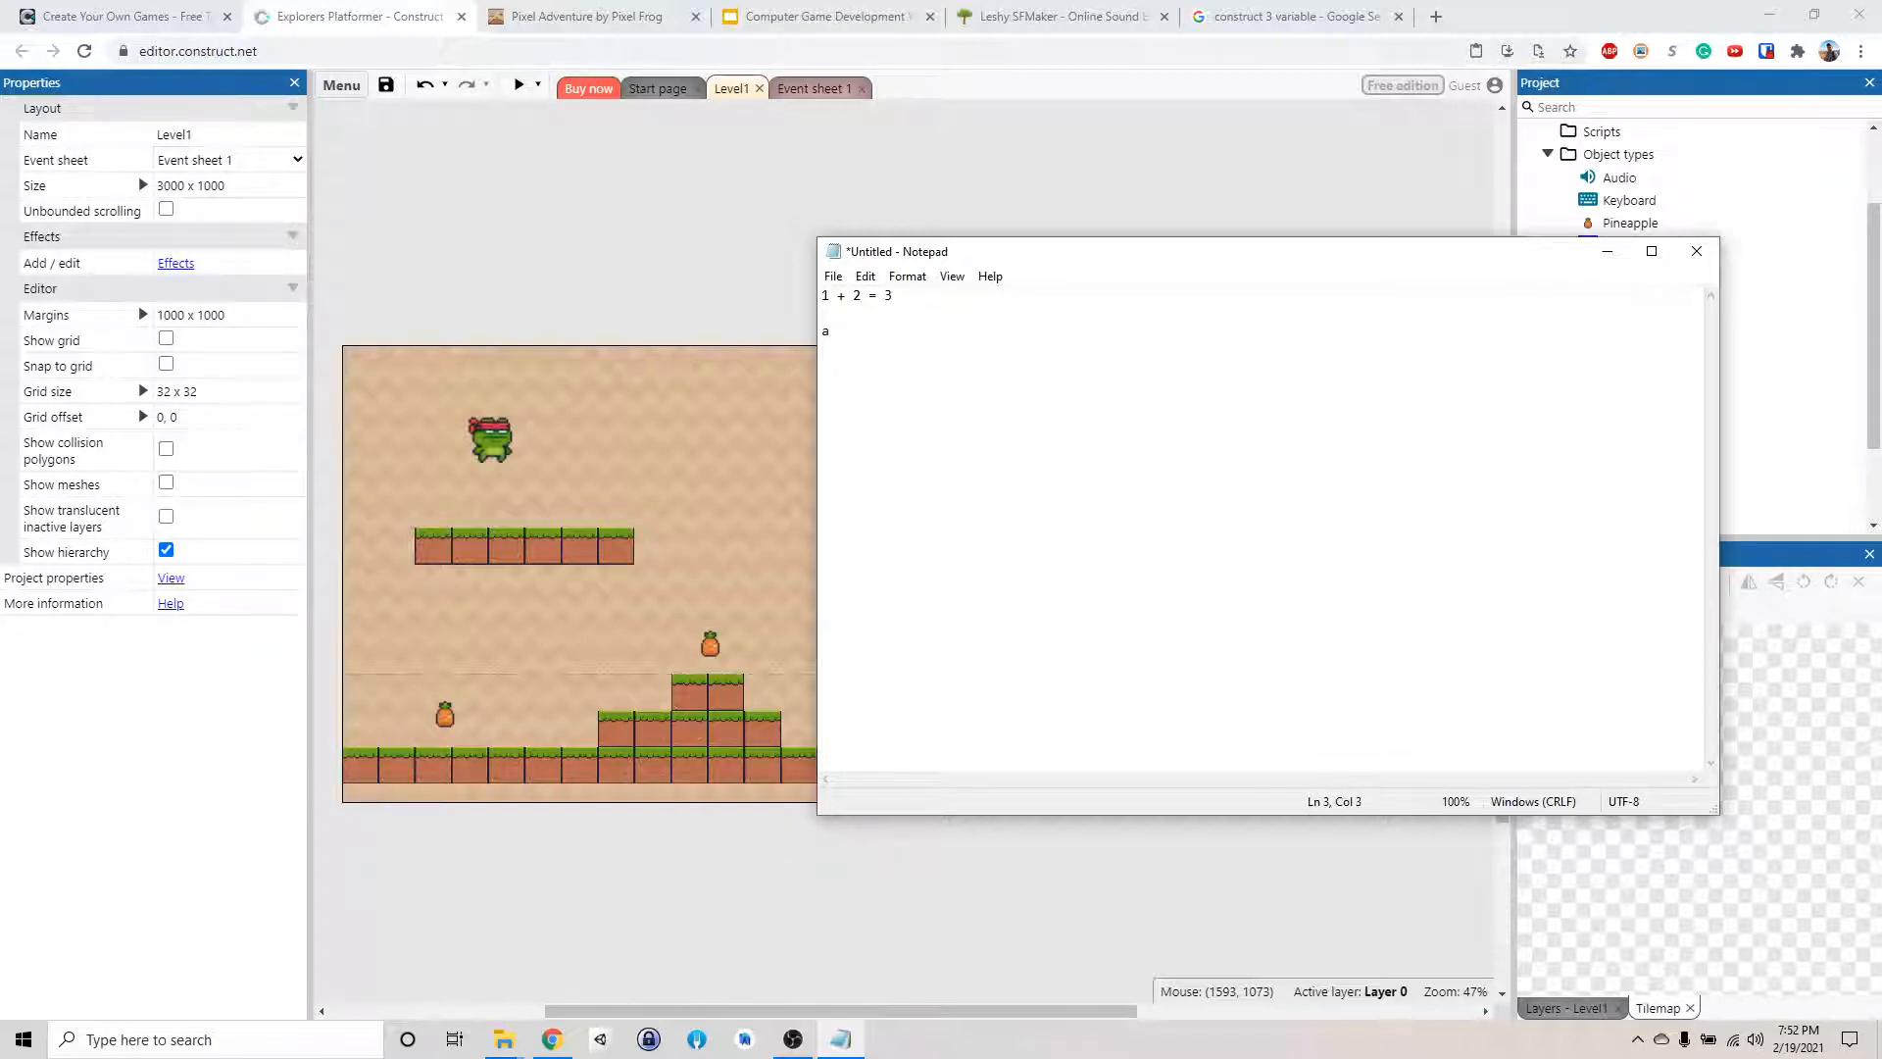
type("=")
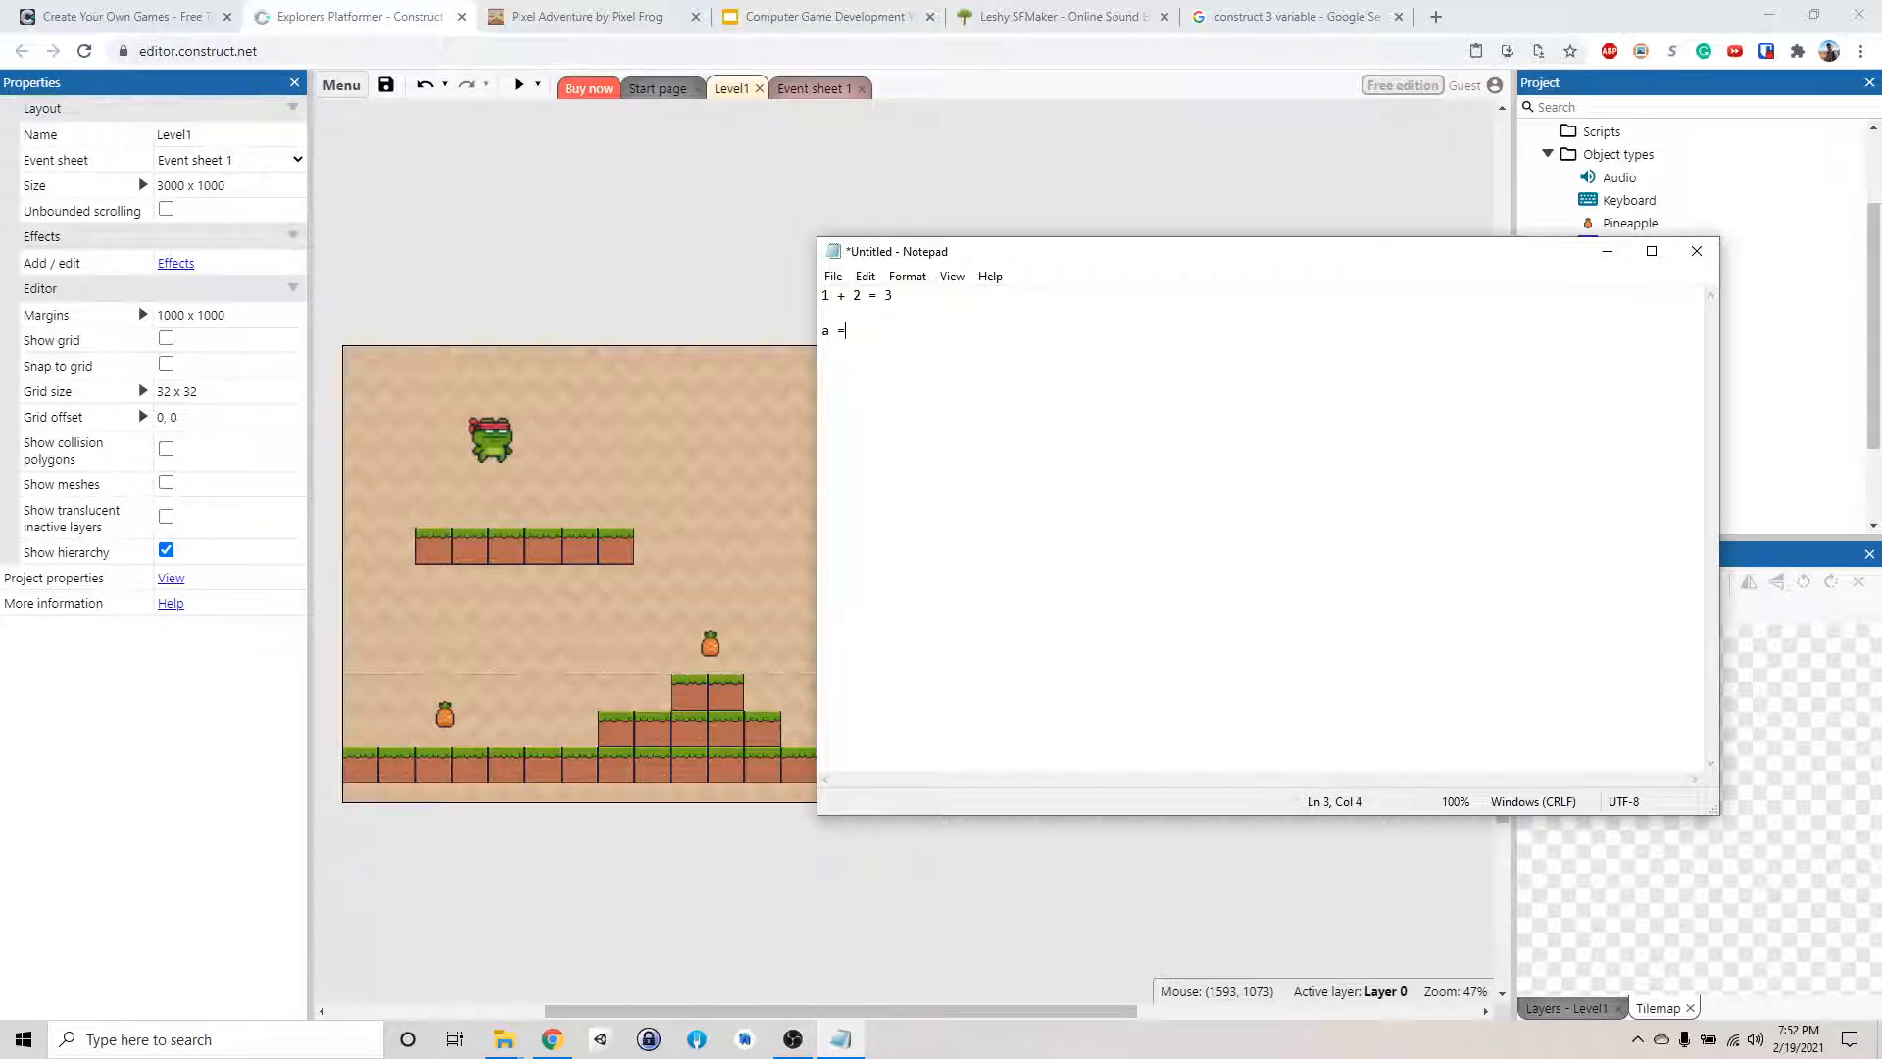
type("1")
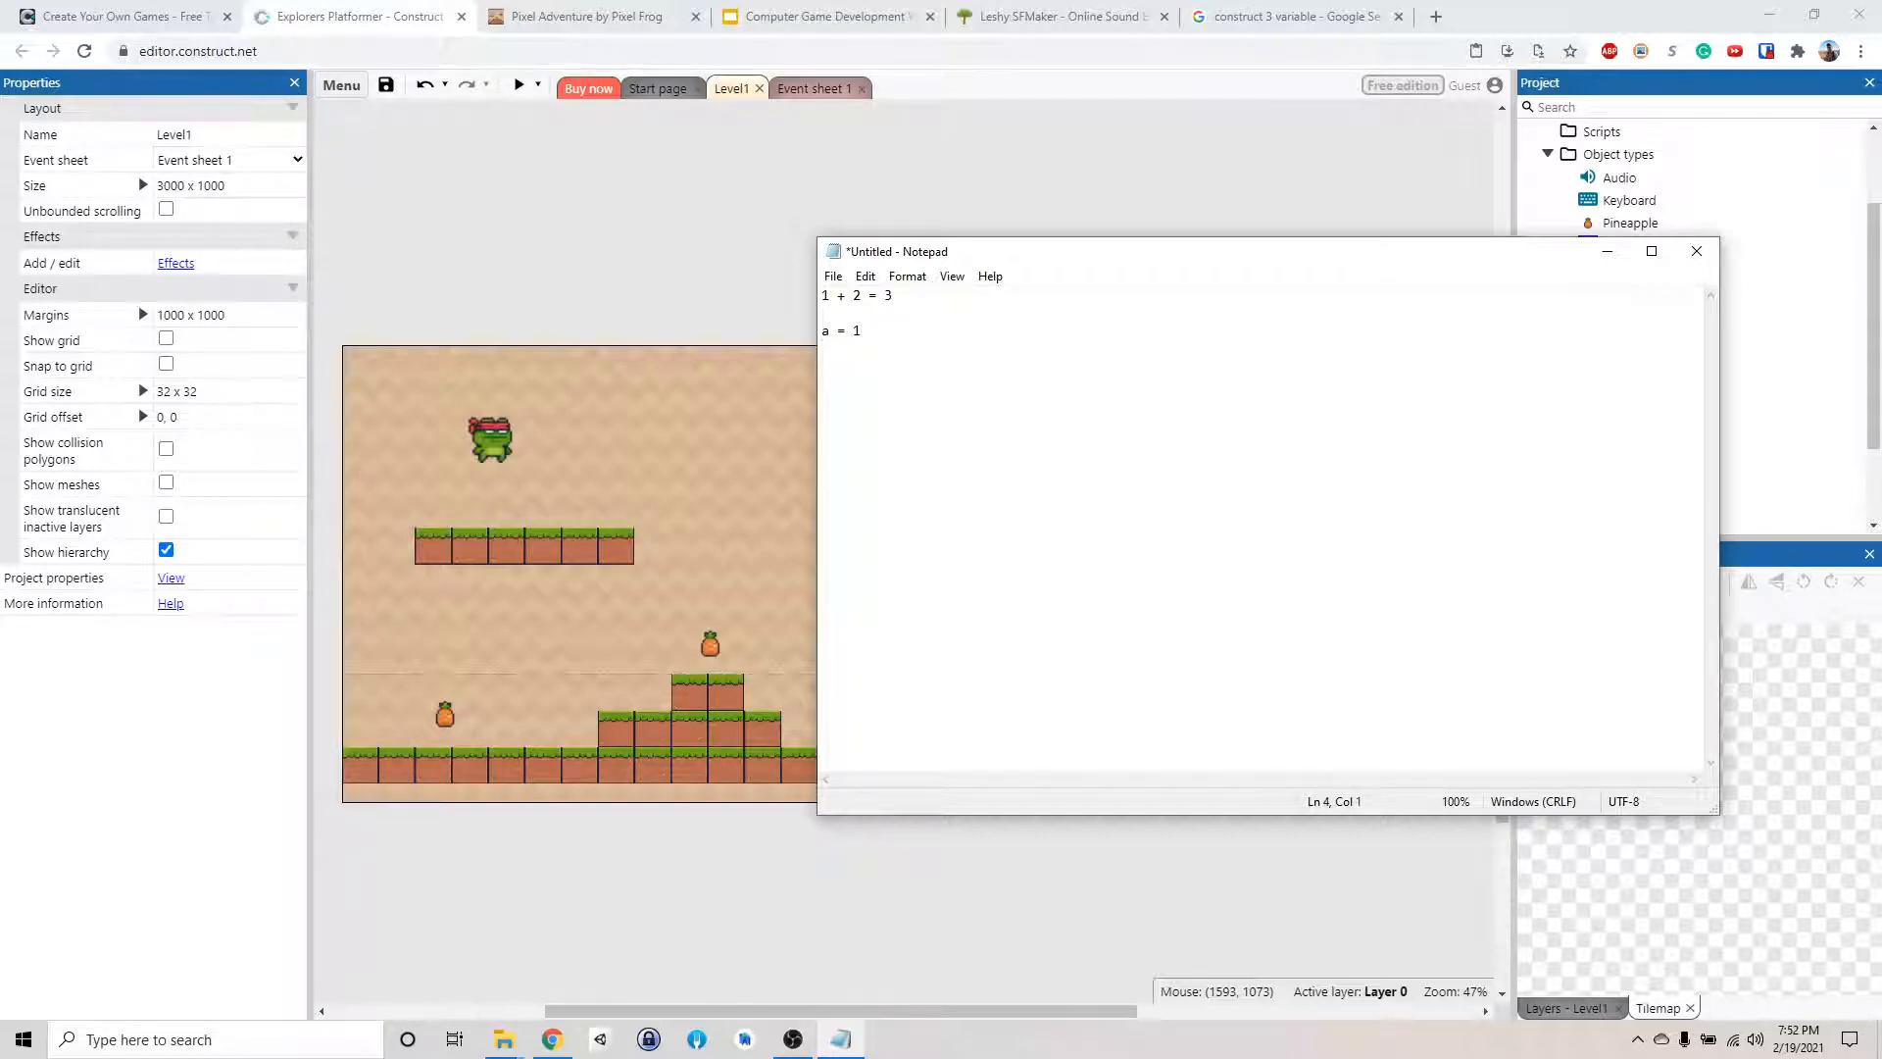
type("b = 2")
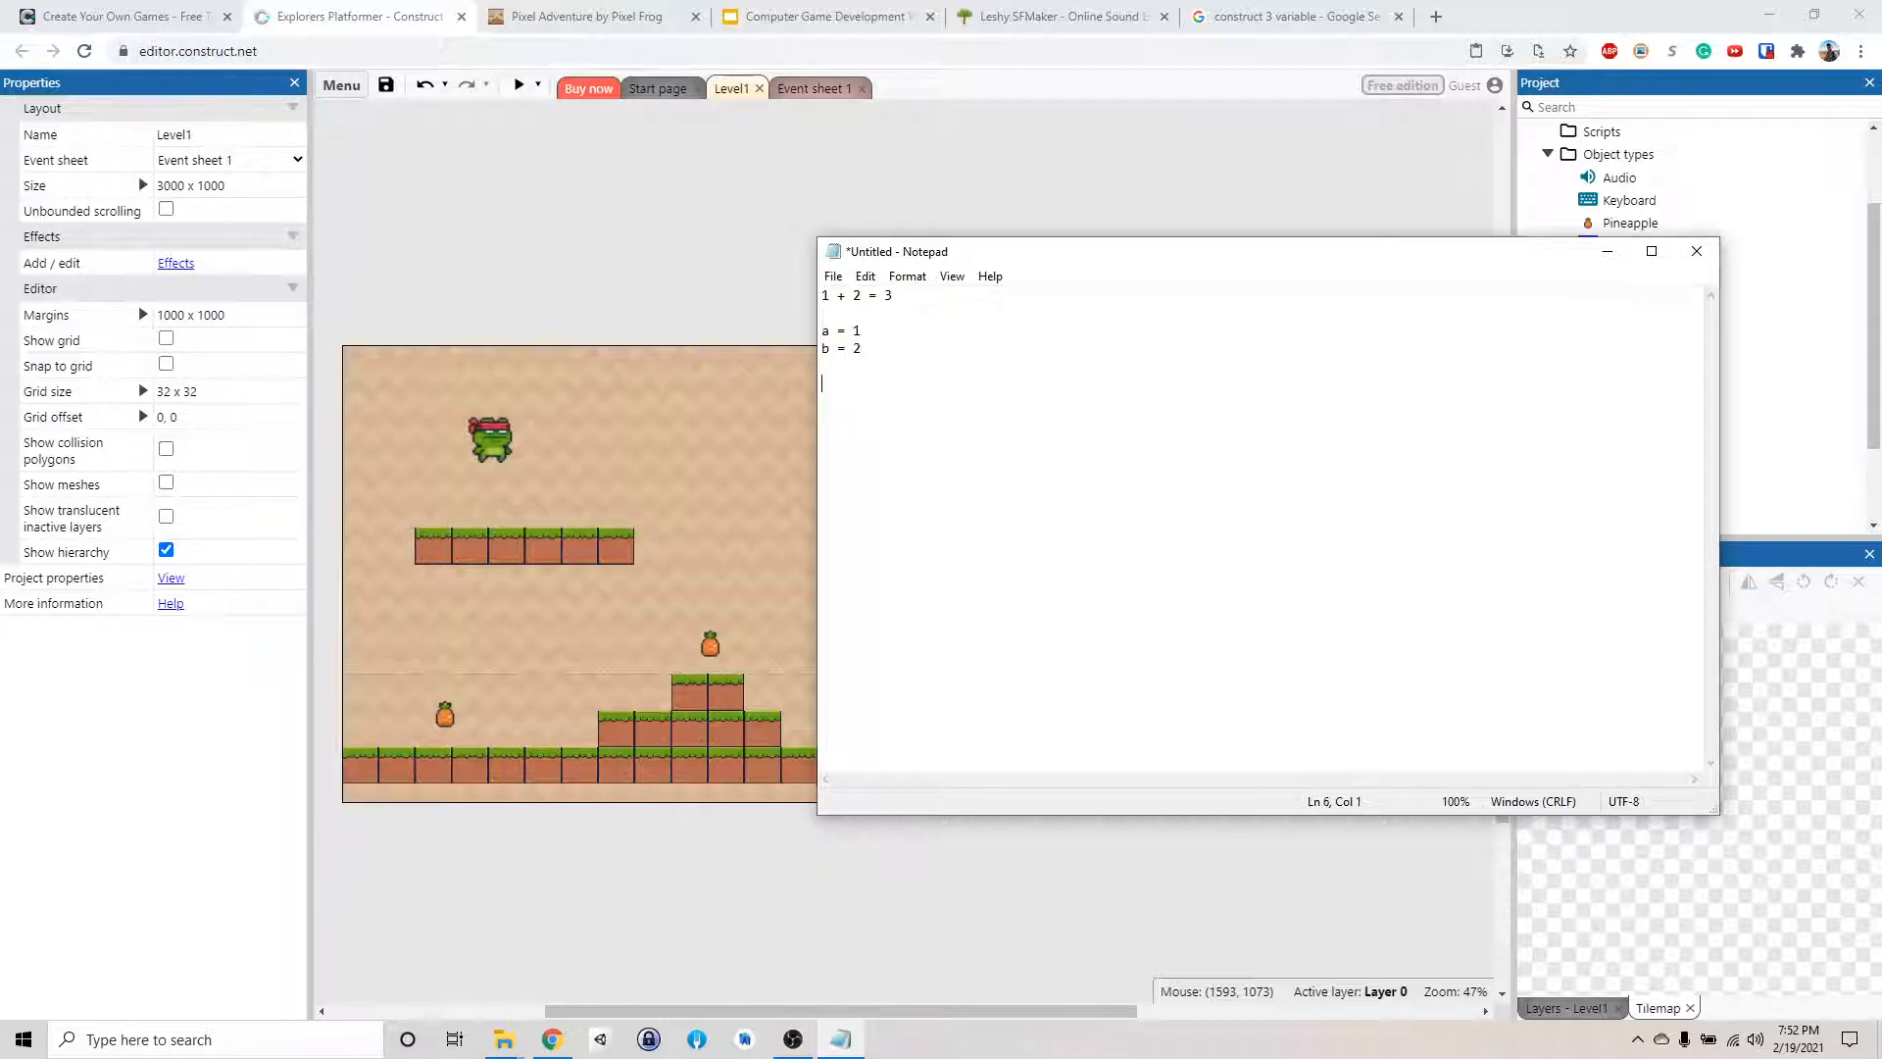
type("a + b =")
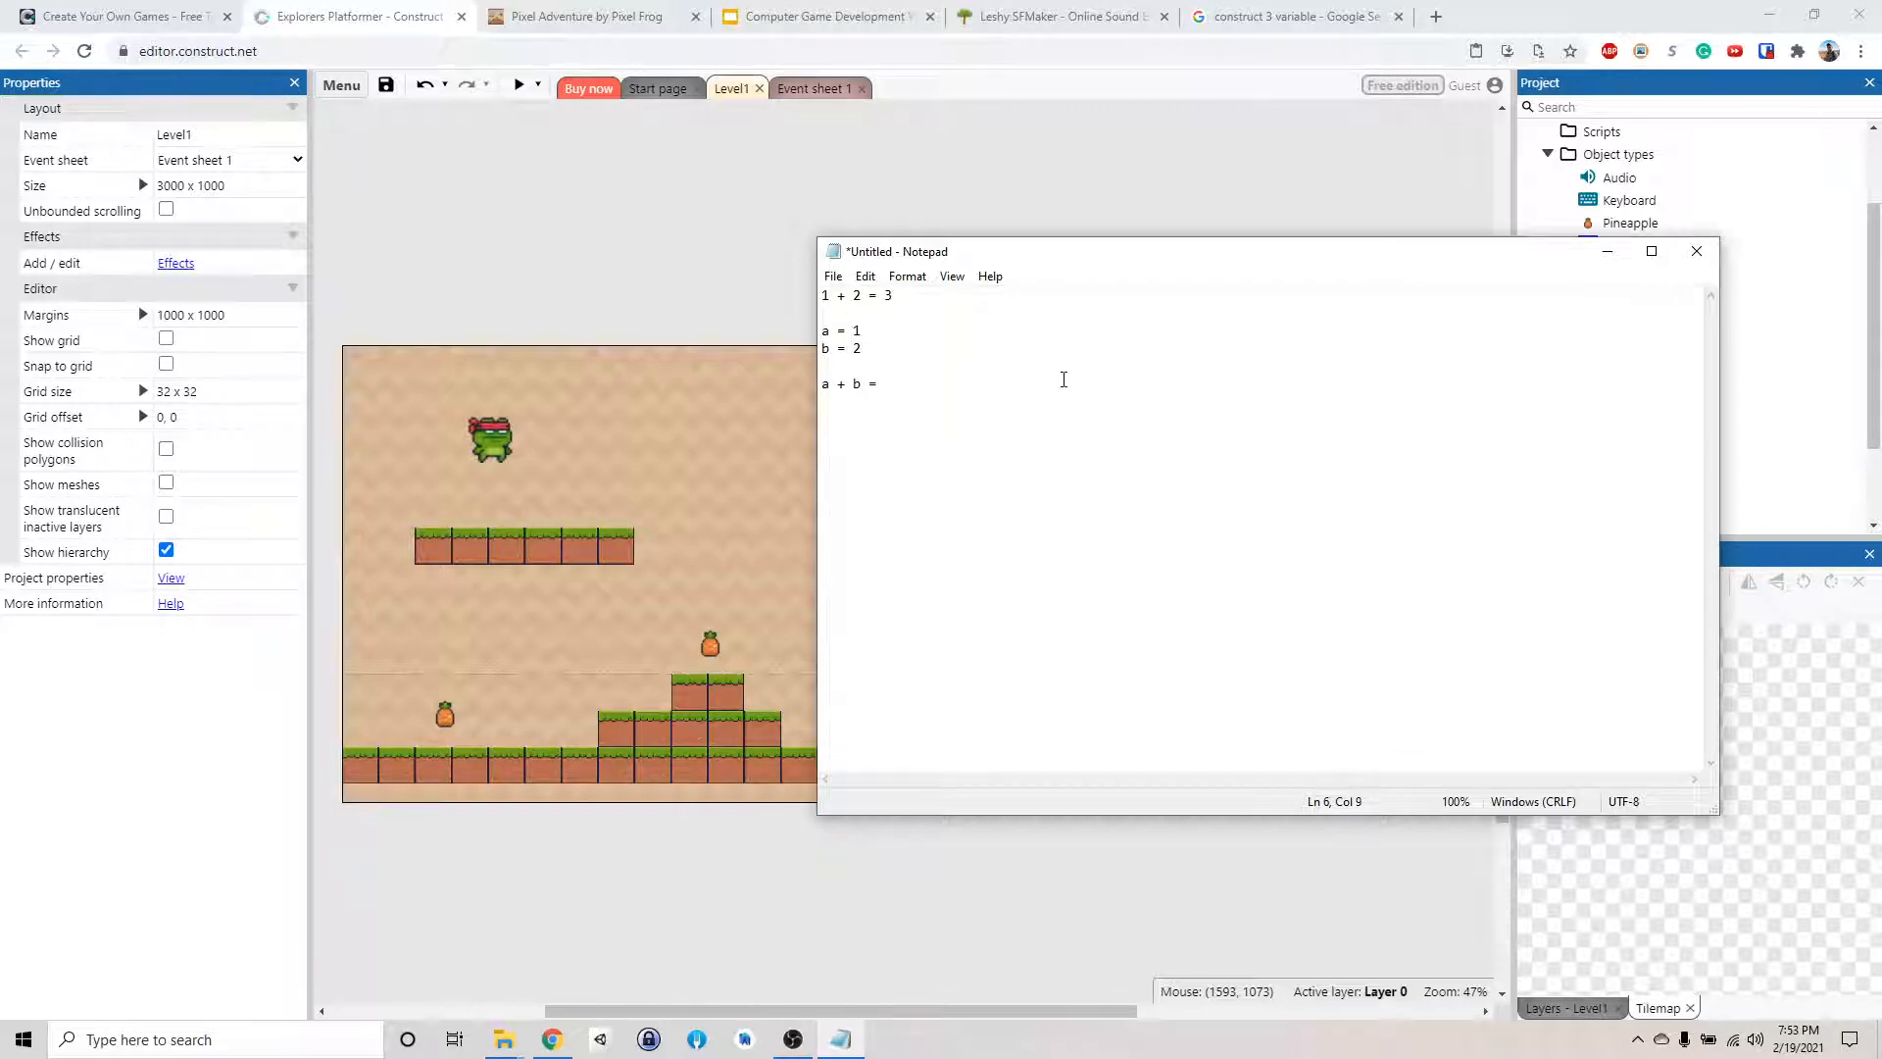
type("1 +")
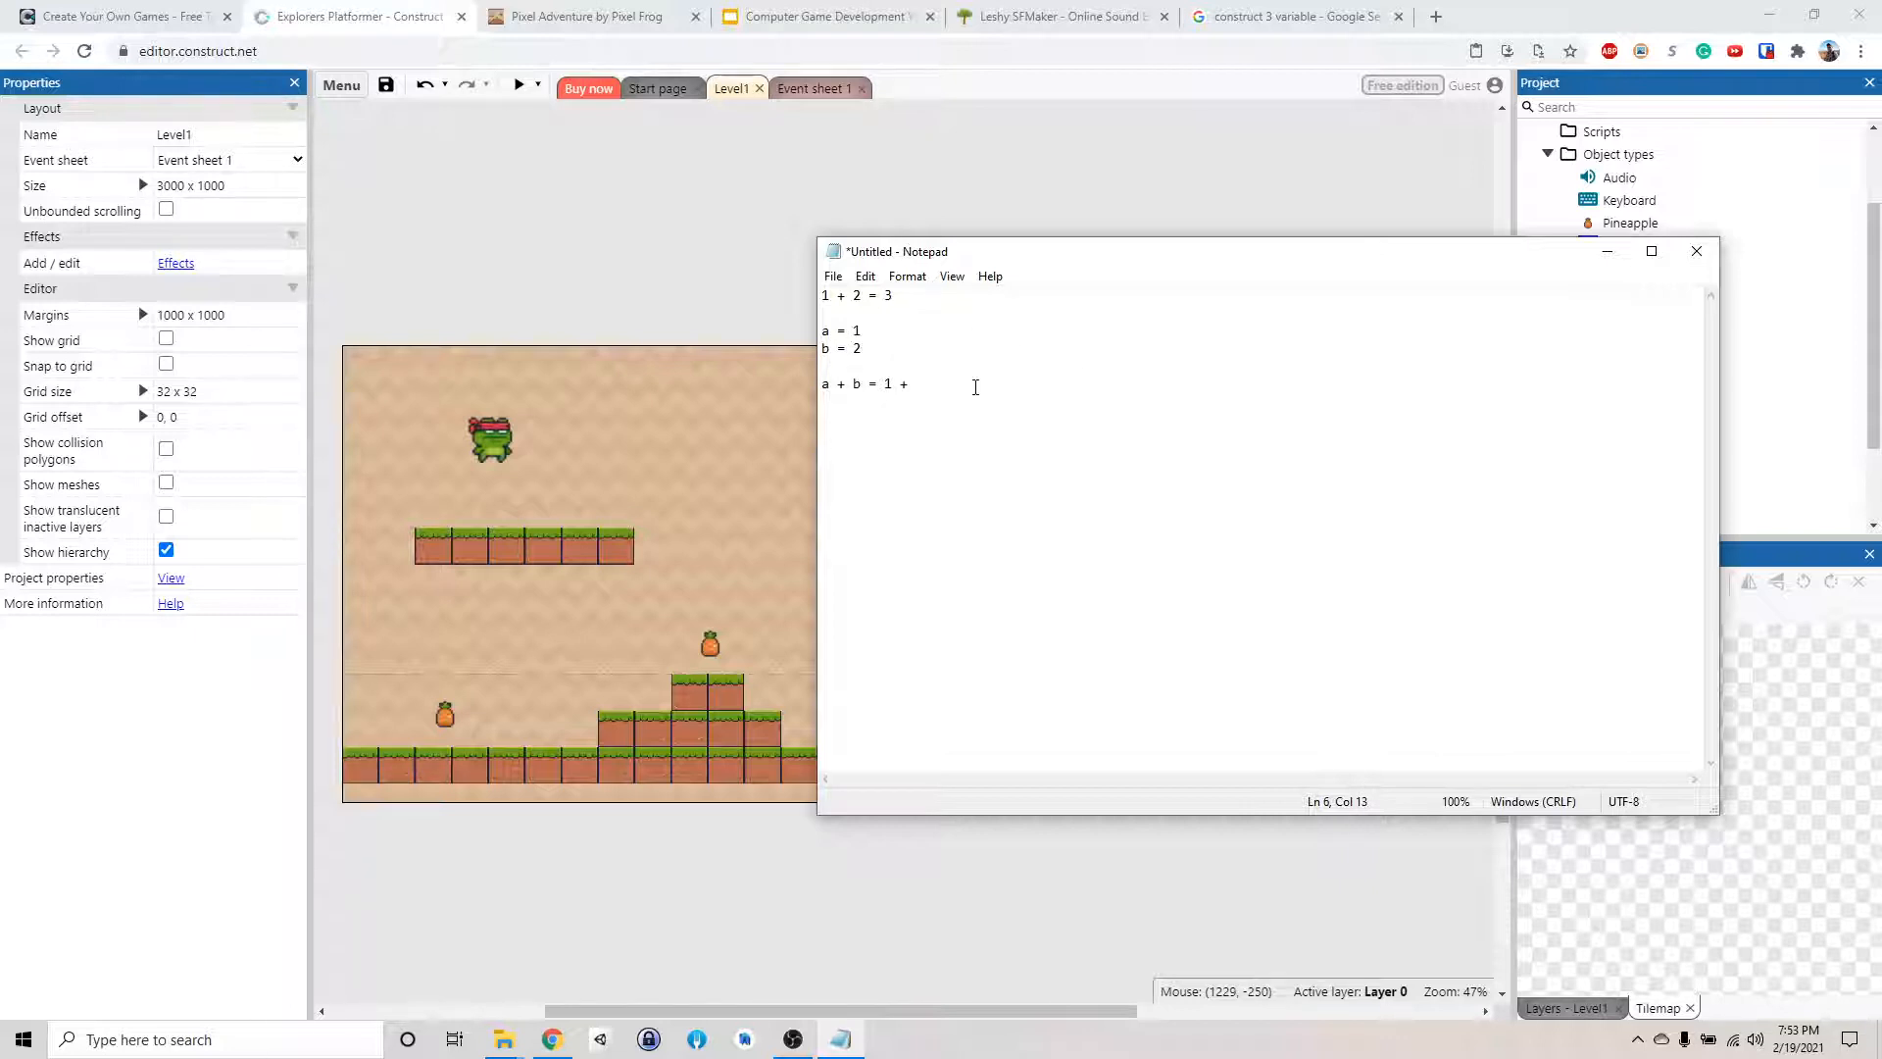
type("2 =")
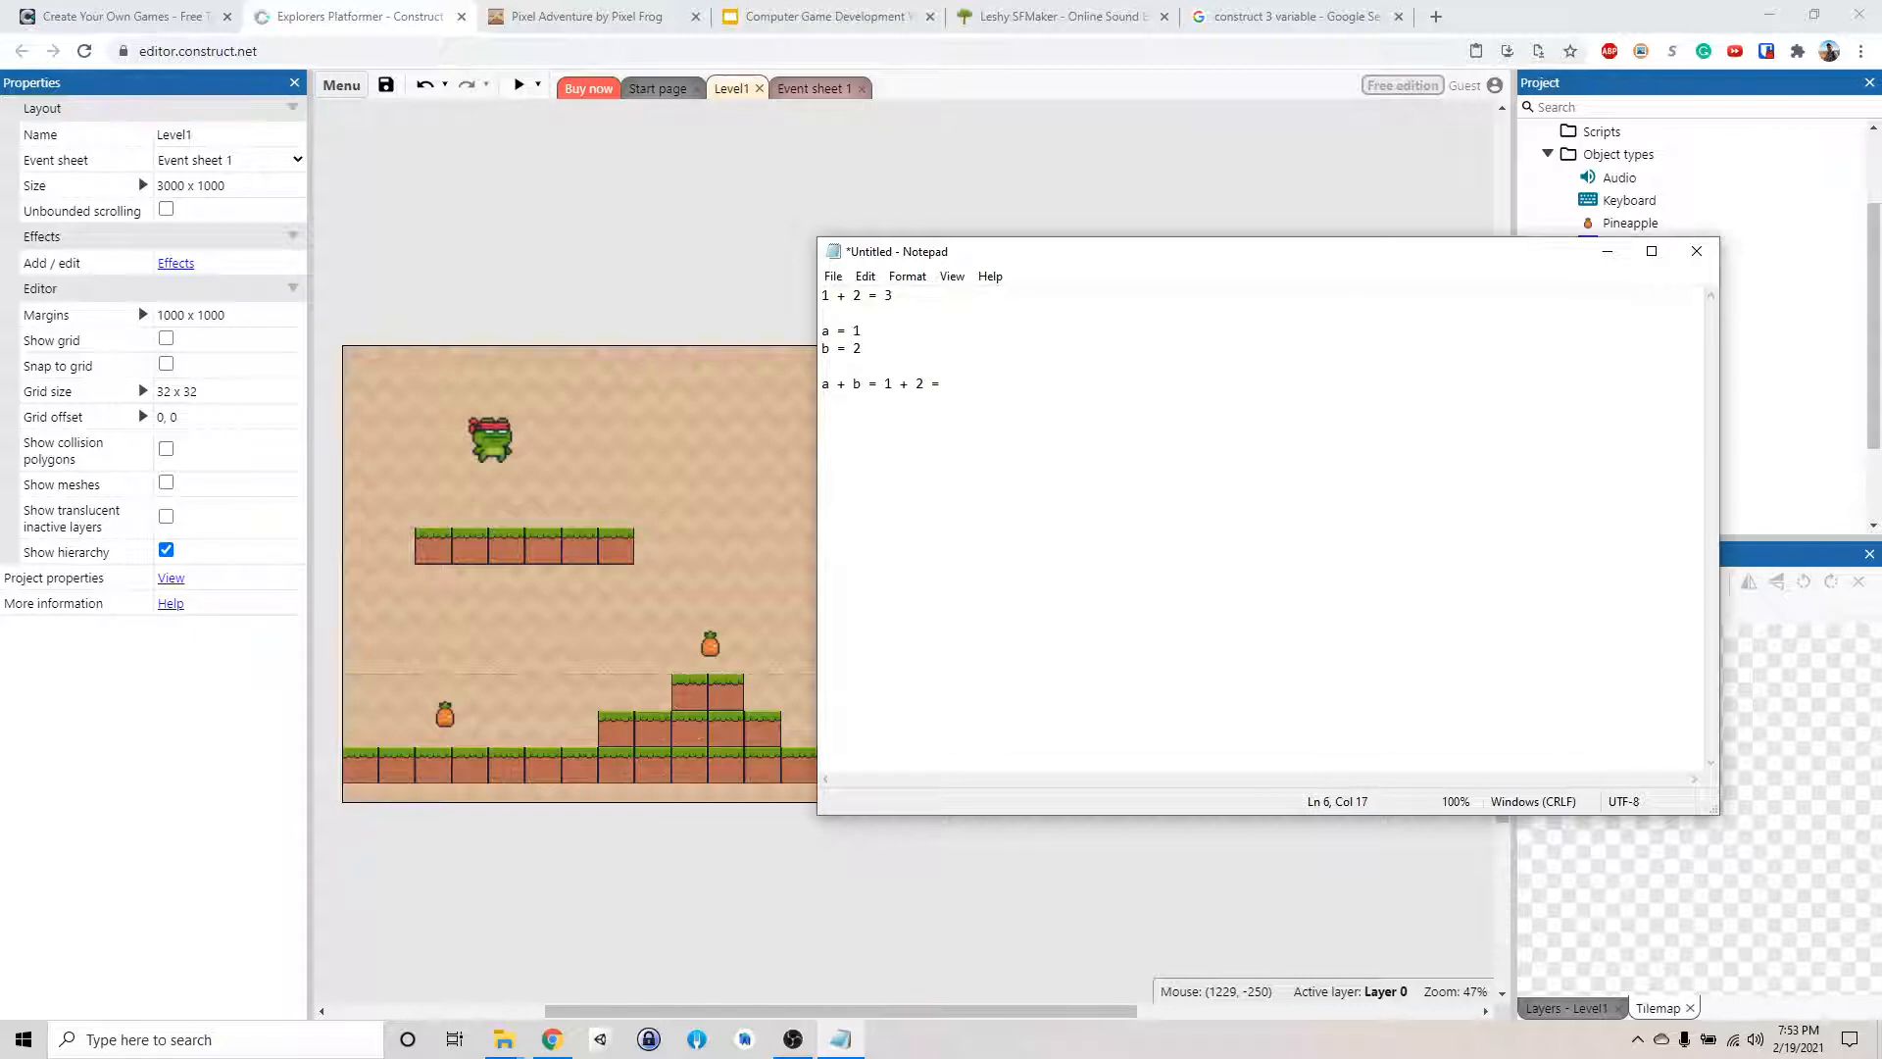
type("3")
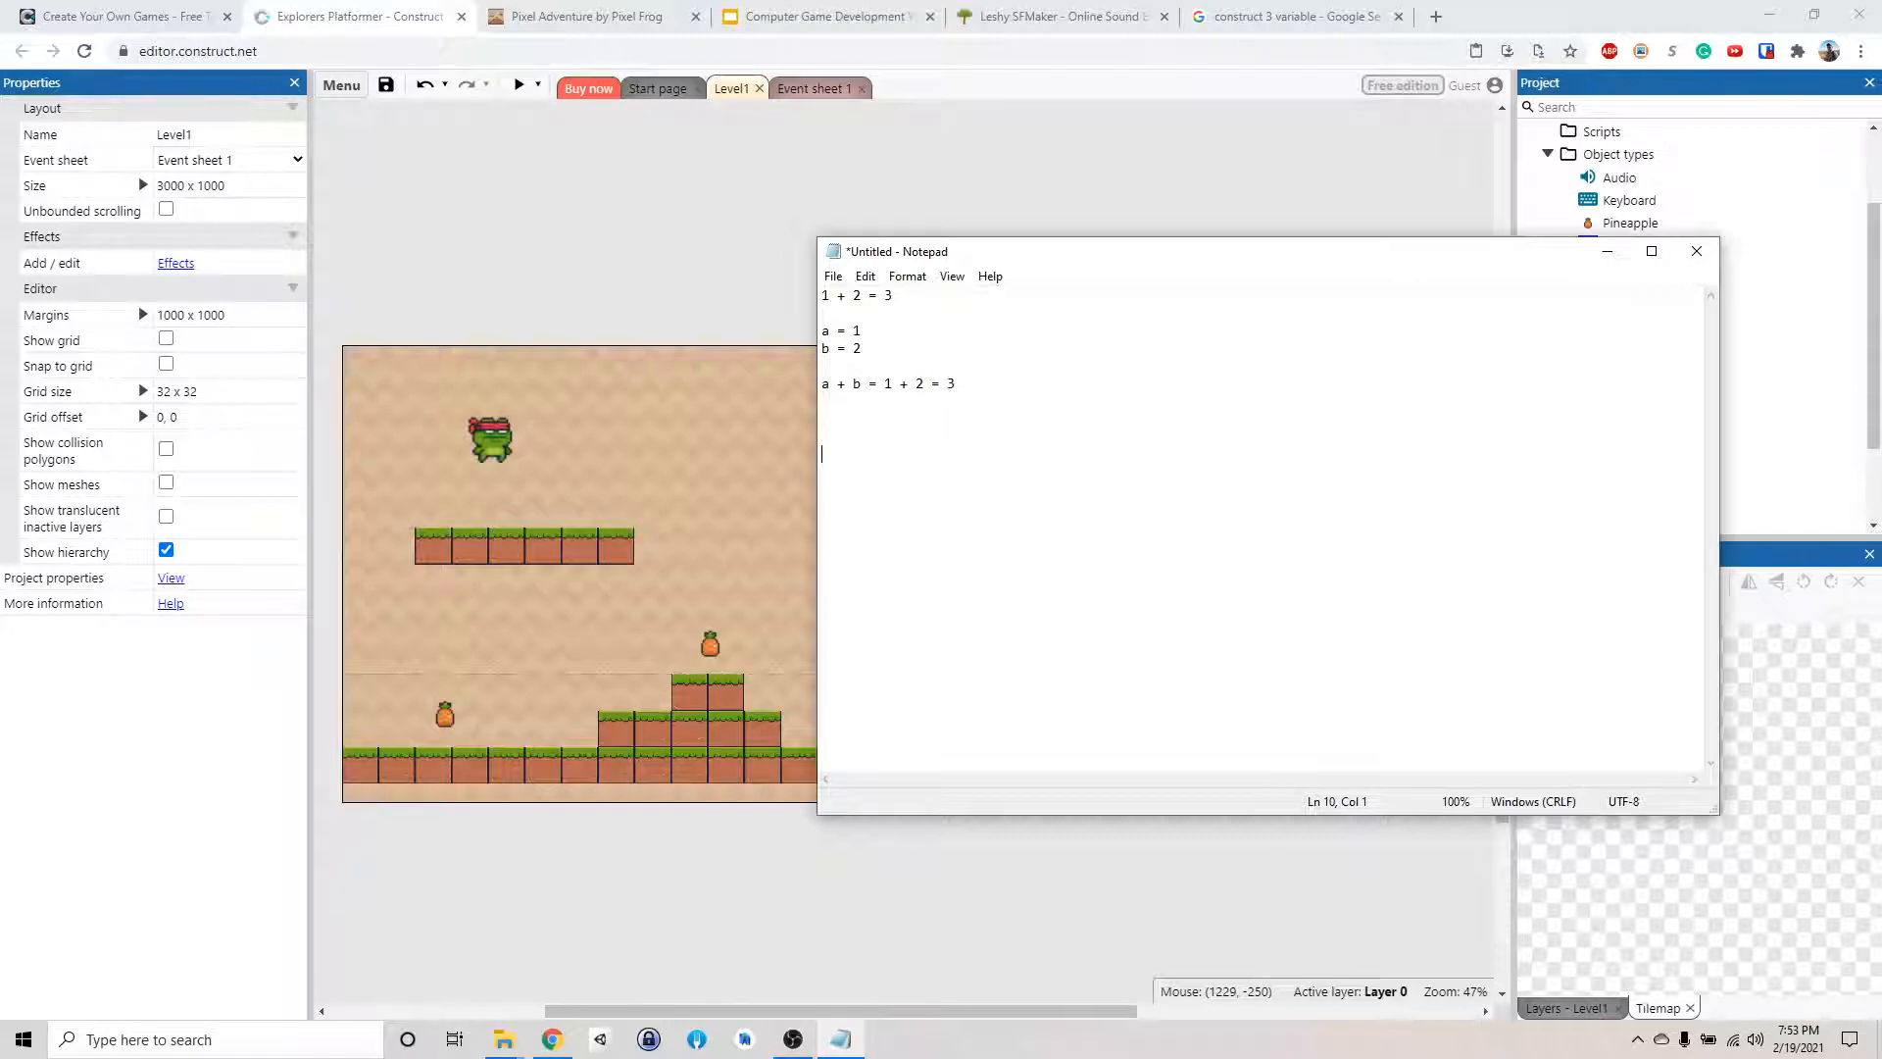
Write score = 0 and score = score + 1 = 0 + 1 = 1 as a counter example
type("score = 0")
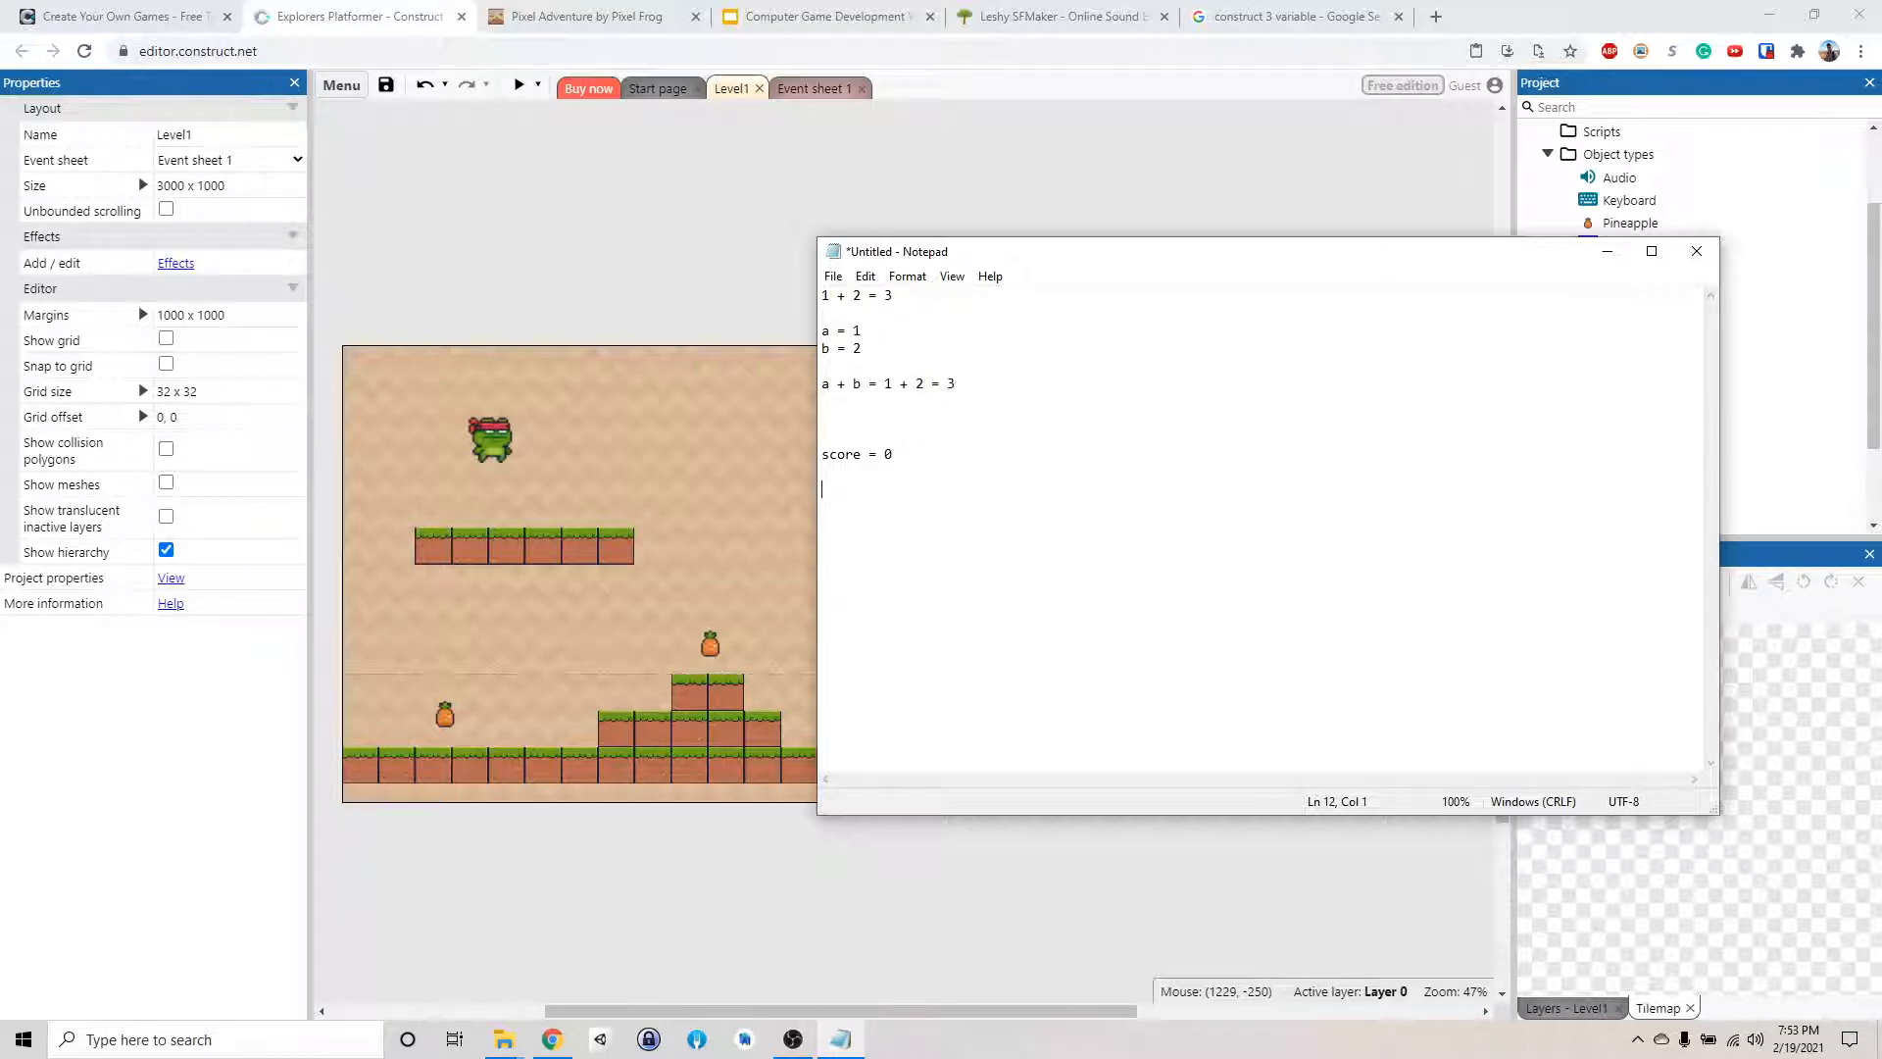
type("score = score +")
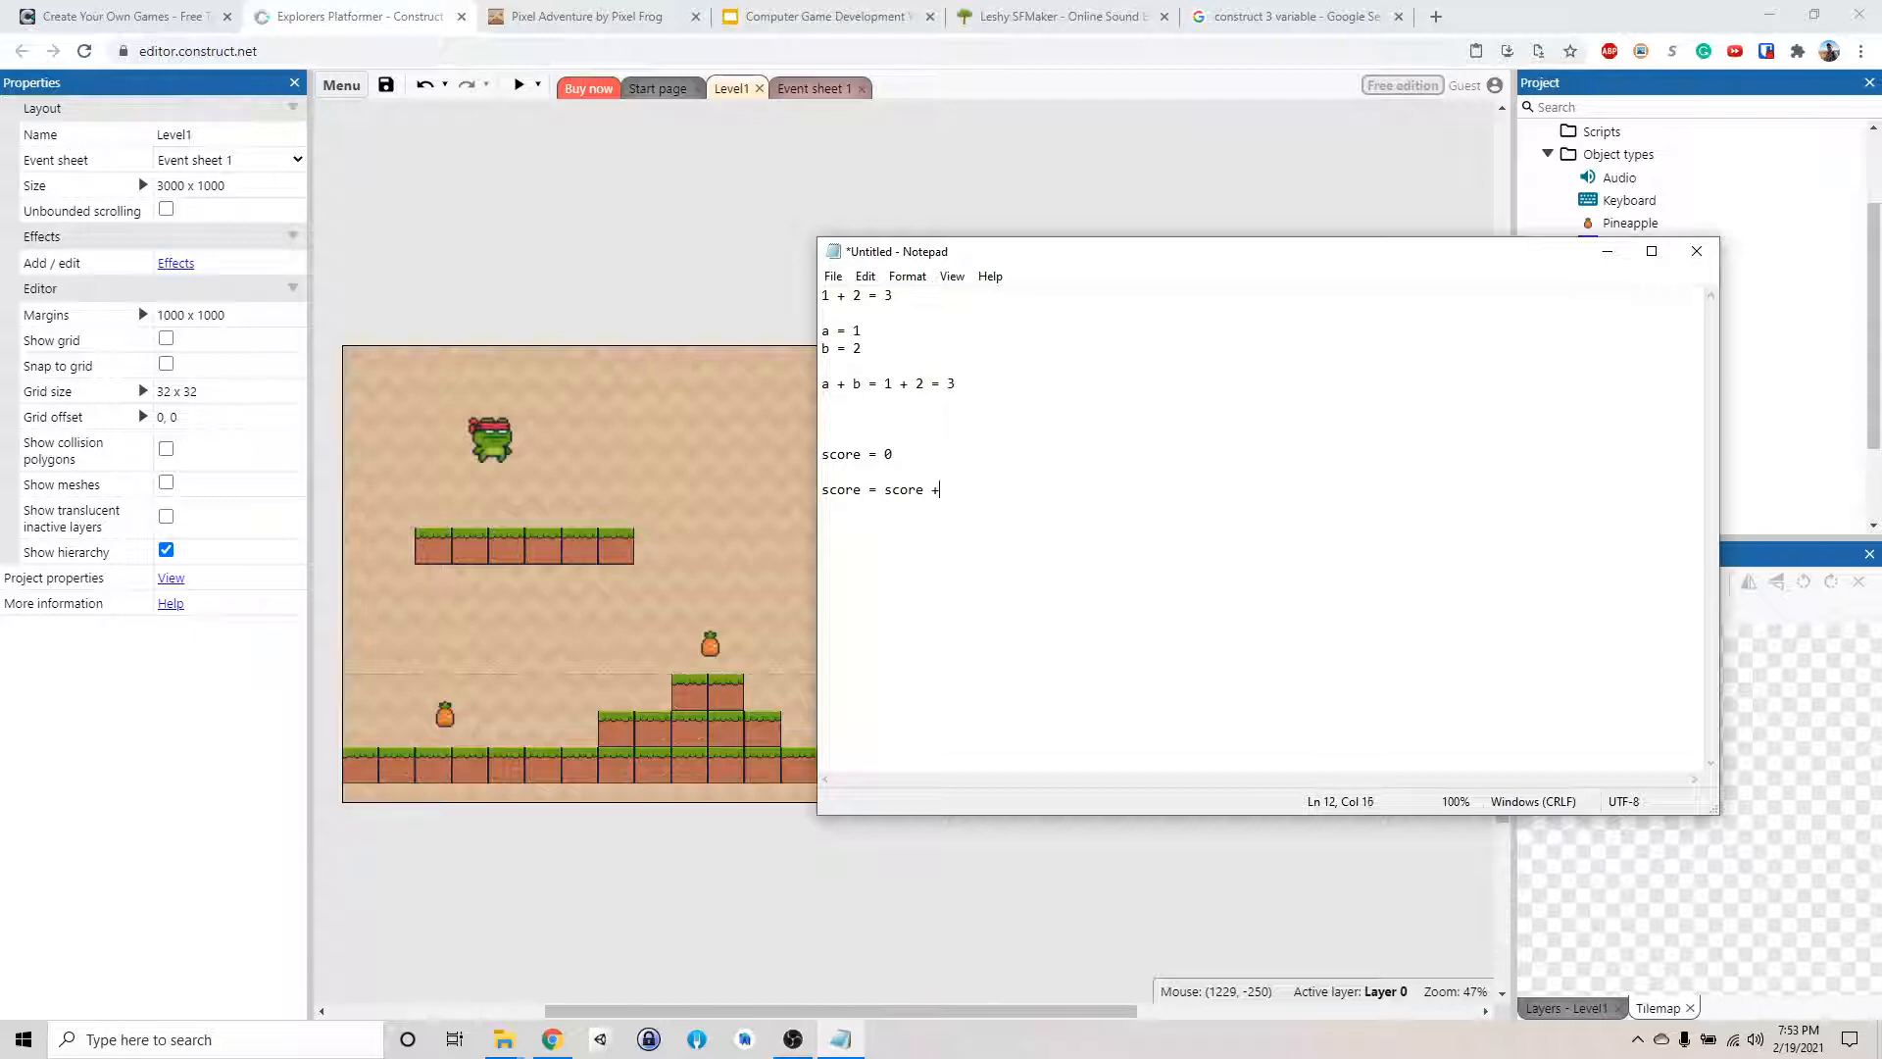
type("1")
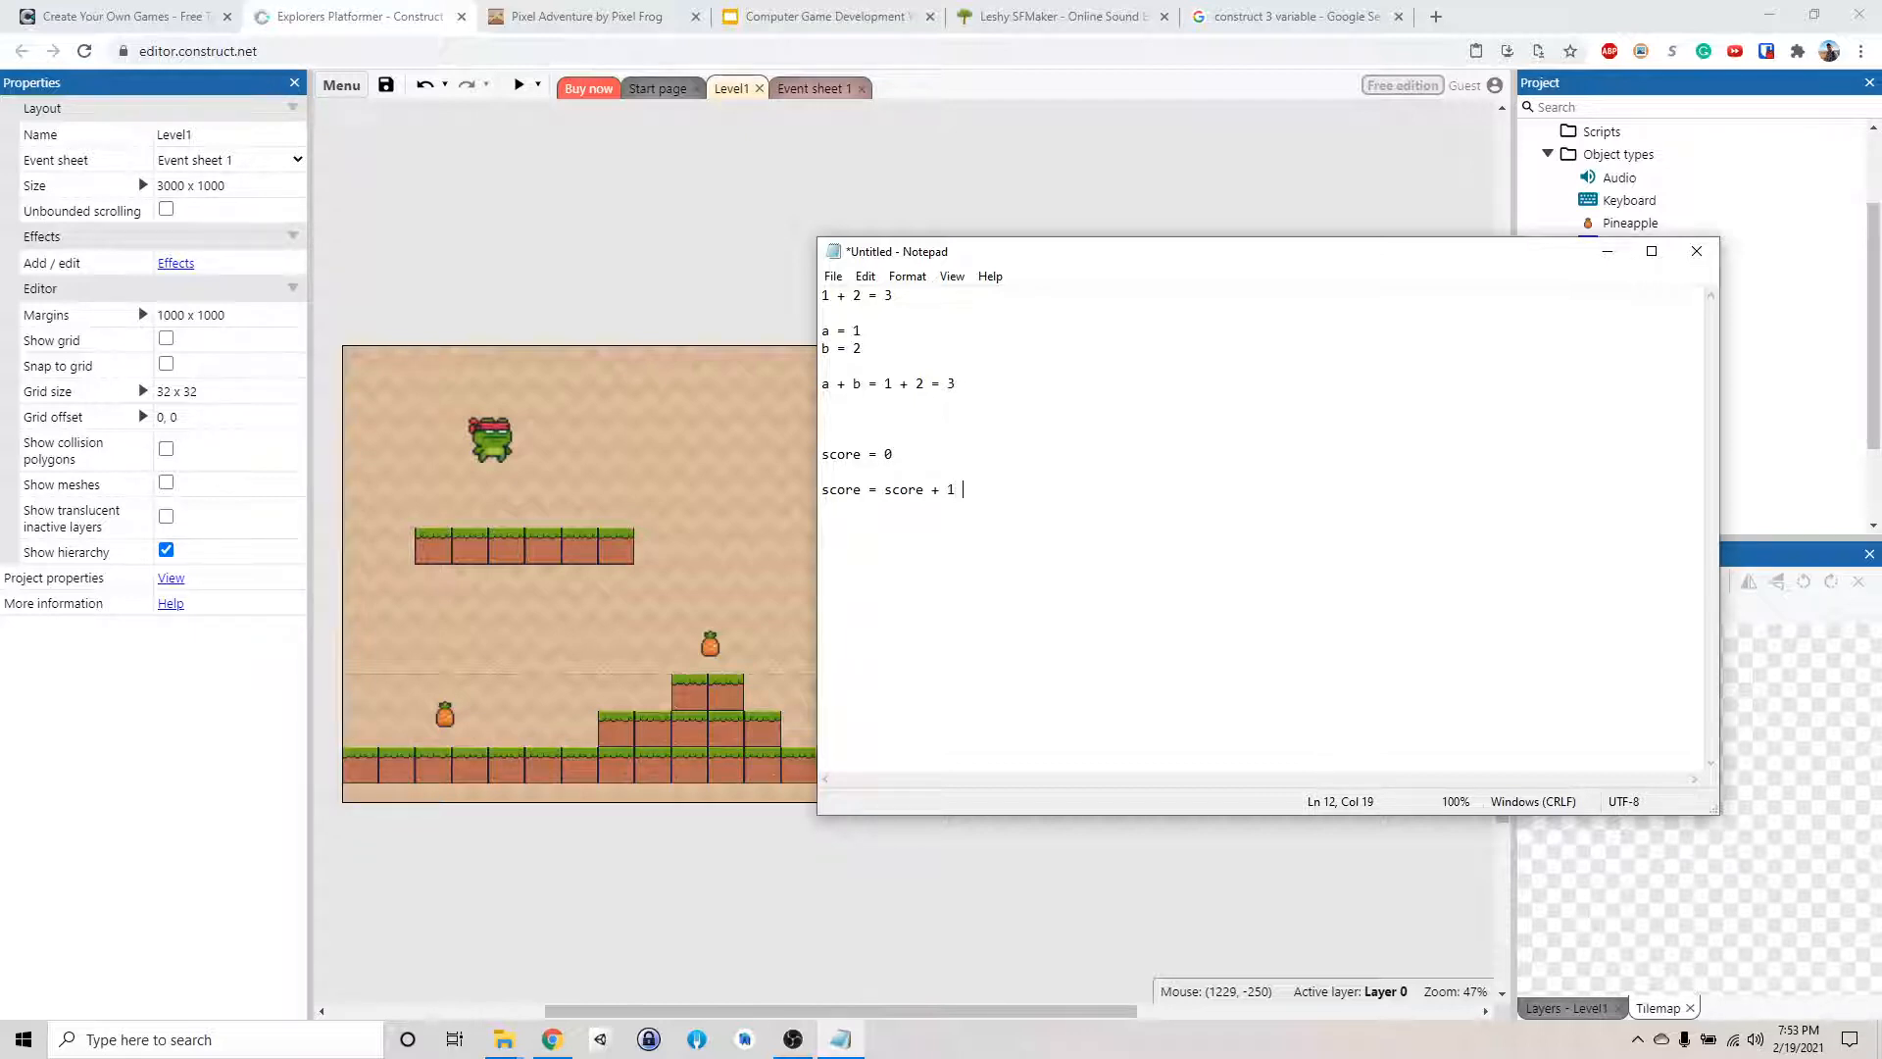
type("= 0 + 1 =")
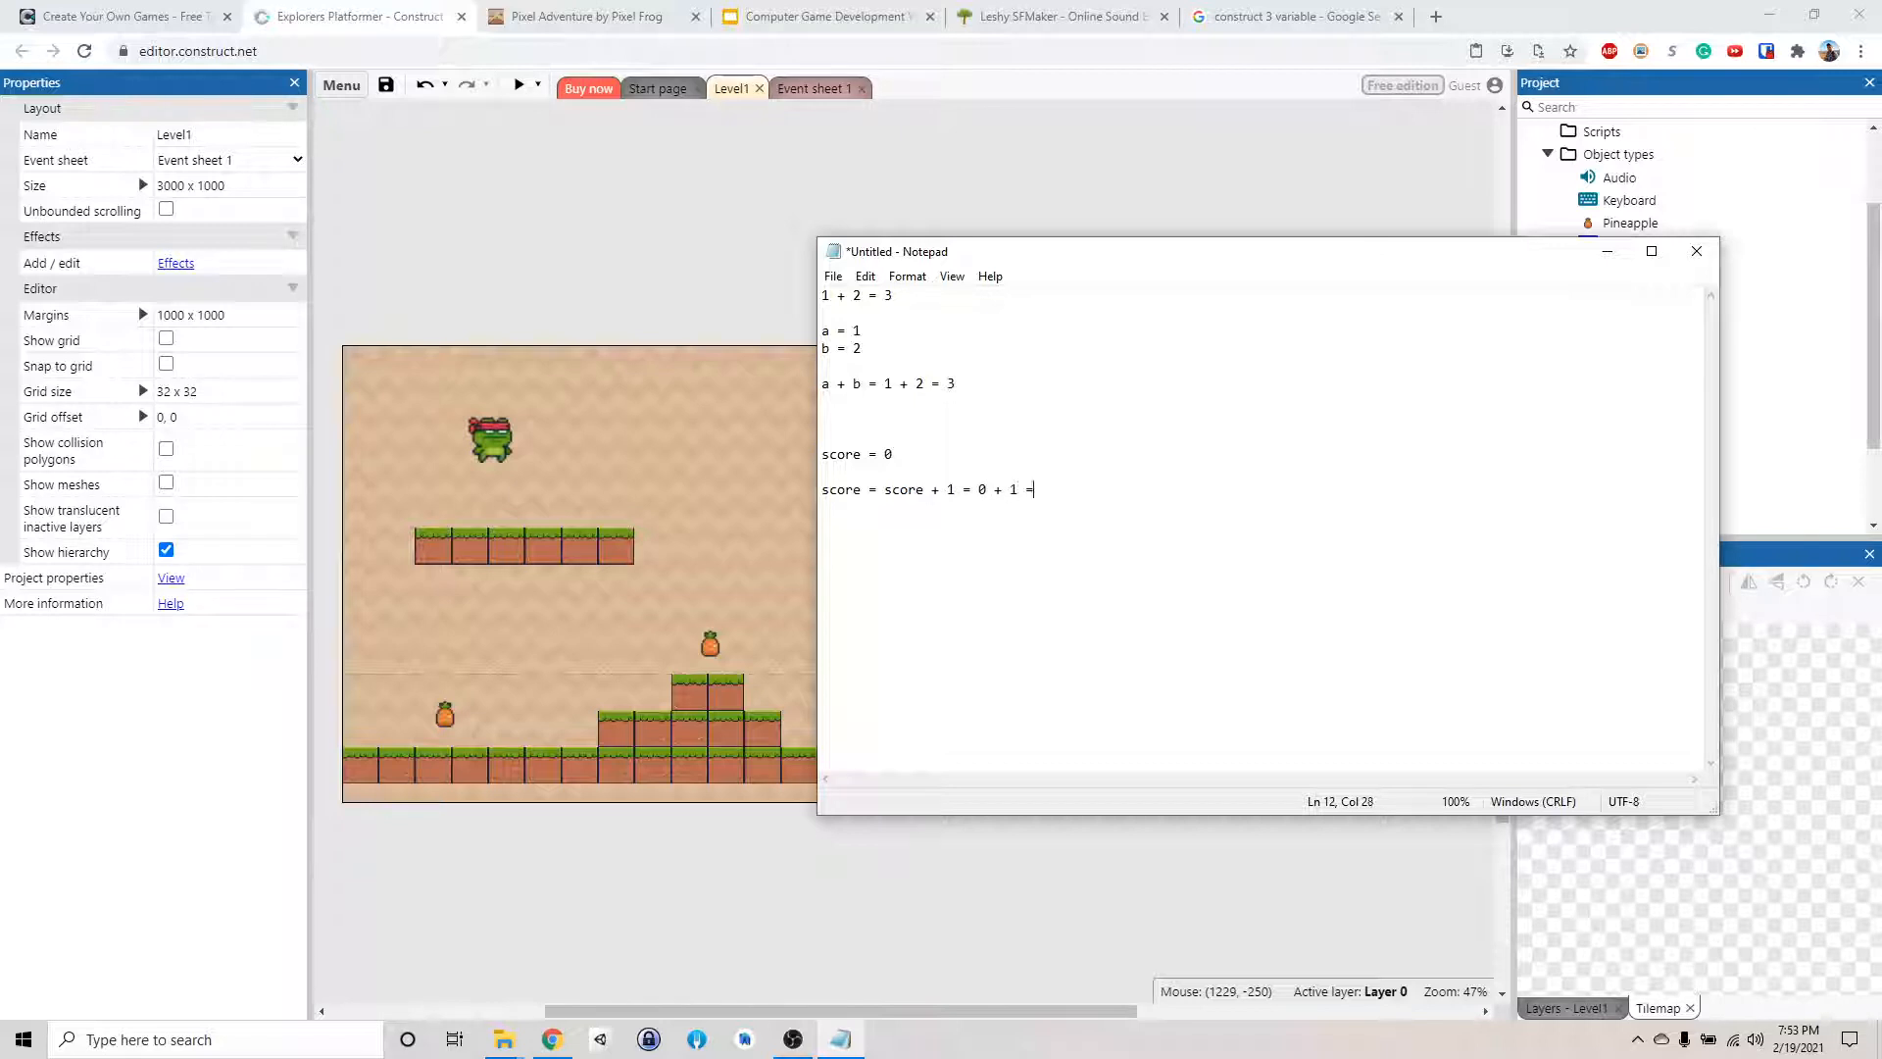
type("1")
type("s")
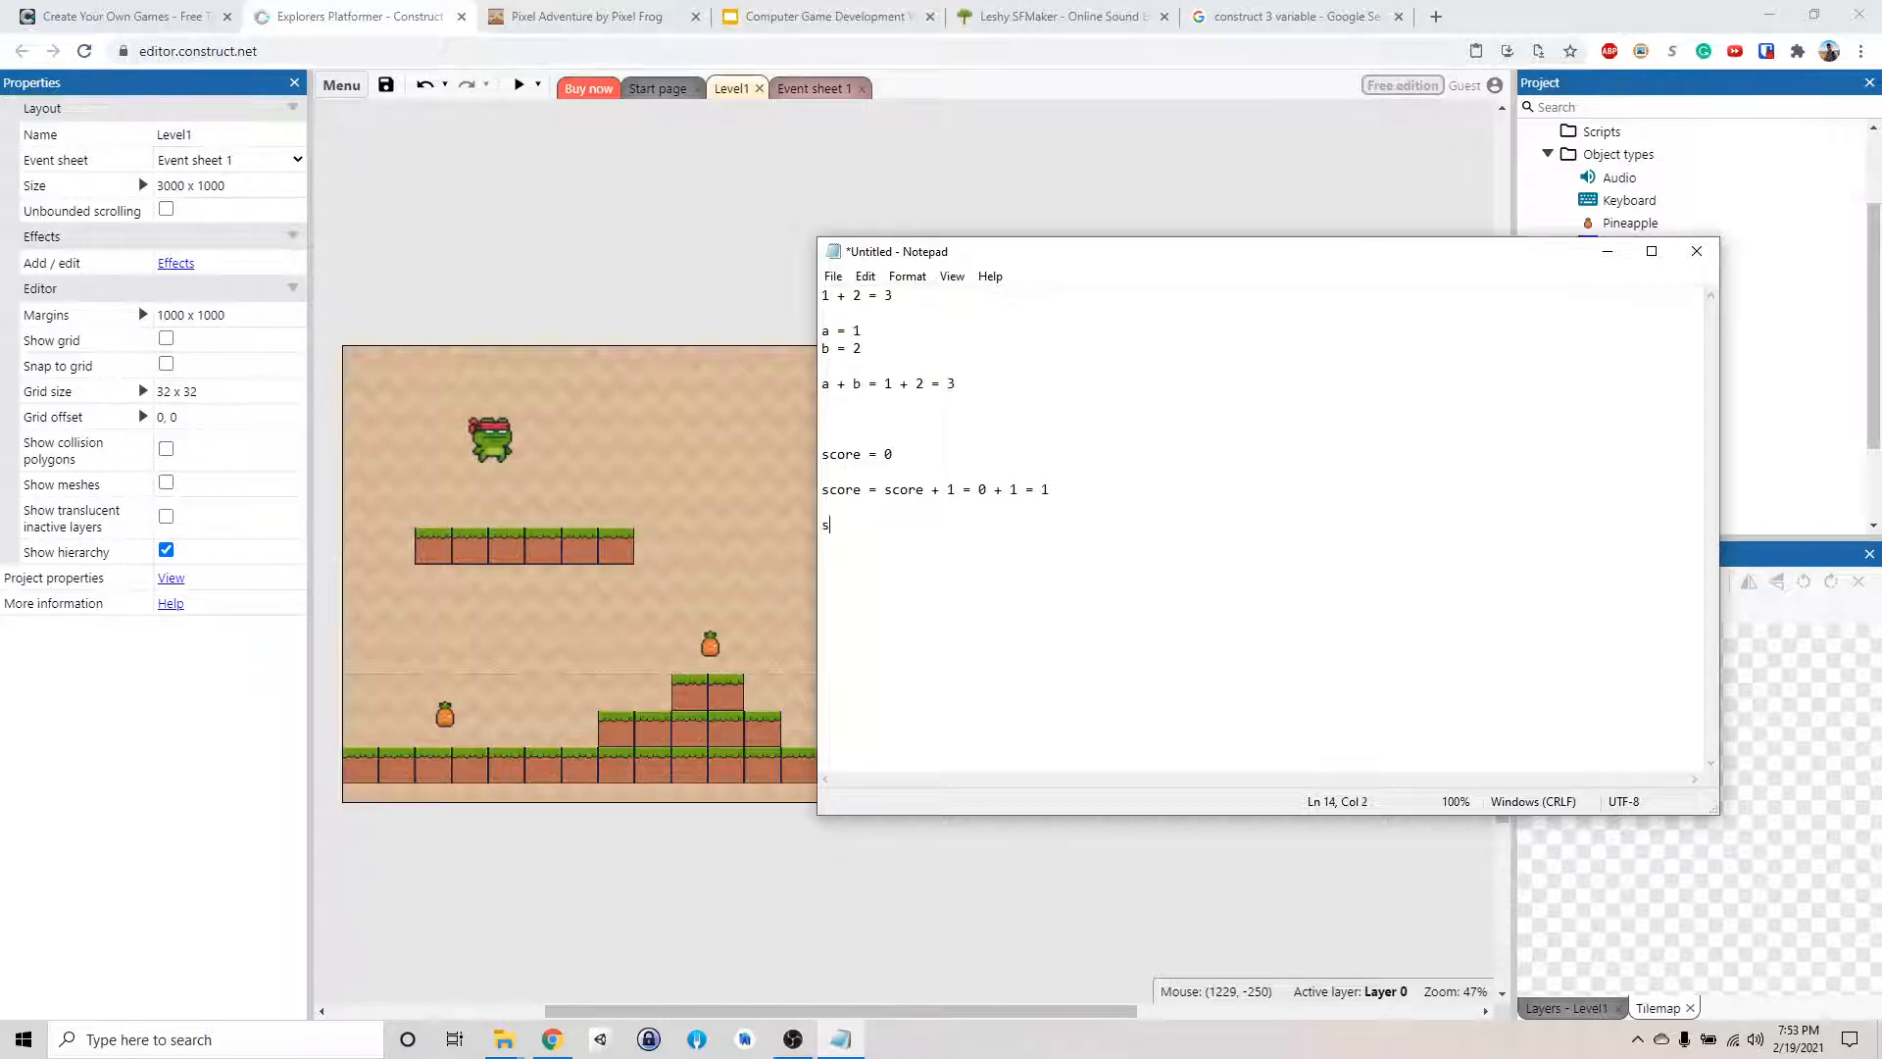
type("core")
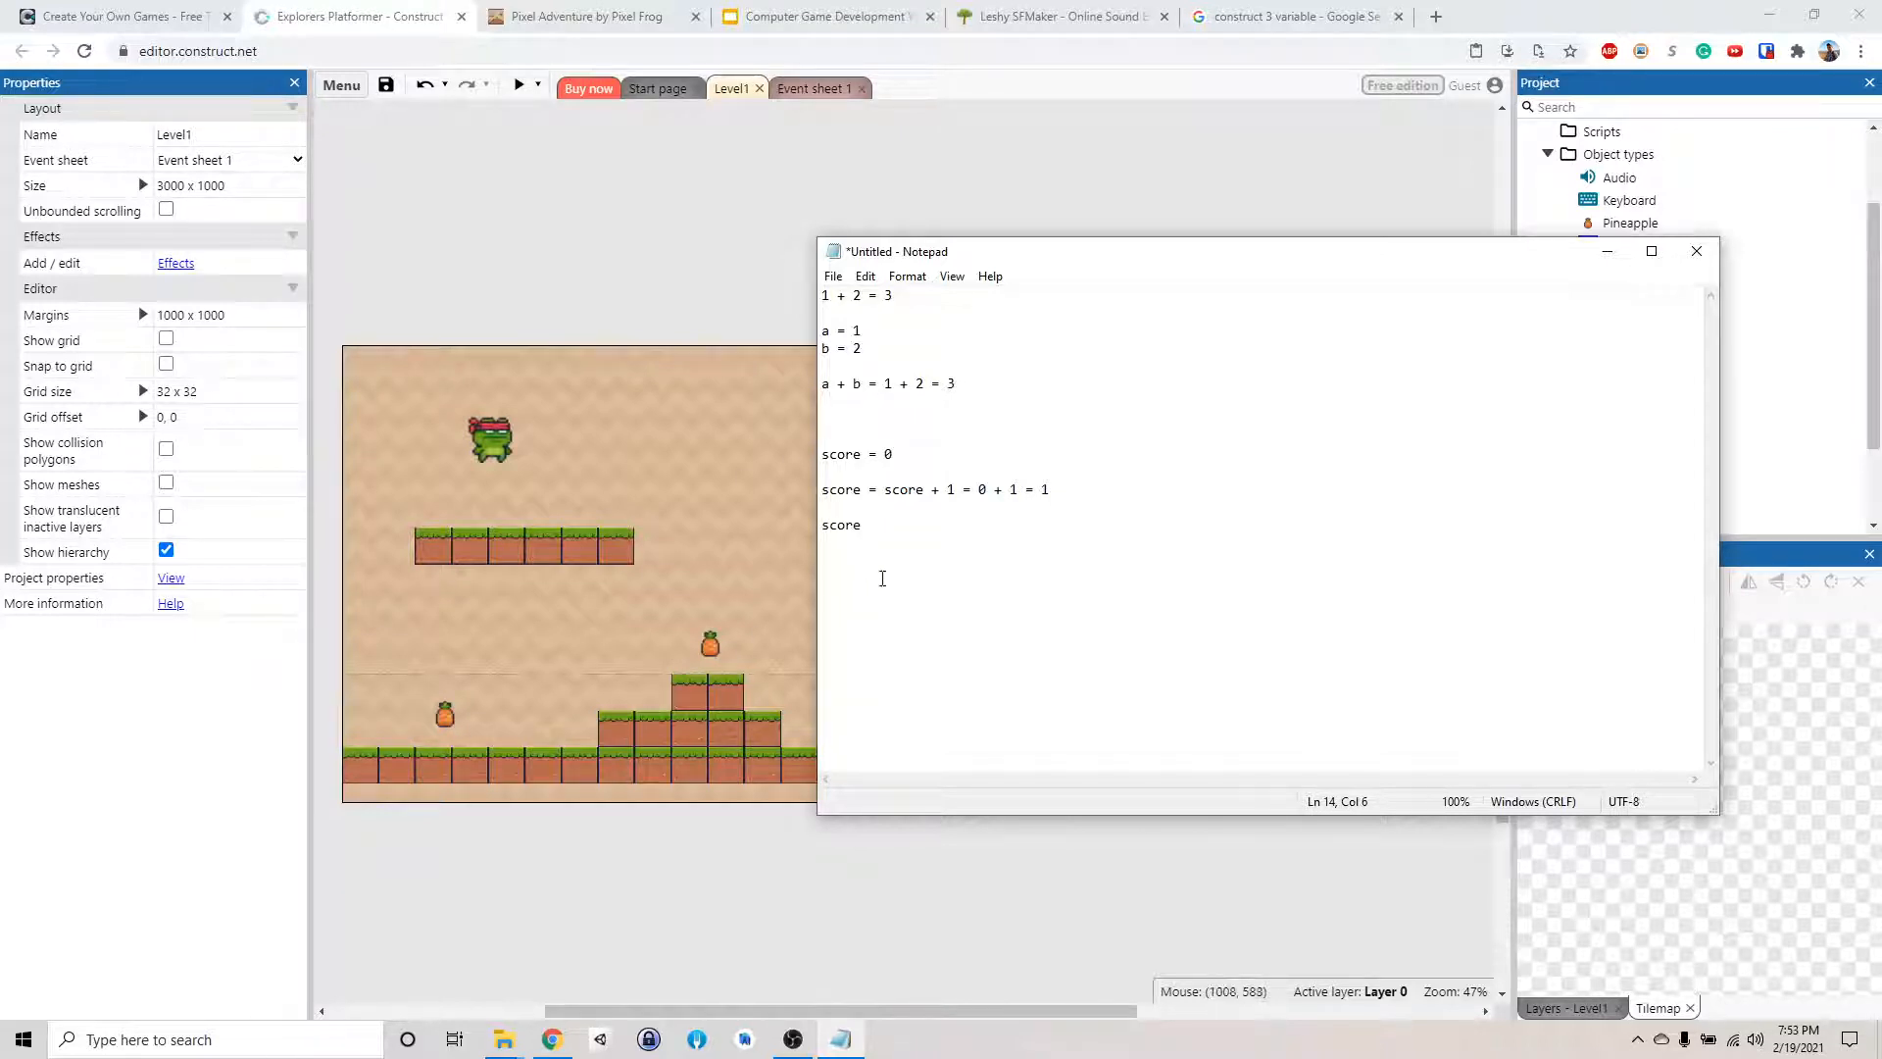
type("= score + 1 =")
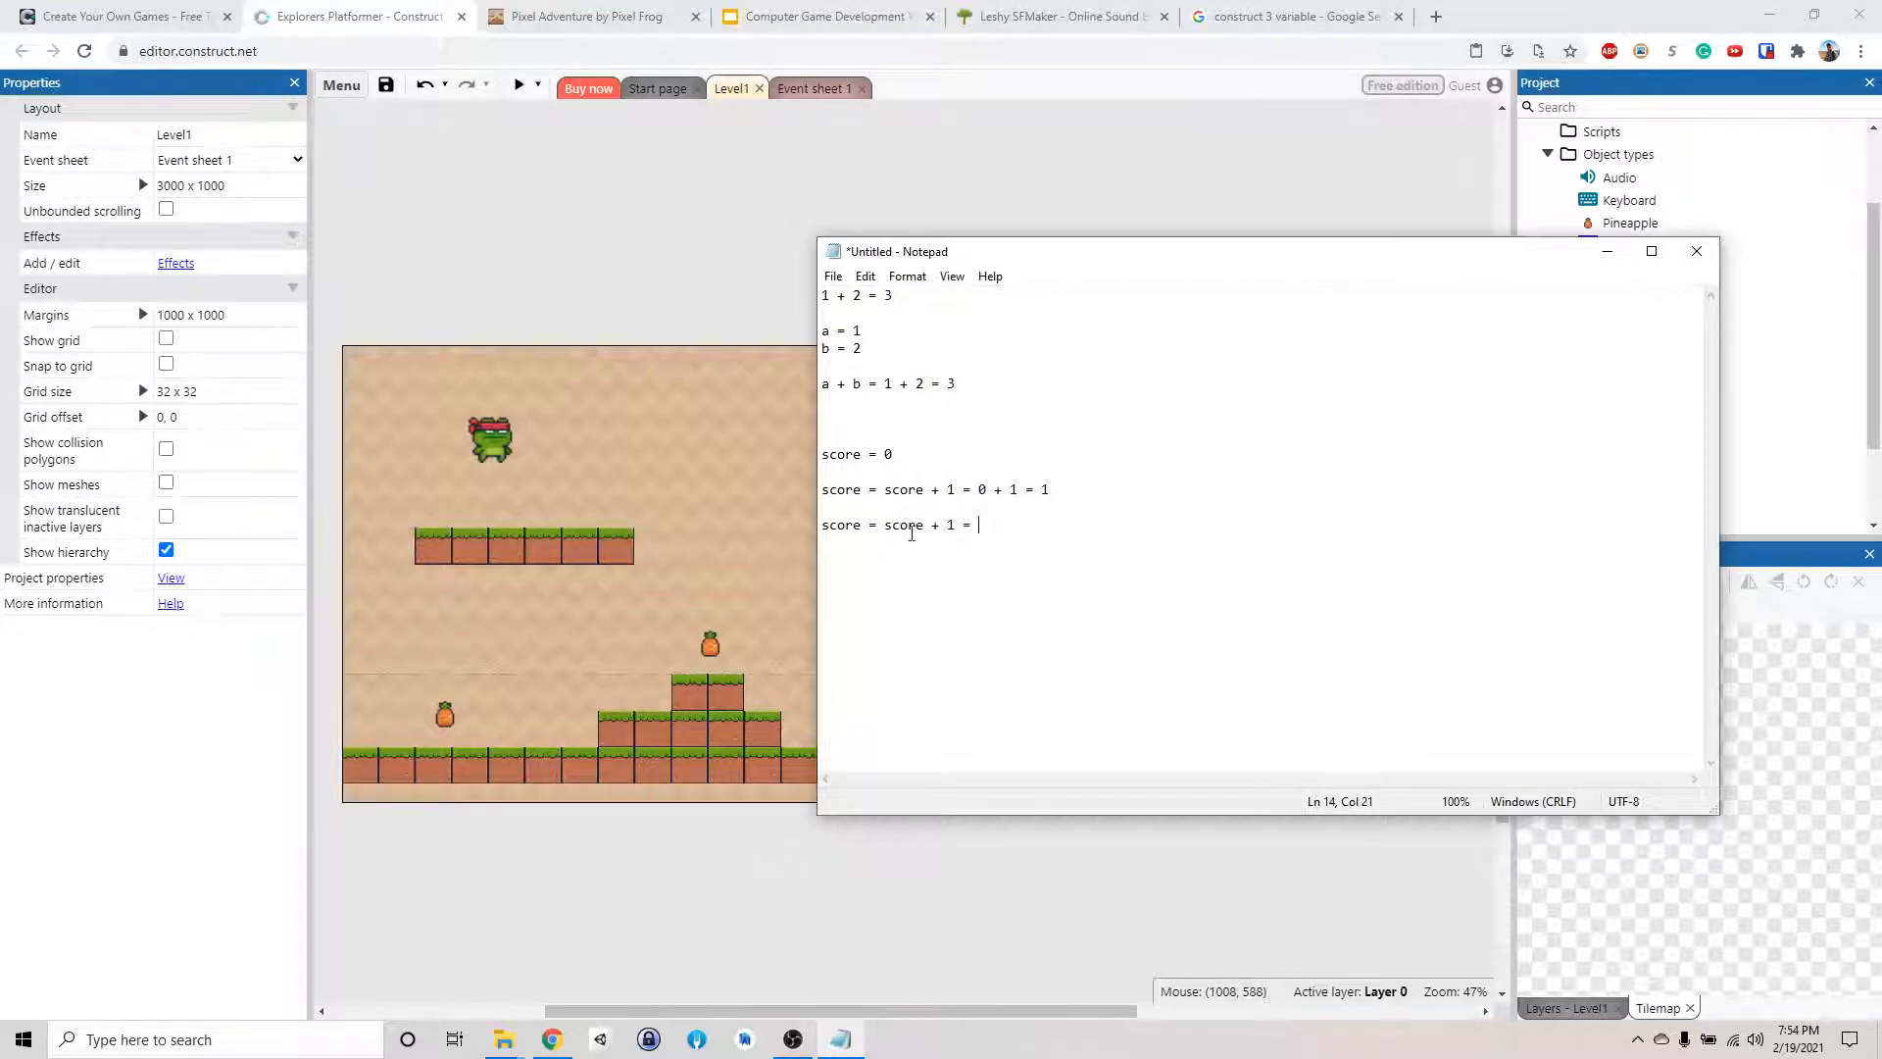
type("1")
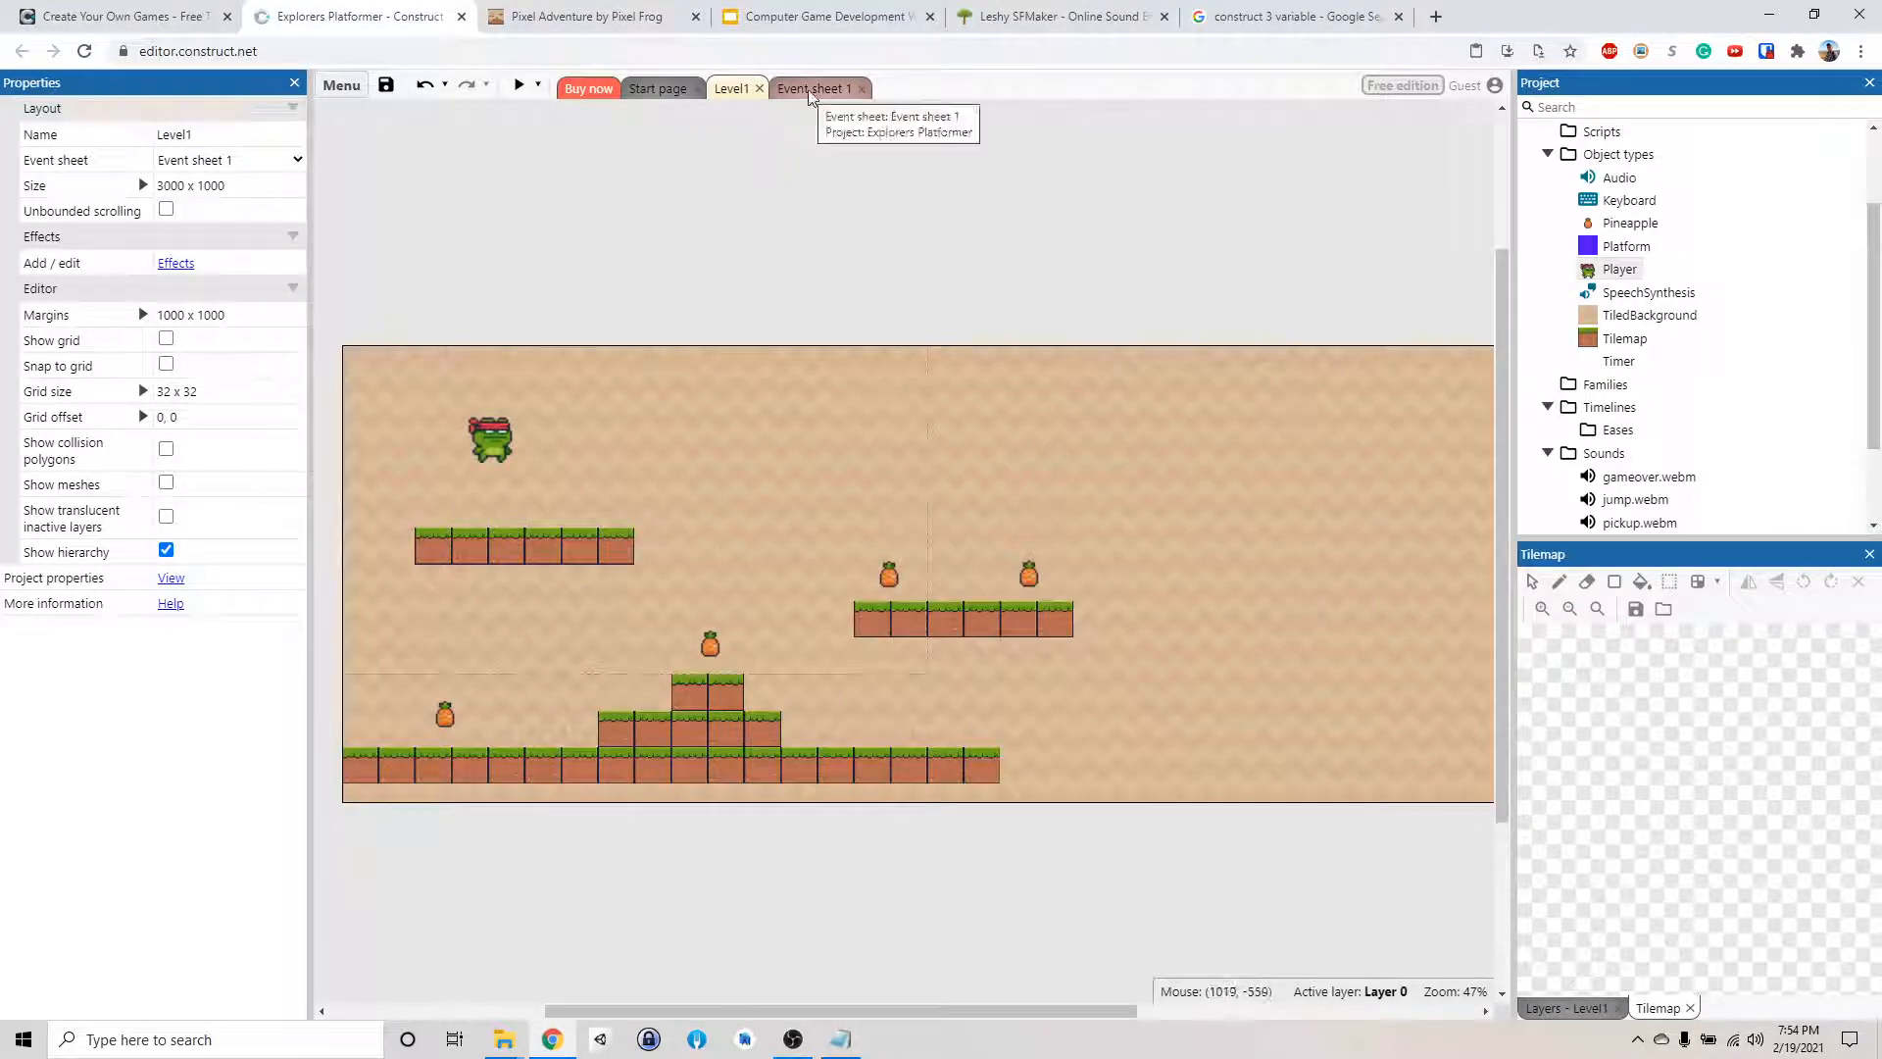
Add a global number variable named score with initial value 0 to the event sheet
left_click(815, 87)
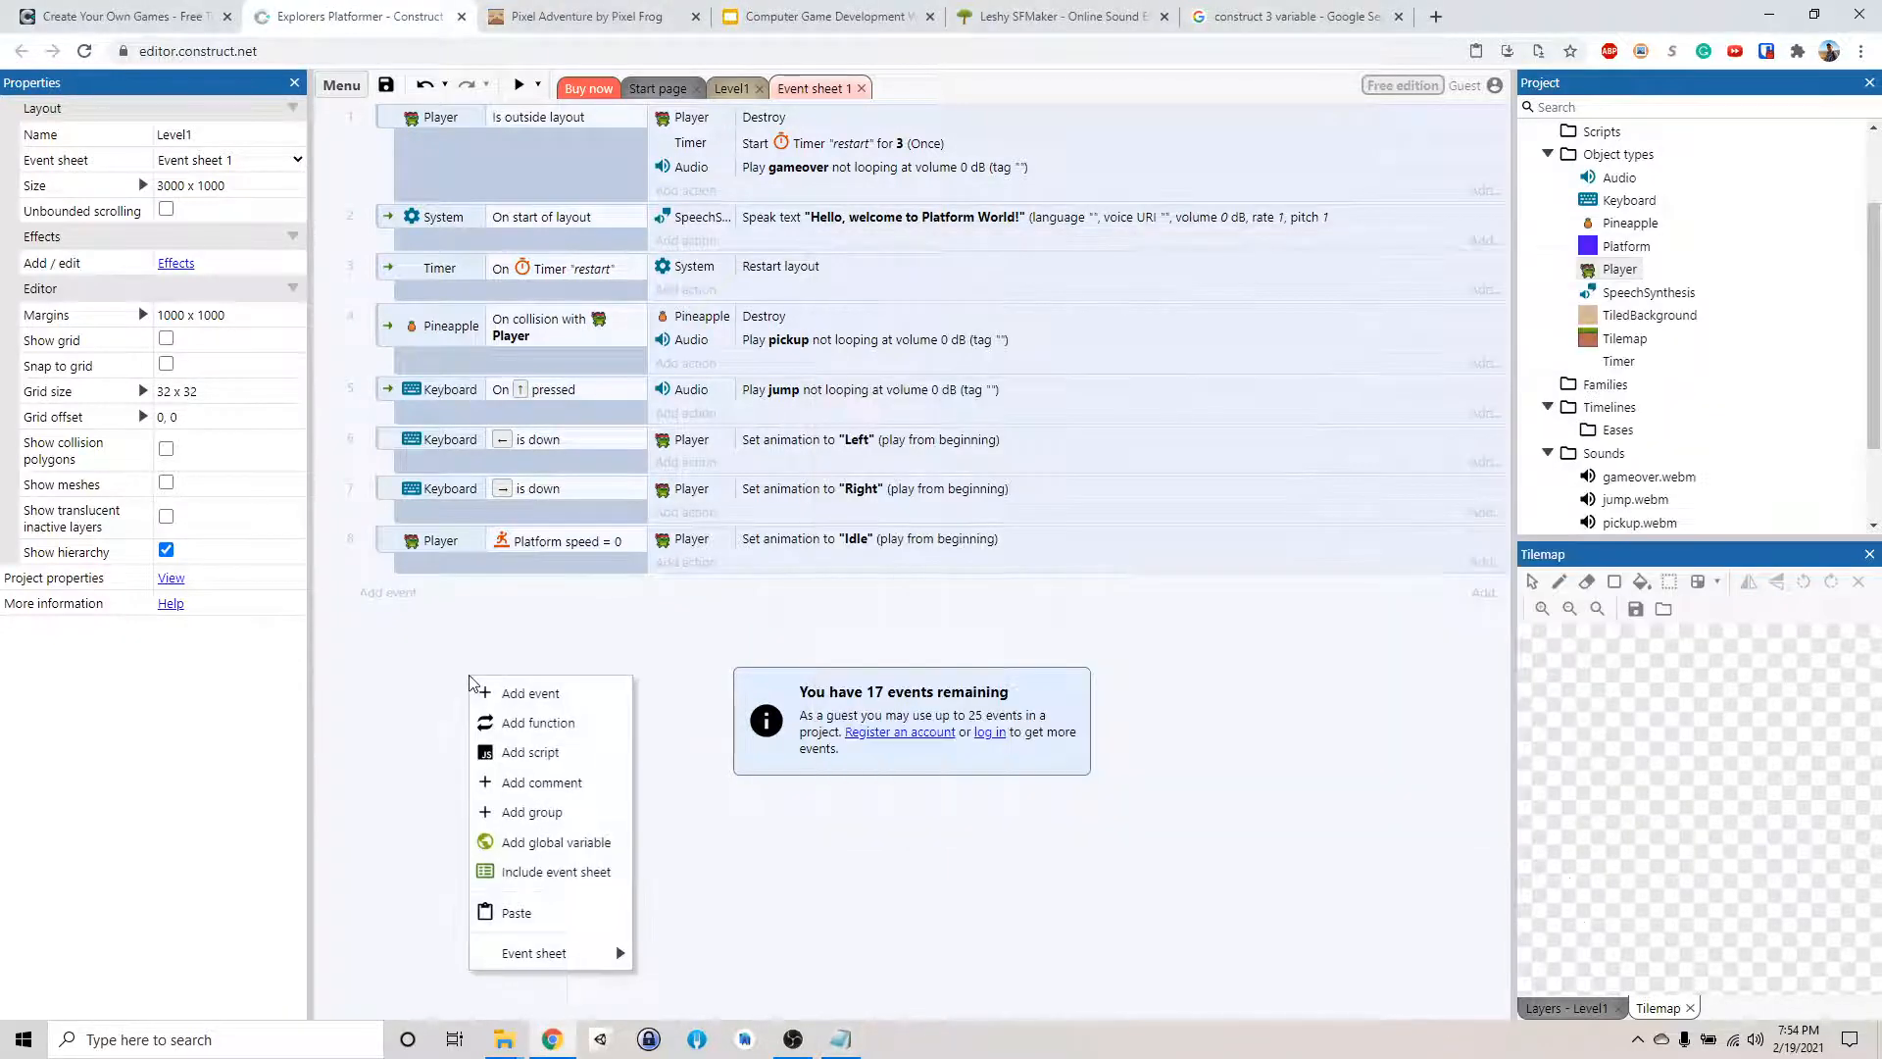
mouse_move(555, 841)
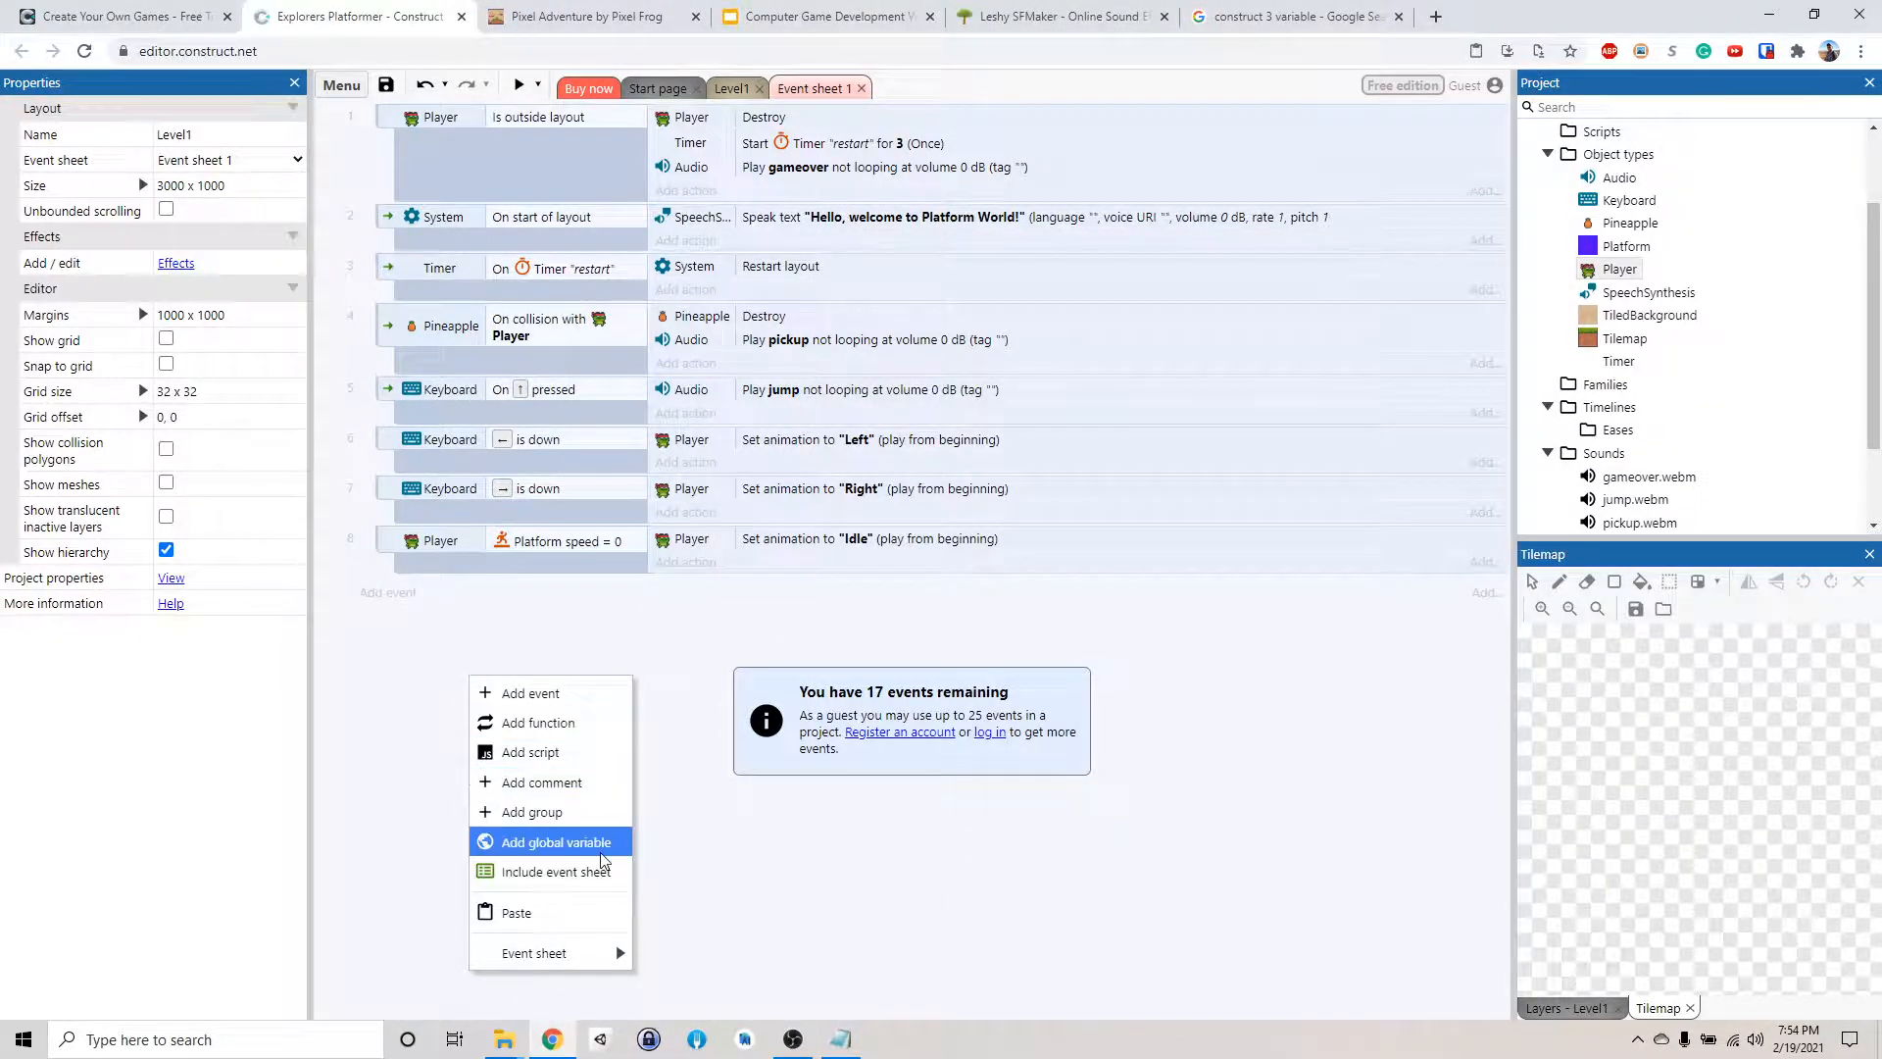
left_click(555, 841)
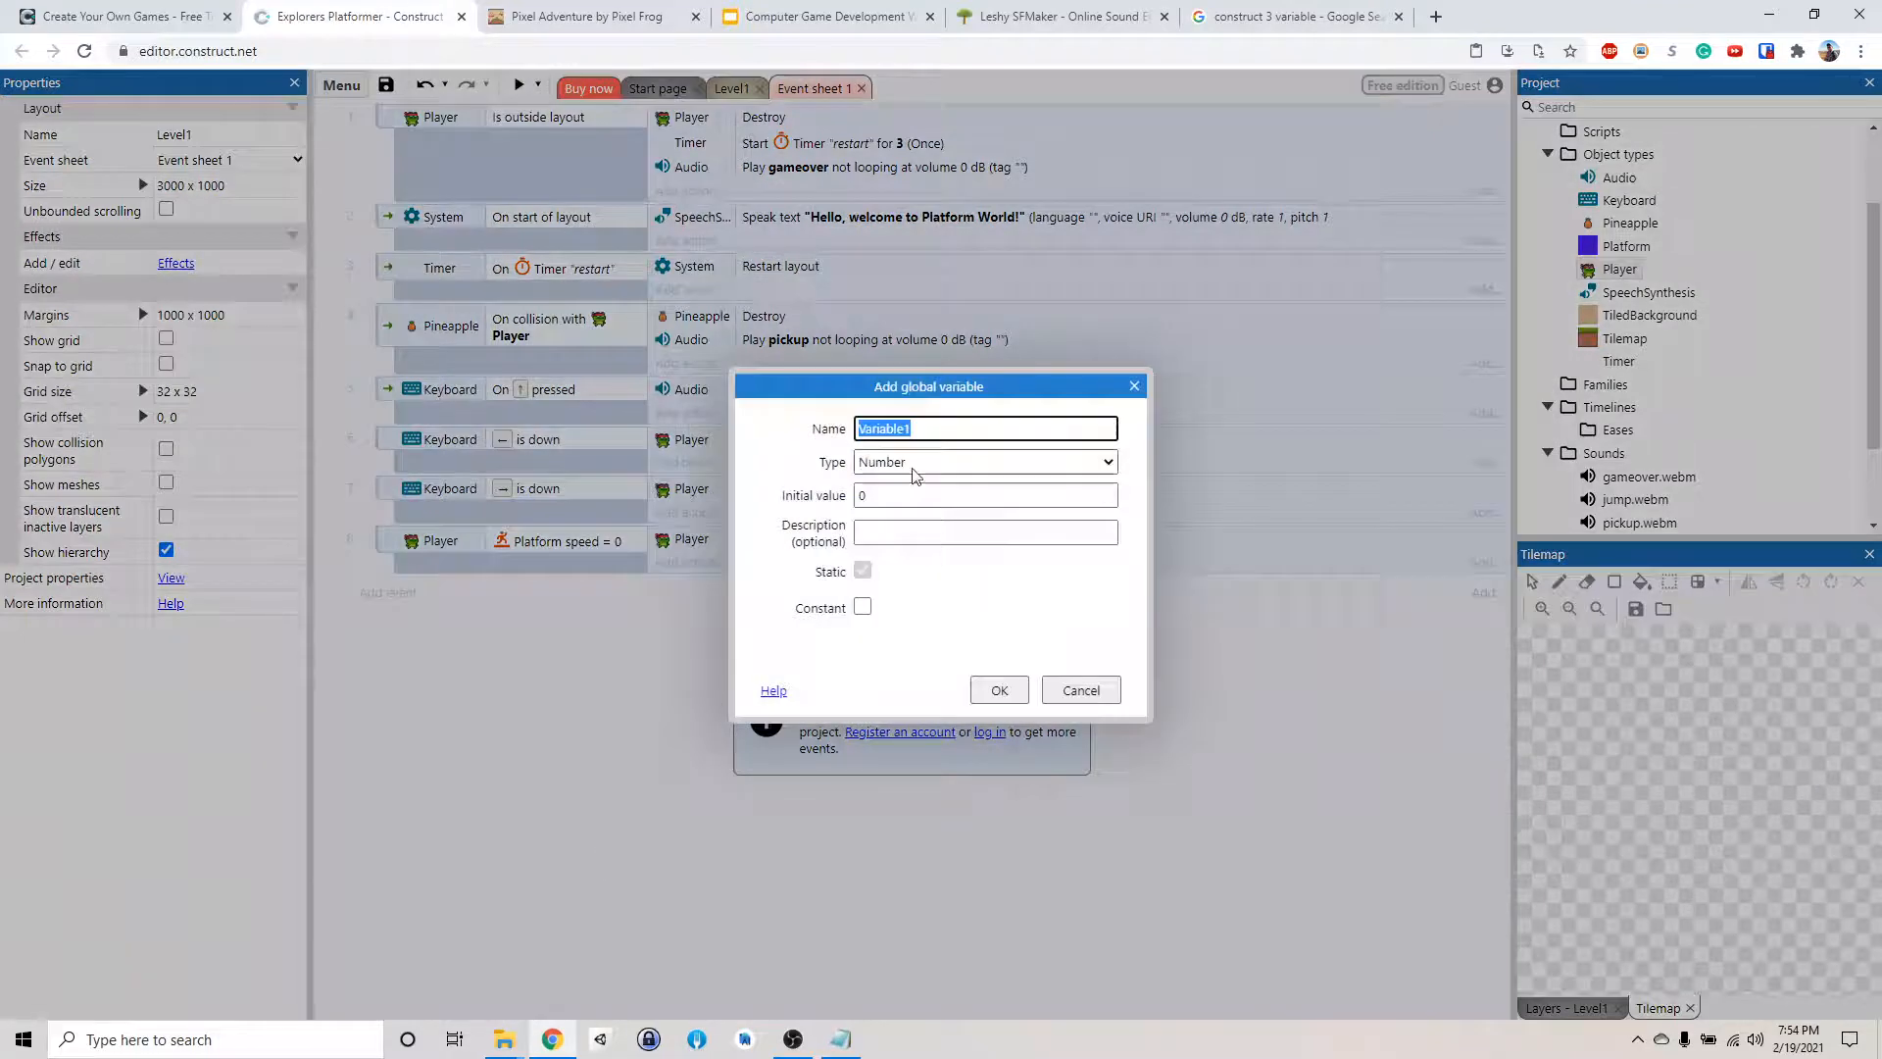
type("score")
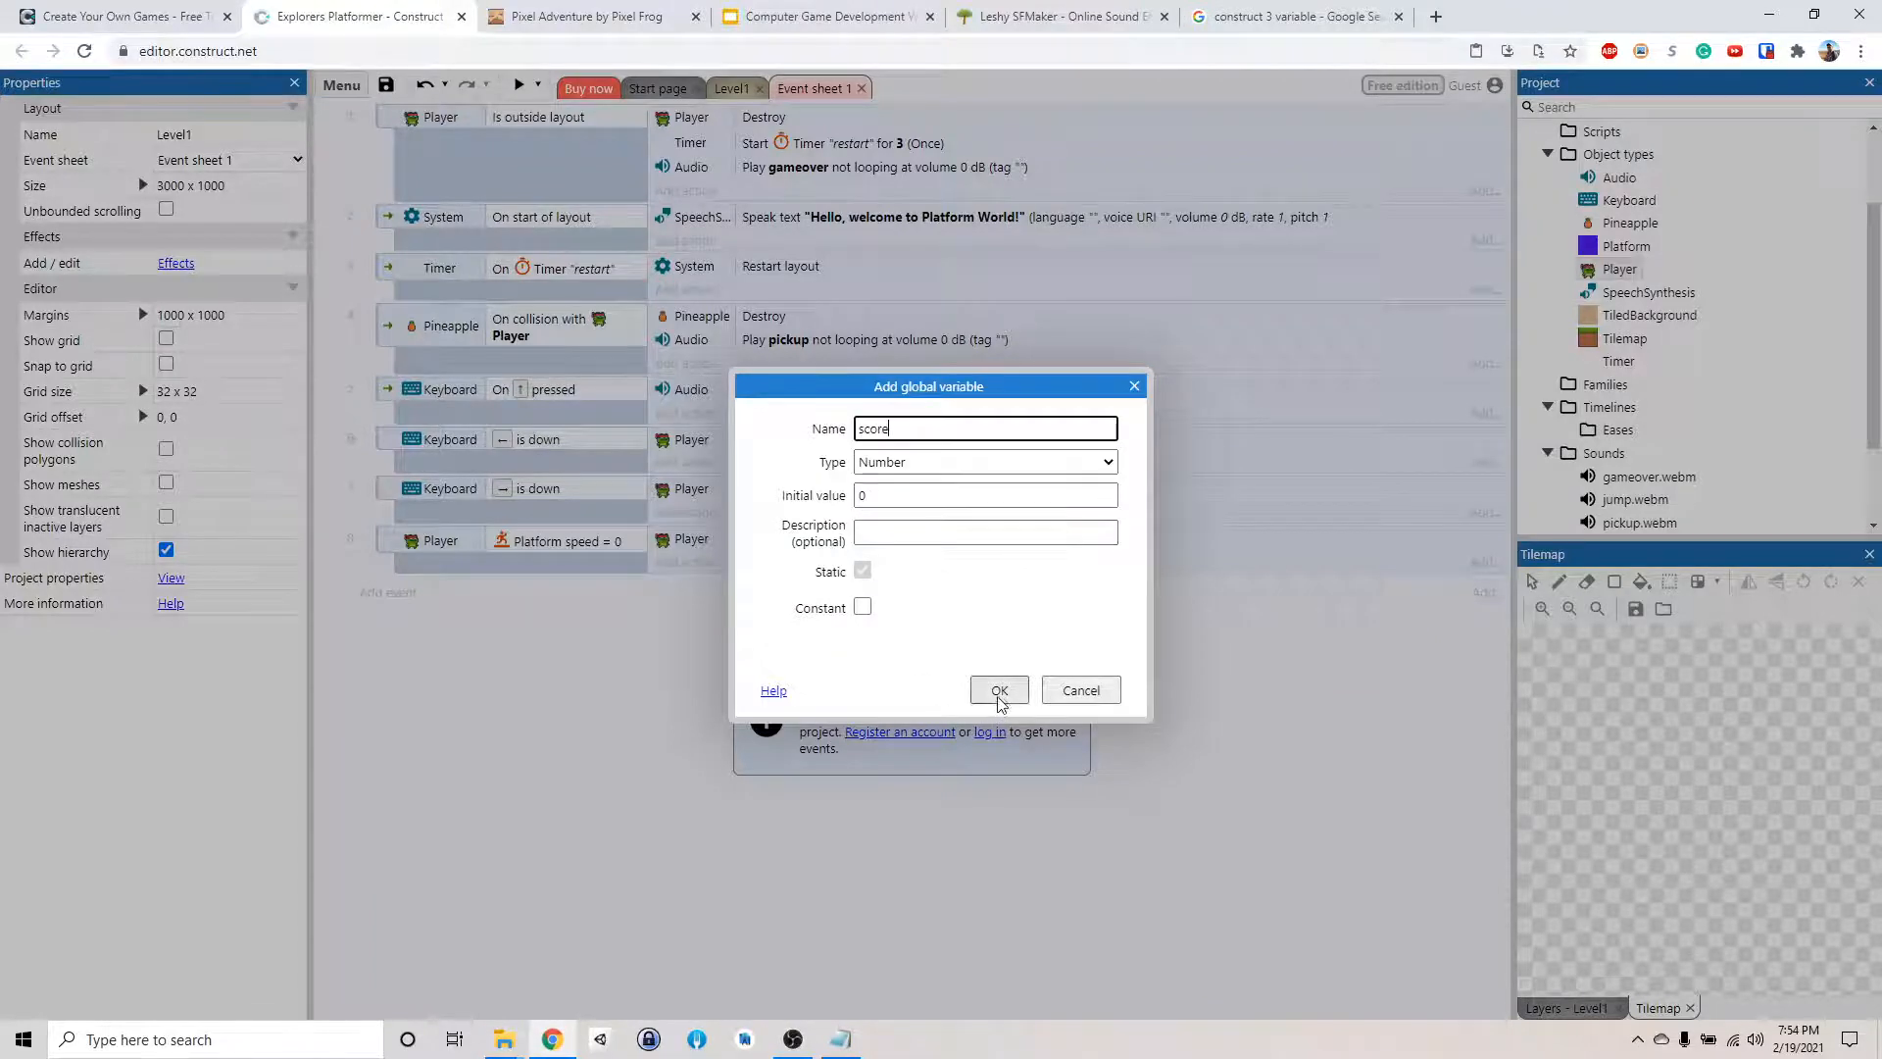
left_click(999, 689)
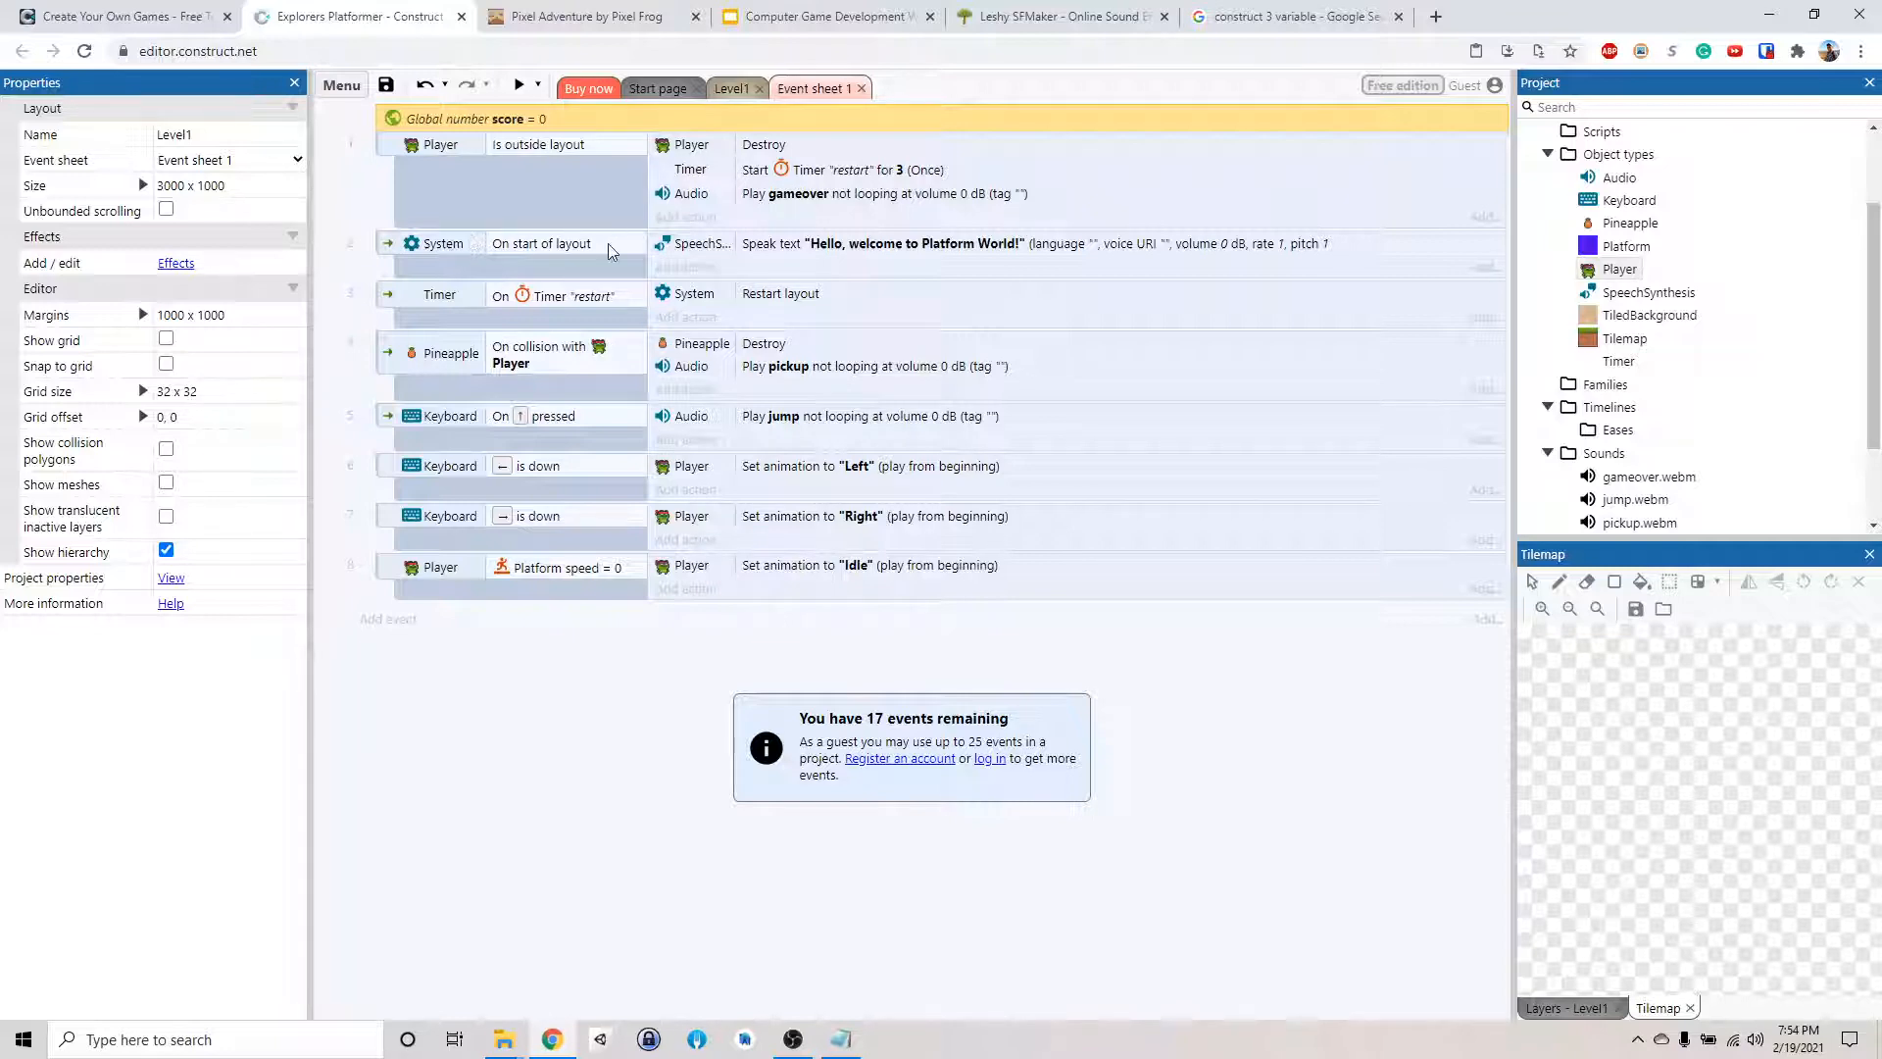
mouse_move(706, 263)
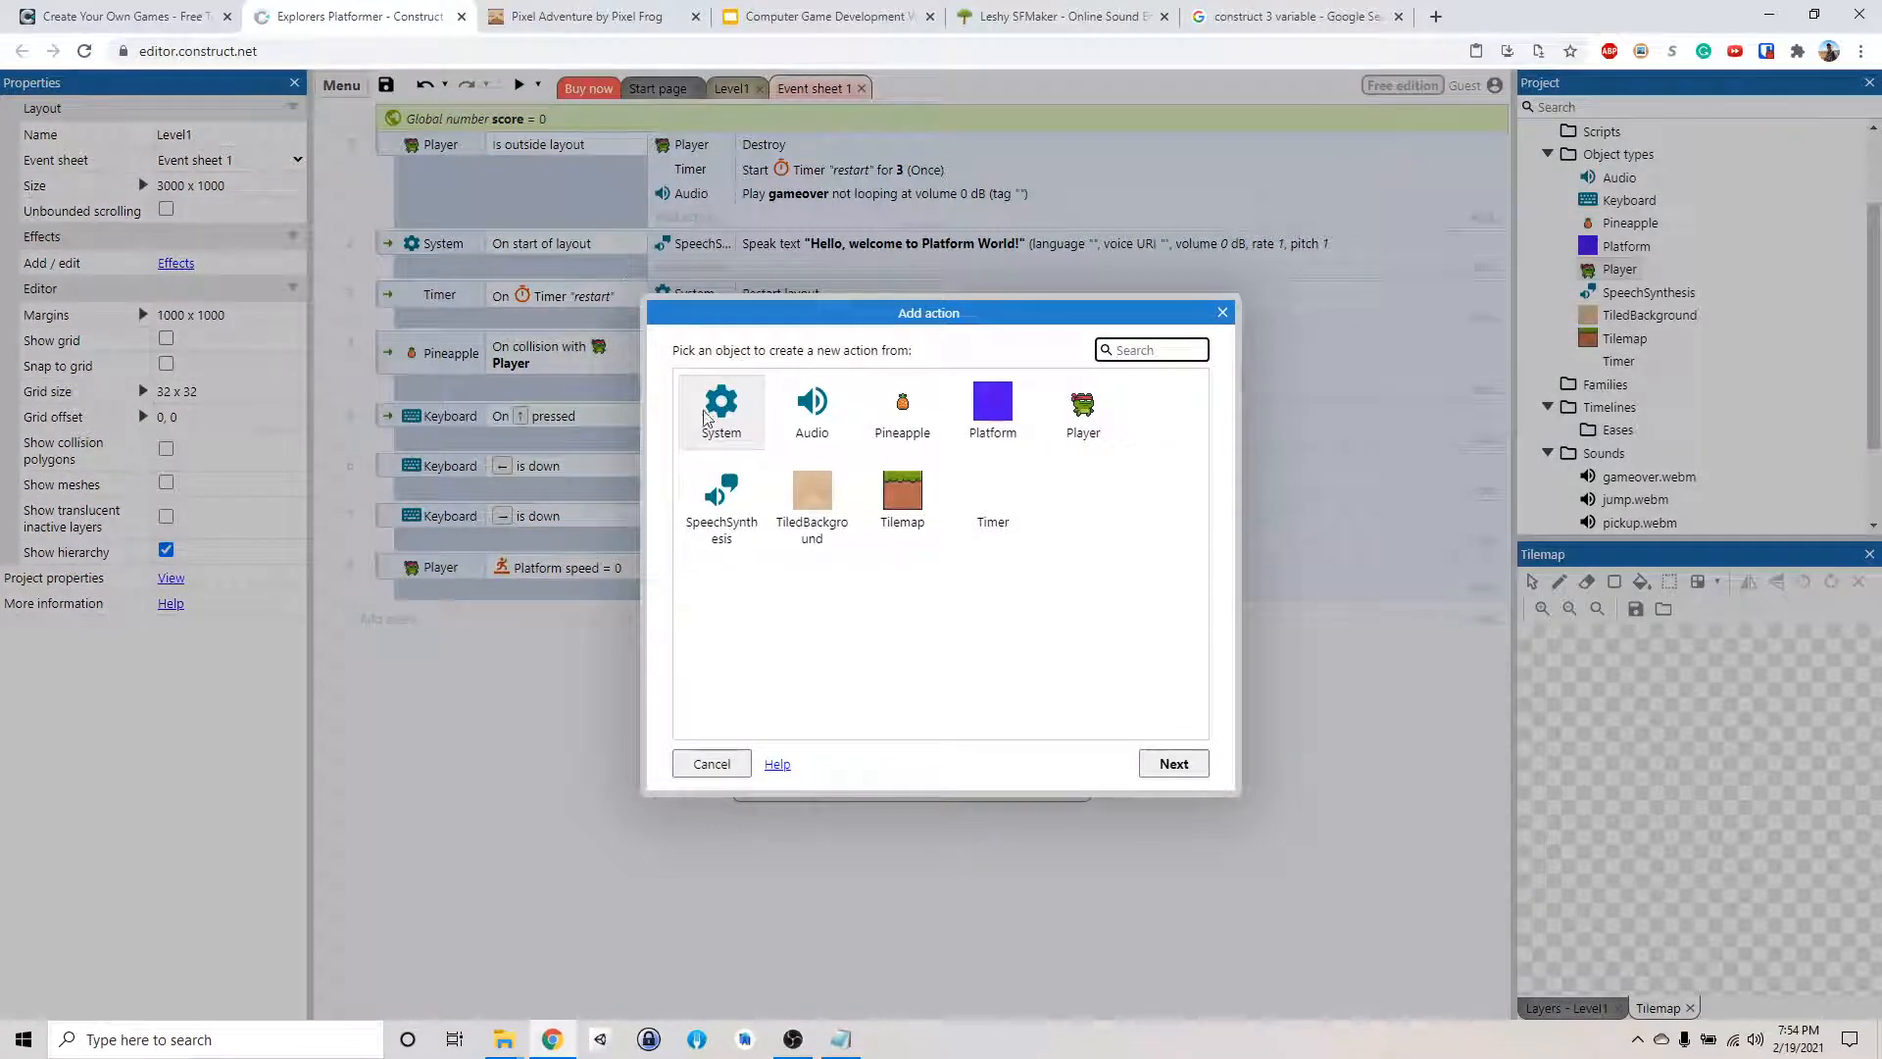
Add a System Set value action setting score to 0 under On start of layout
left_click(721, 407)
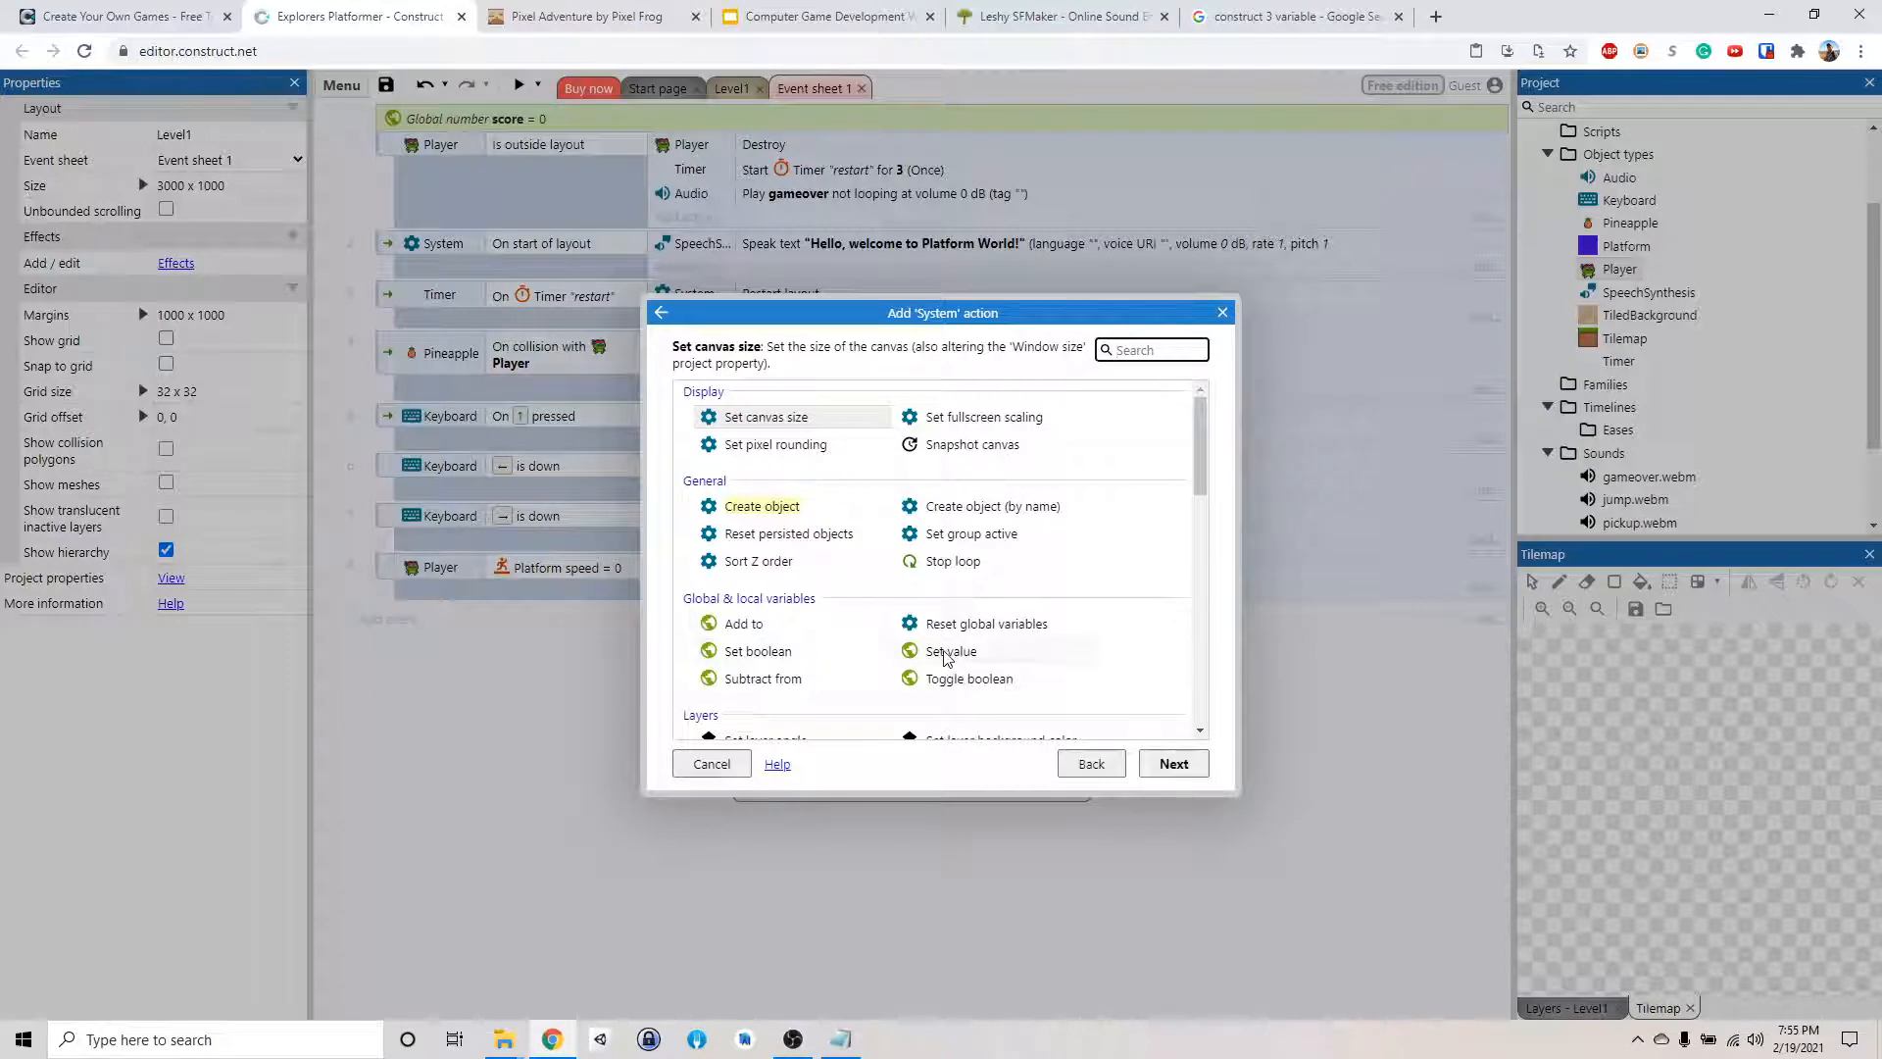
left_click(951, 651)
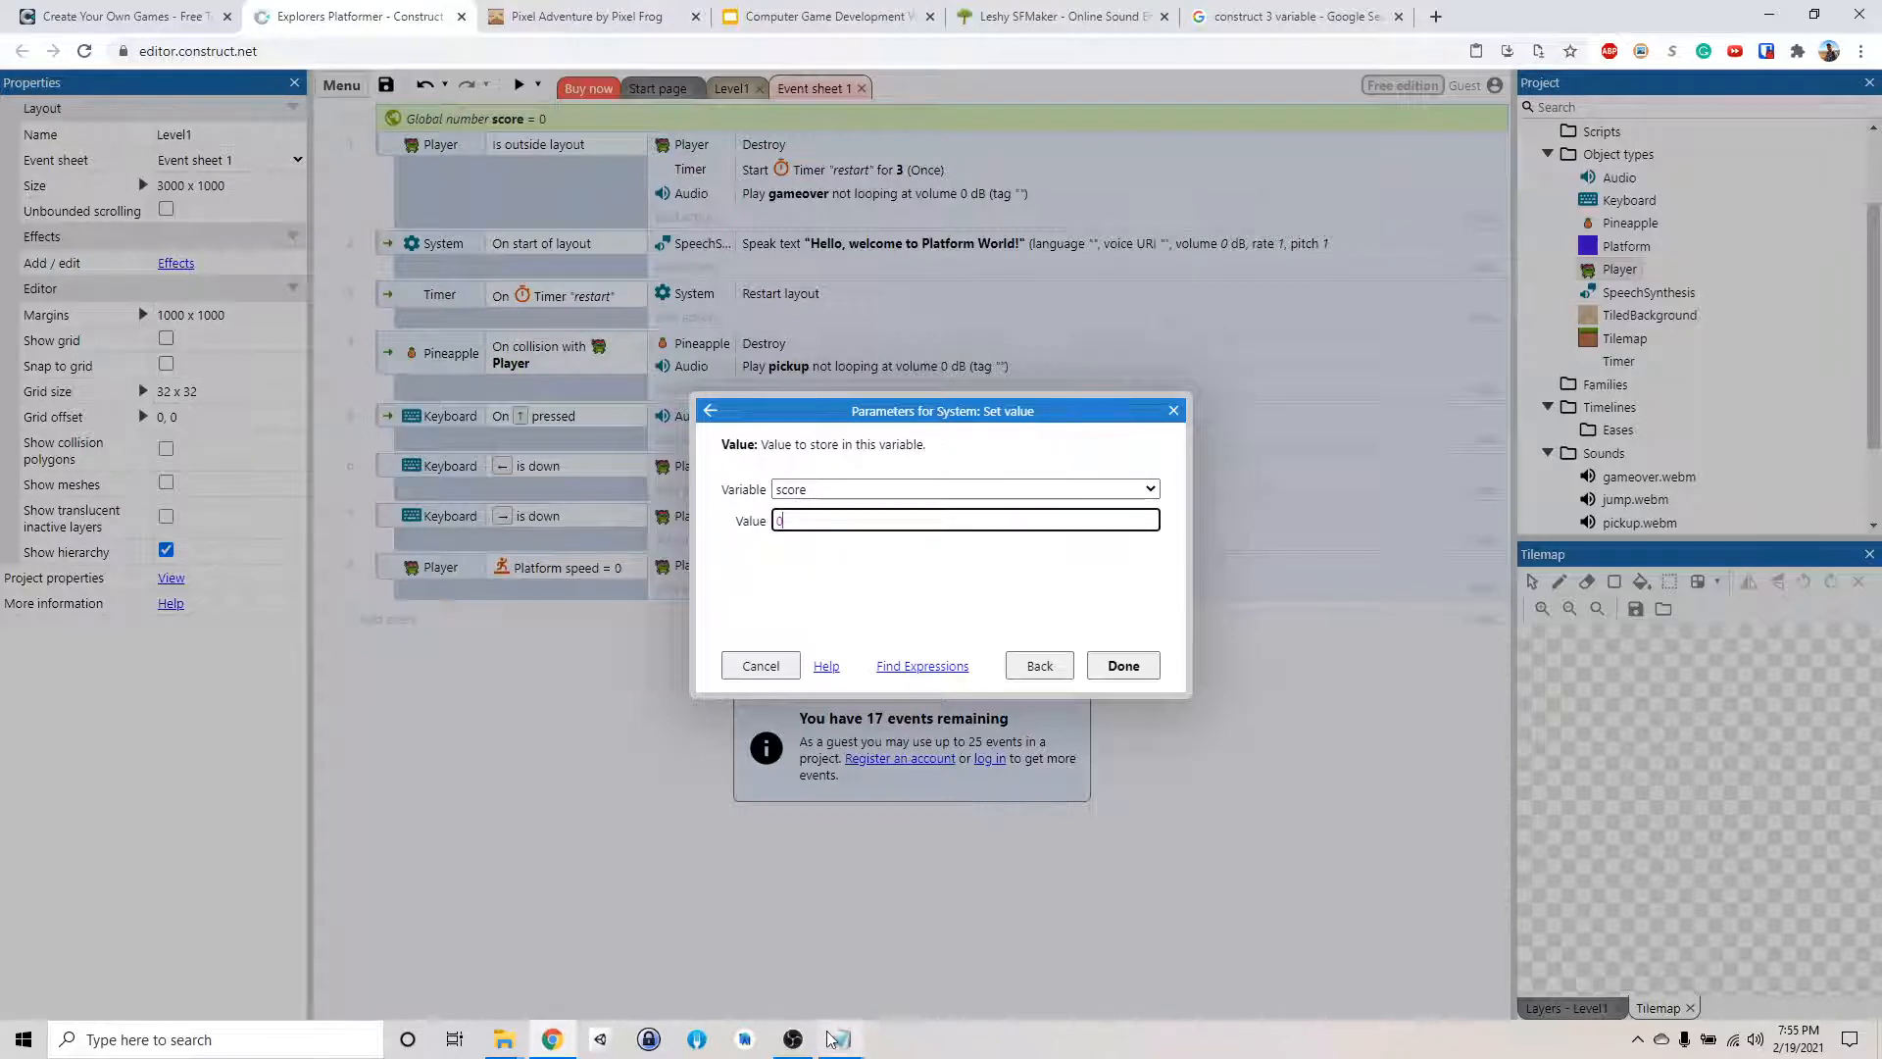
left_click(838, 1039)
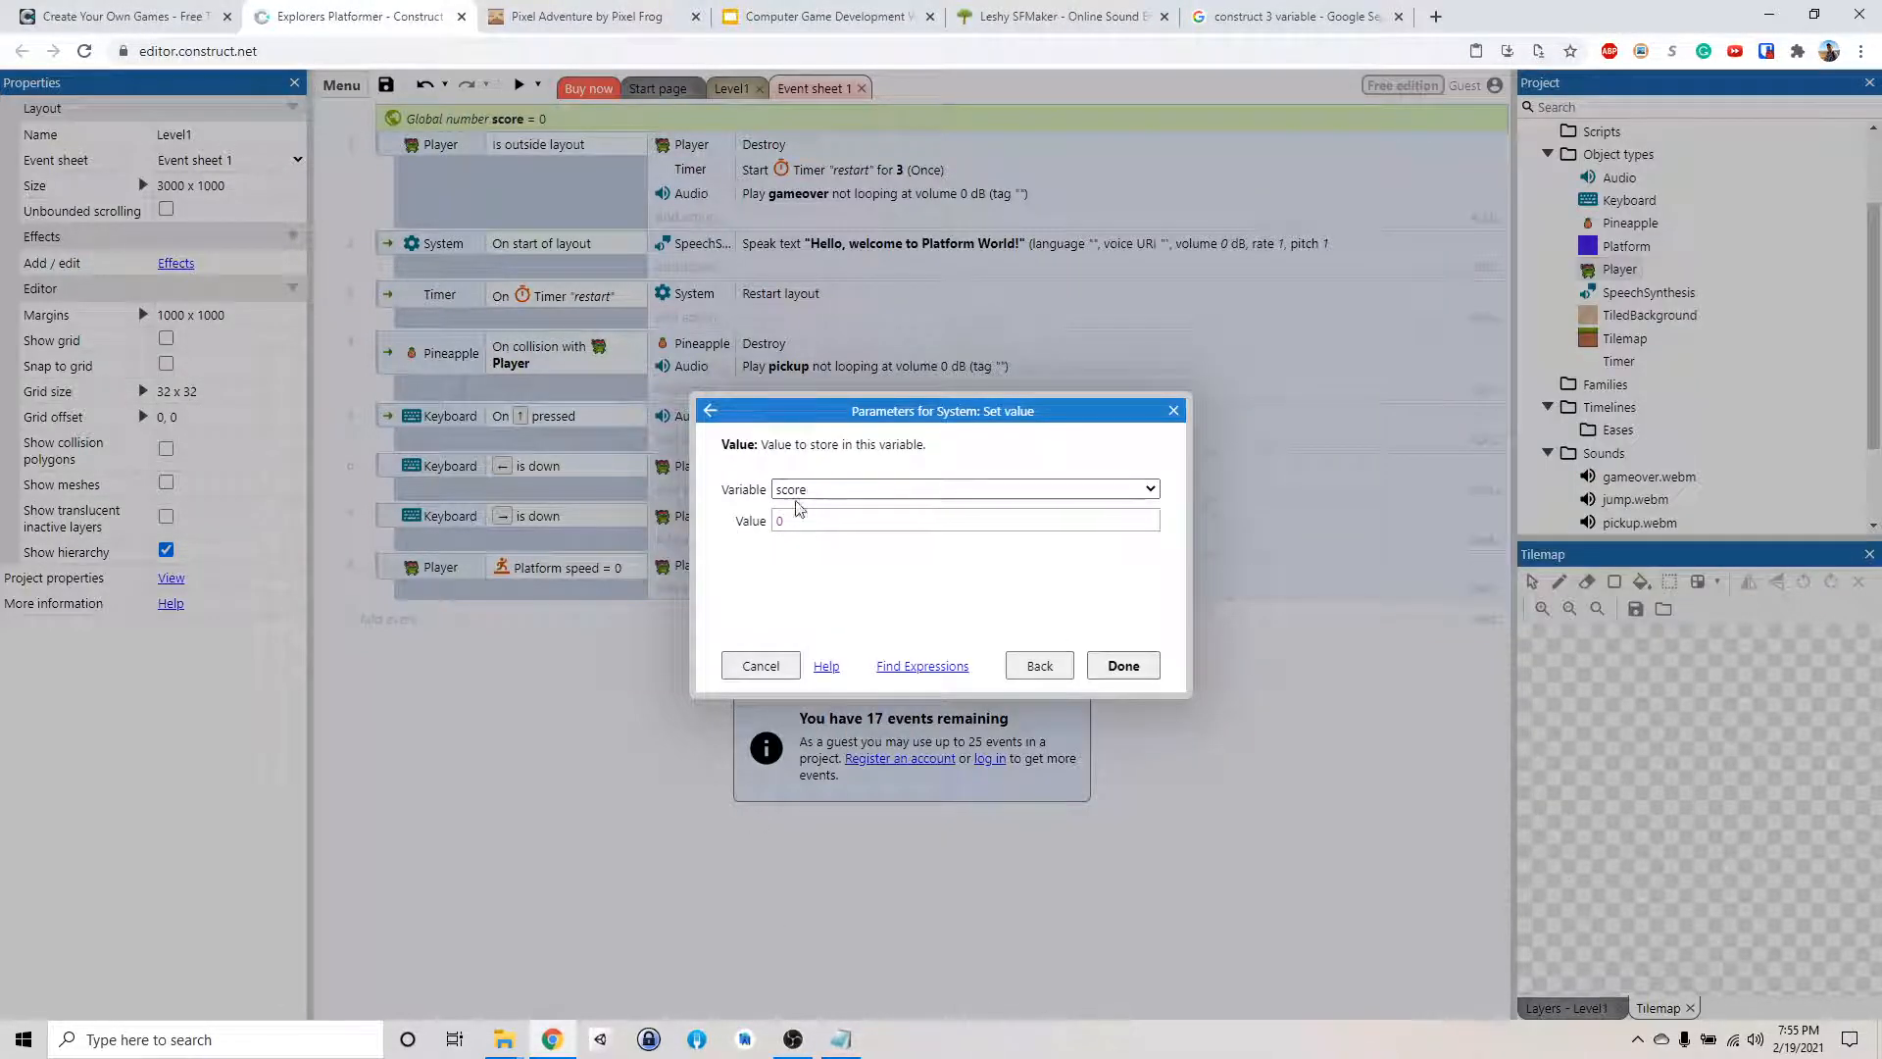
left_click(1121, 665)
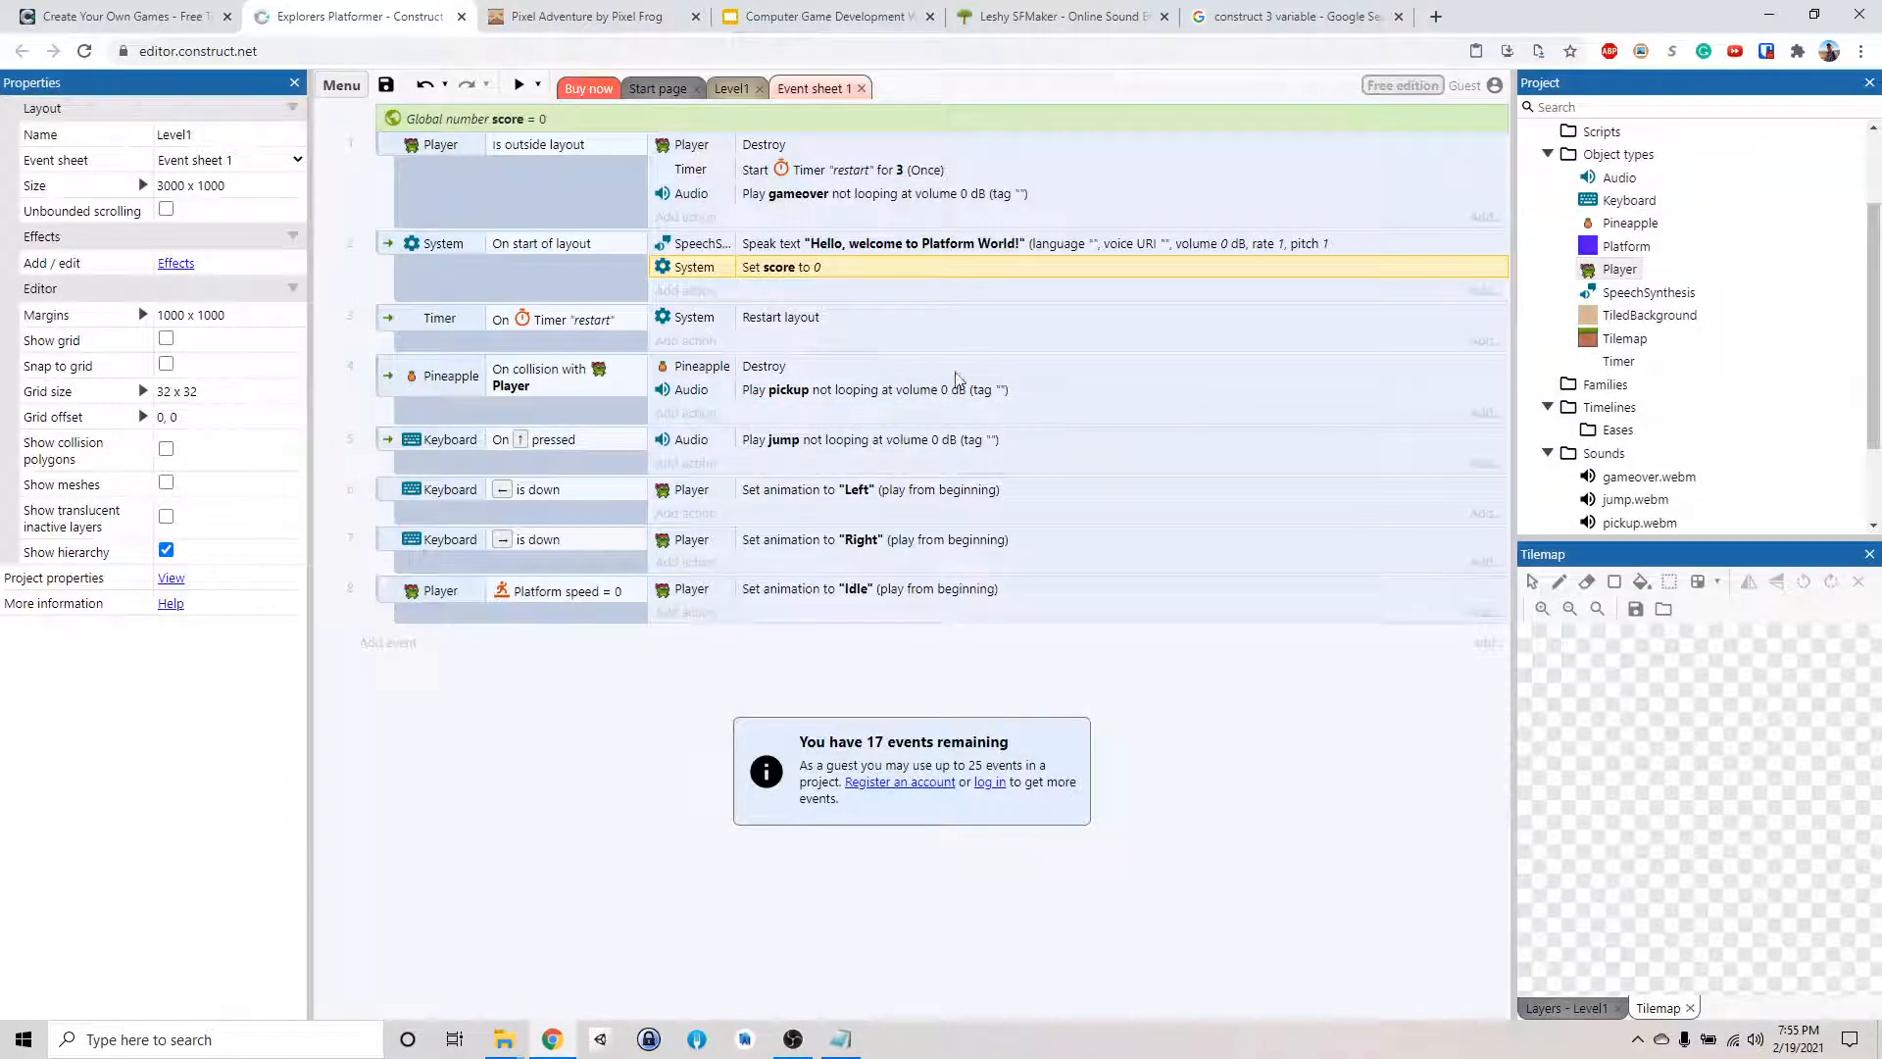
mouse_move(855, 391)
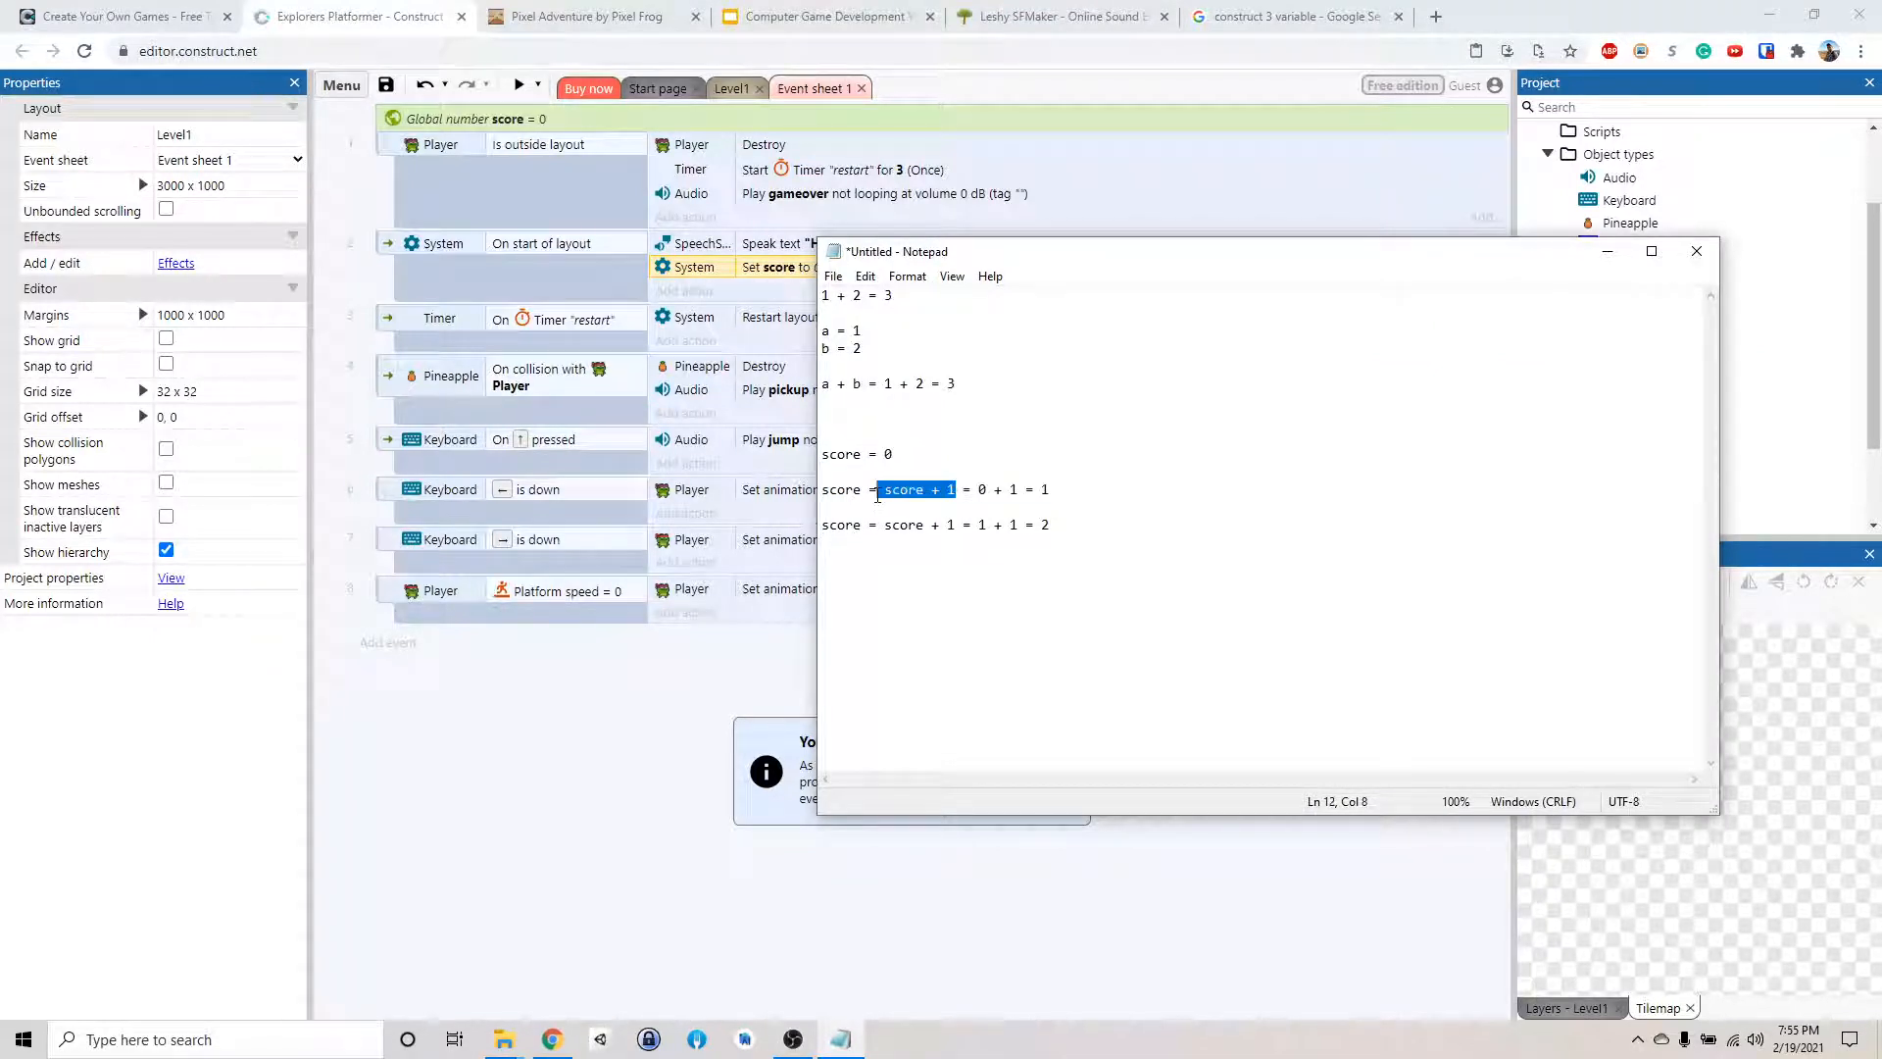
Add a System Add to action adding 1 to score on pineapple collision with the player
left_click(1697, 251)
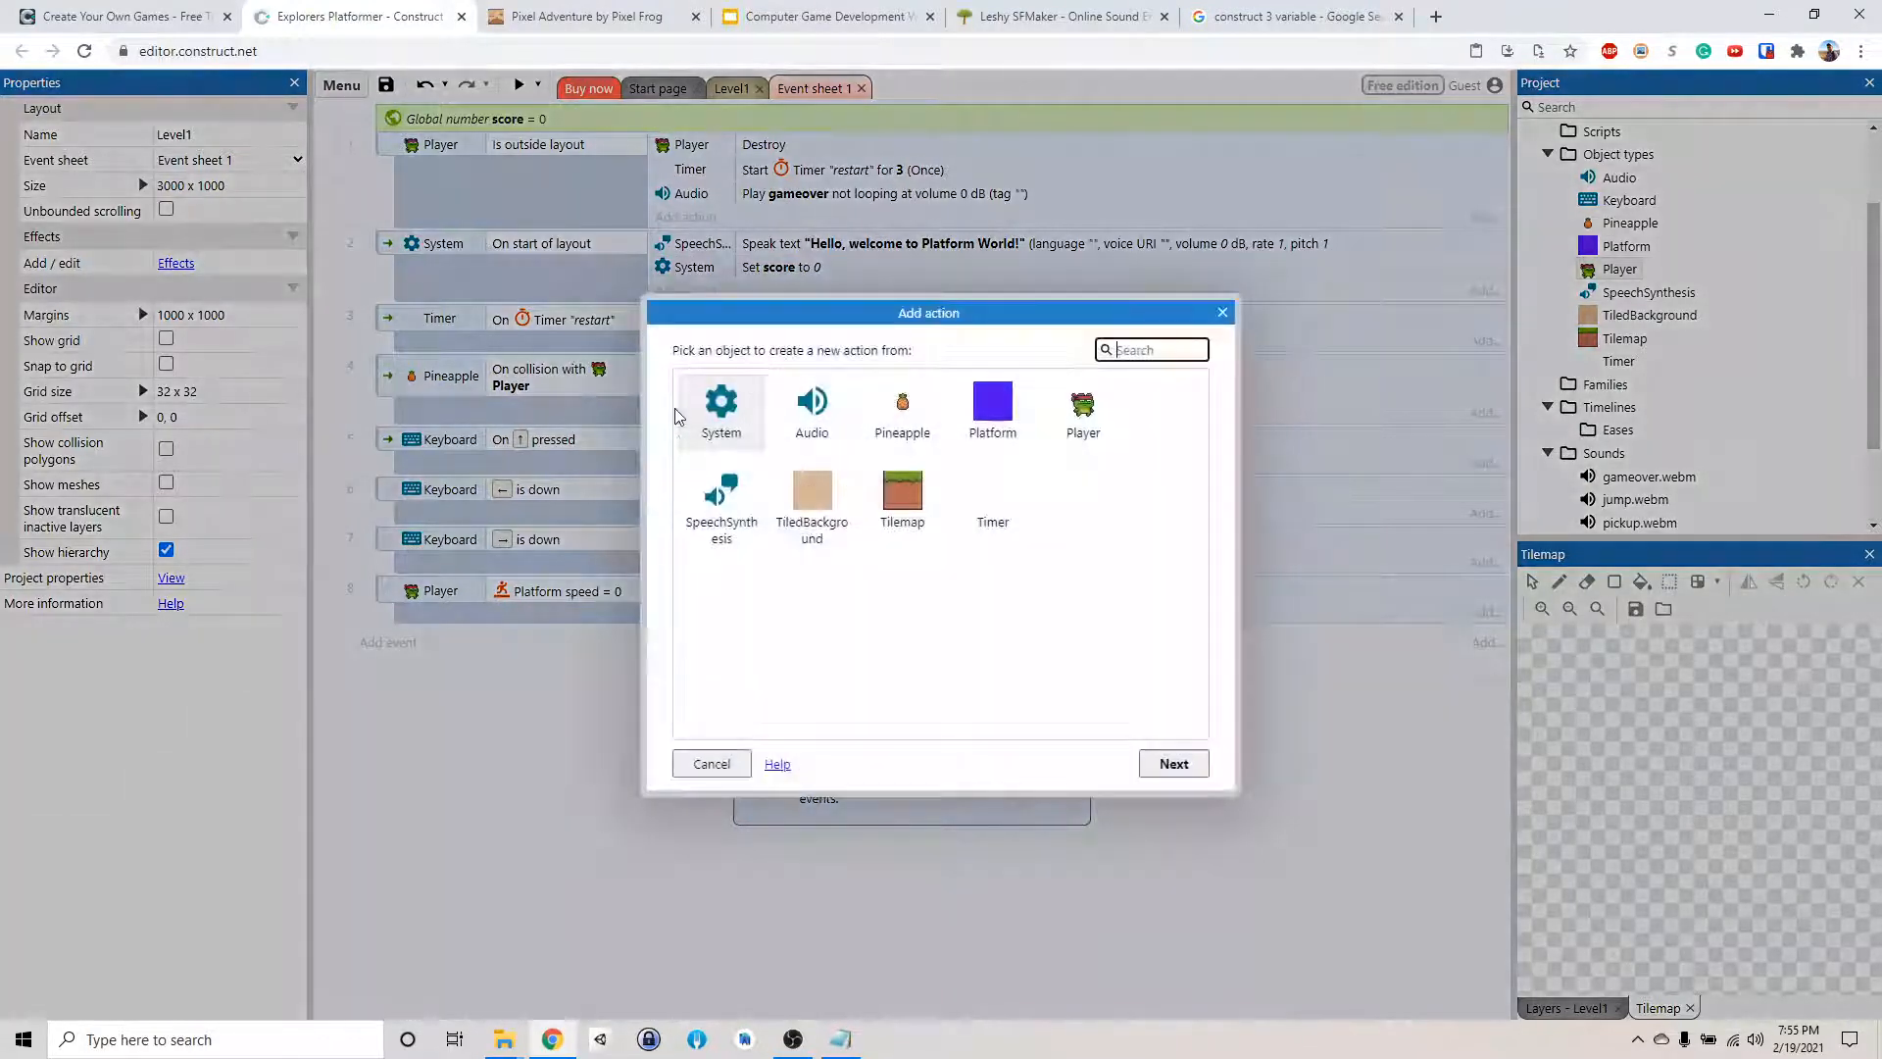
left_click(721, 408)
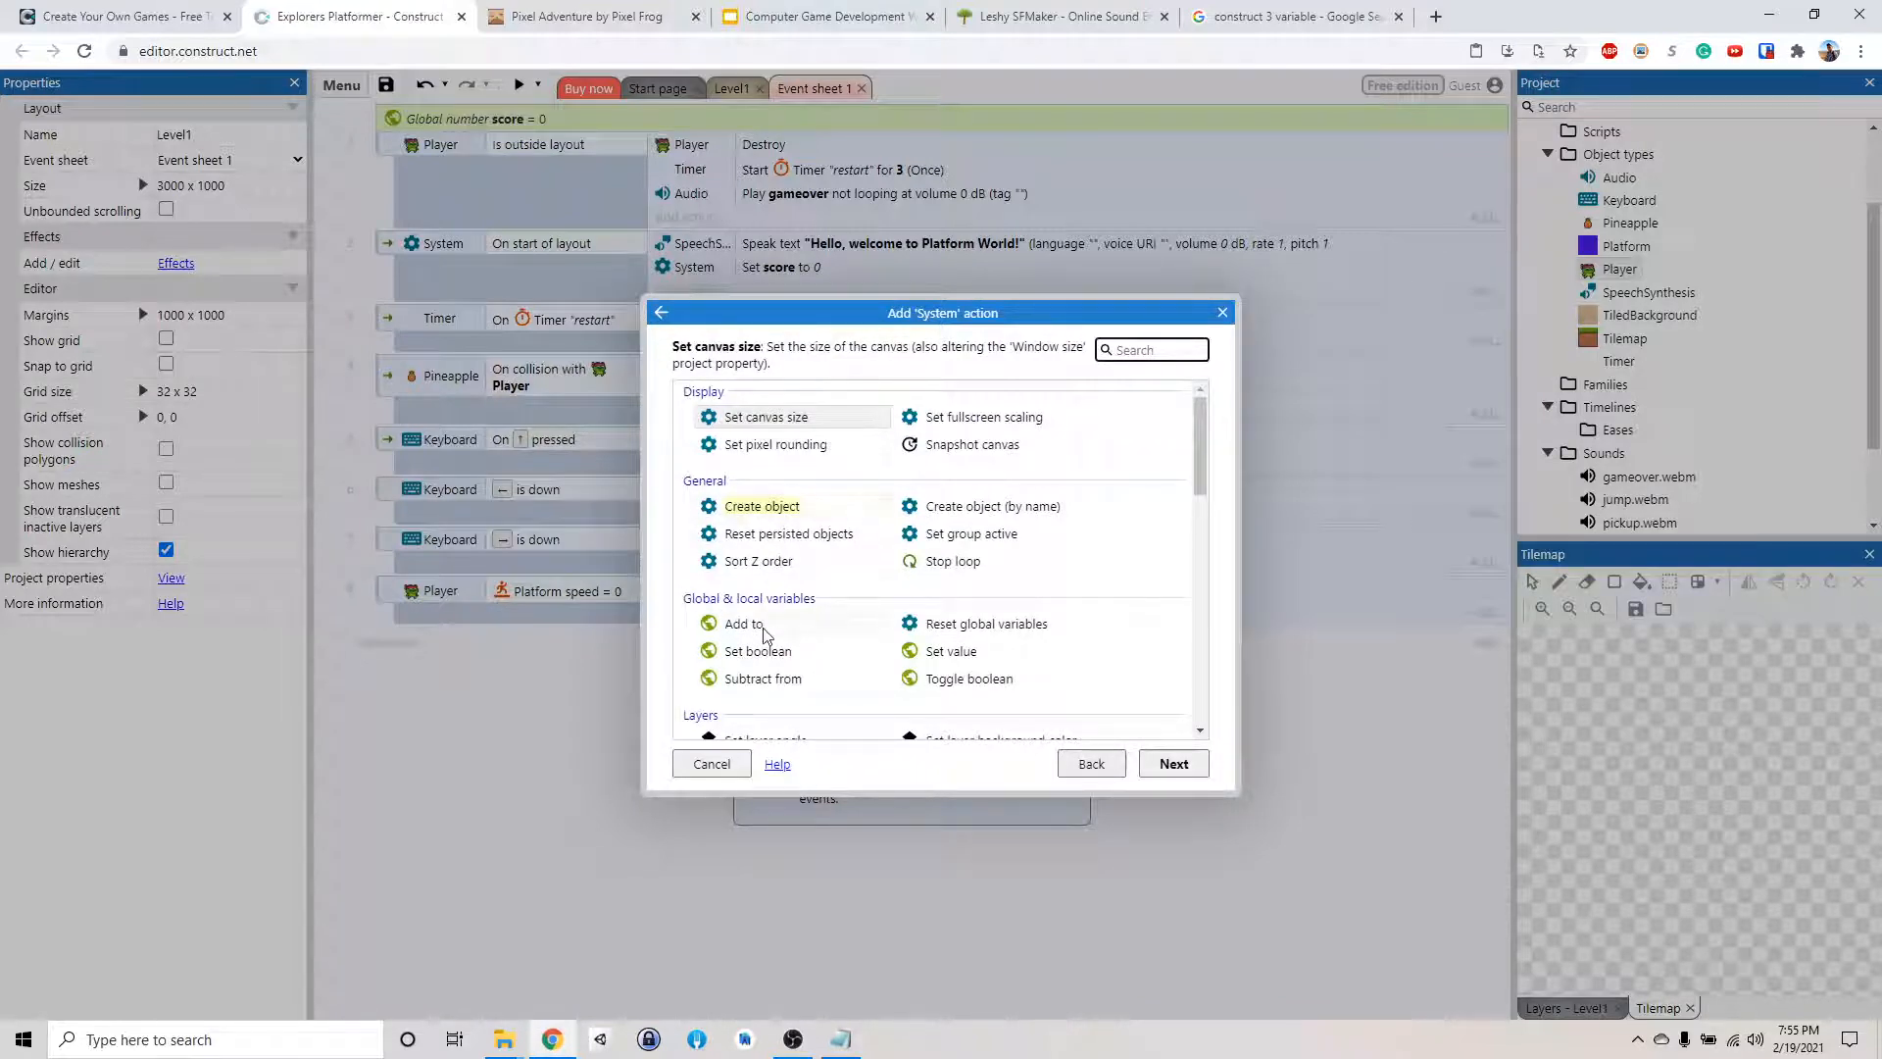
left_click(744, 624)
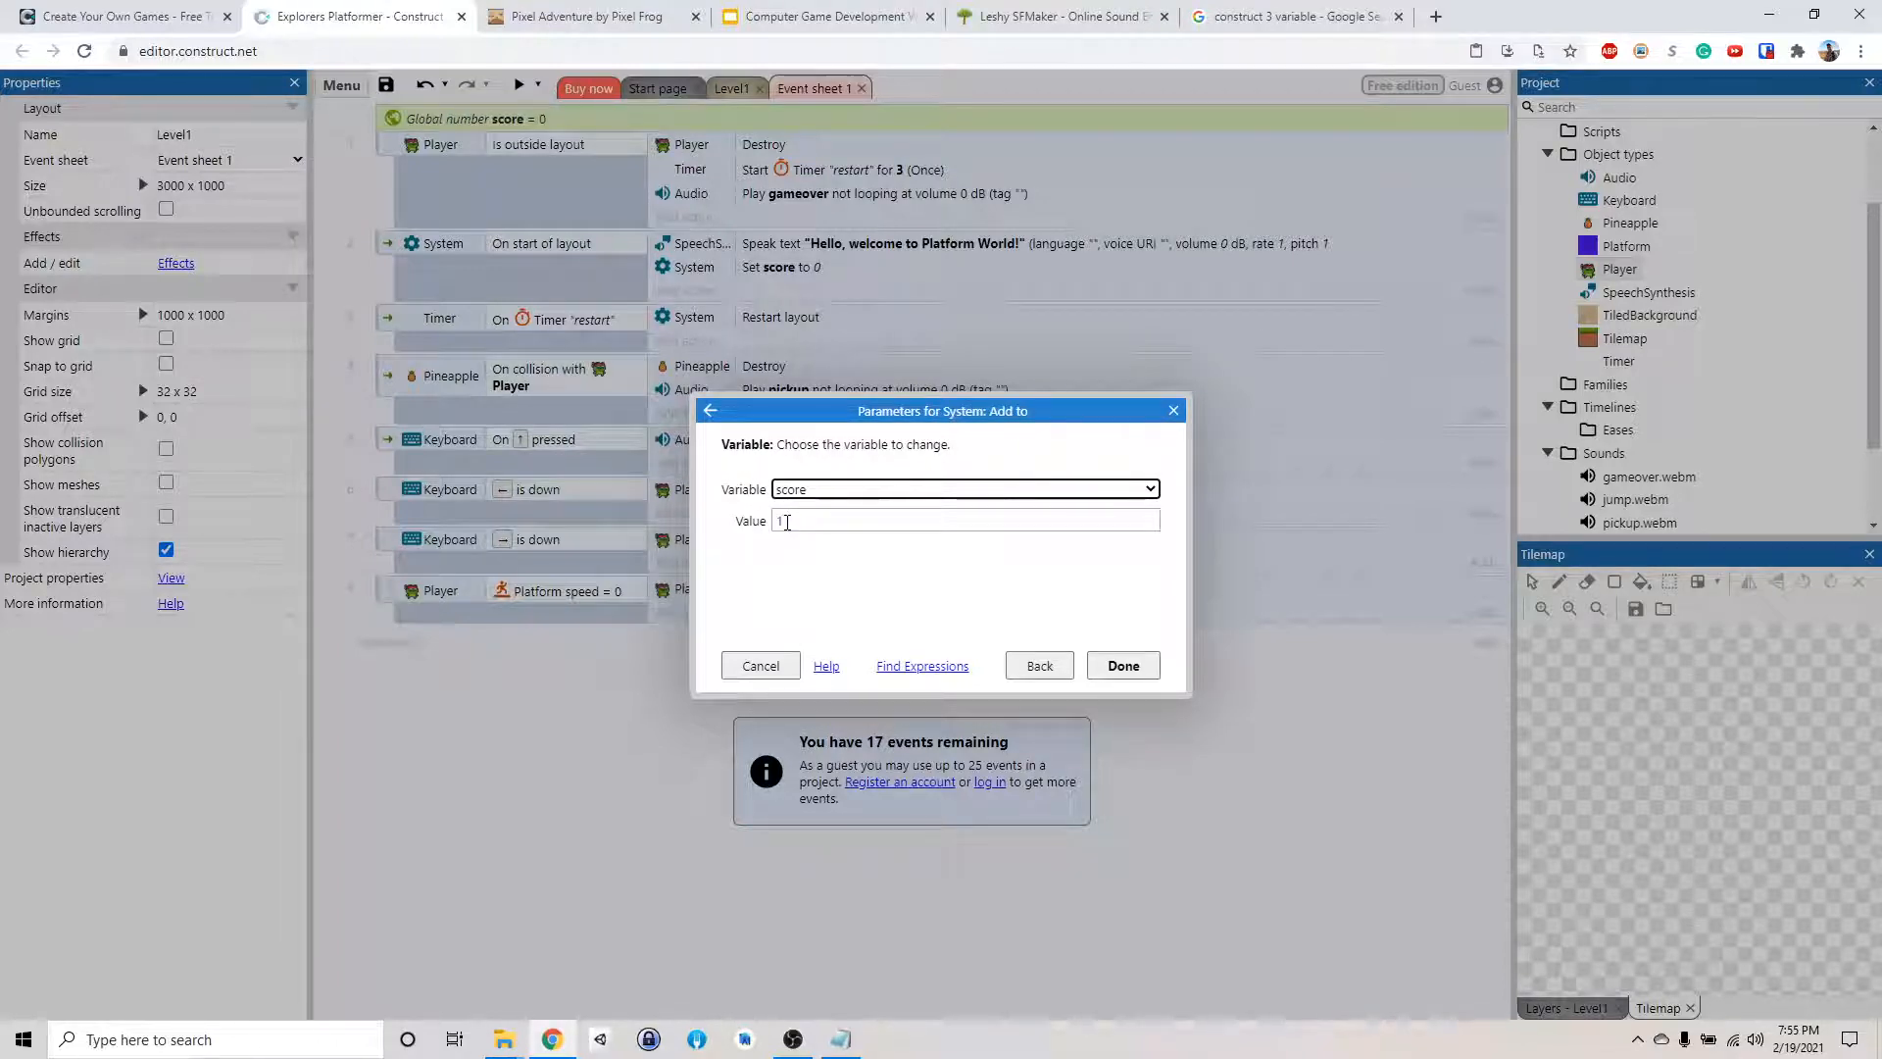
left_click(1120, 665)
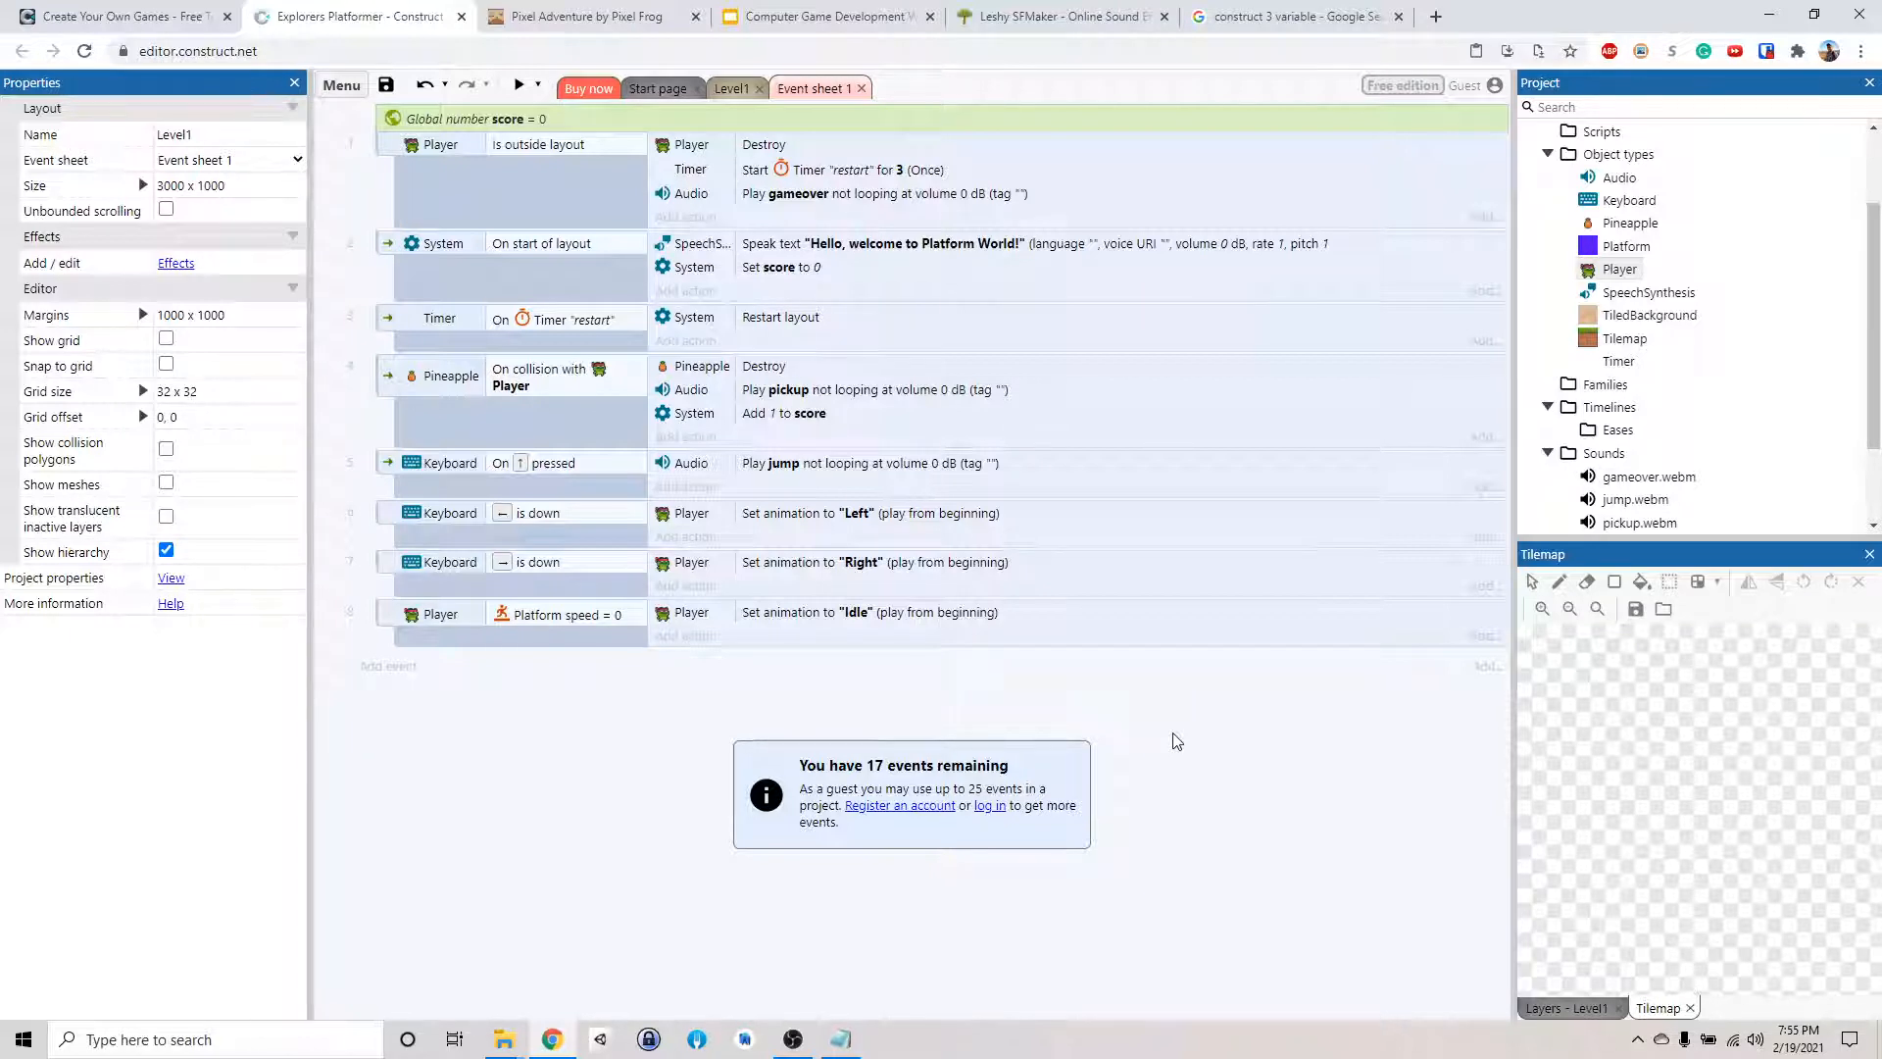
Insert a Text object above the middle platforms in Level1 and name it ScoreDisplay
left_click(733, 88)
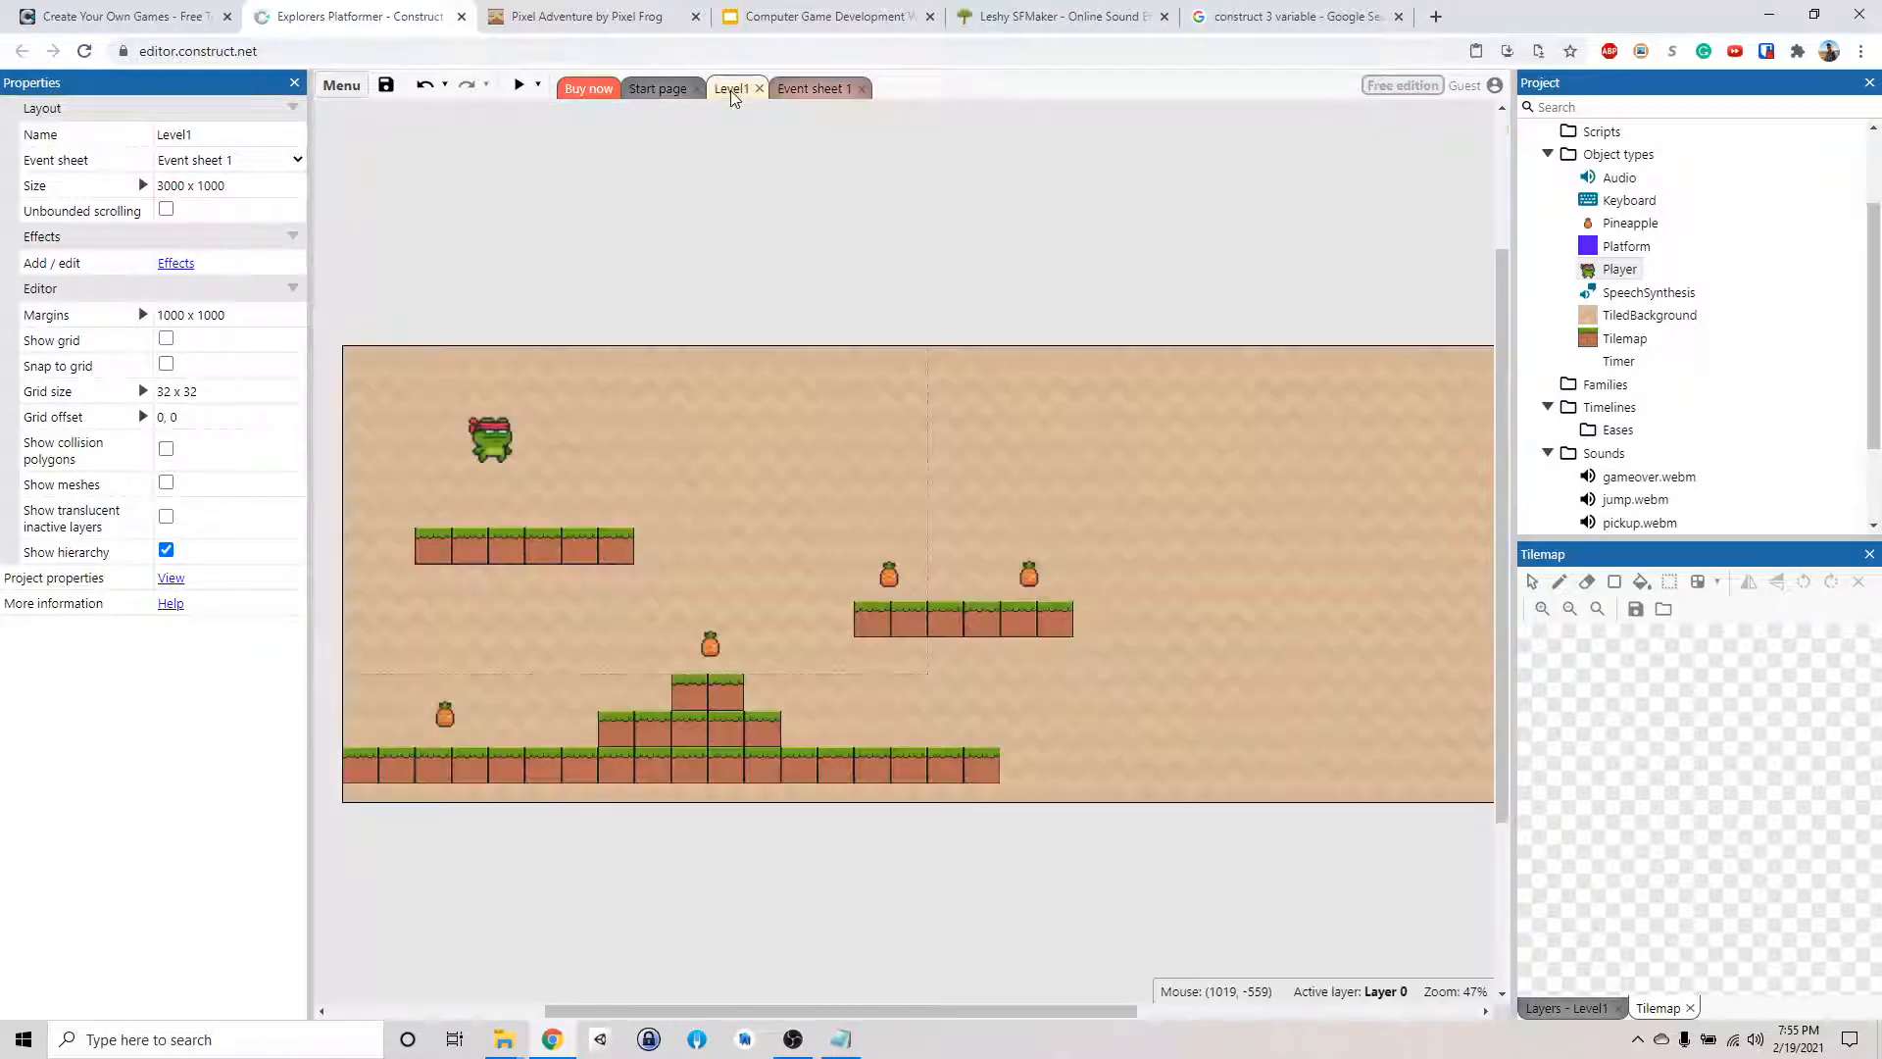
mouse_move(858, 311)
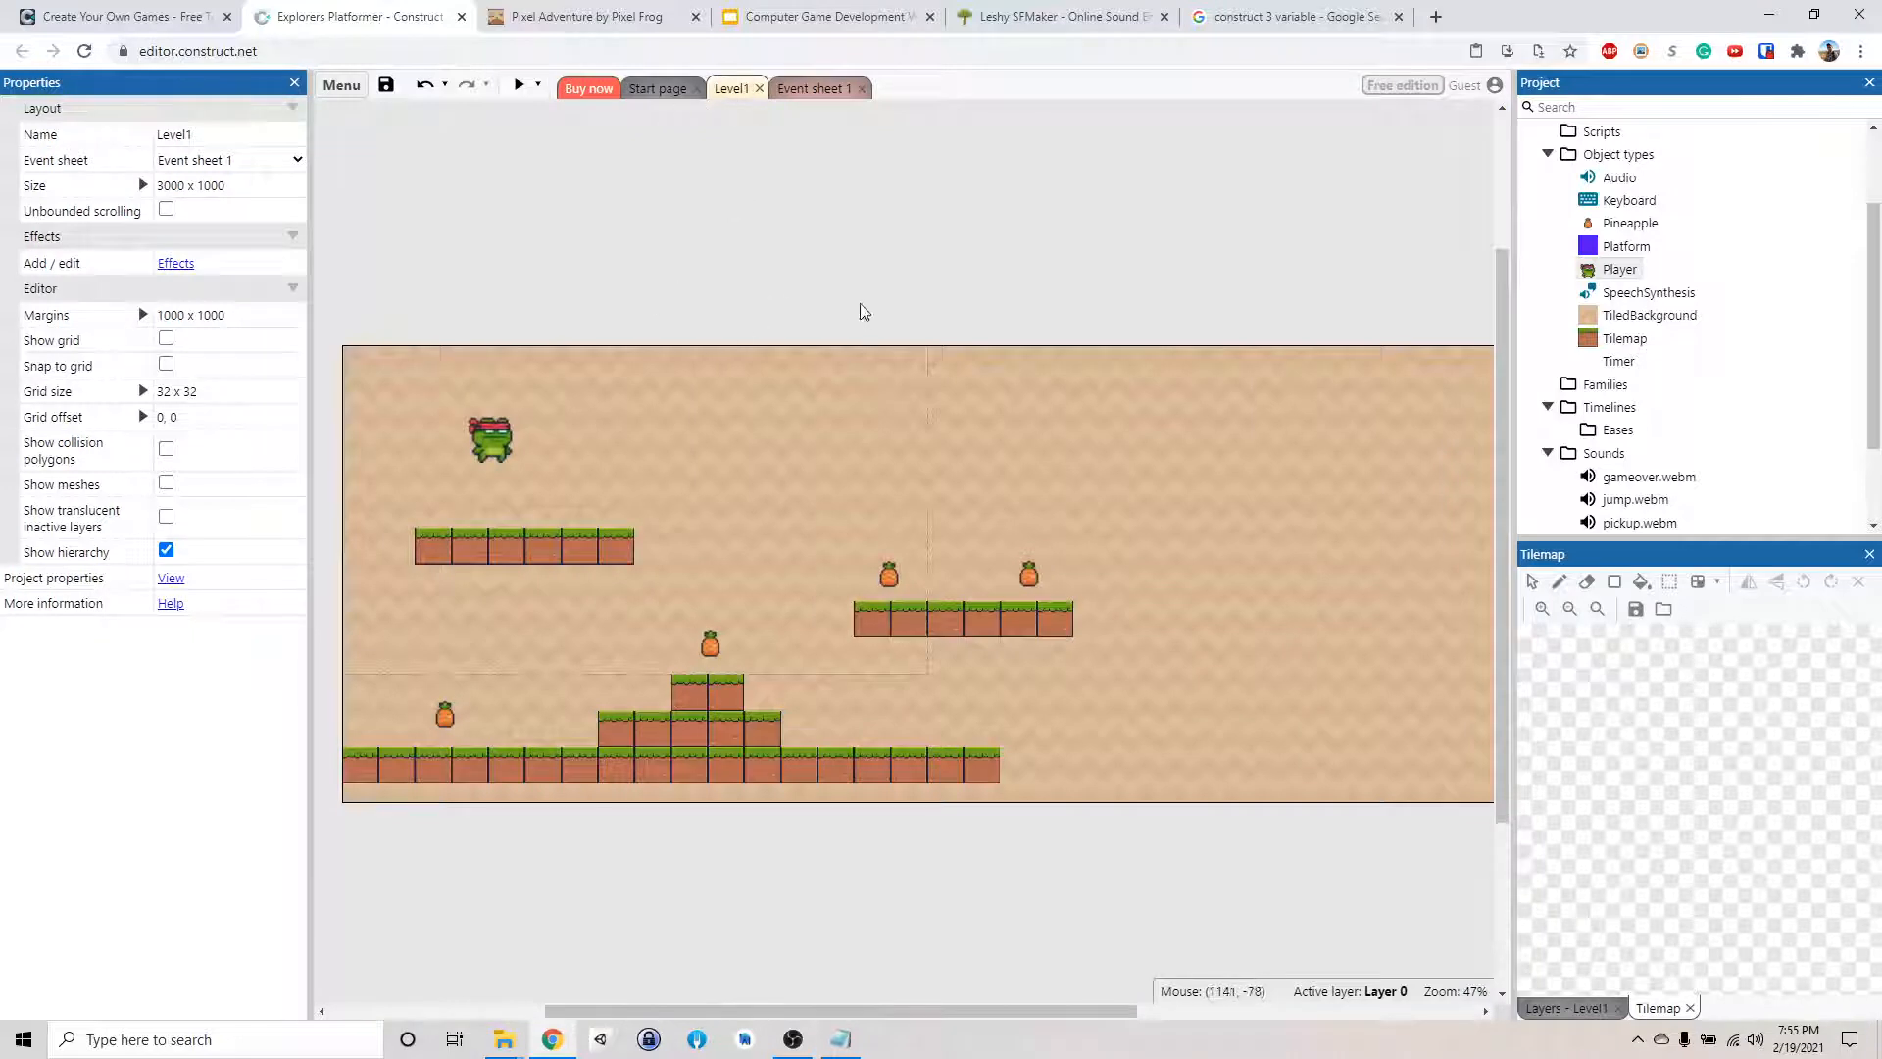
mouse_move(873, 309)
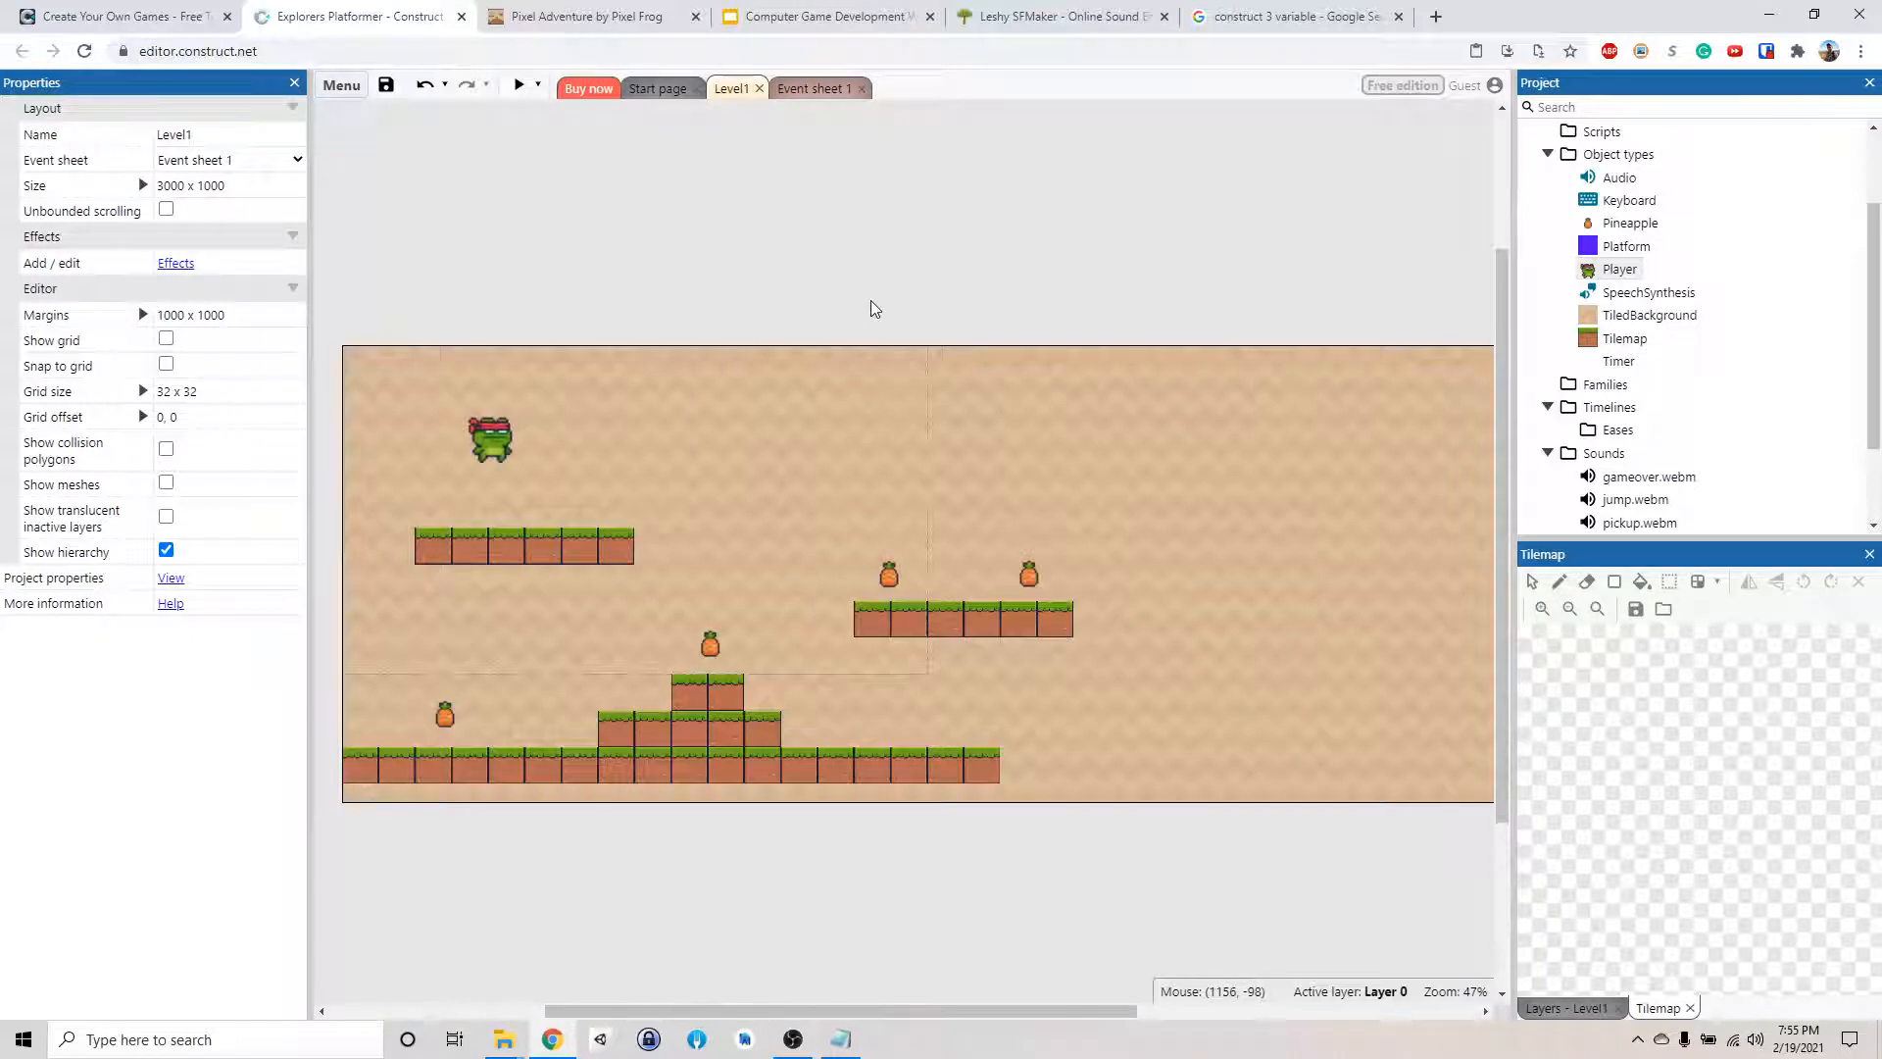
mouse_move(700, 284)
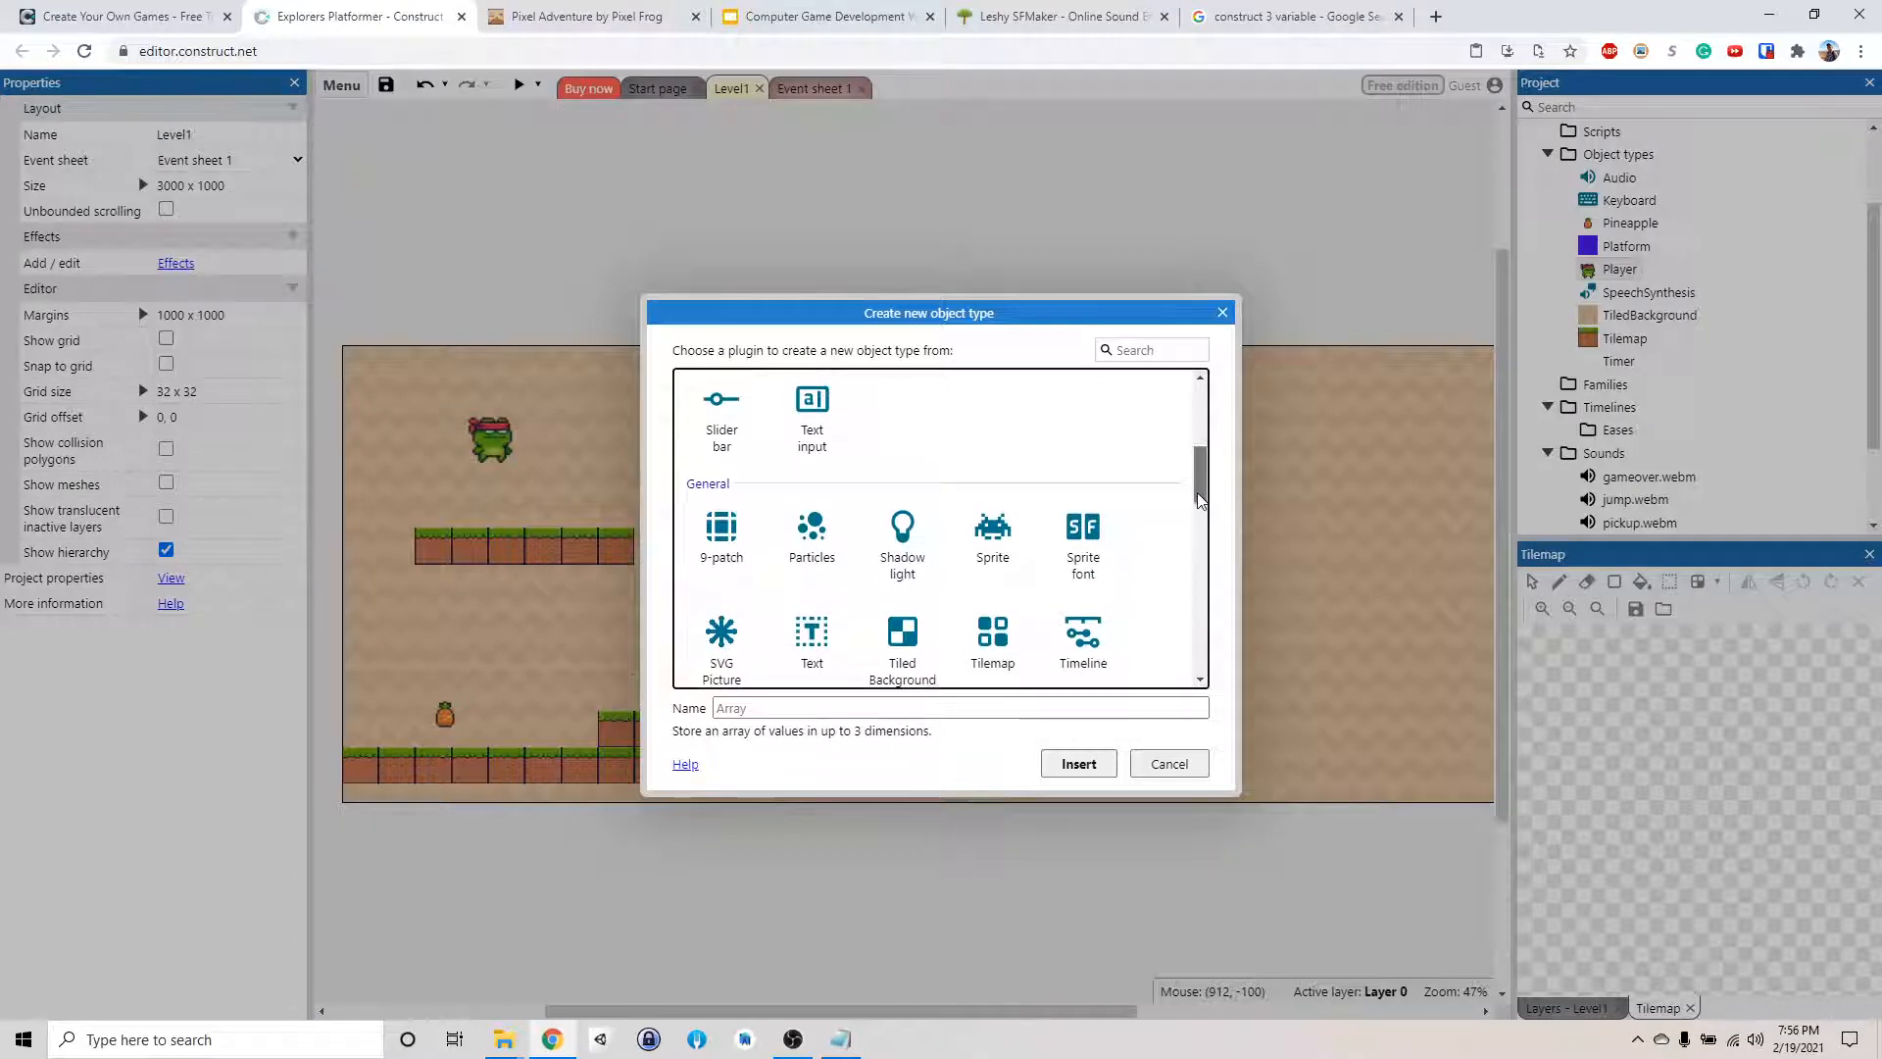
scroll("down", 3)
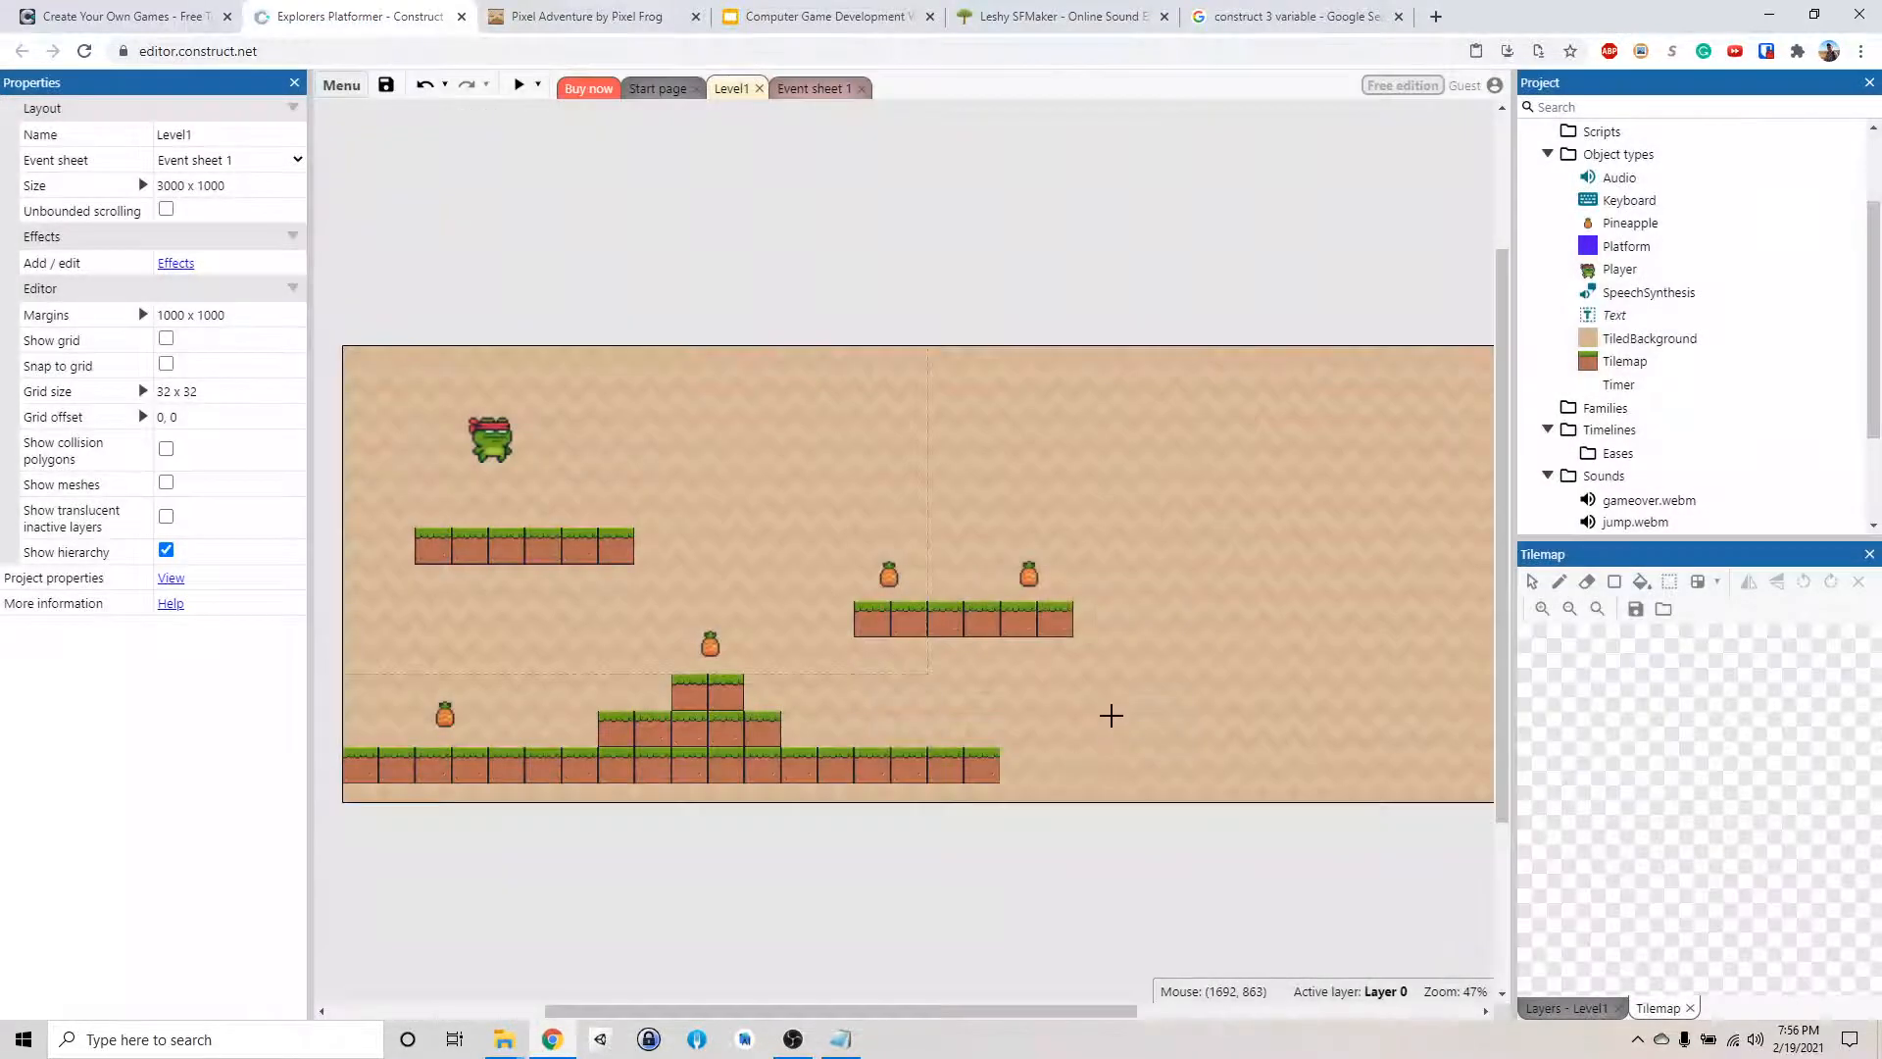
left_click(722, 488)
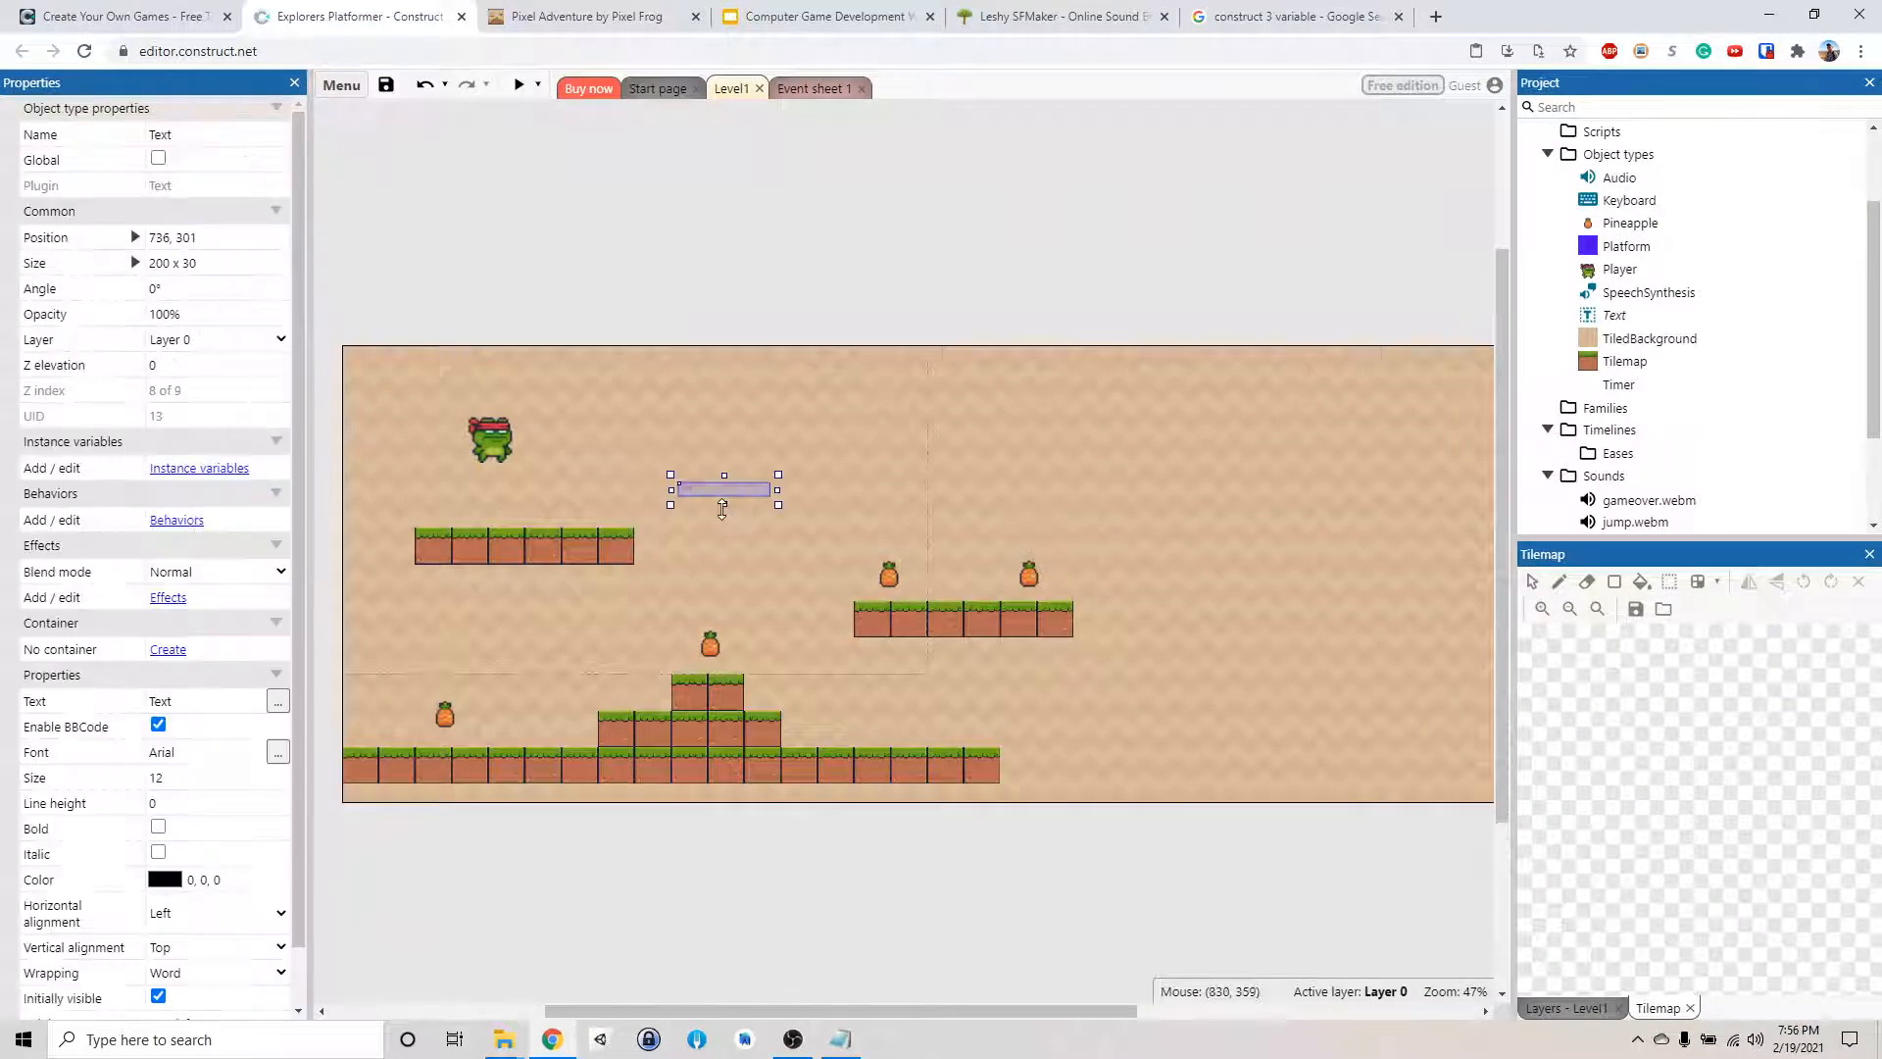
left_click(219, 134)
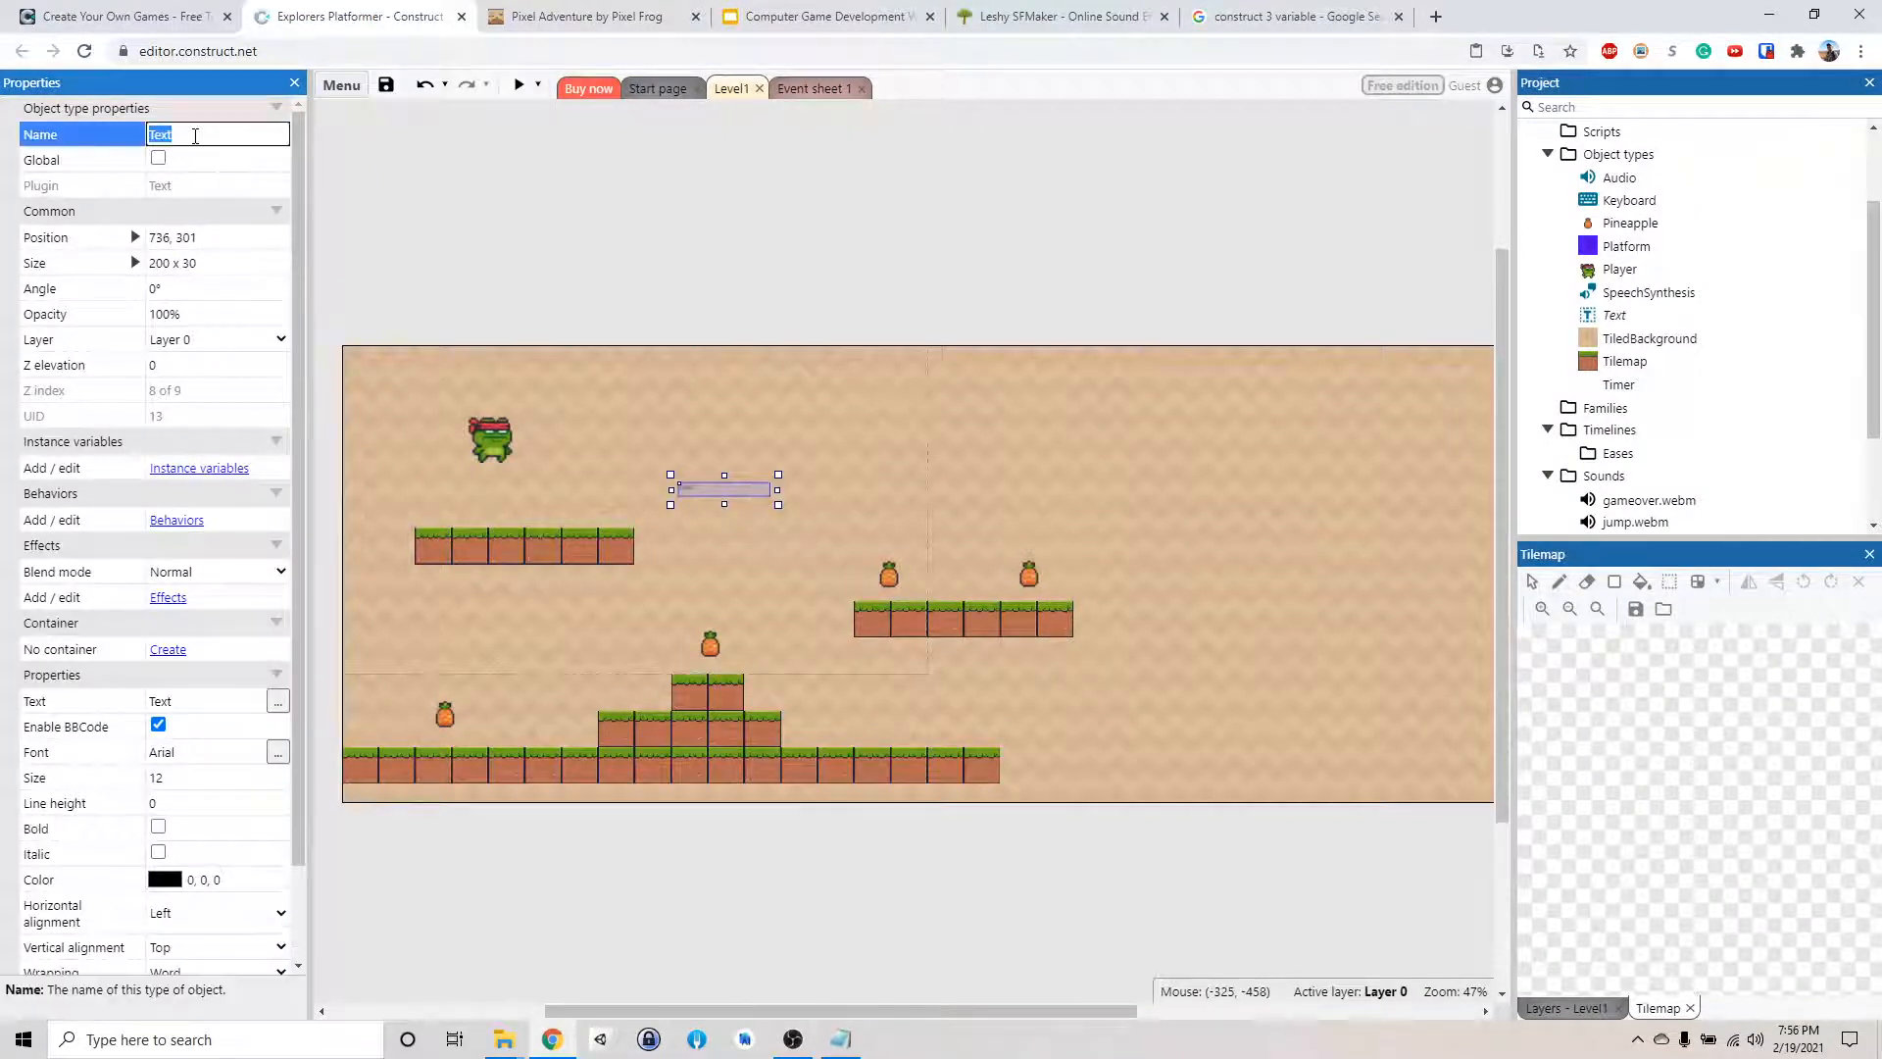
type("Score D")
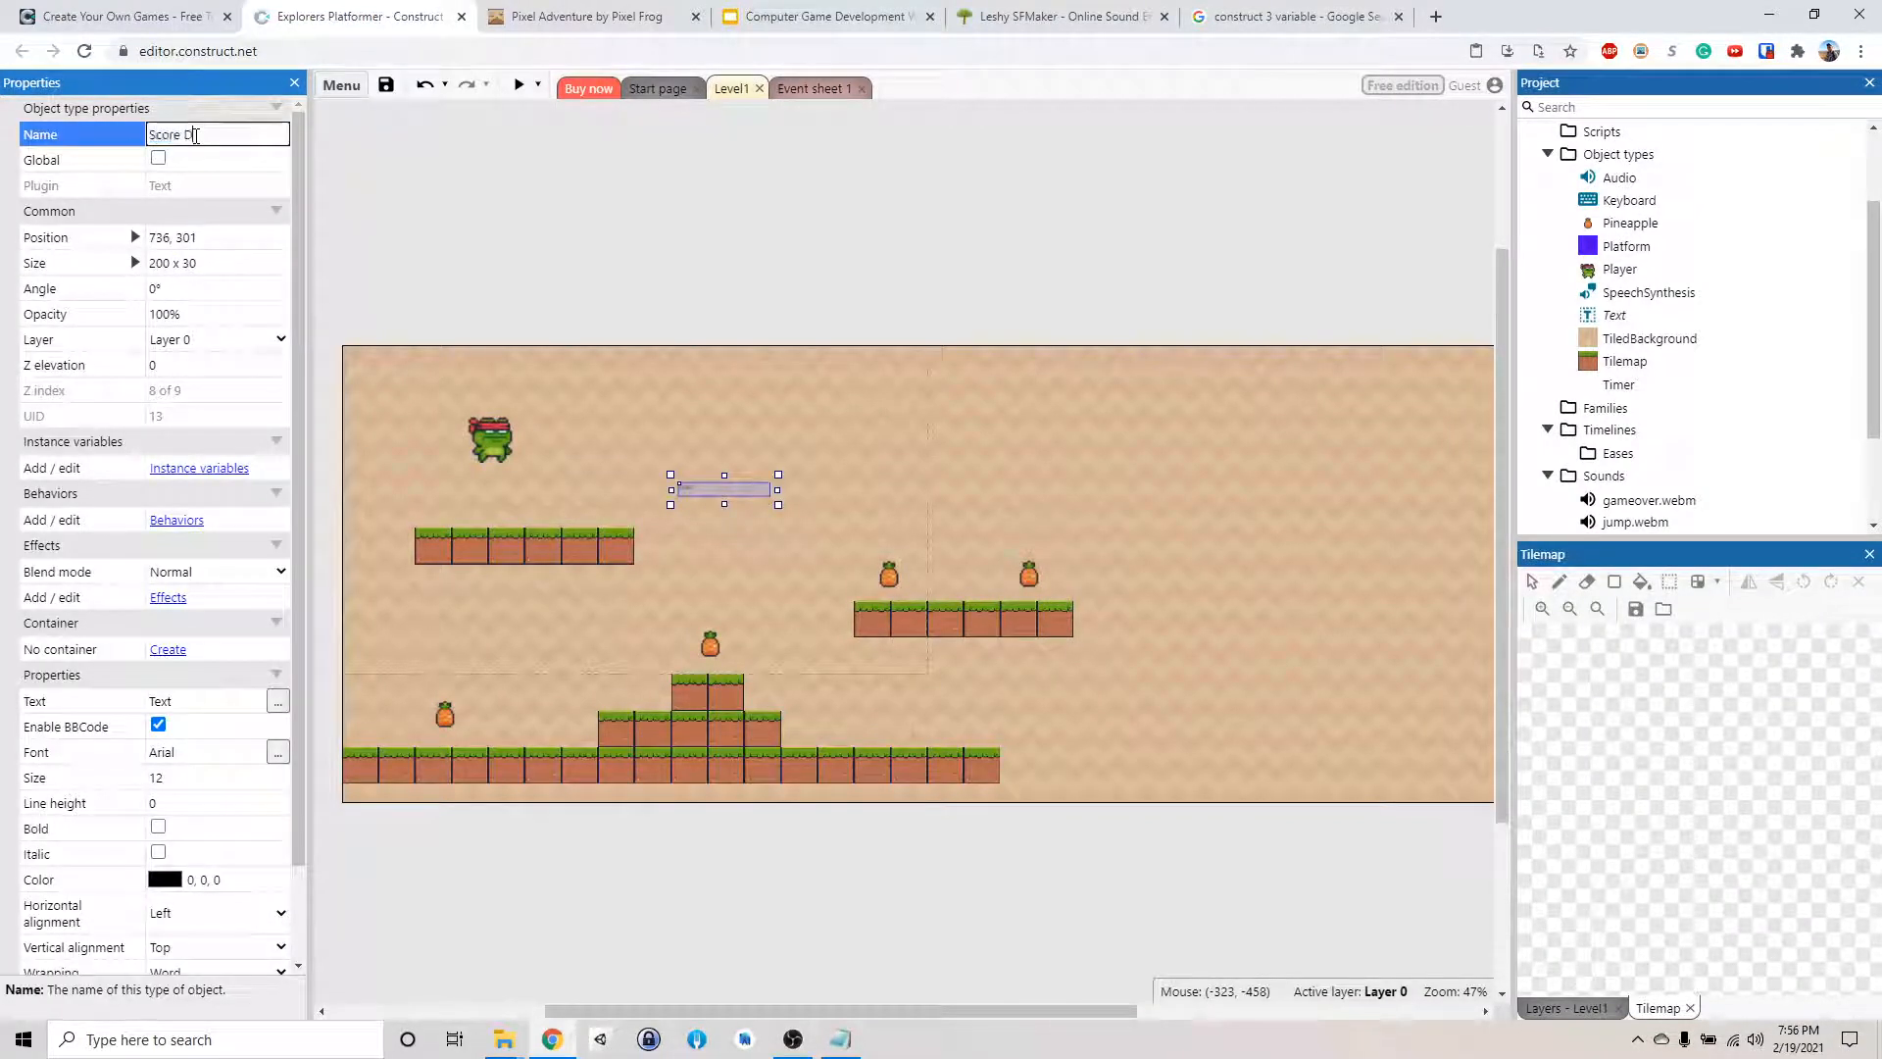
type("isplay")
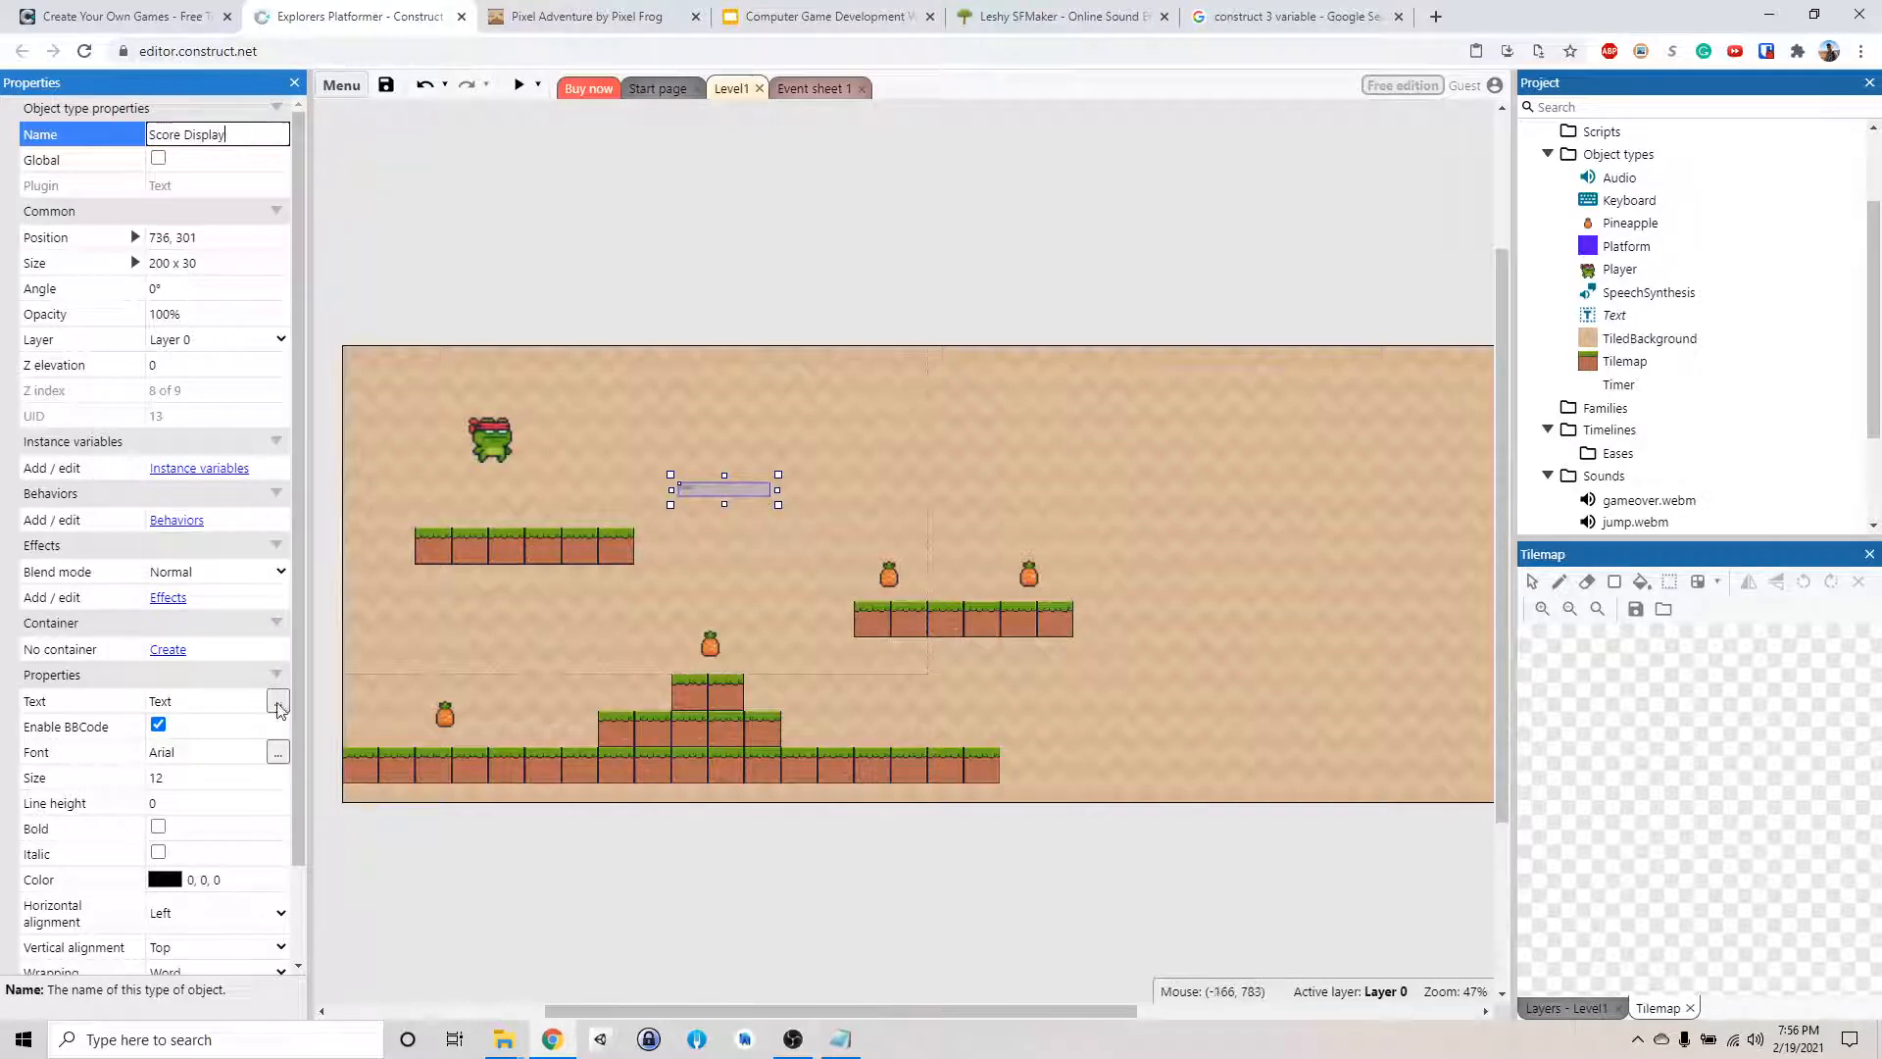
left_click(278, 701)
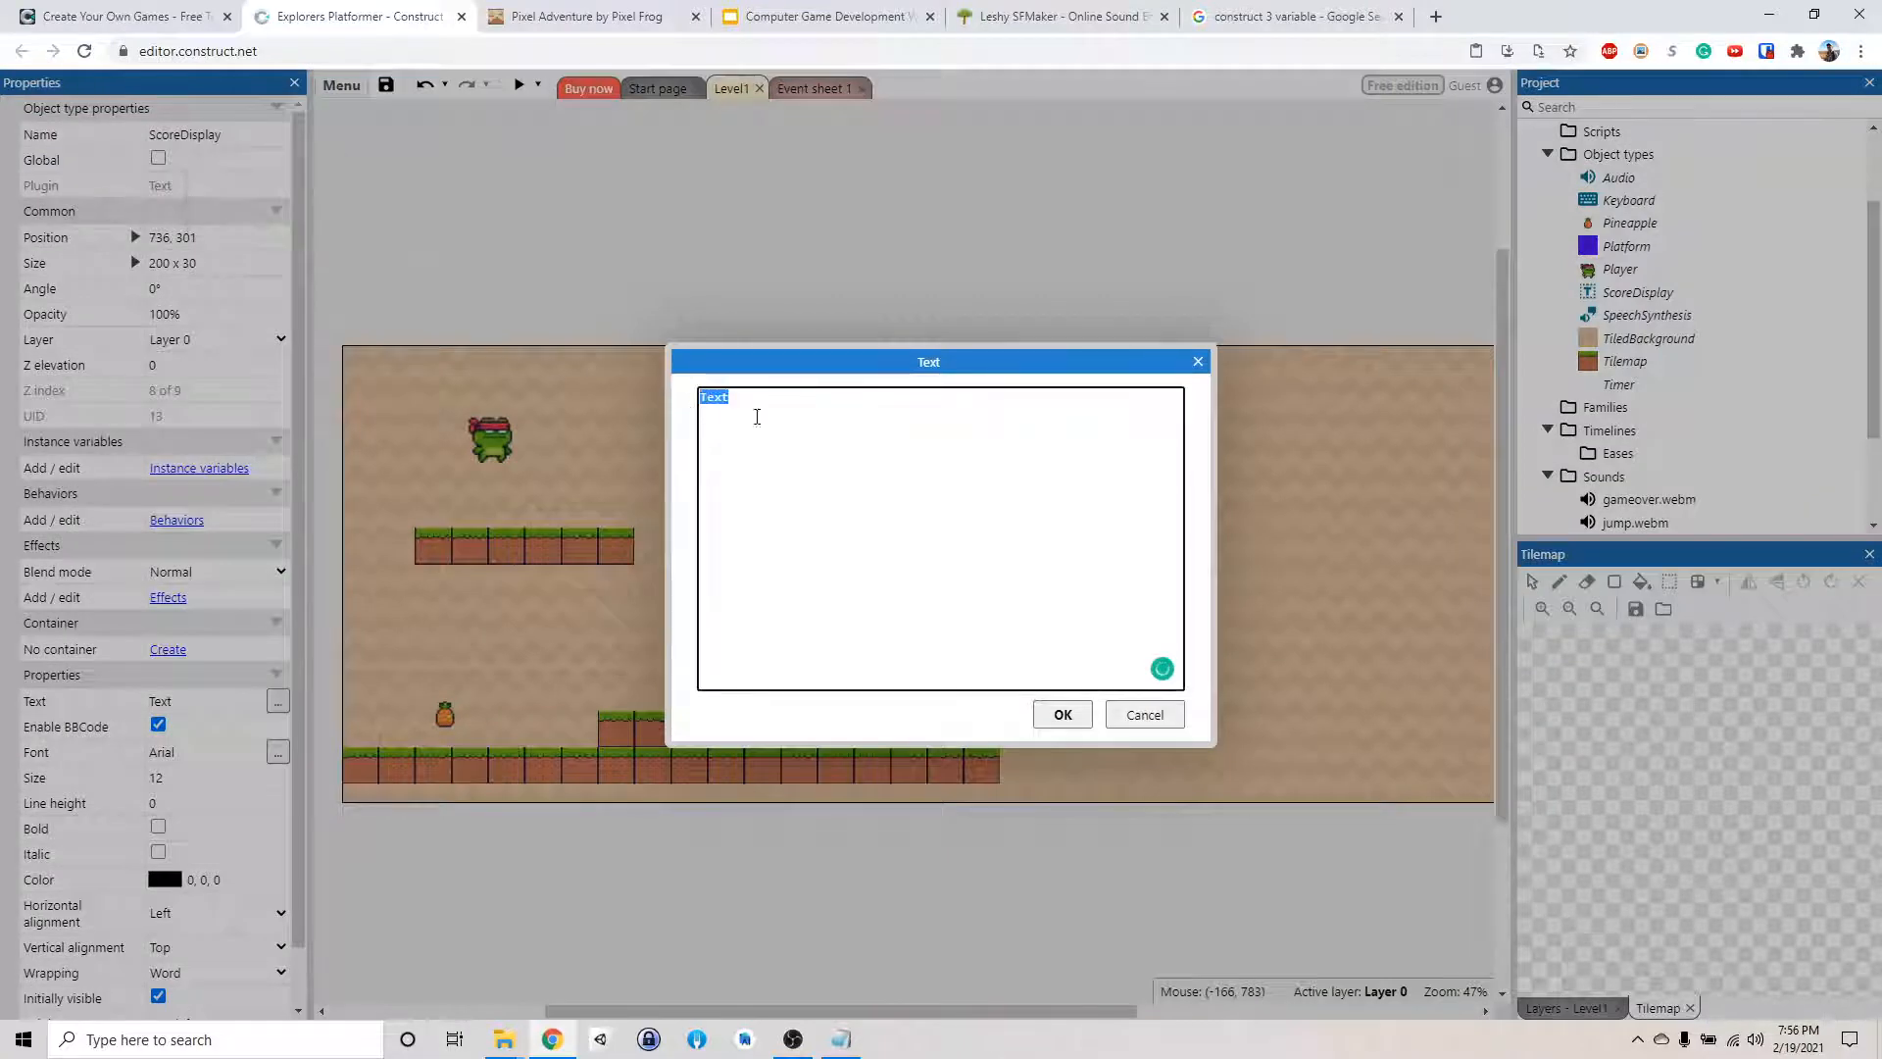
After the crash, save the project as Explorers Platformer 2 and restart the editor
type("Score:")
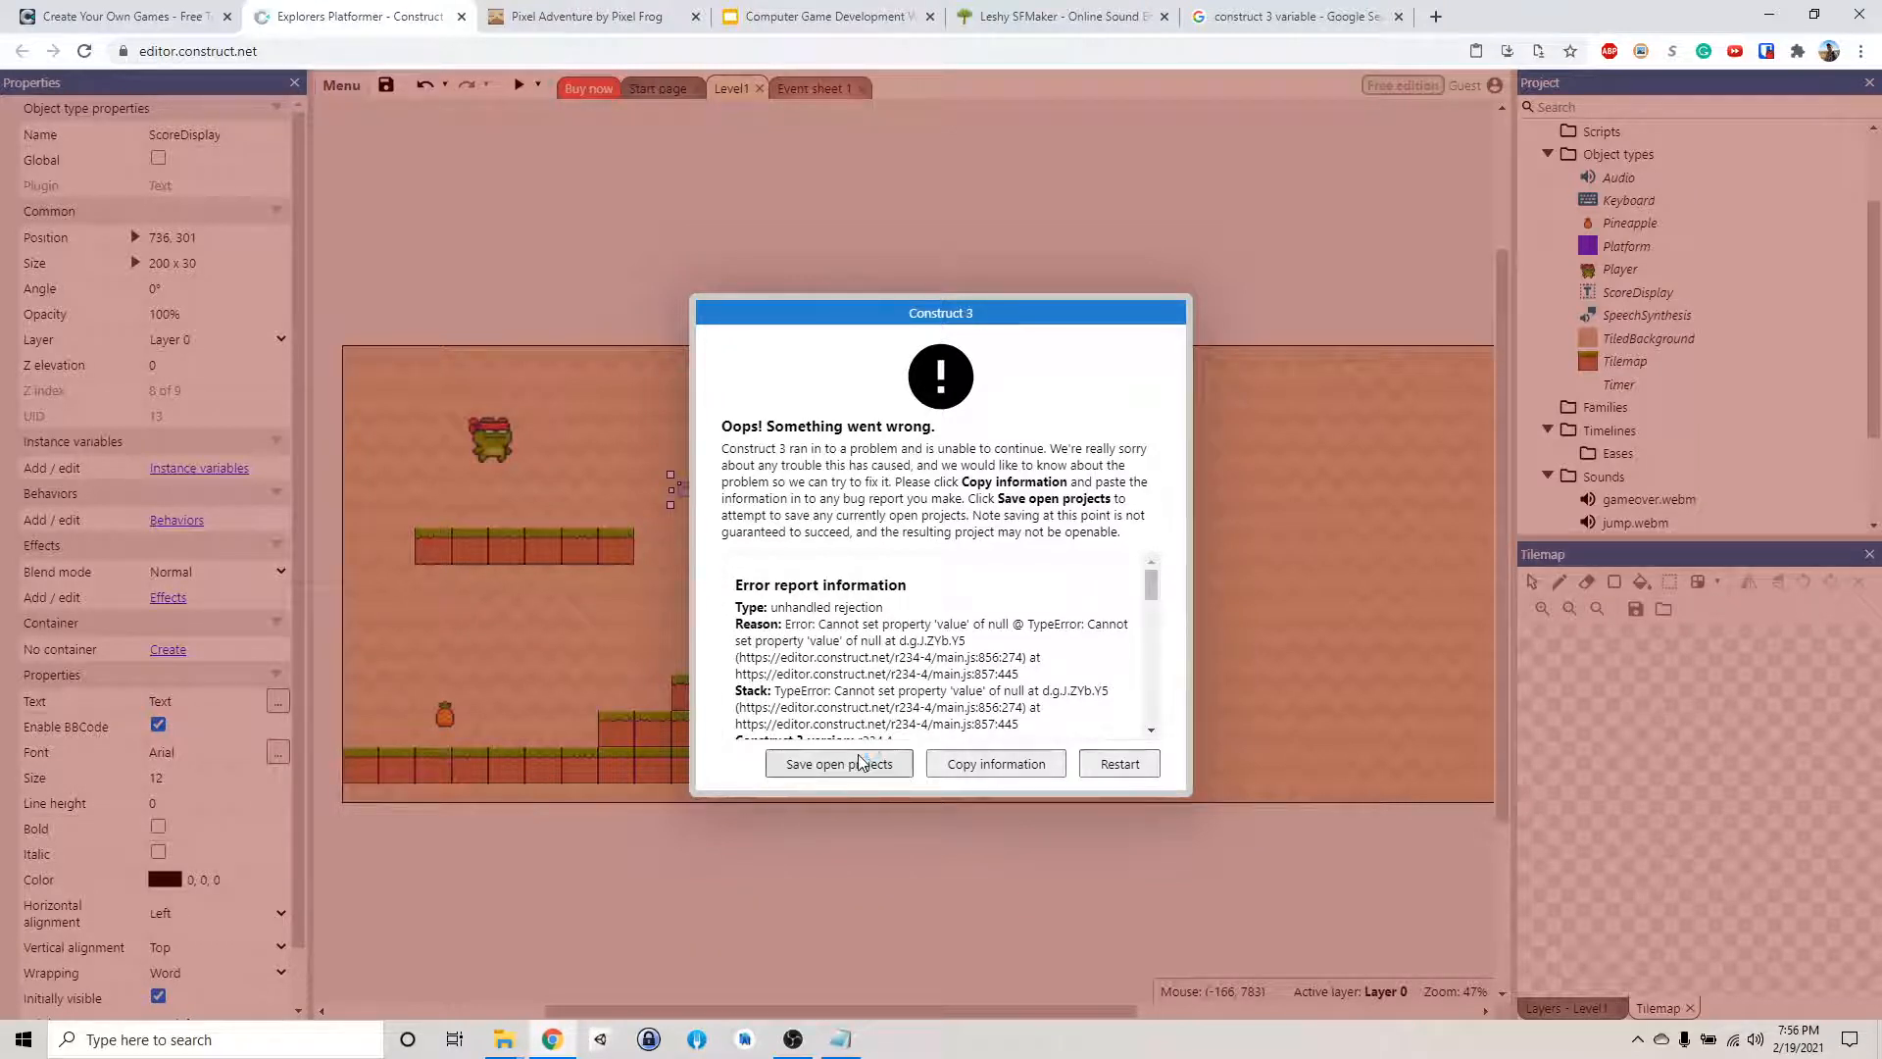
left_click(838, 764)
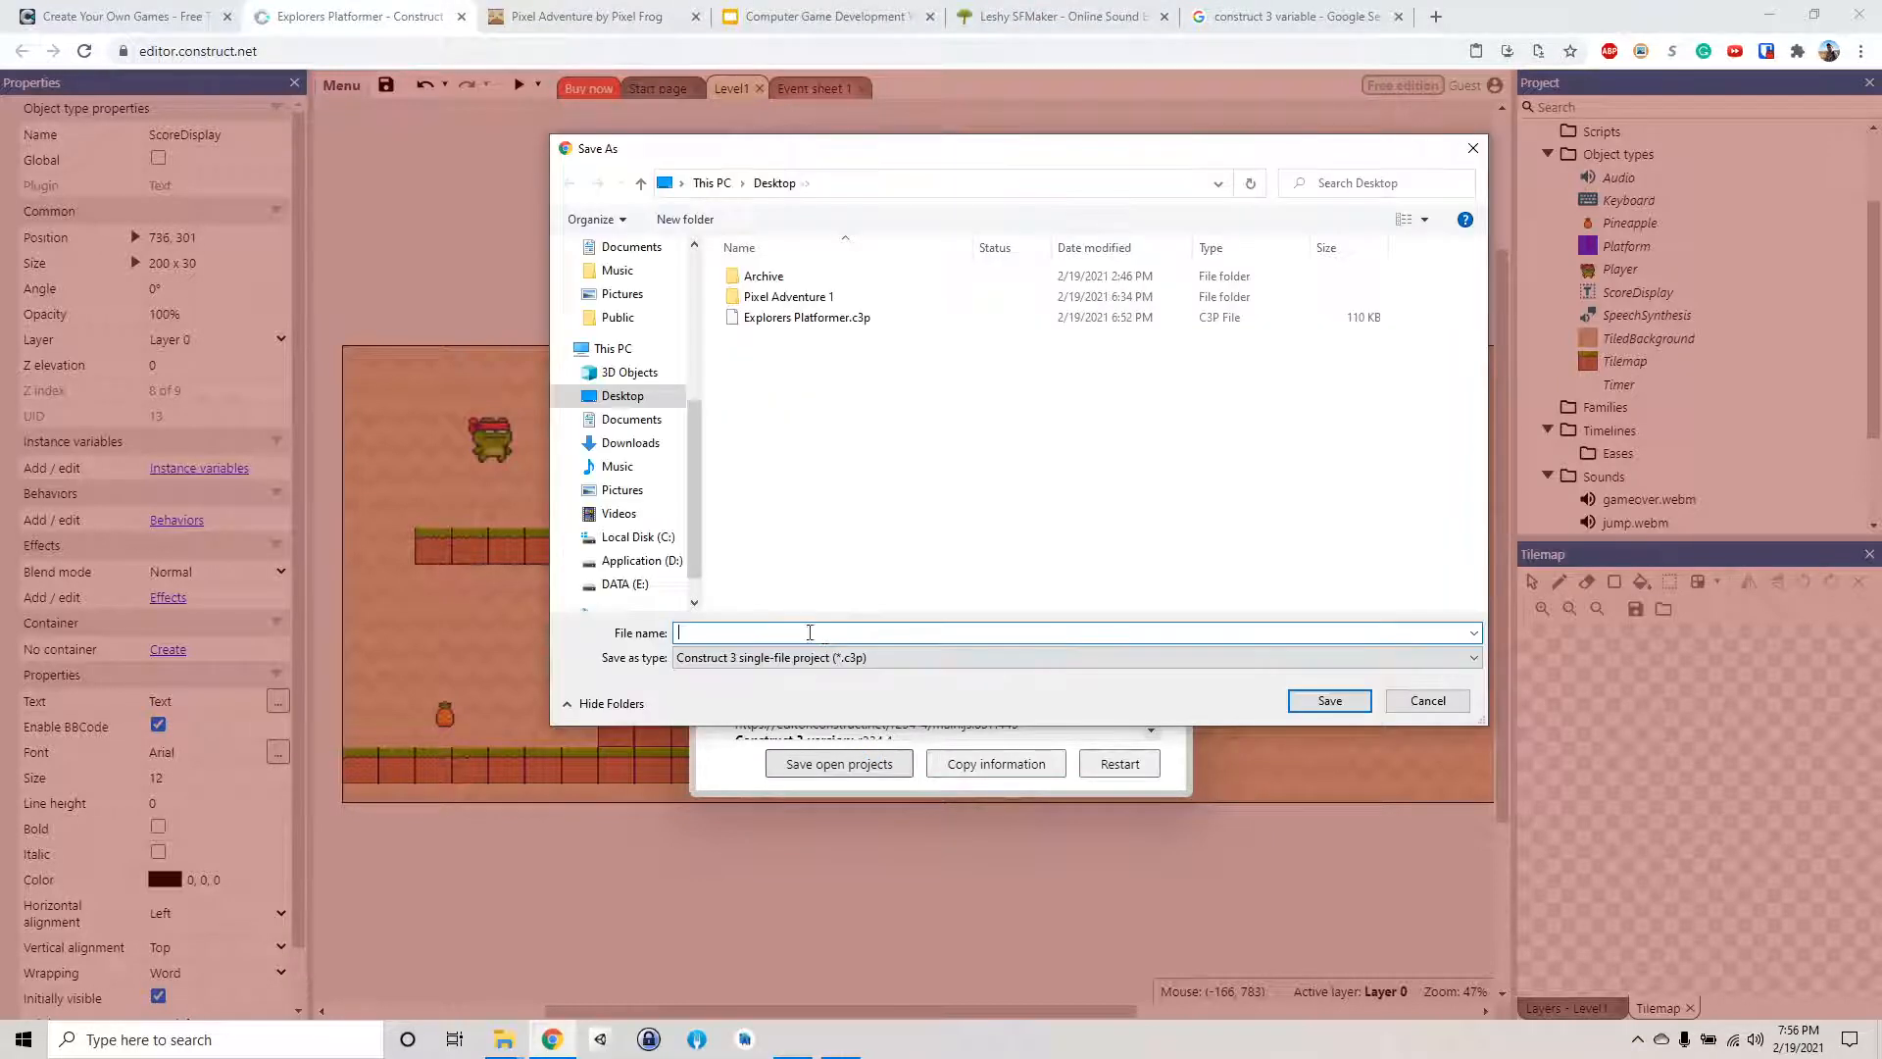
type("Explor")
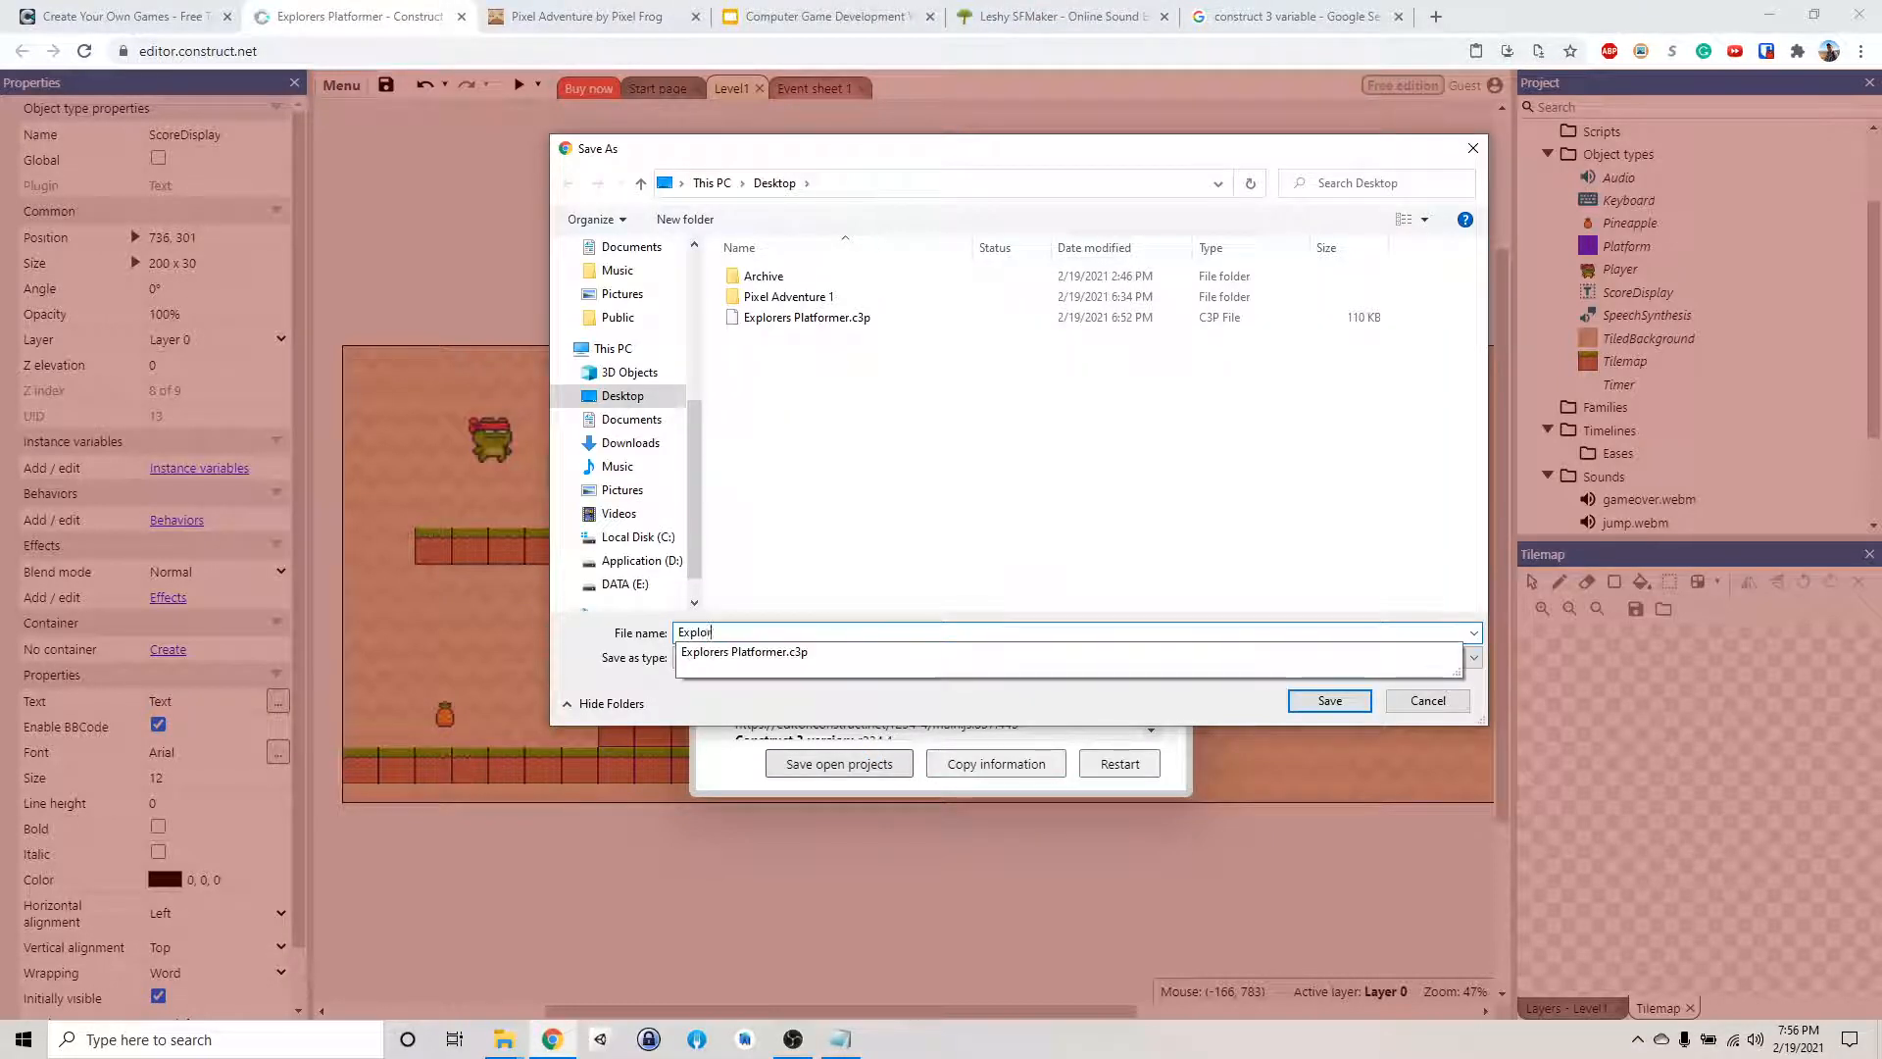
type("Explorers Platformer 2")
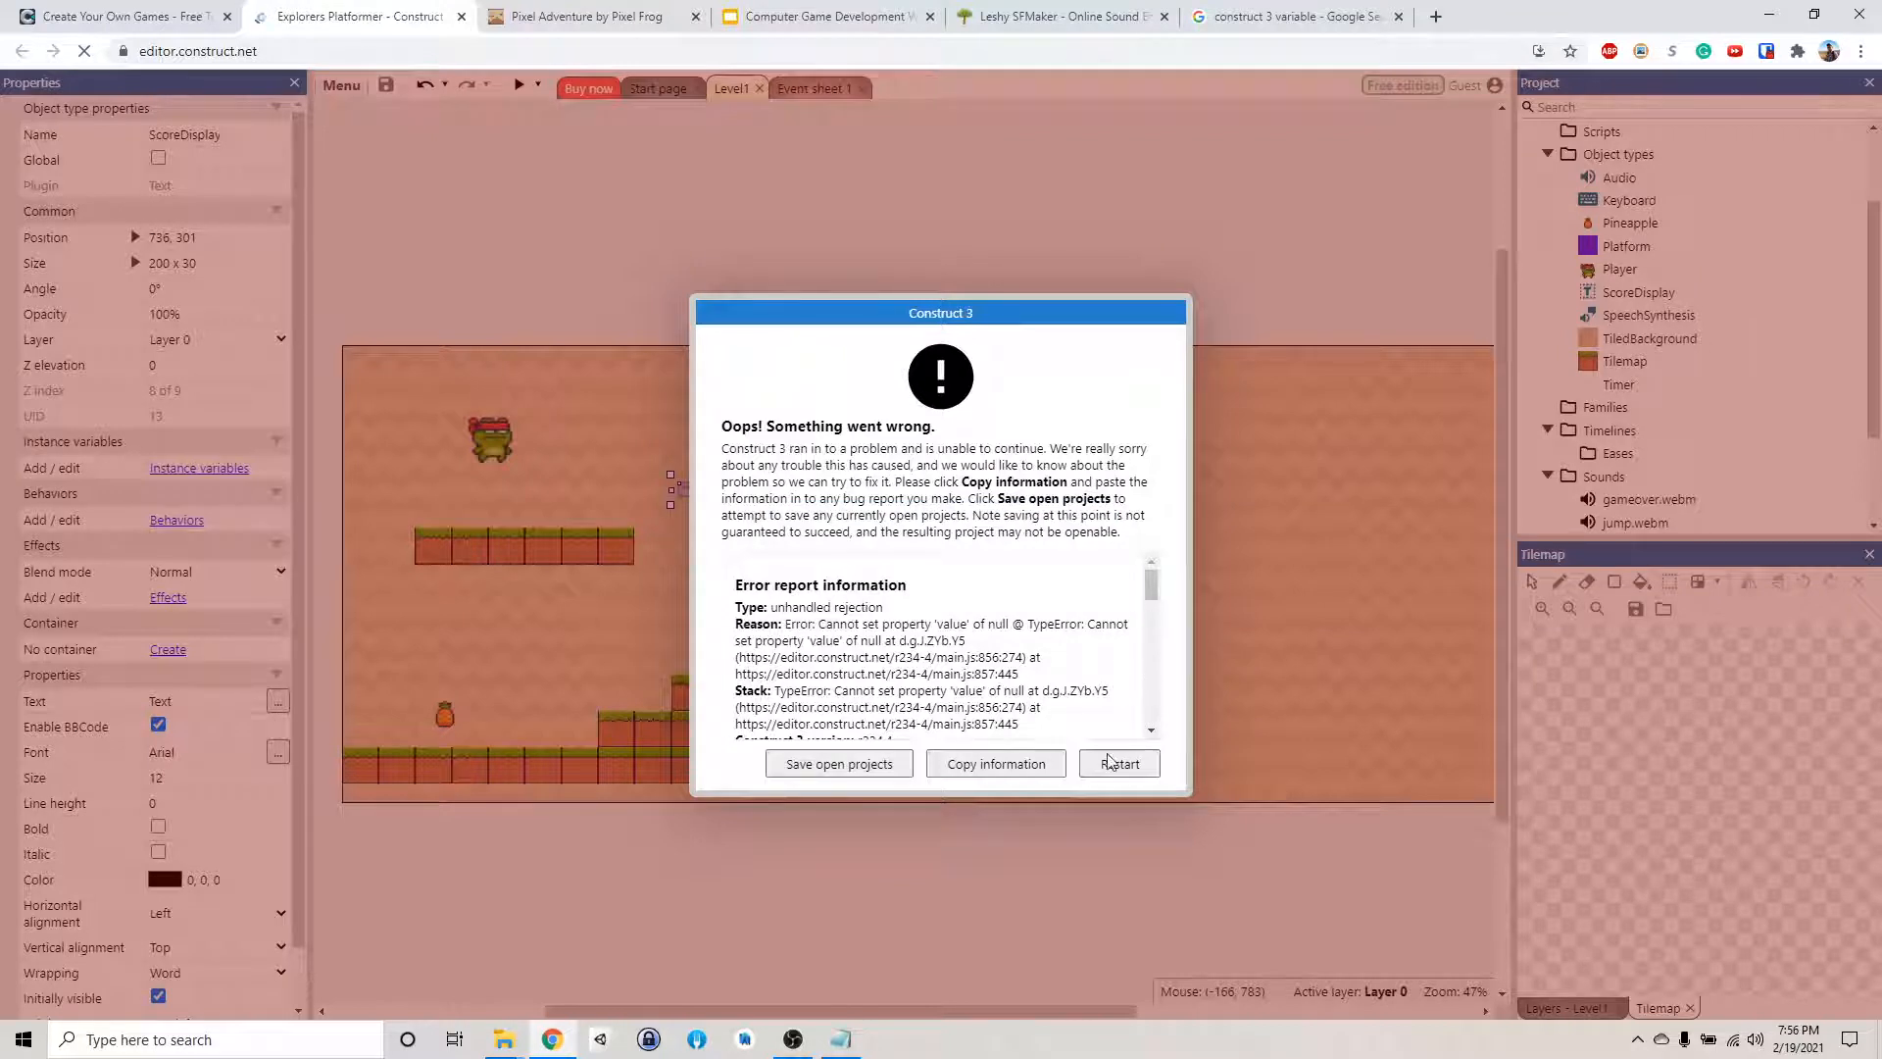
left_click(1119, 764)
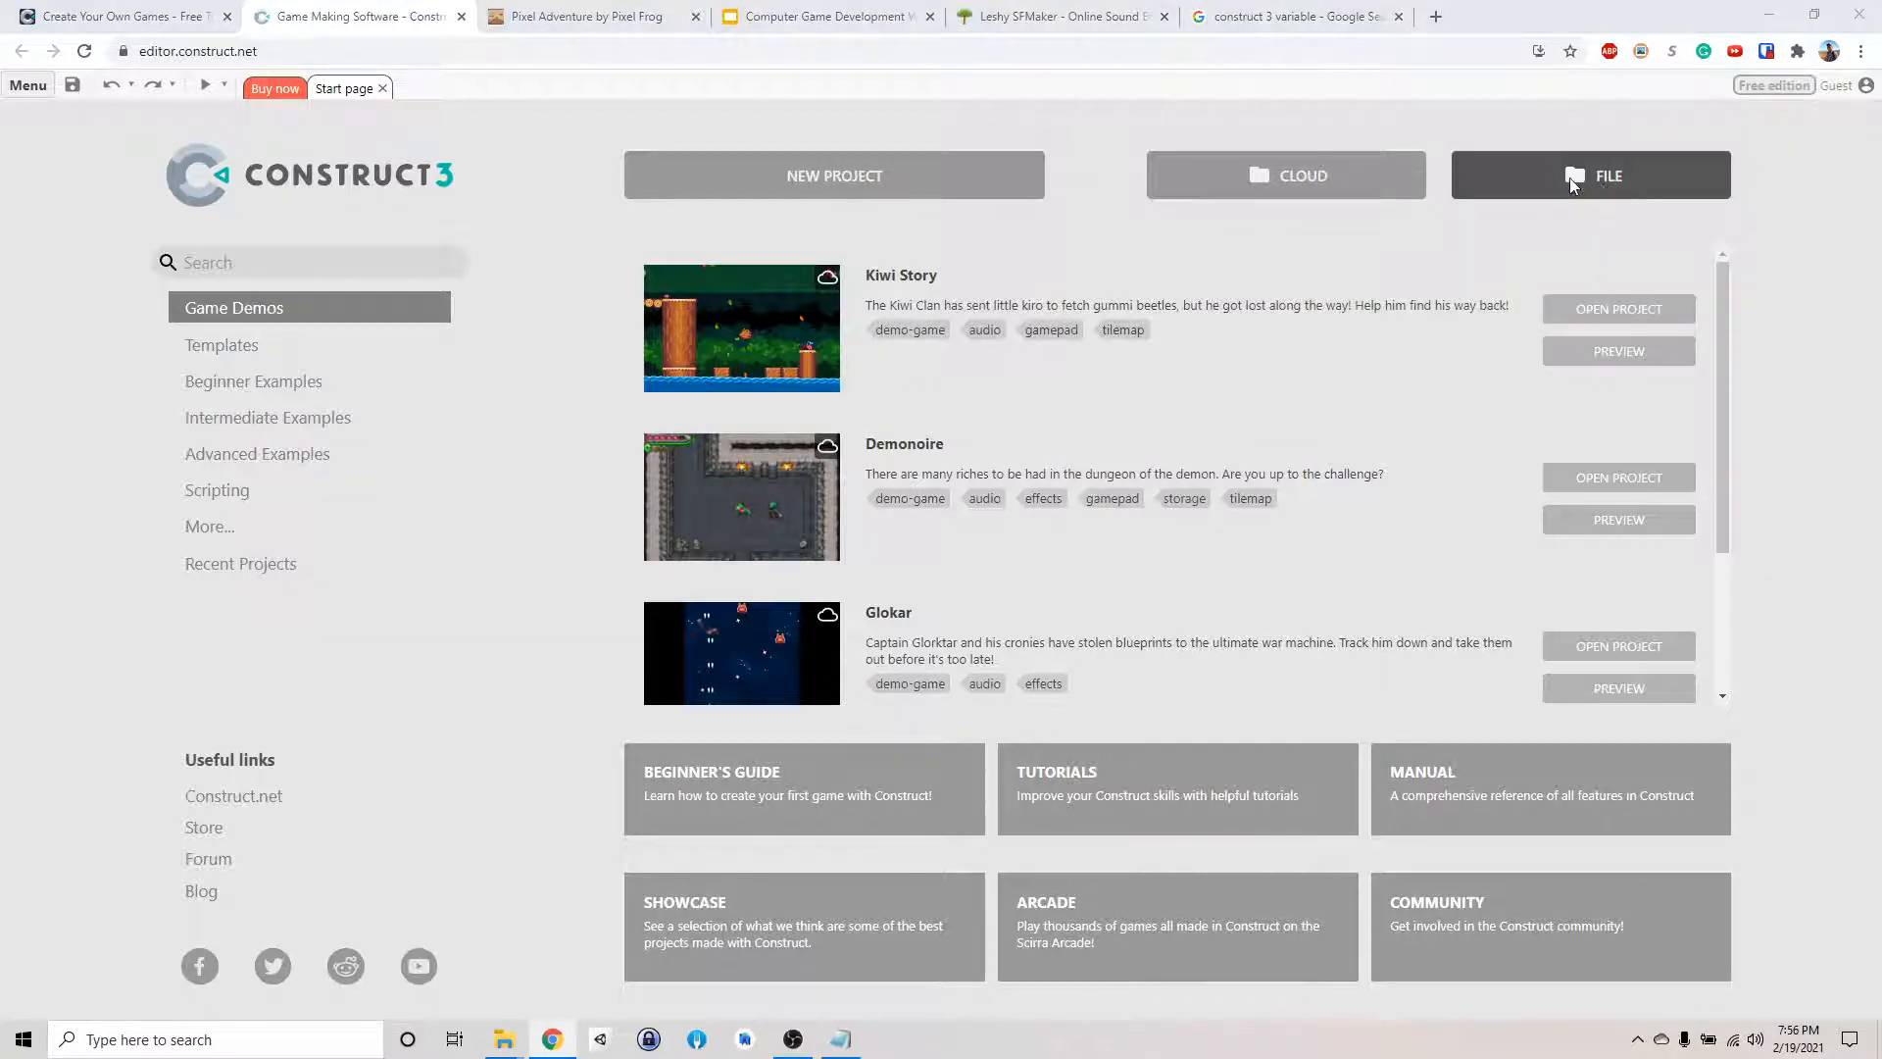
Reopen Explorers Platformer 2.c3p and set the ScoreDisplay text to Score
left_click(1608, 175)
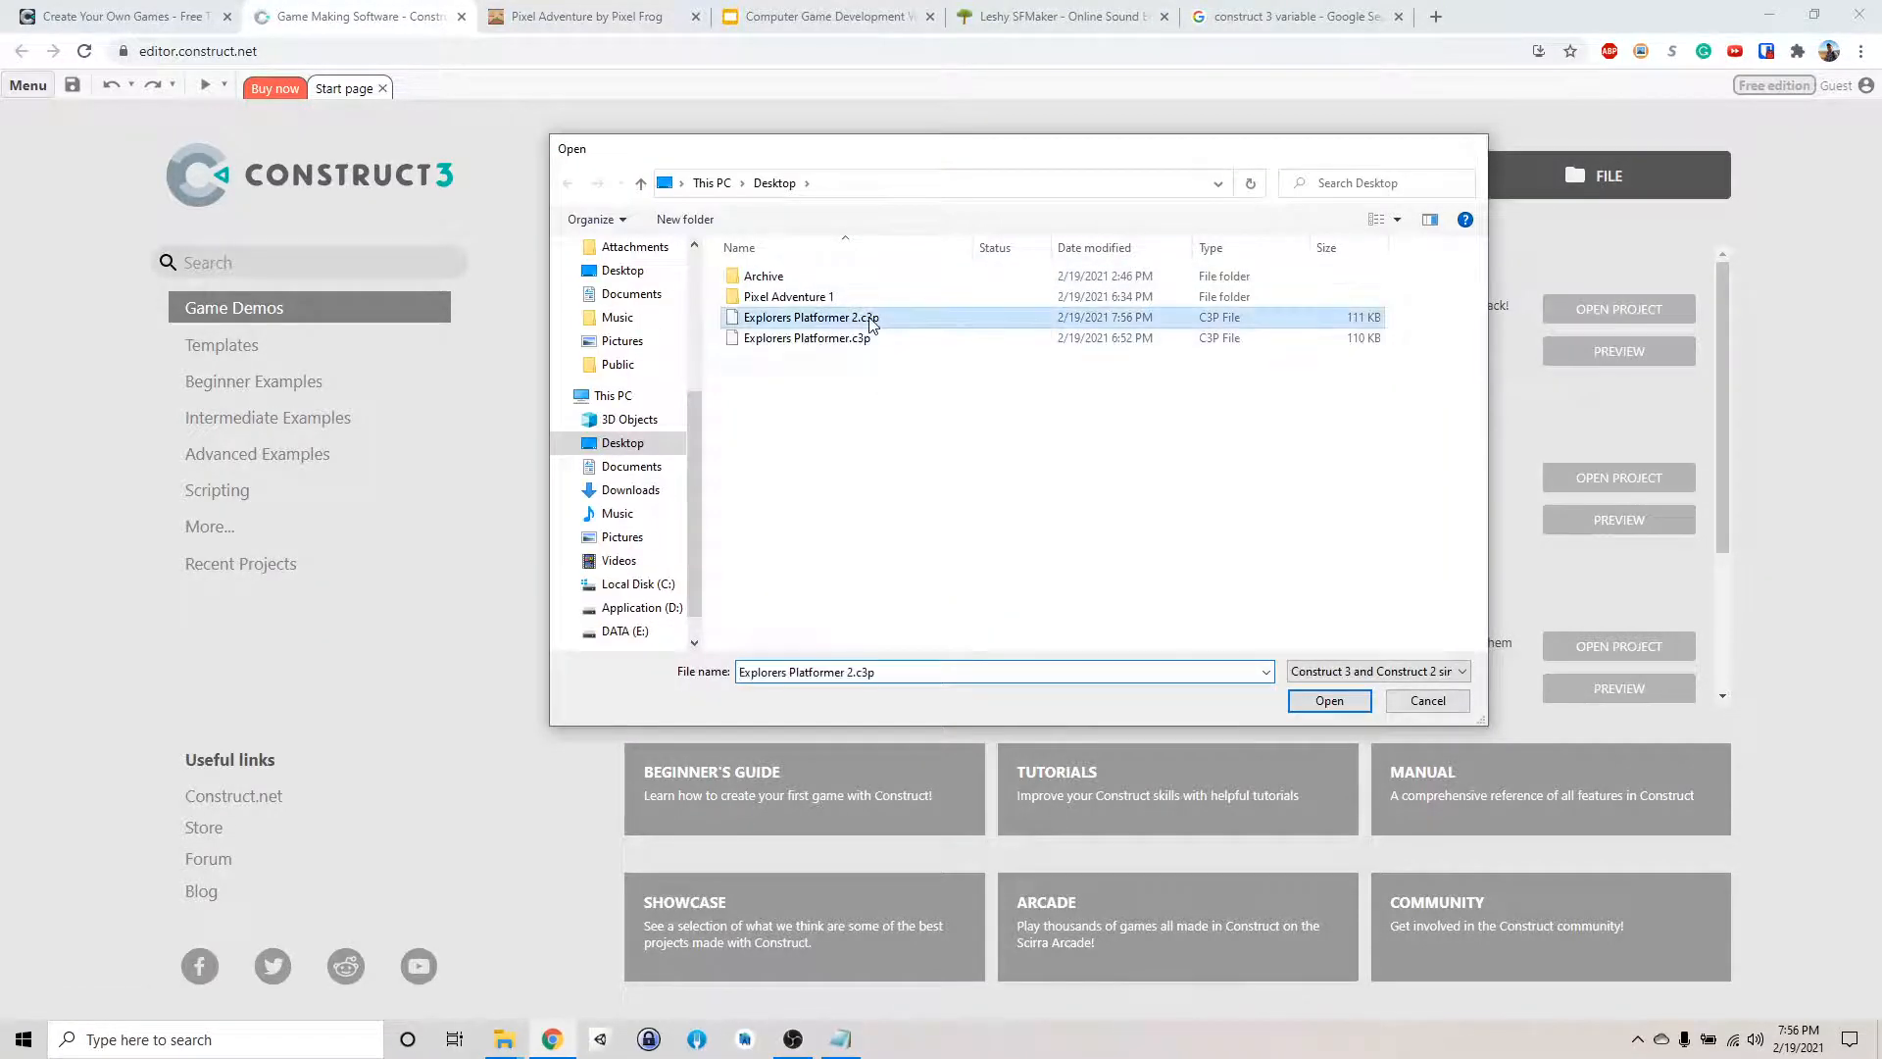
left_click(1327, 700)
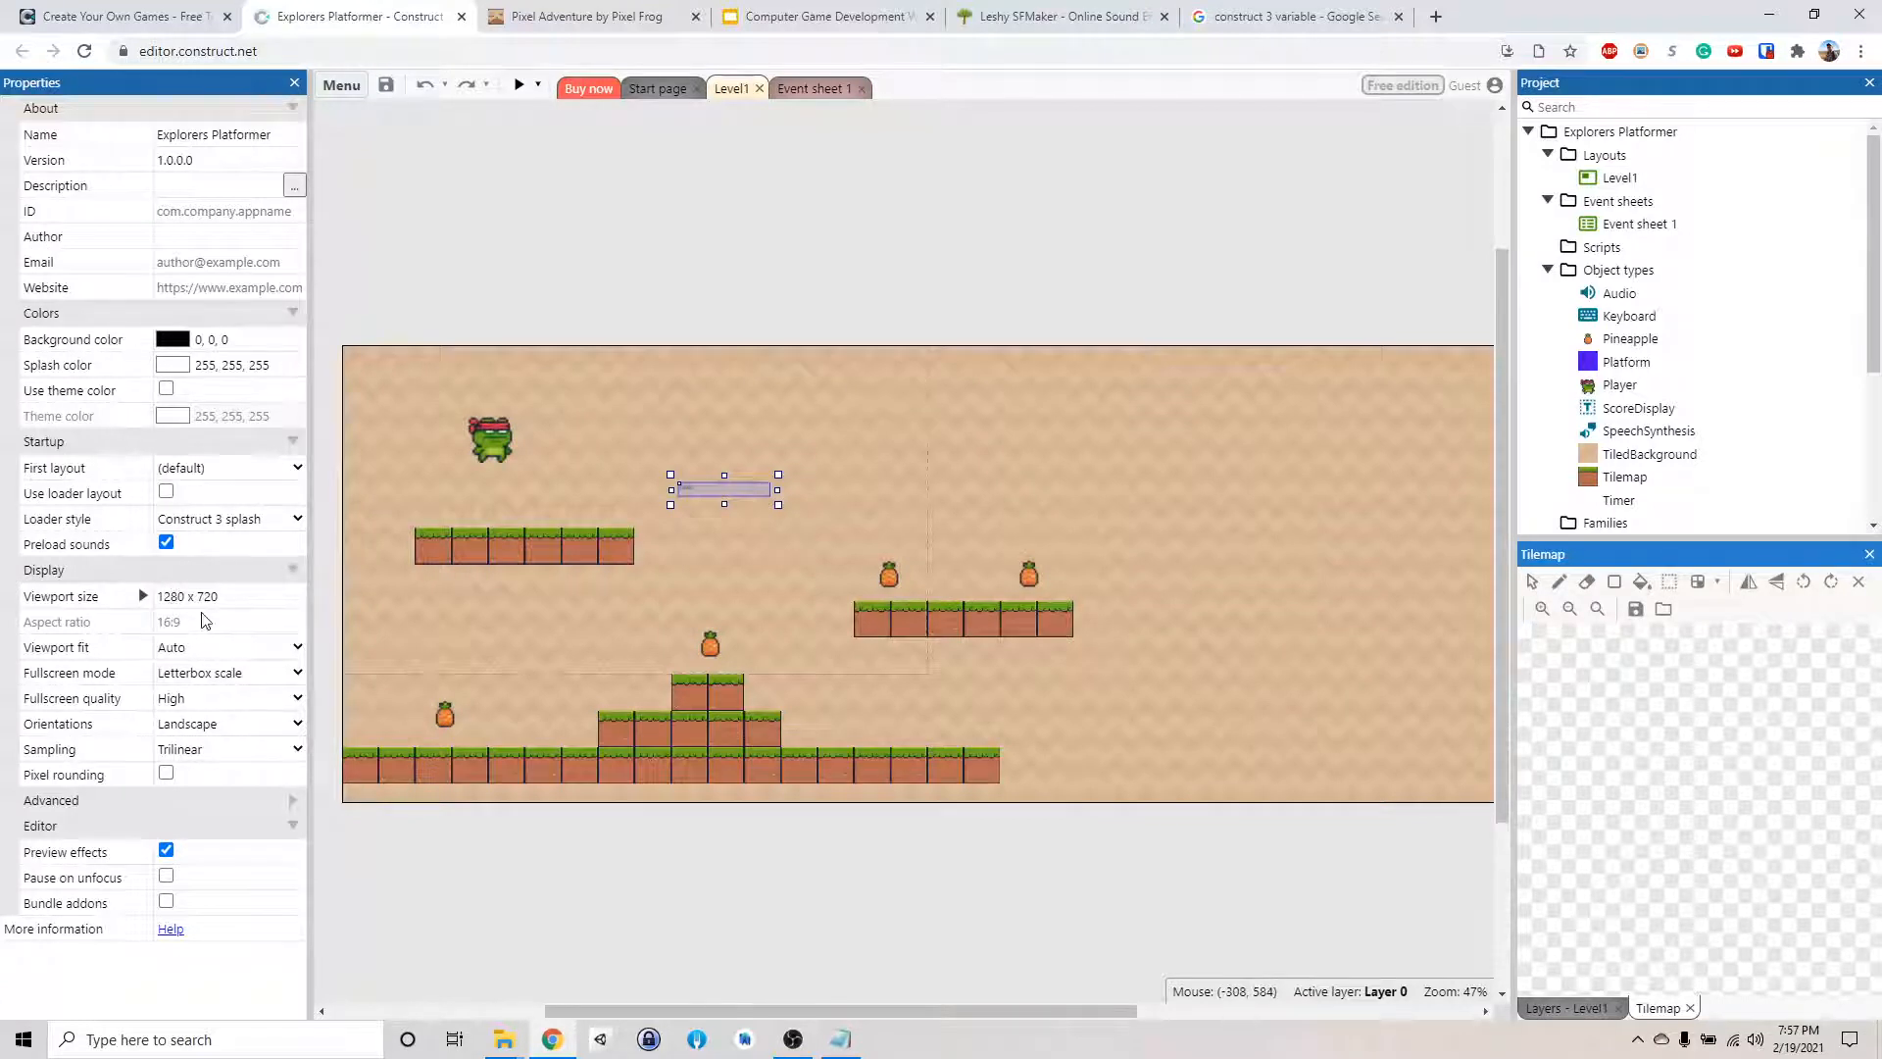
mouse_move(690, 502)
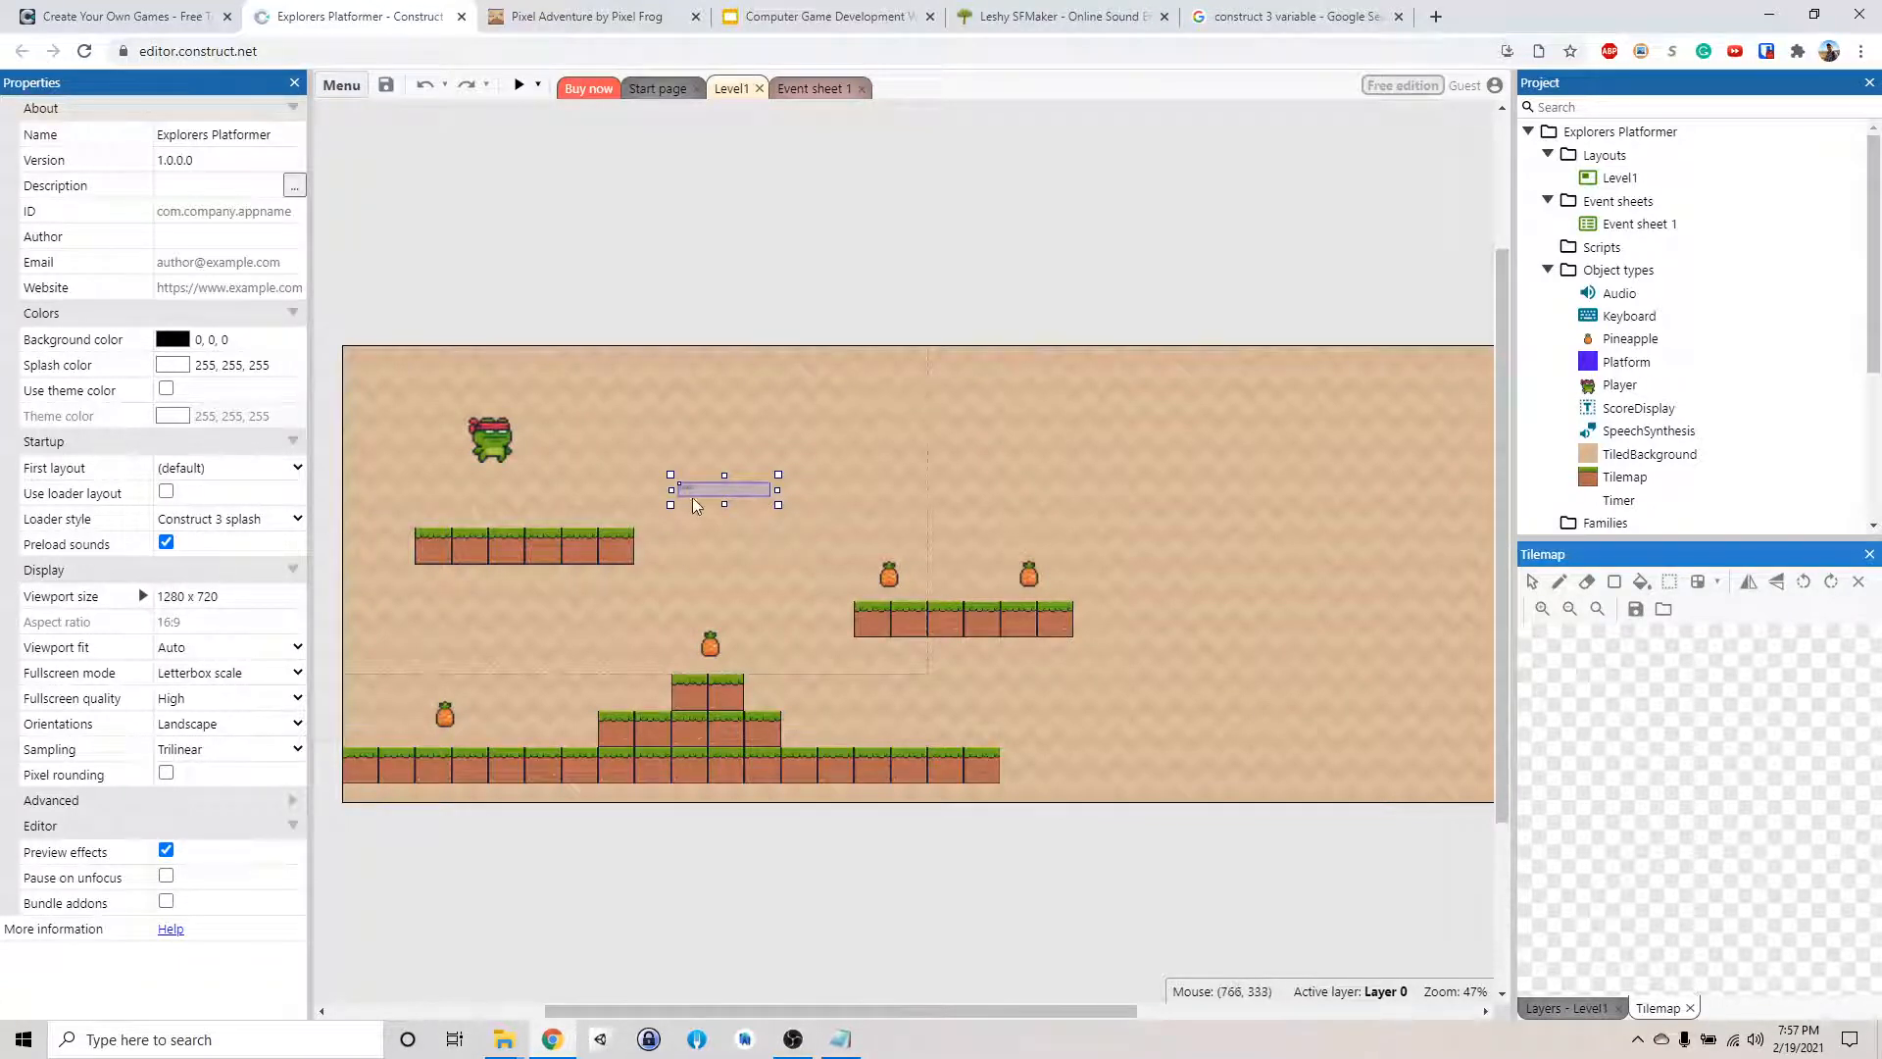
left_click(723, 488)
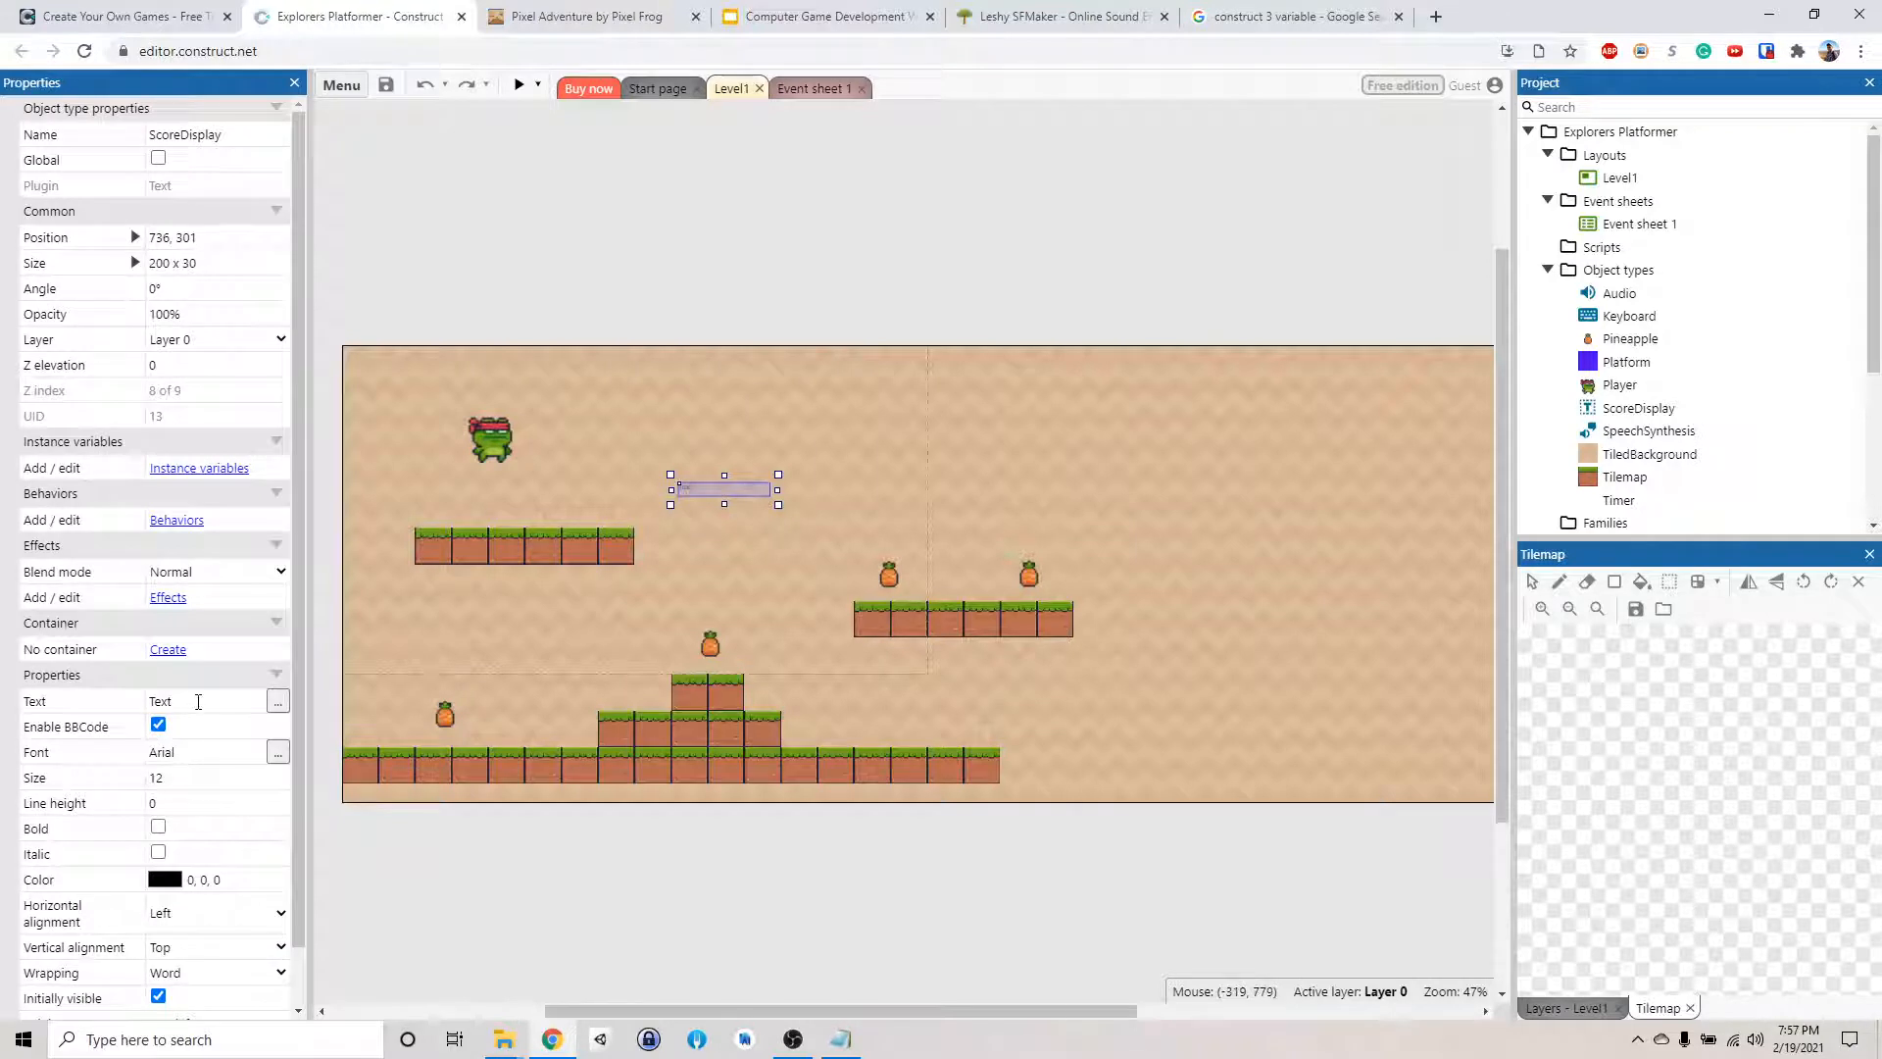
type("Score")
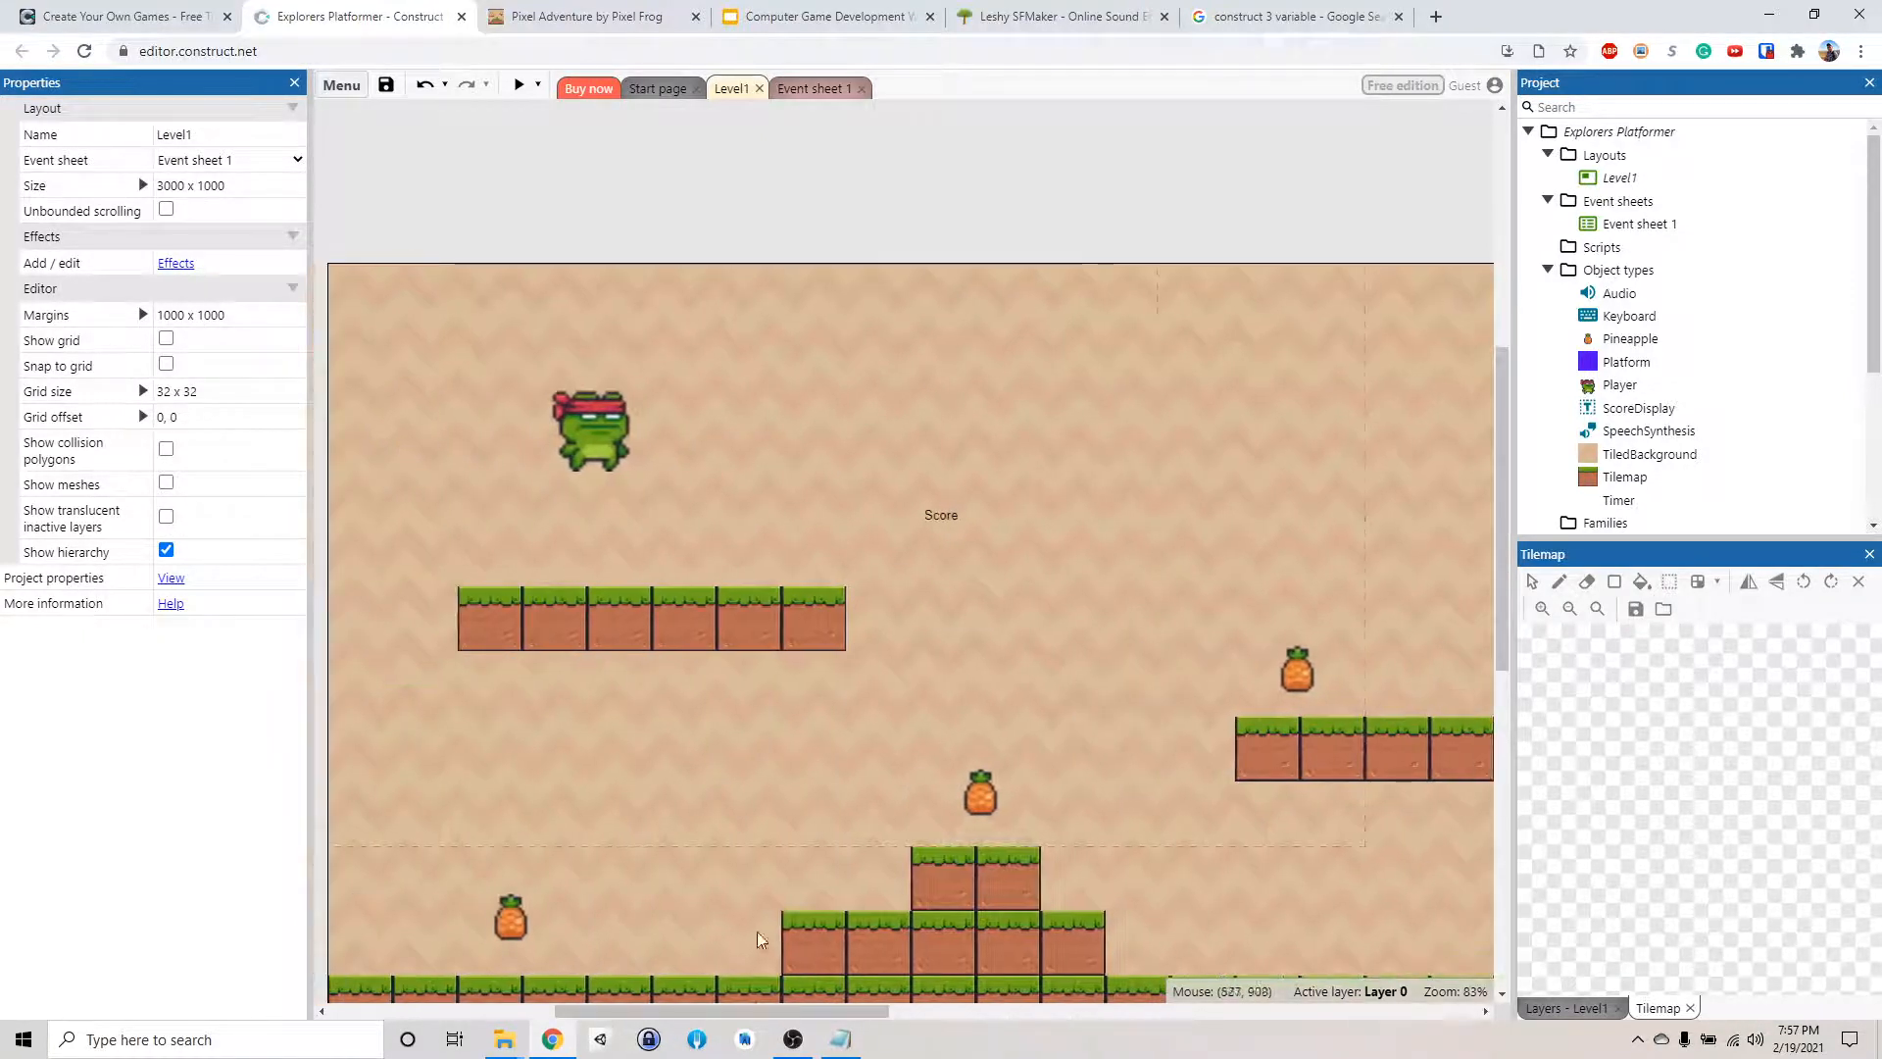
Show the Level1 layers list, which holds only Layer 0
left_click(941, 513)
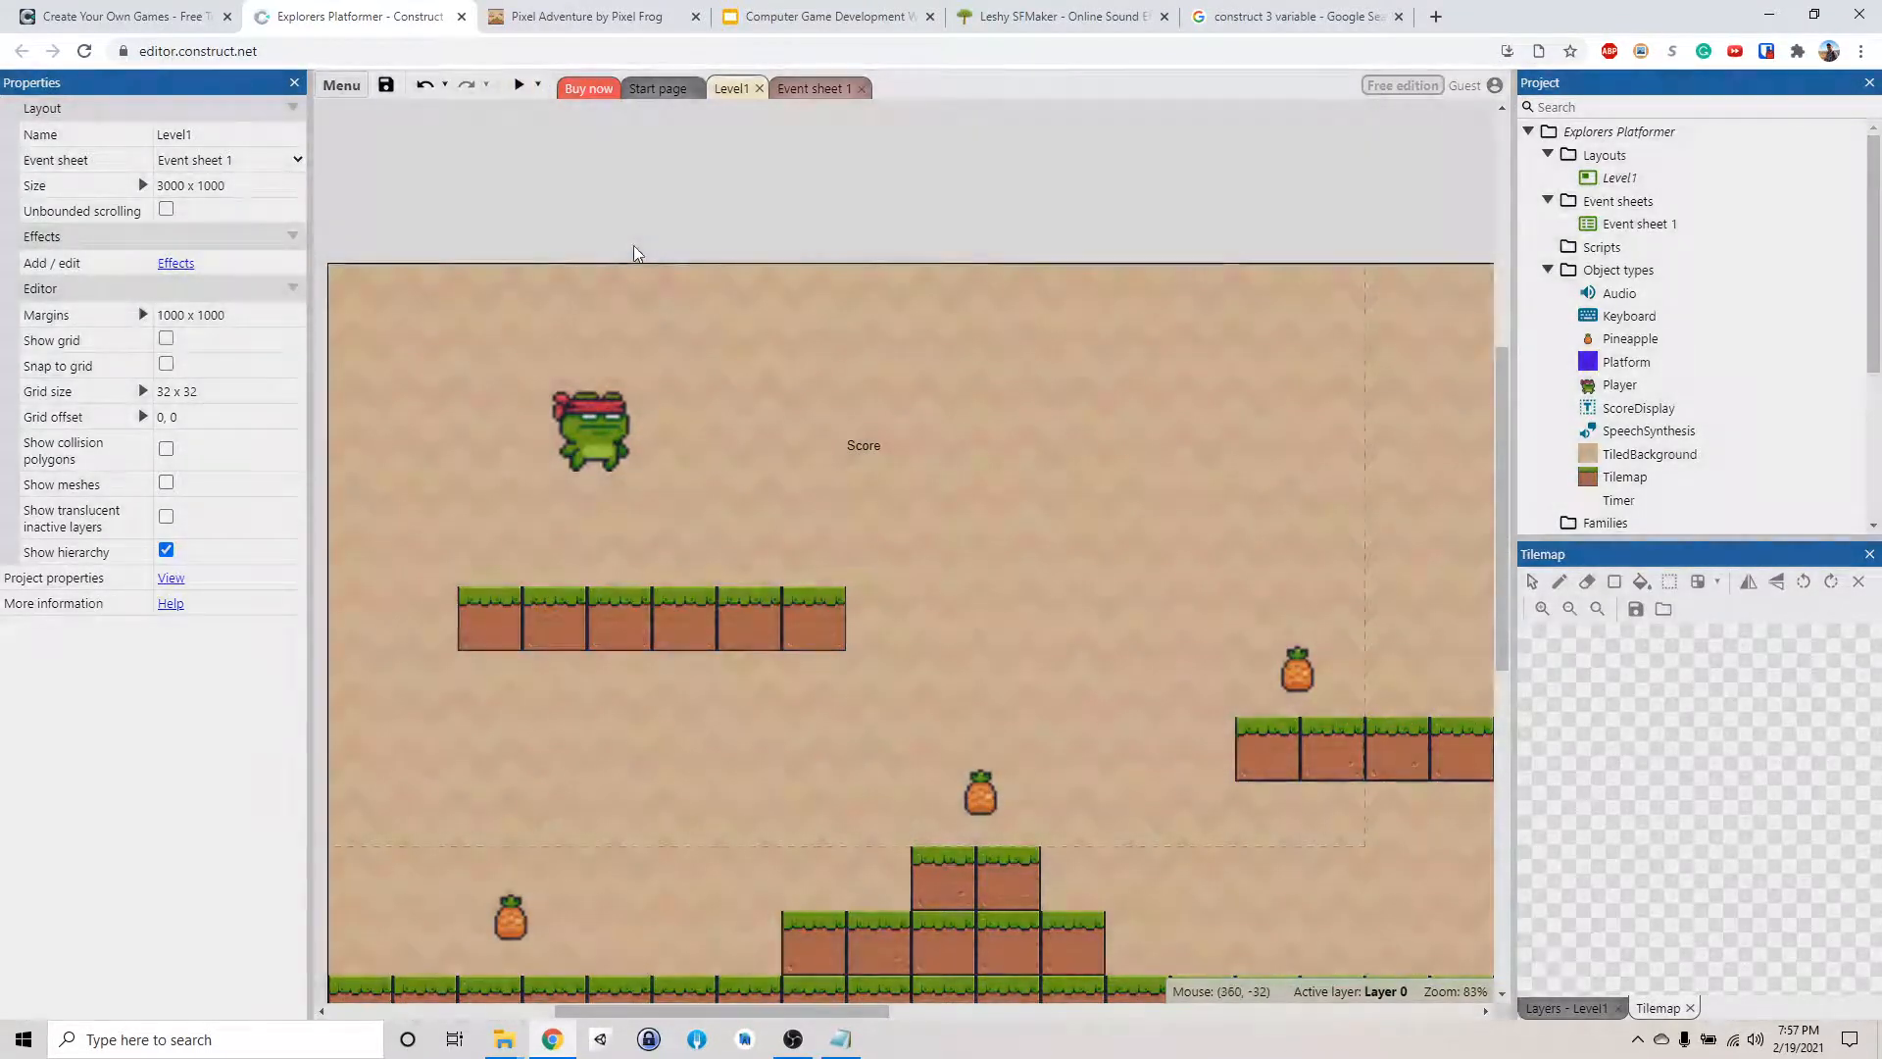
left_click(518, 85)
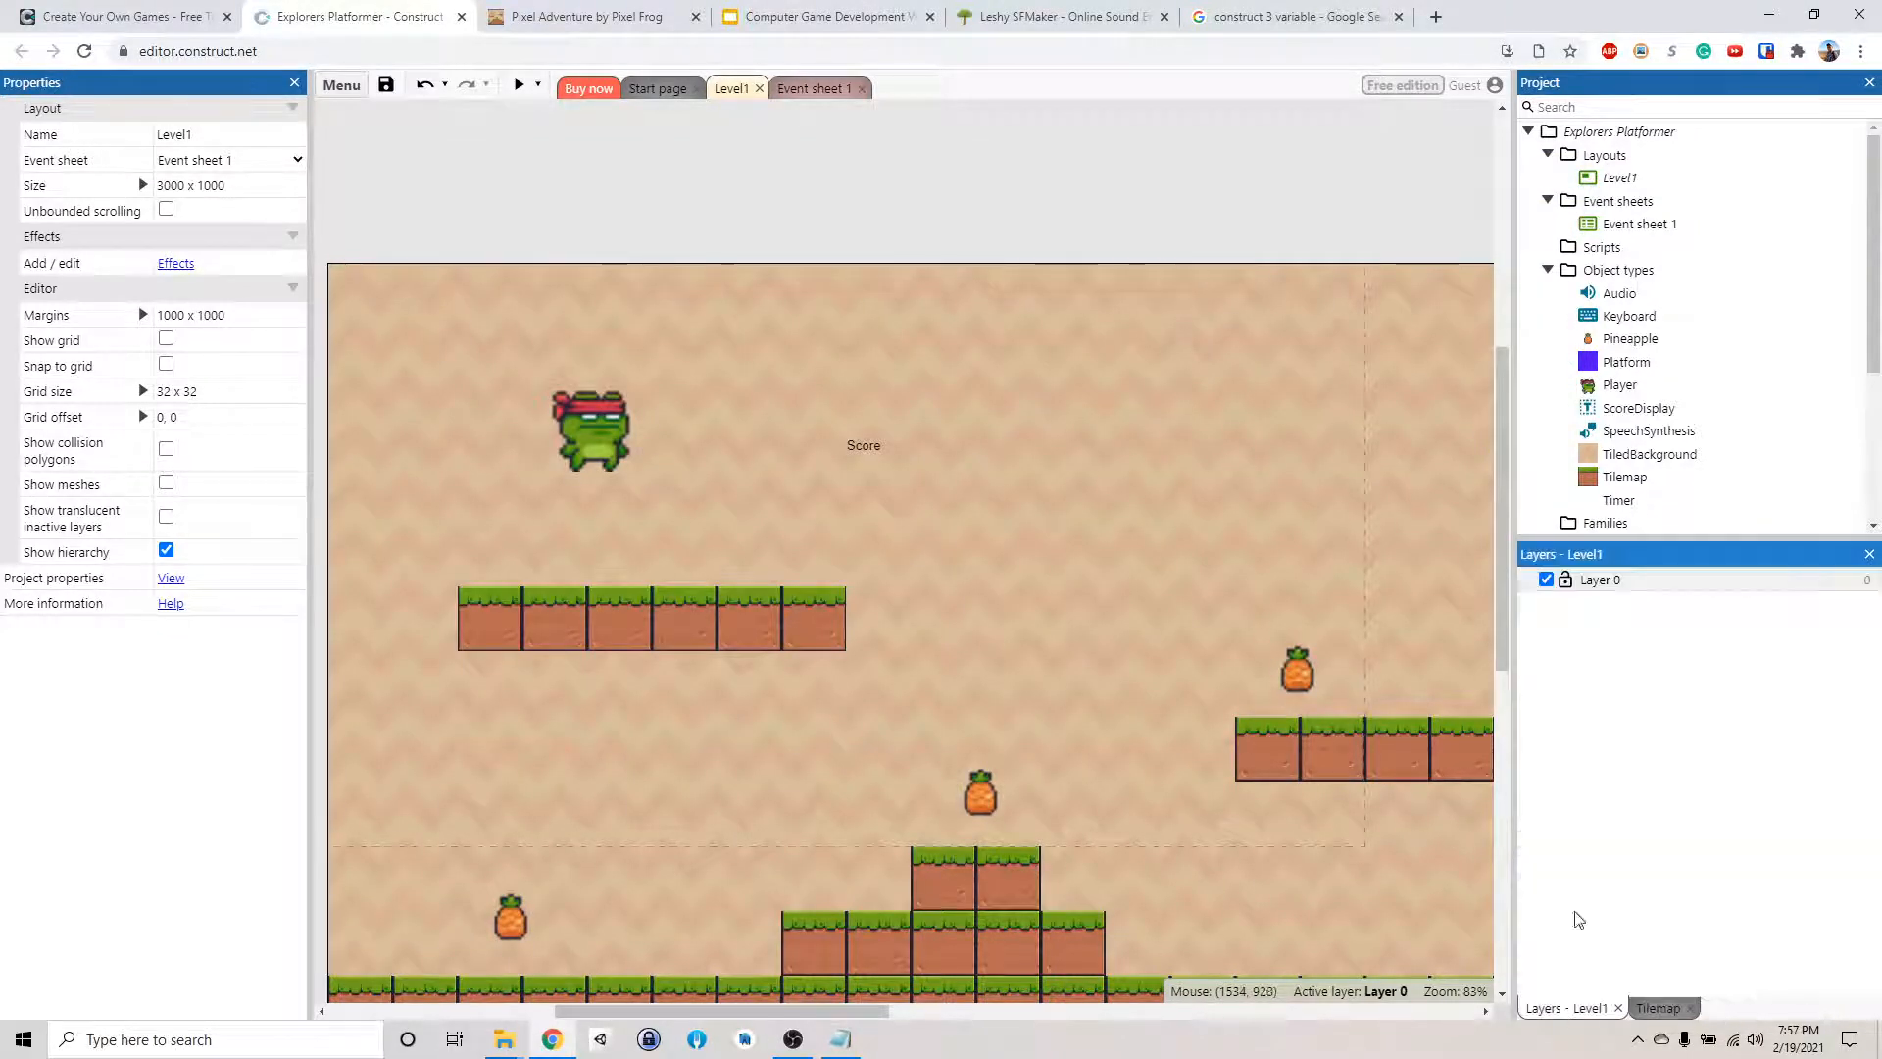
Add a new layer named UI at the top, above Layer 0
right_click(1569, 702)
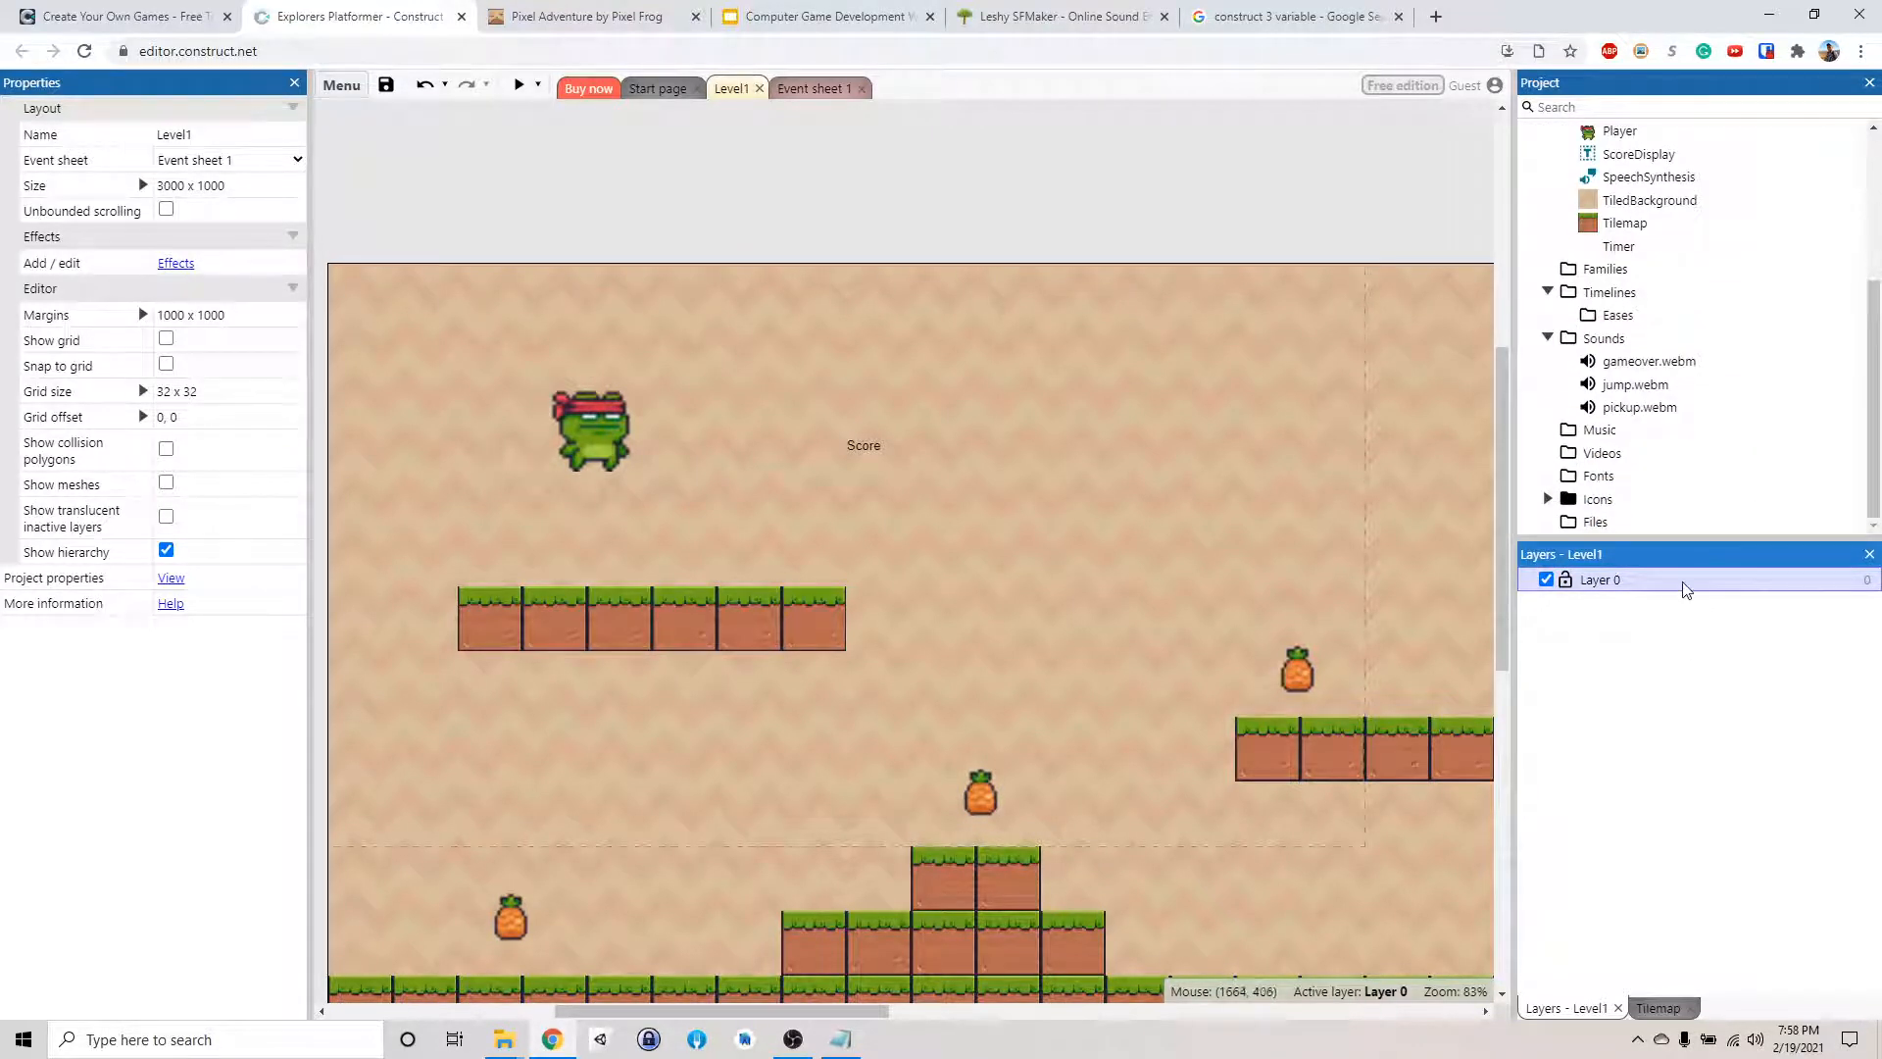
right_click(1600, 580)
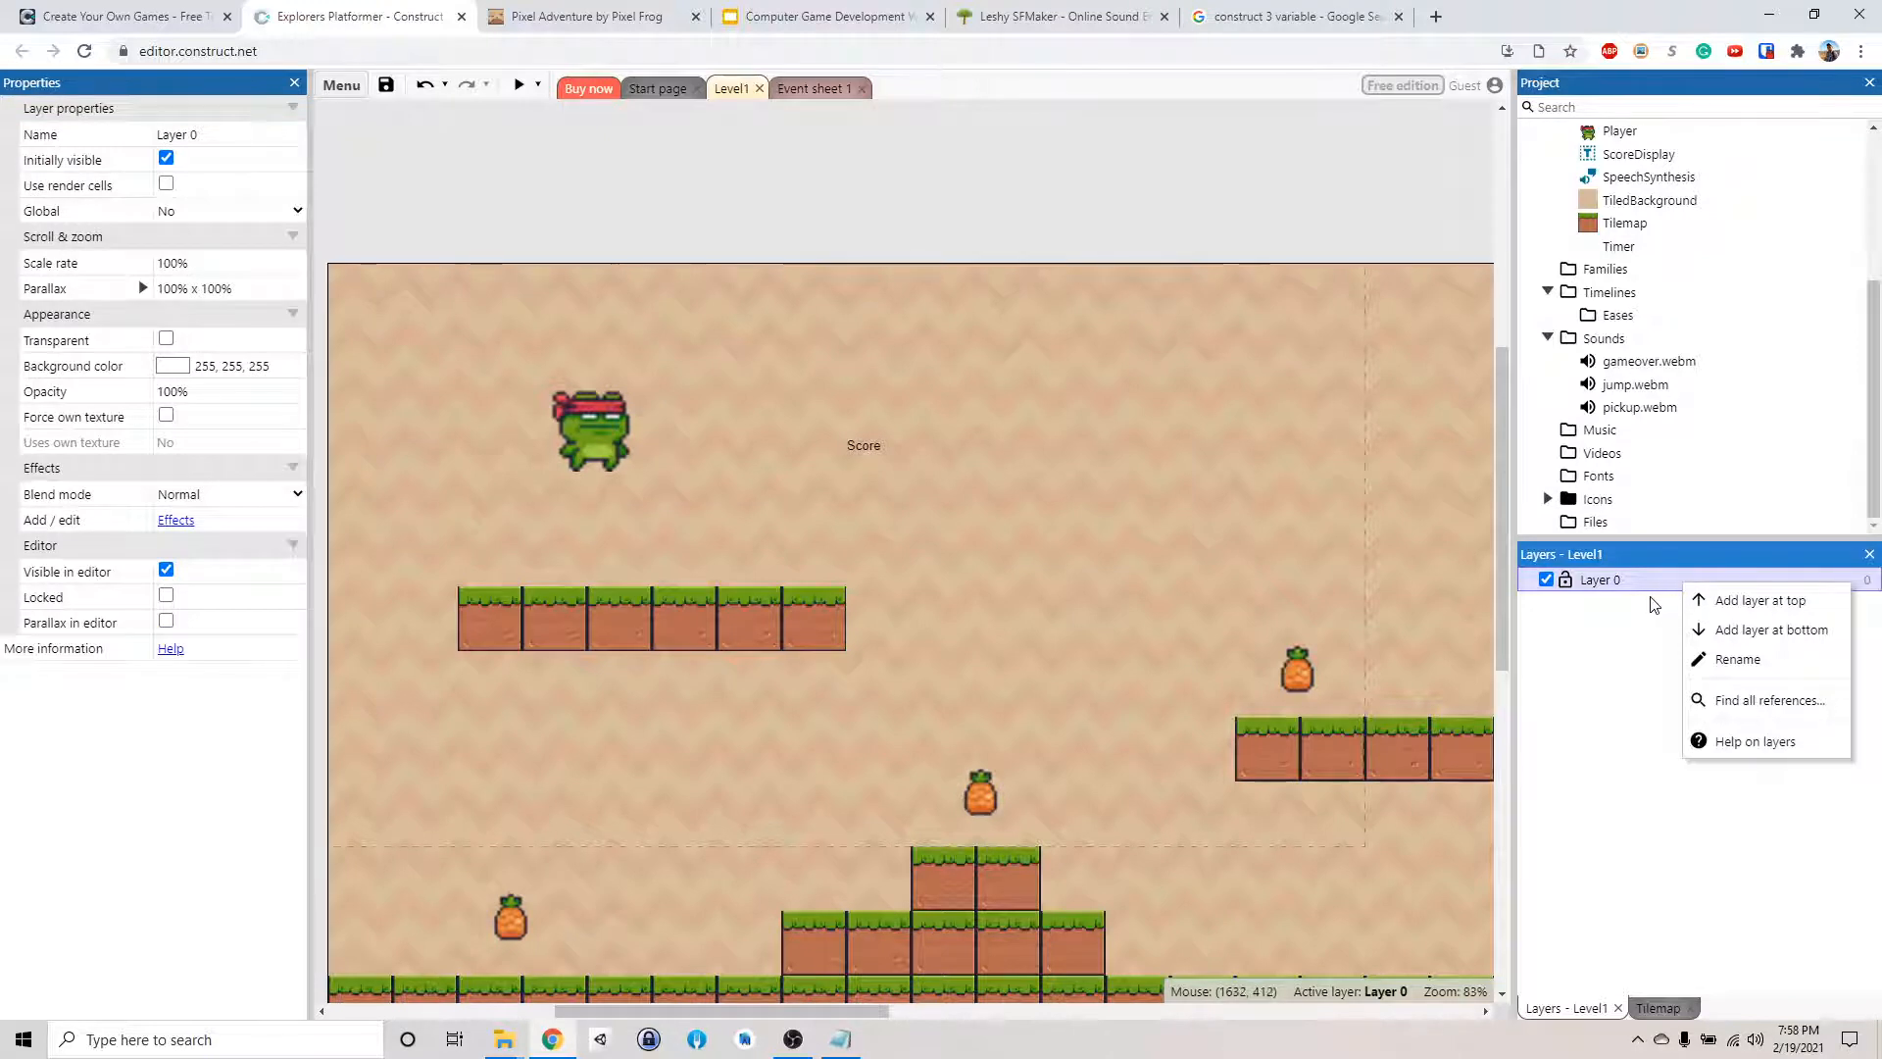
mouse_move(1760, 600)
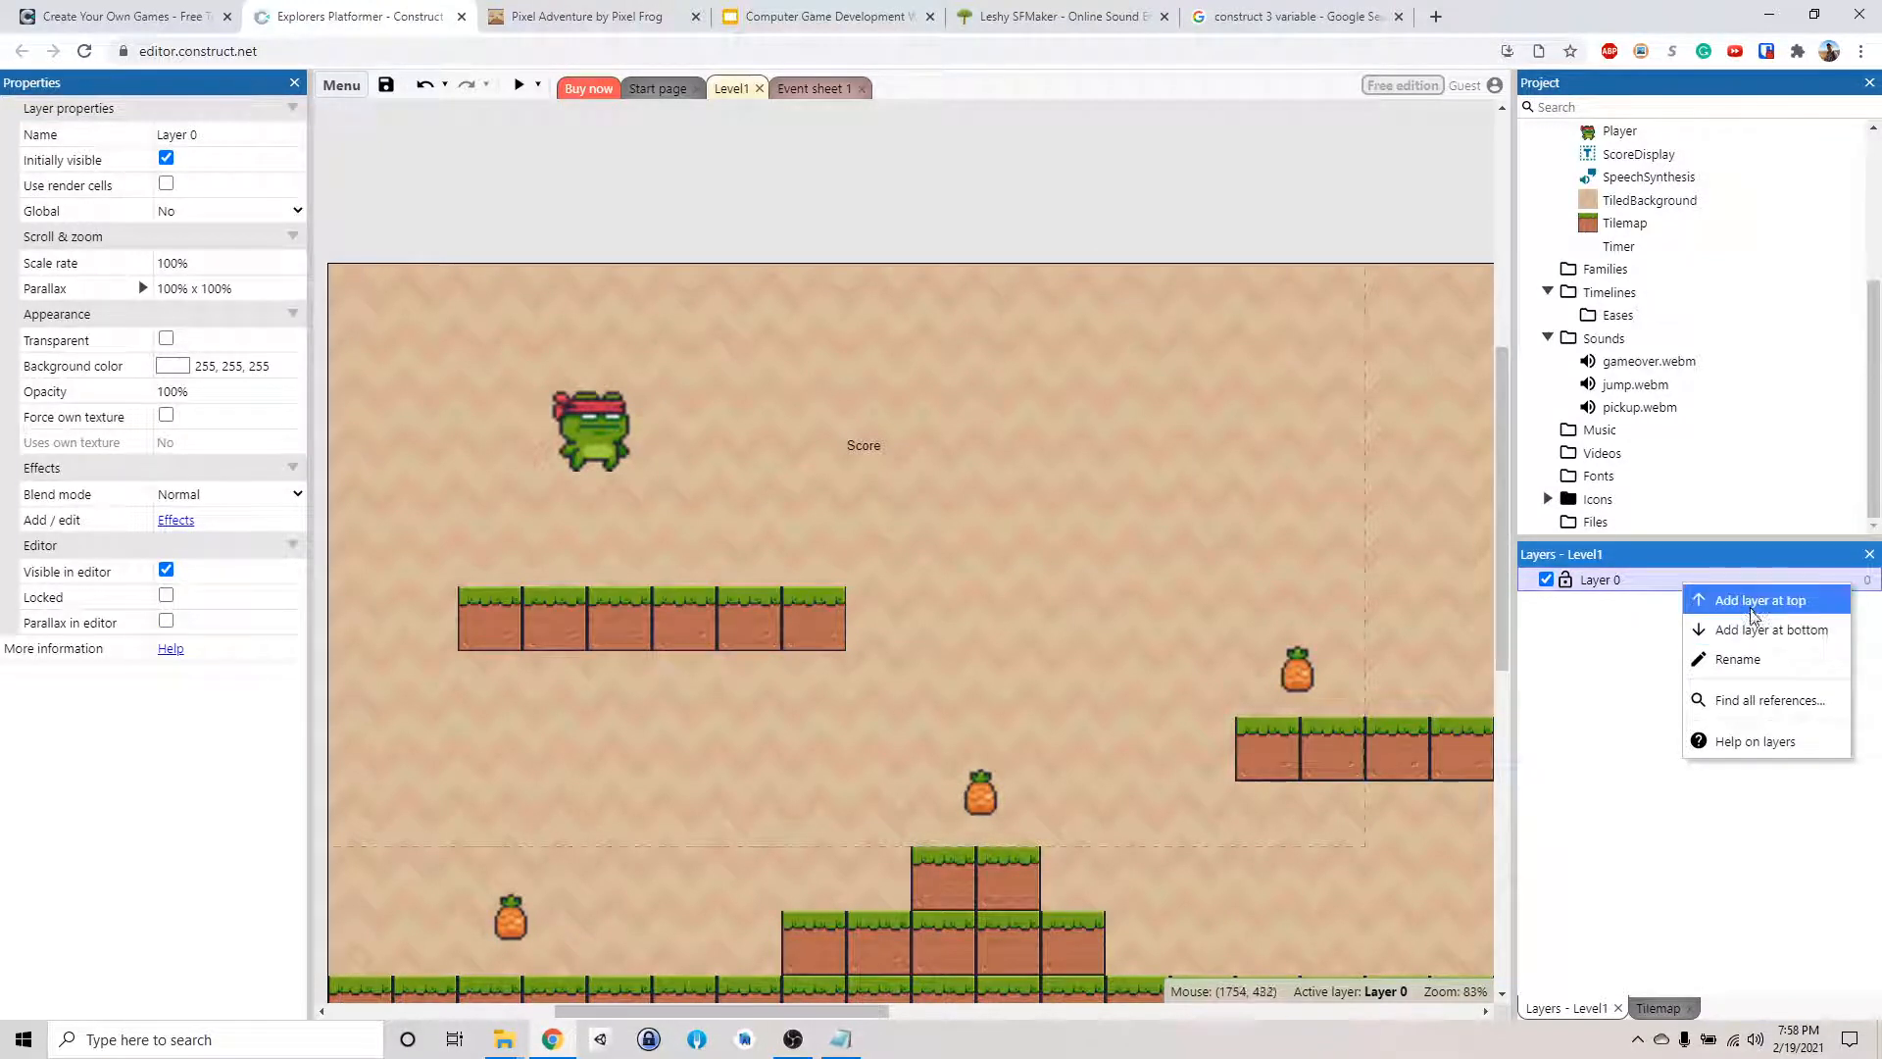
left_click(1759, 599)
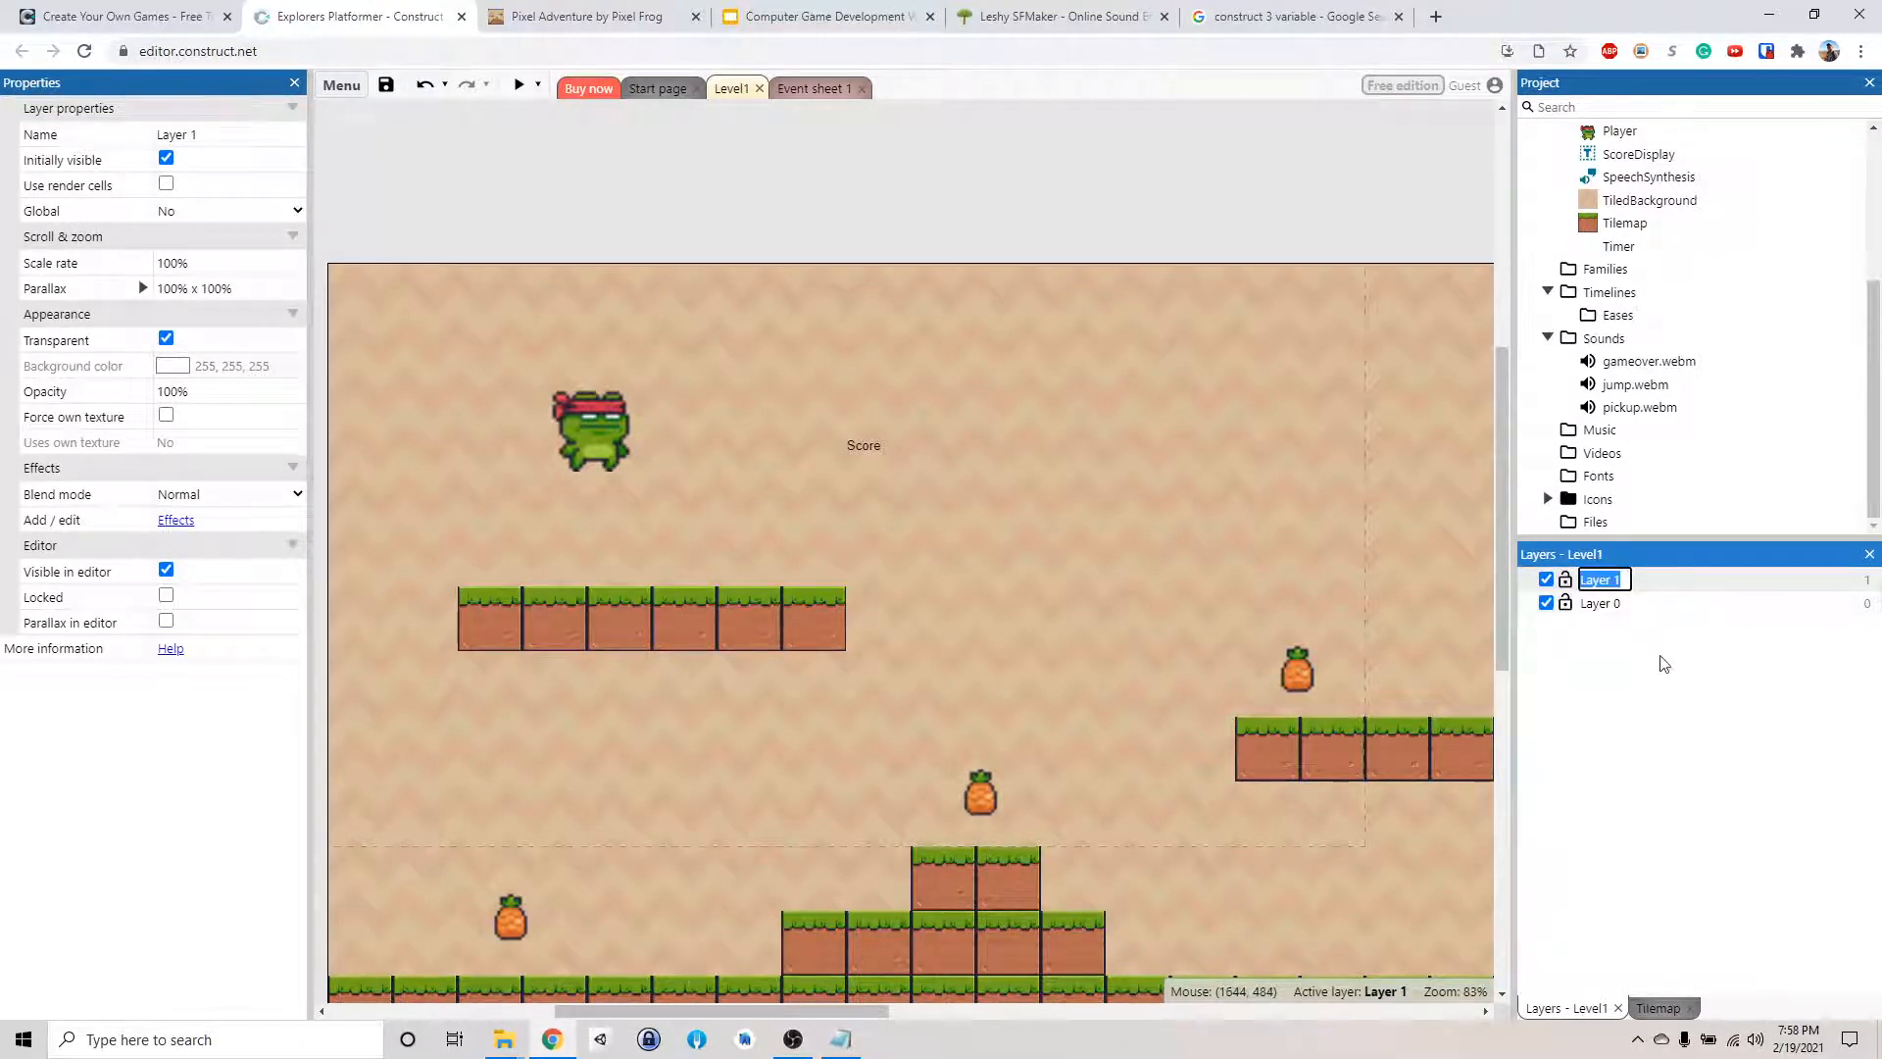
type("UI")
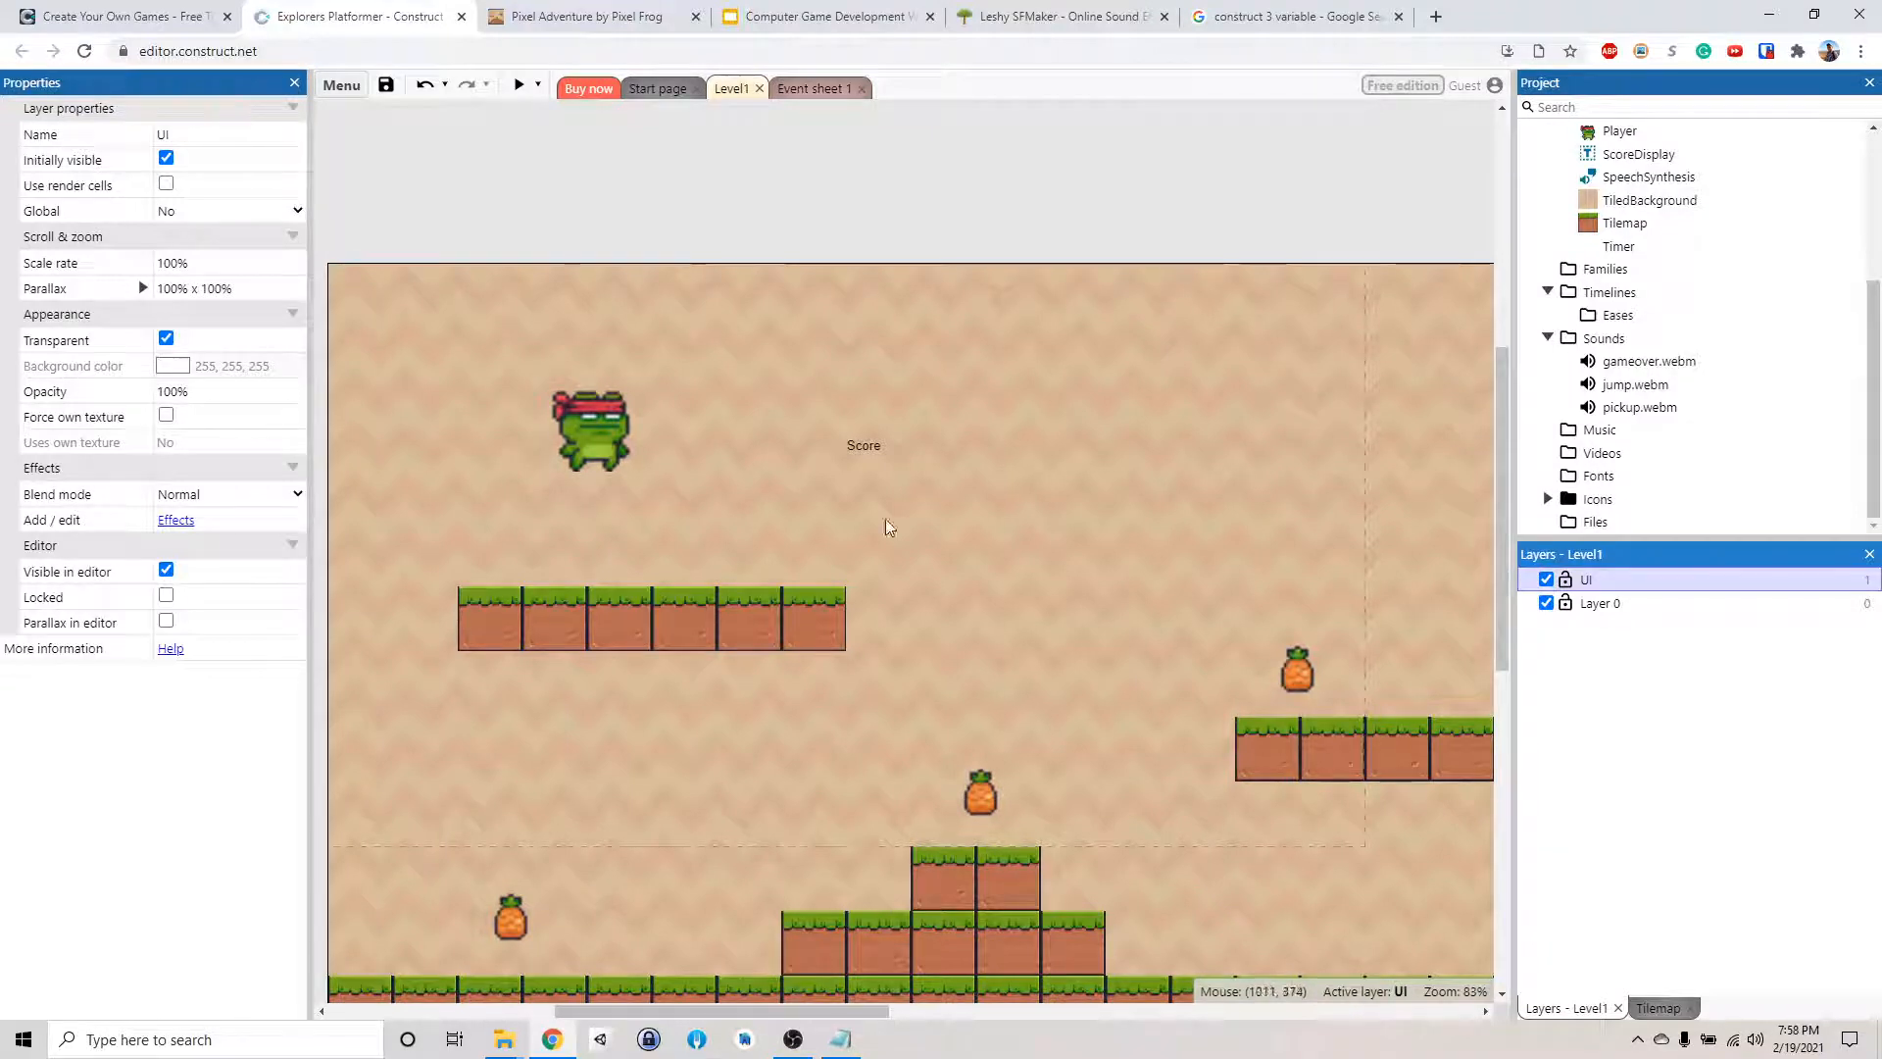
mouse_move(834, 428)
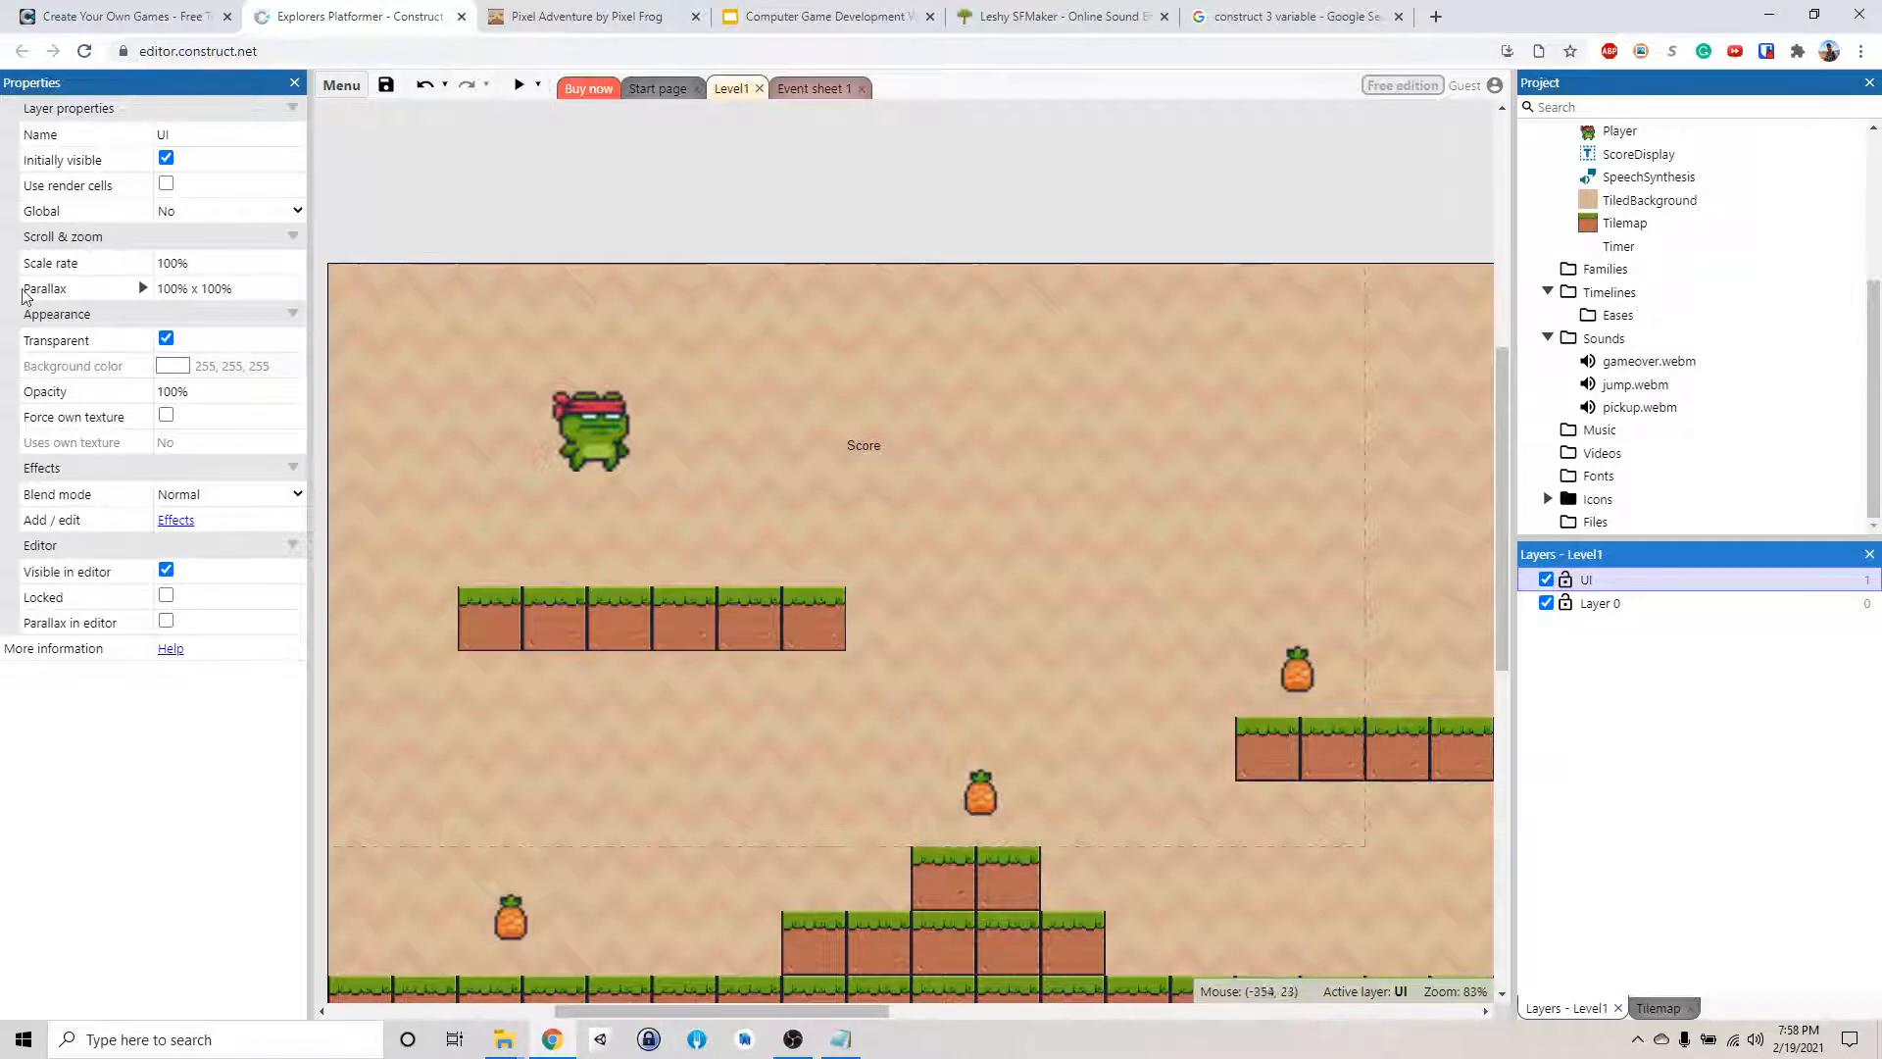
Set the UI layer's parallax to 0% x 0%
left_click(192, 288)
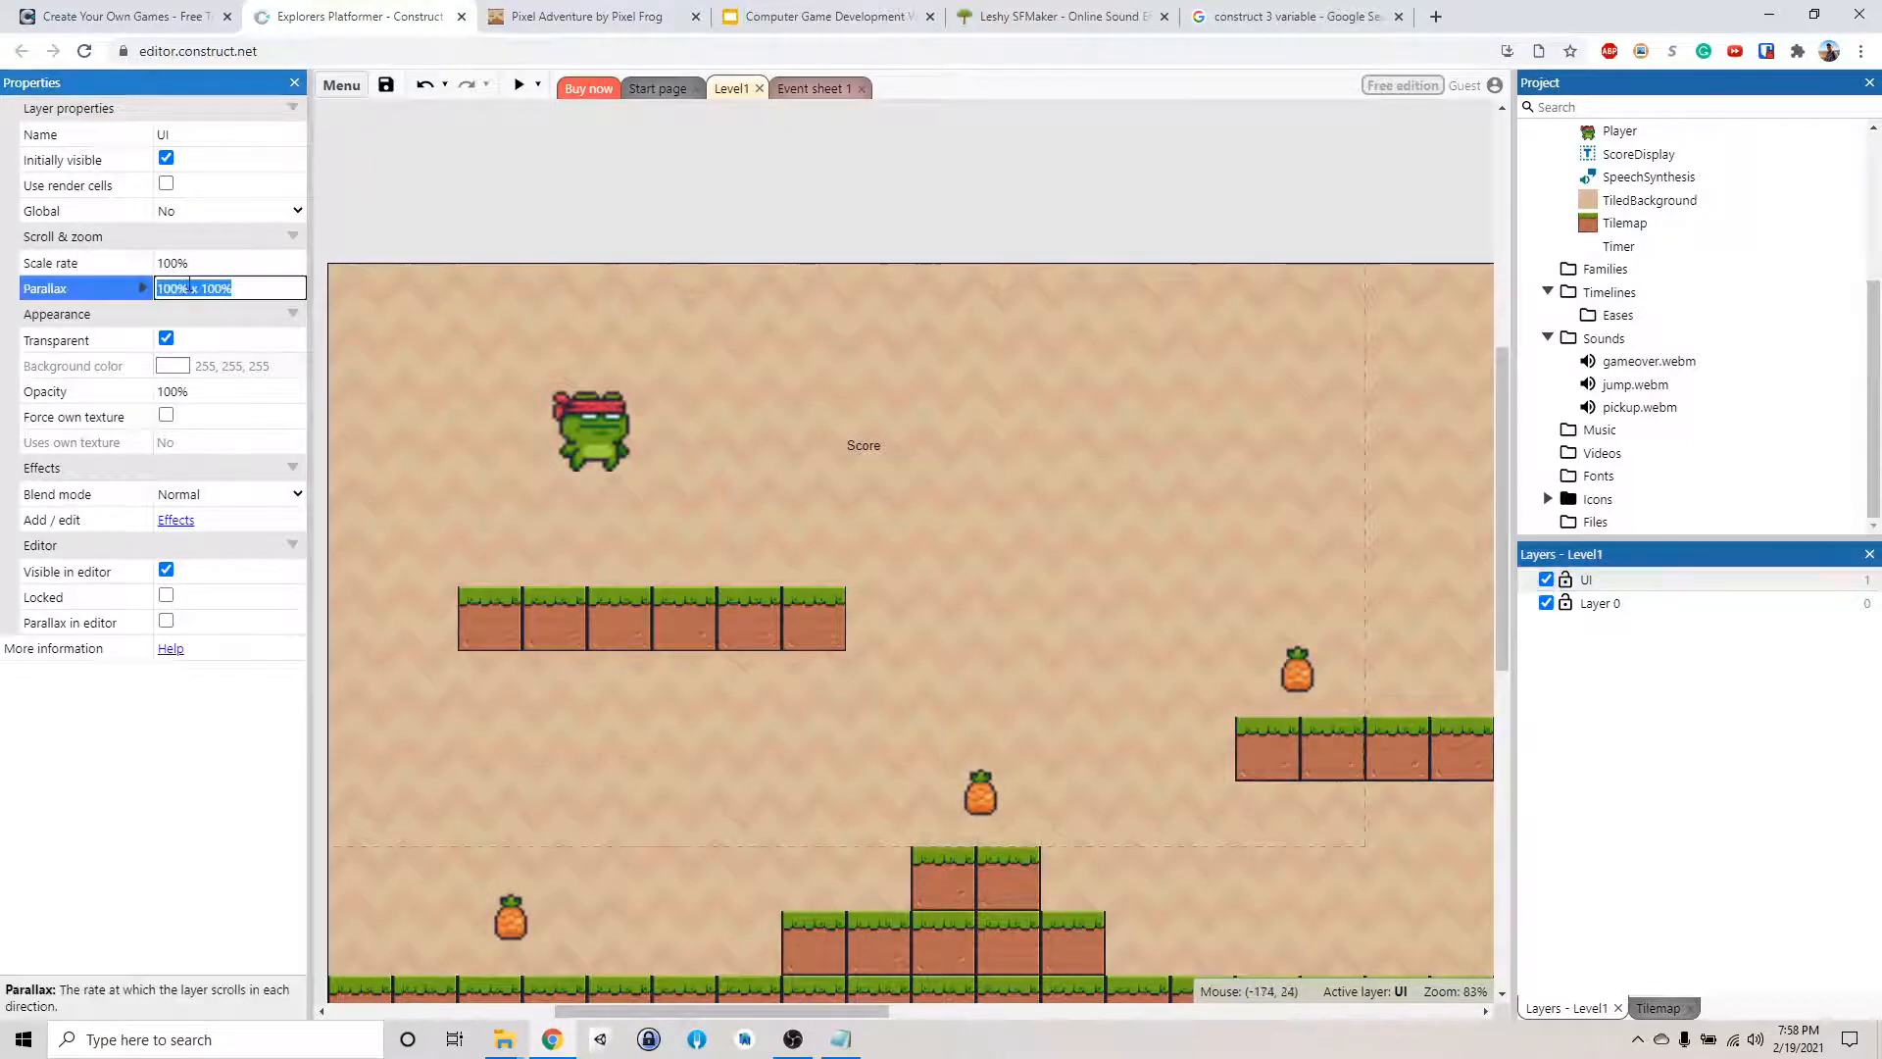
type("0")
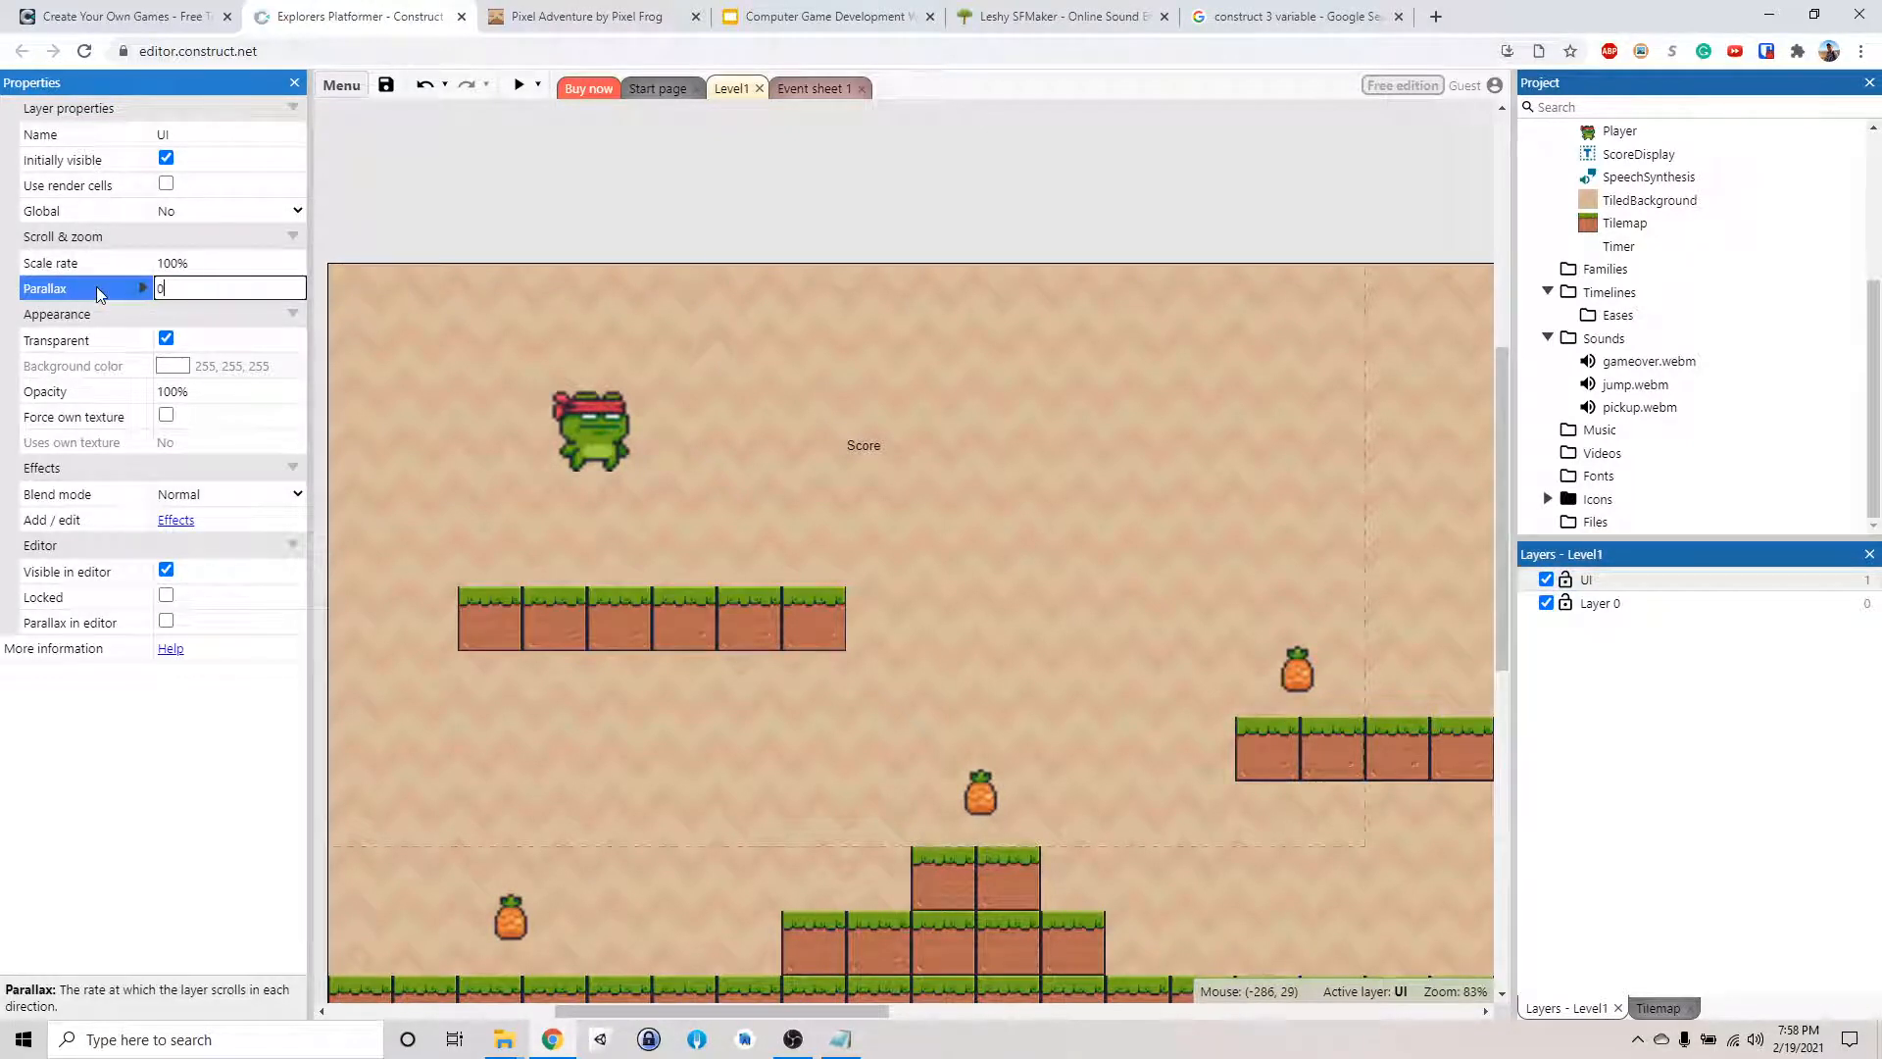
type("0.0")
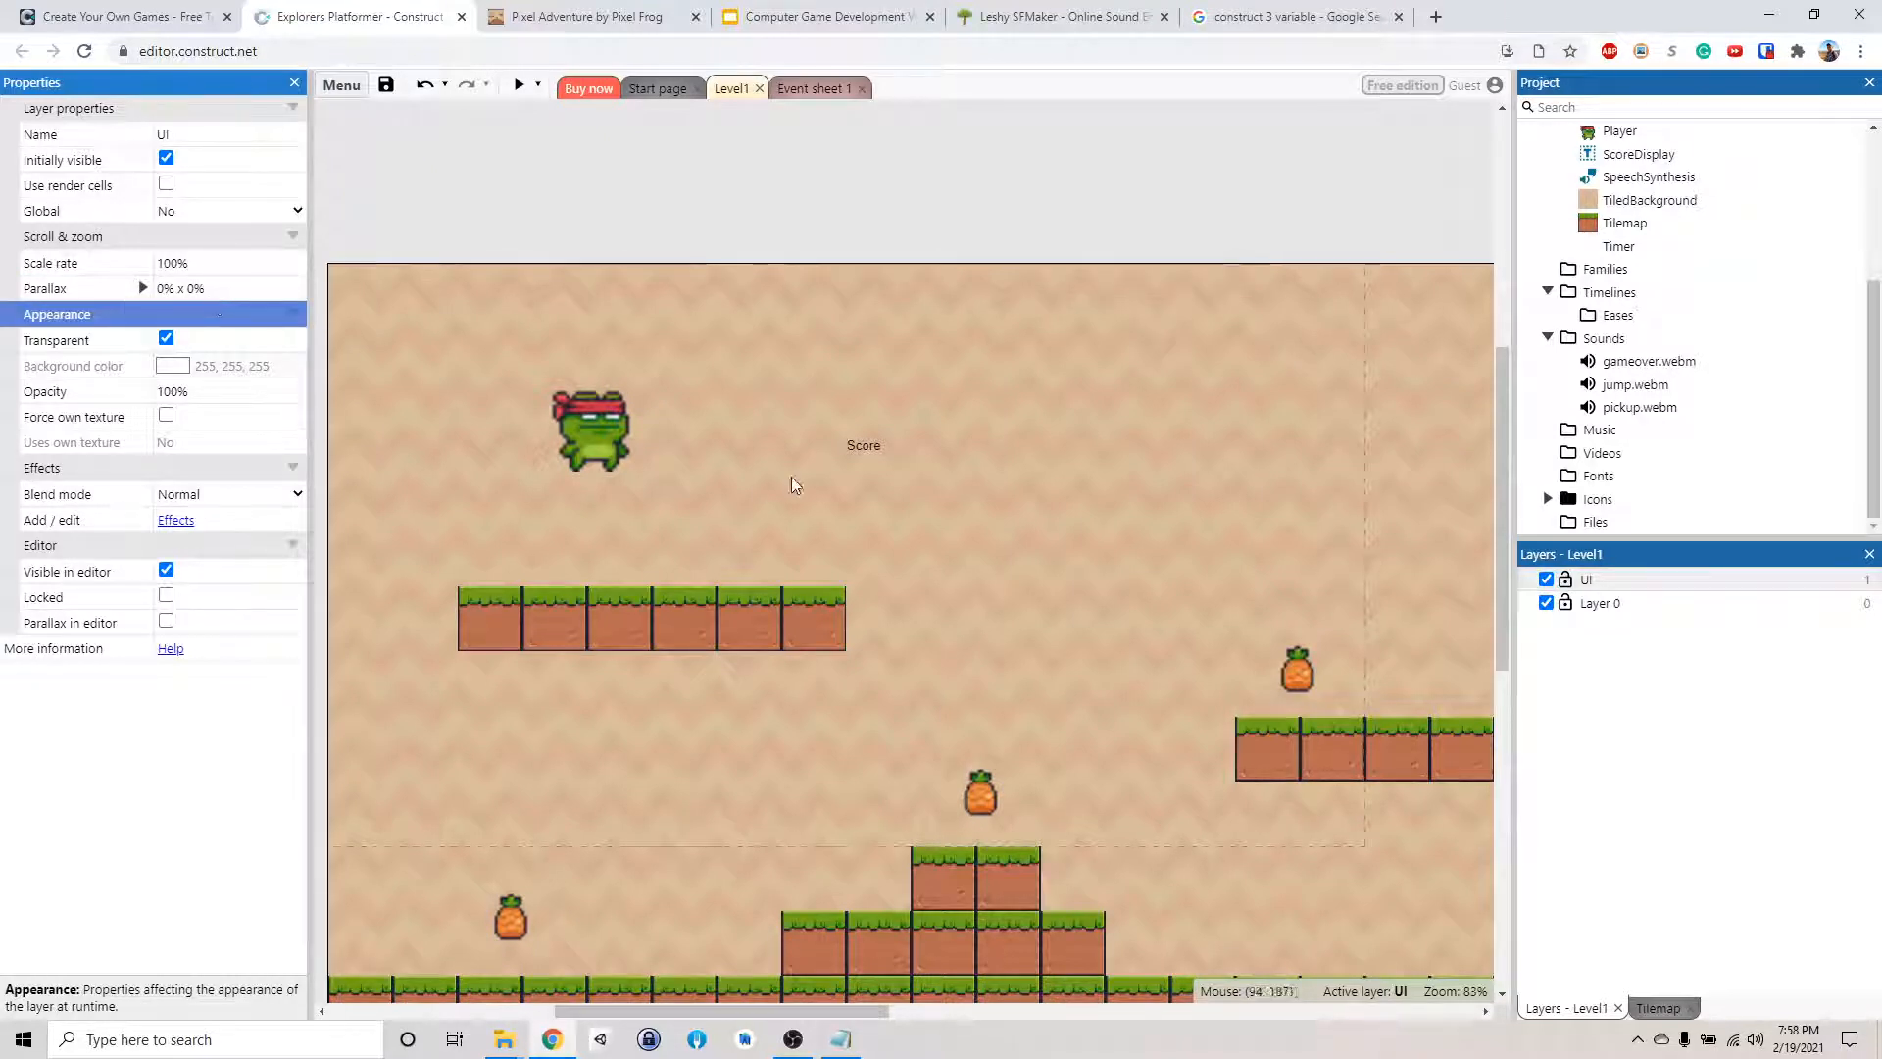
mouse_move(846, 448)
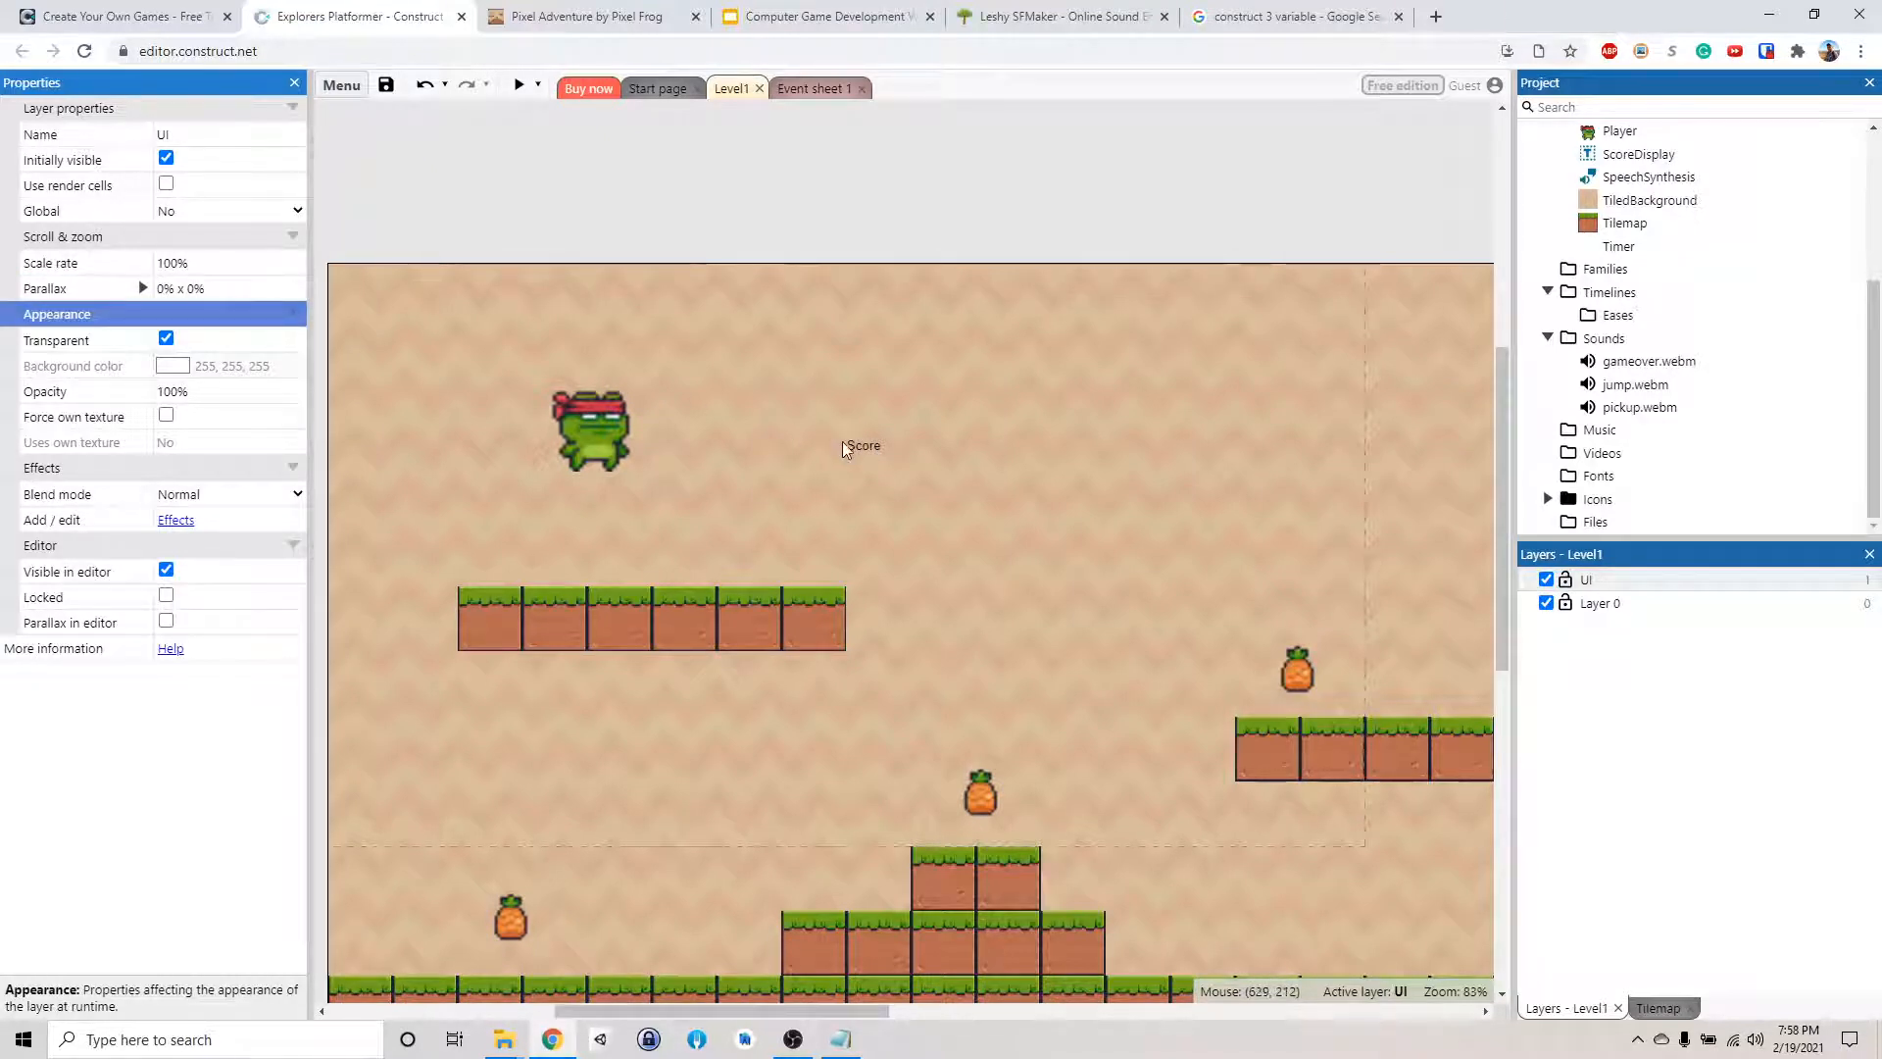
Move the Score text onto the UI layer and run a preview of Level1
left_click(862, 445)
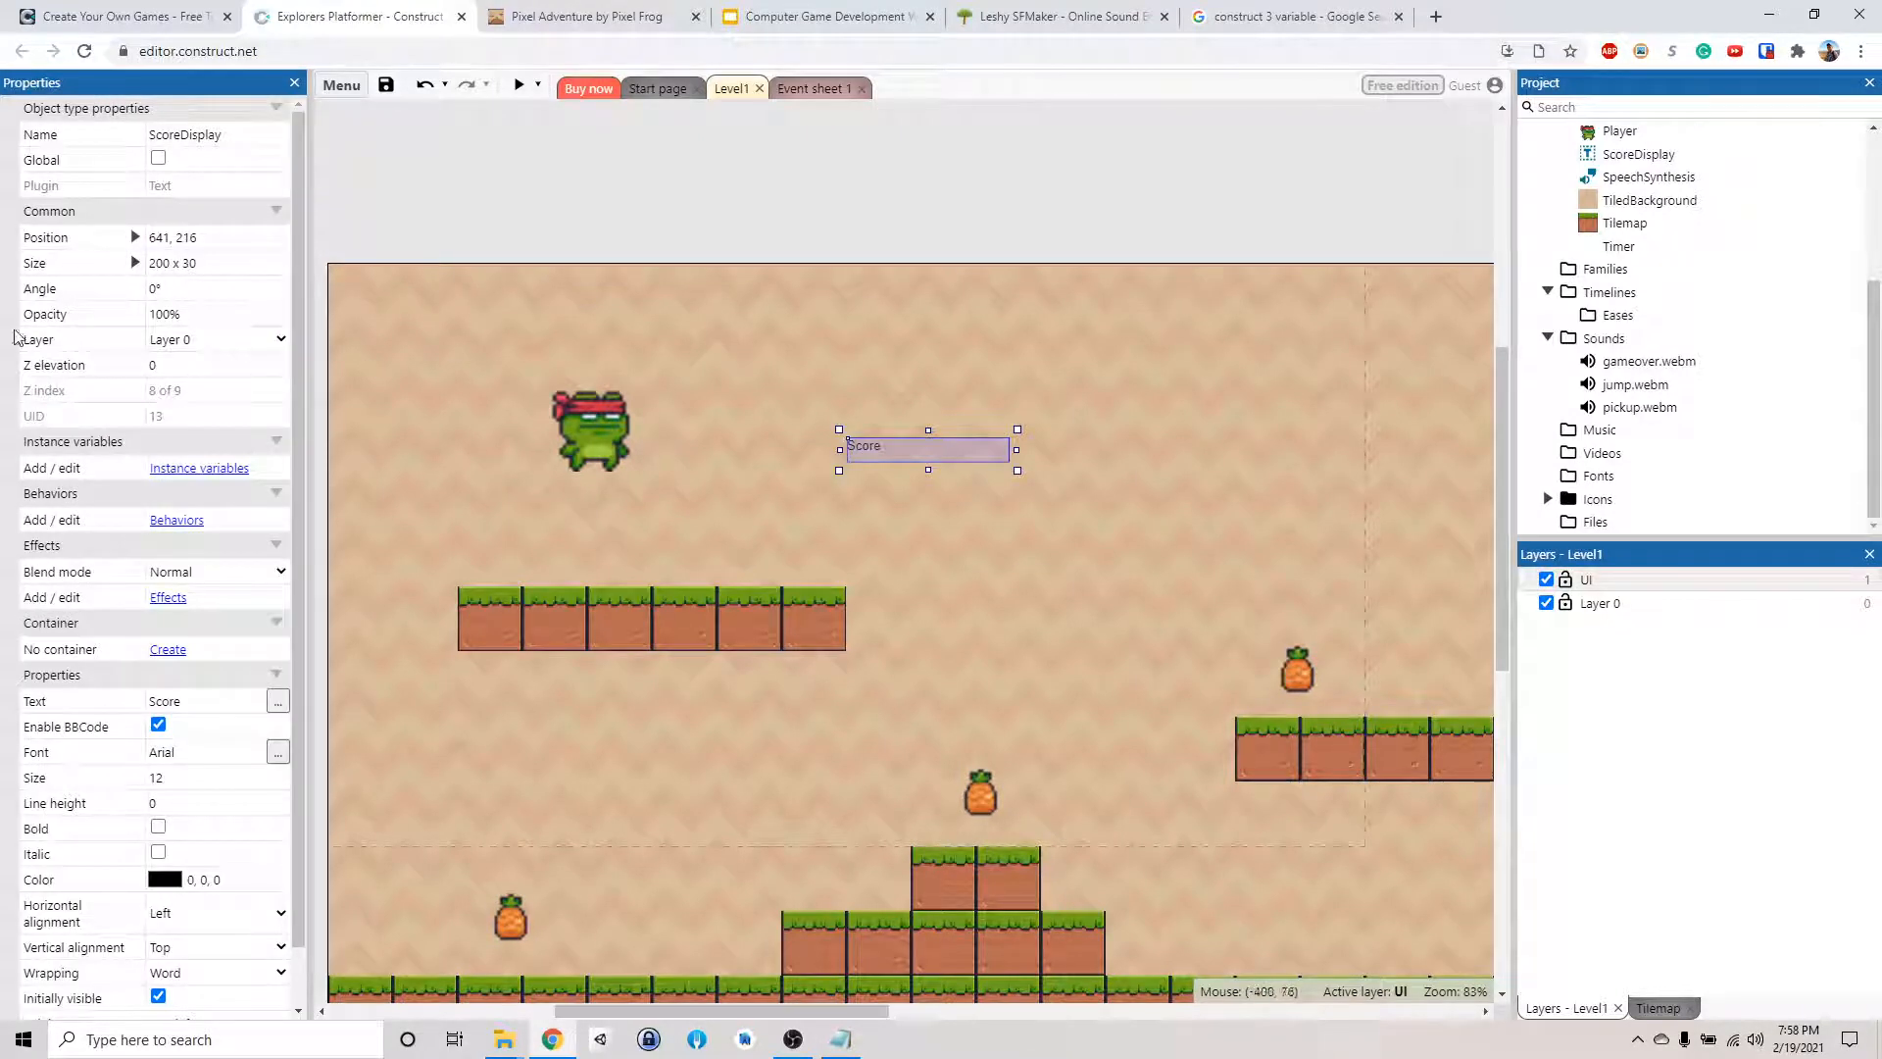
left_click(216, 338)
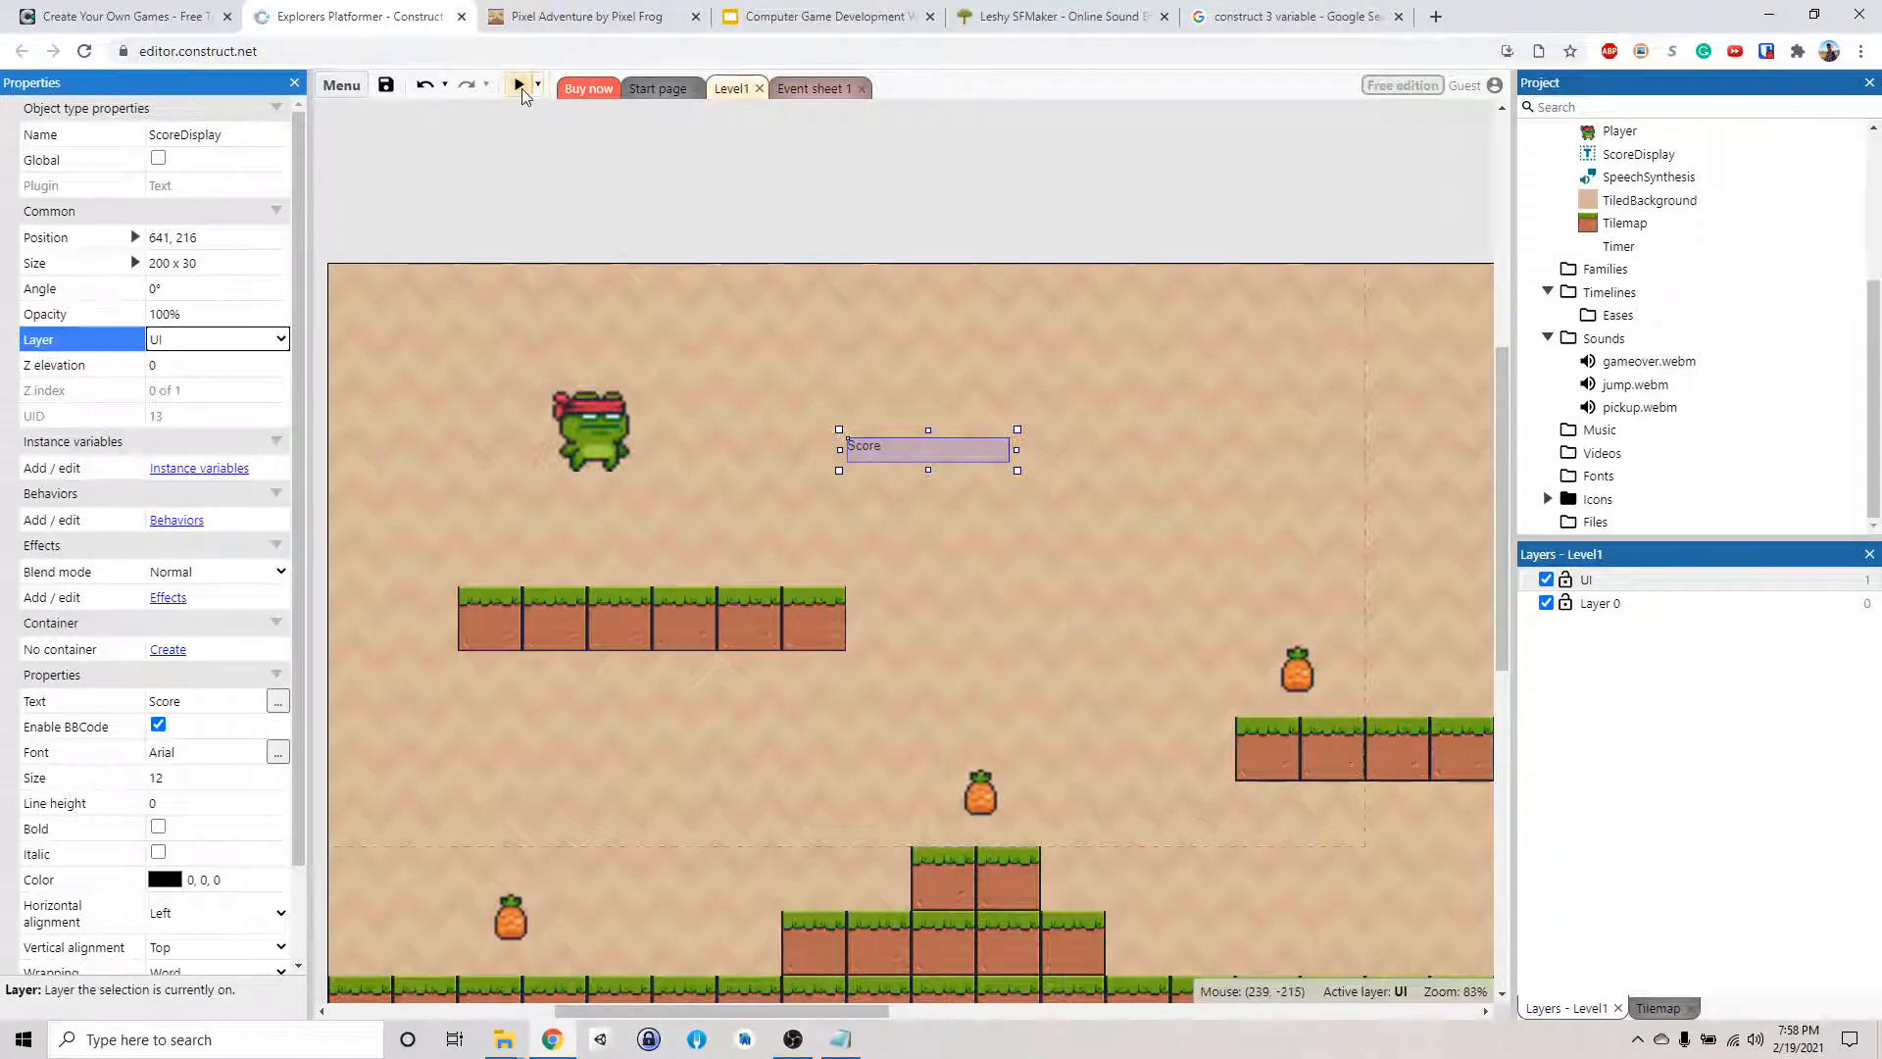
left_click(518, 86)
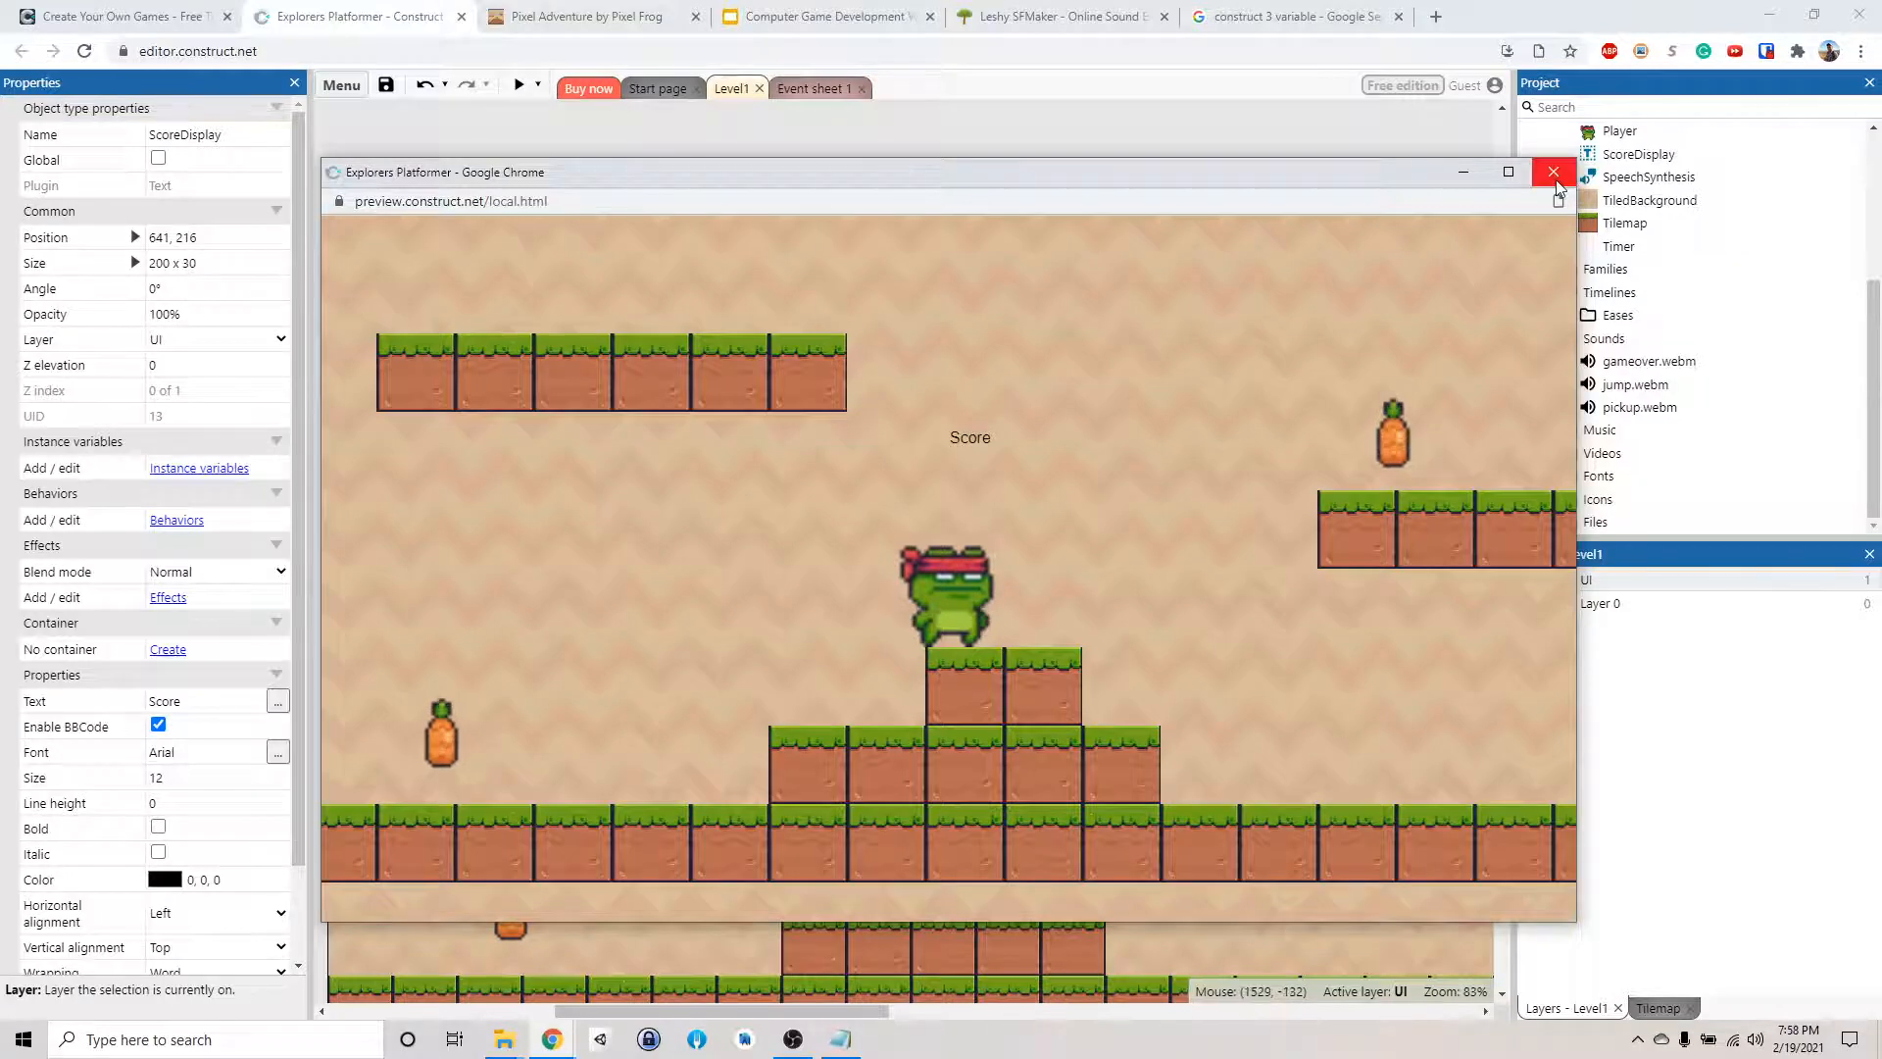
Close the preview, move the Score text to the top-left corner and enlarge it to size 50
left_click(1552, 171)
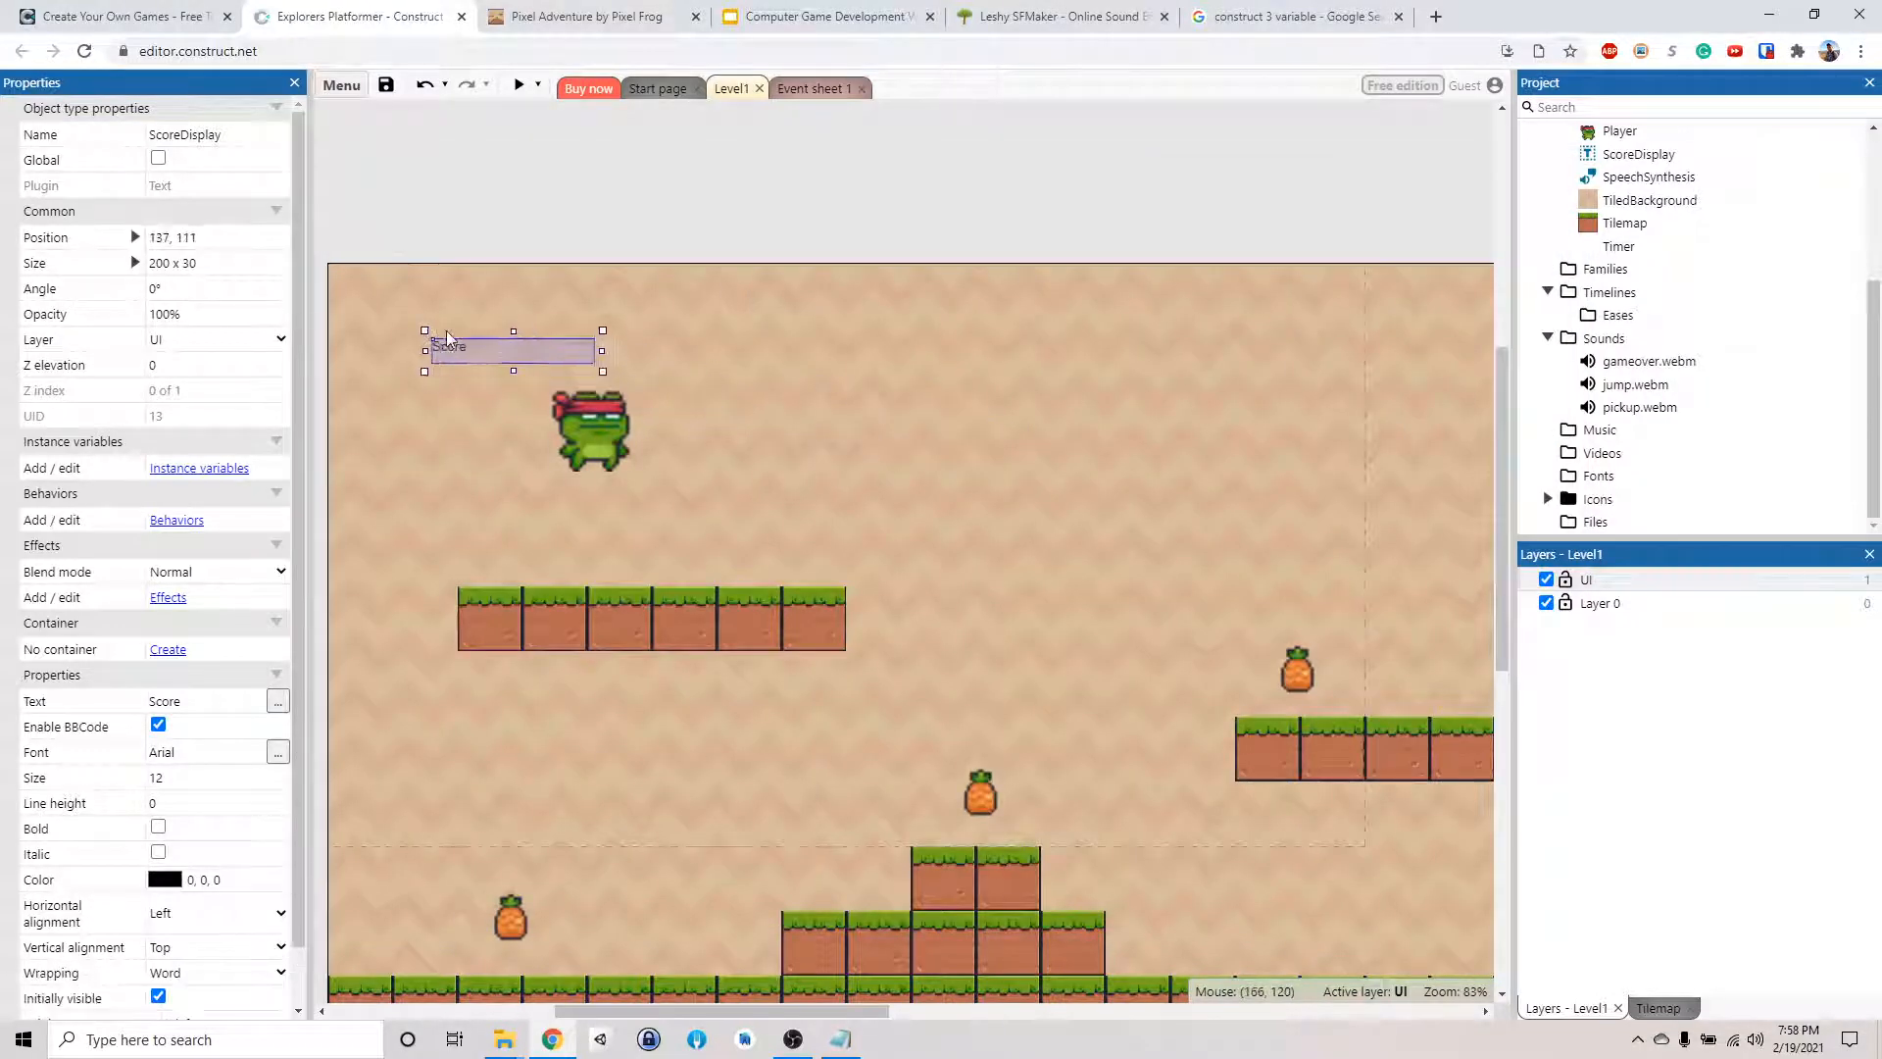
left_click_drag(513, 348, 416, 285)
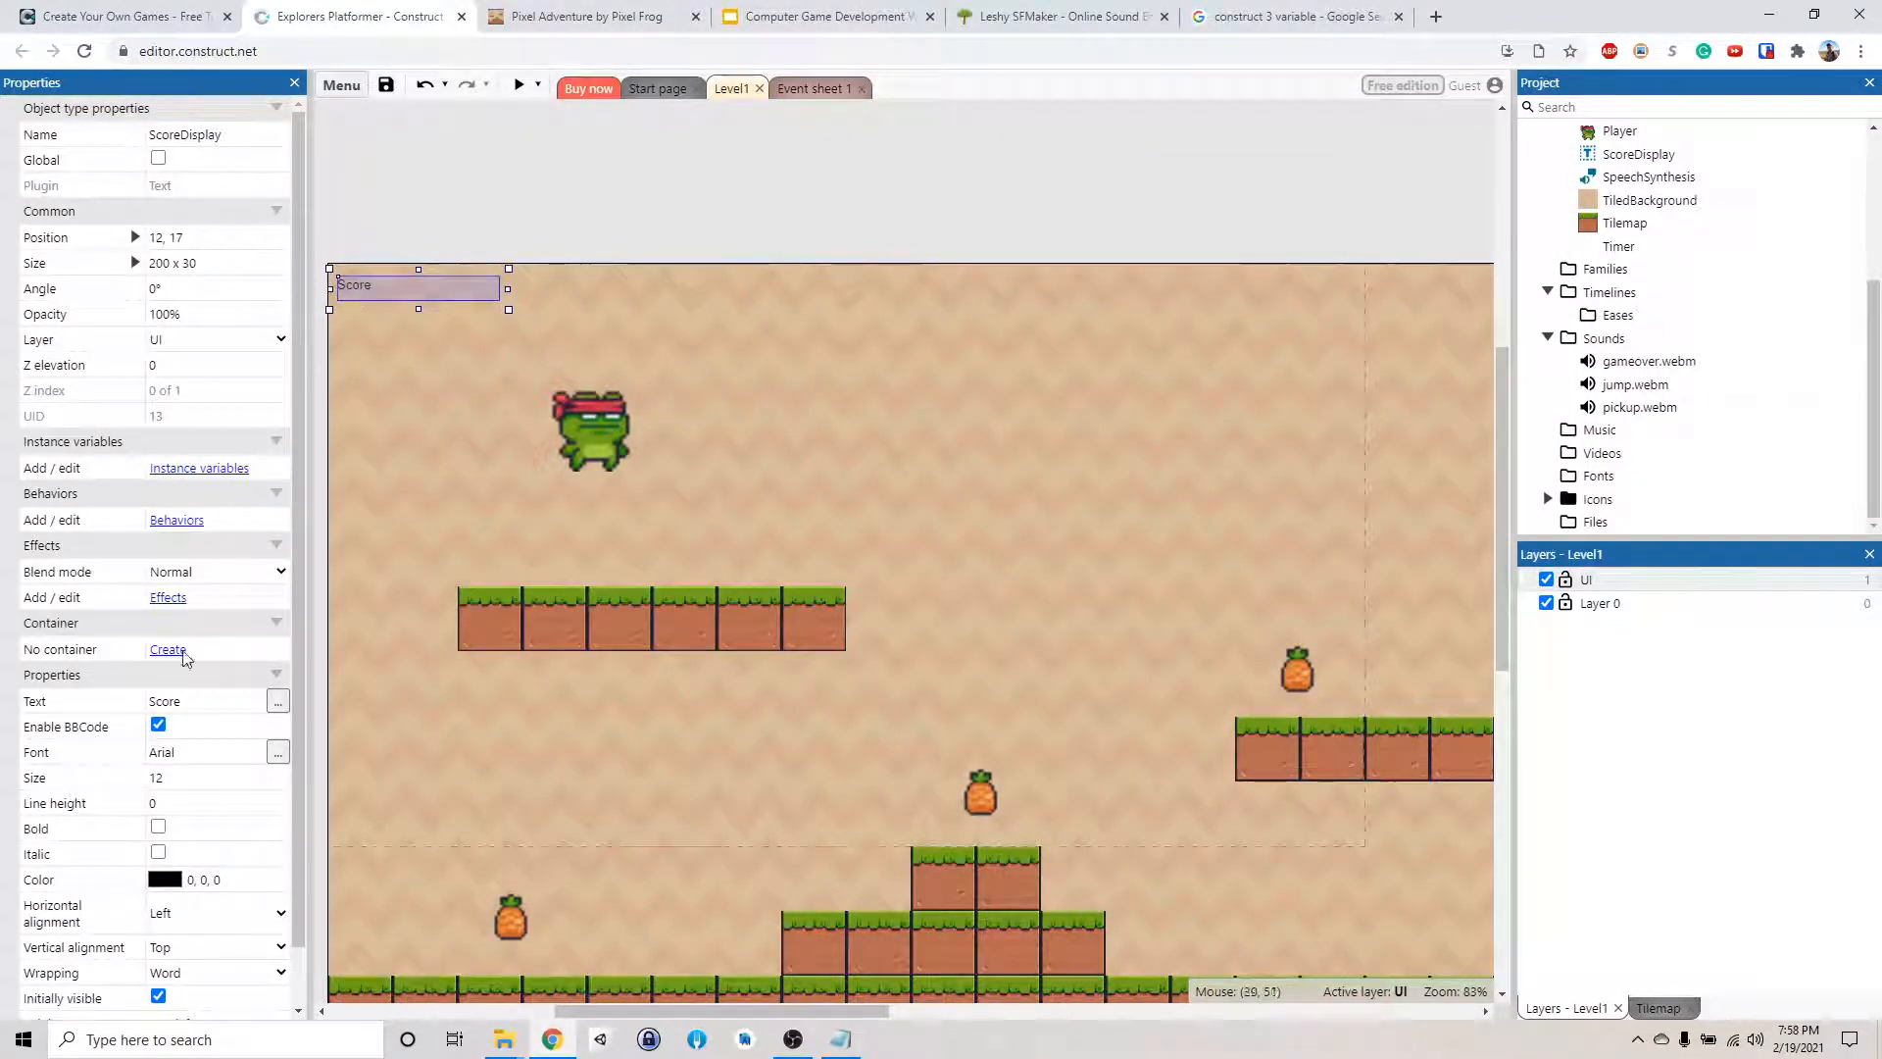
left_click(214, 777)
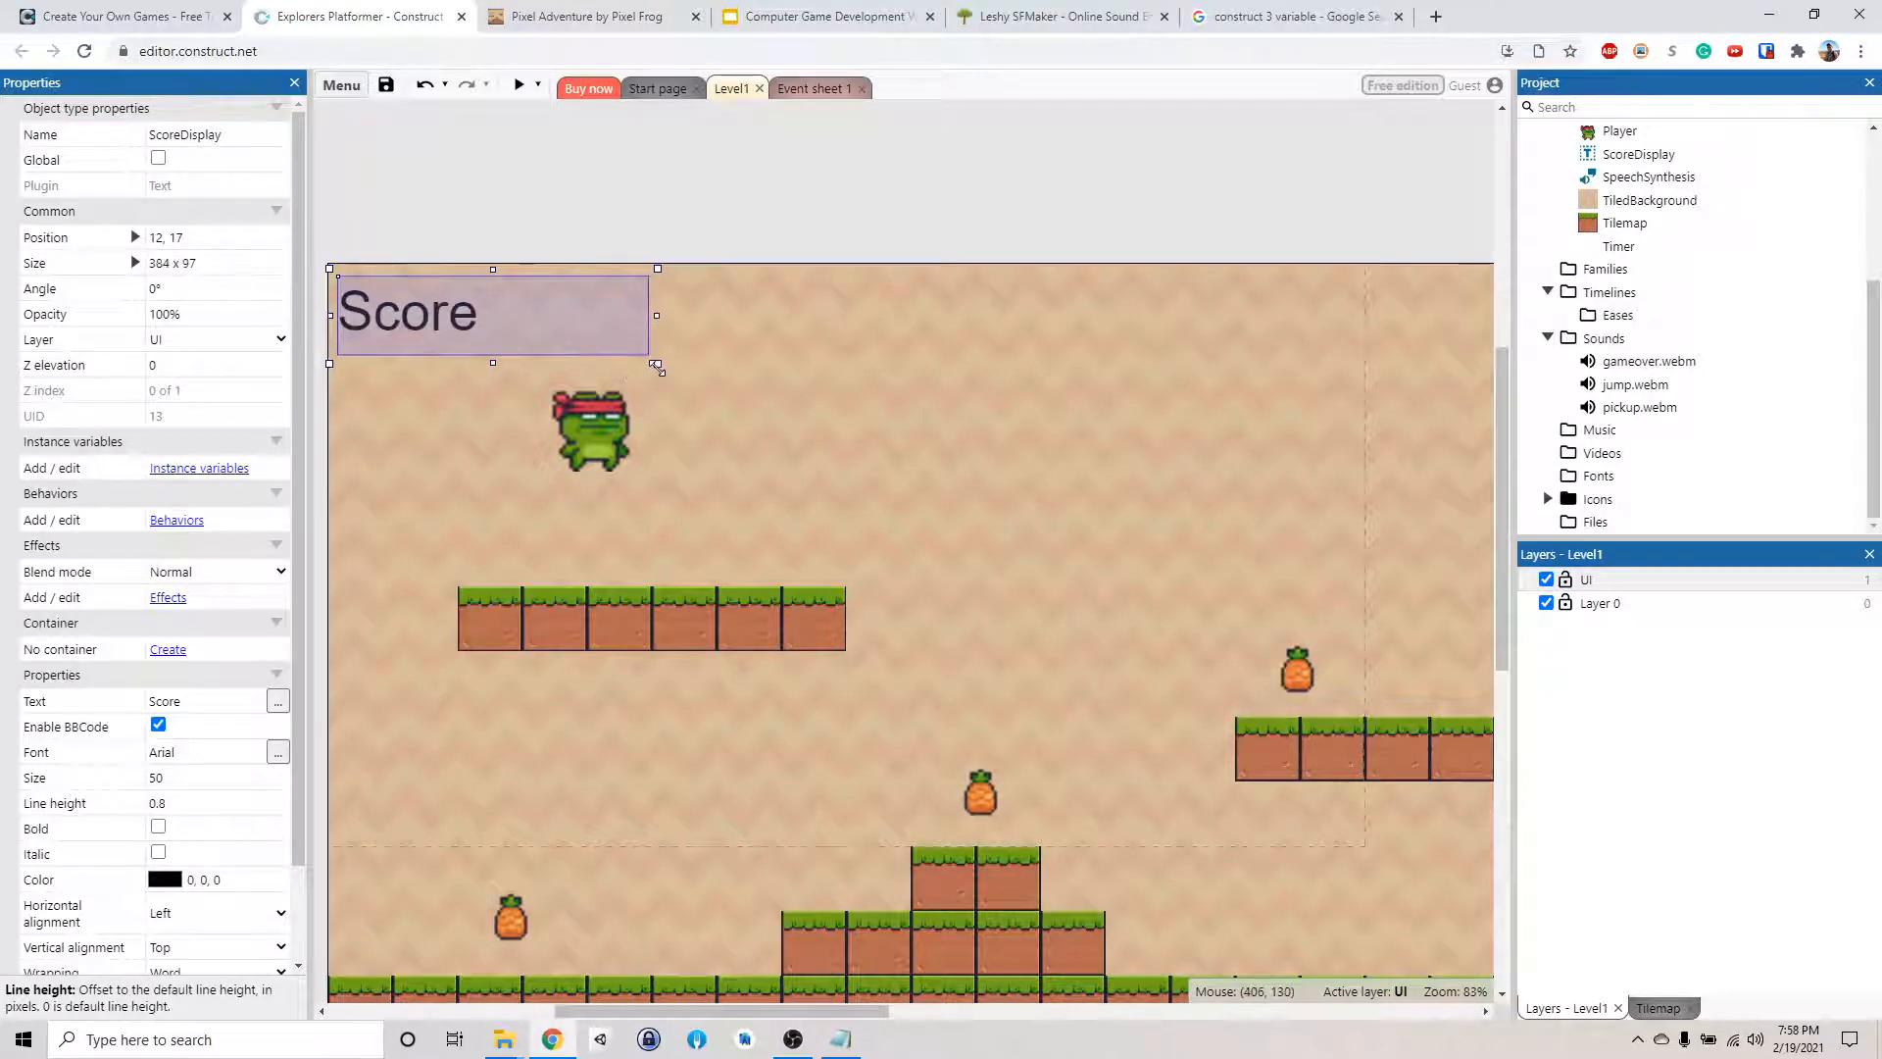
Set the ScoreDisplay Text property to 'Score:'
left_click(204, 700)
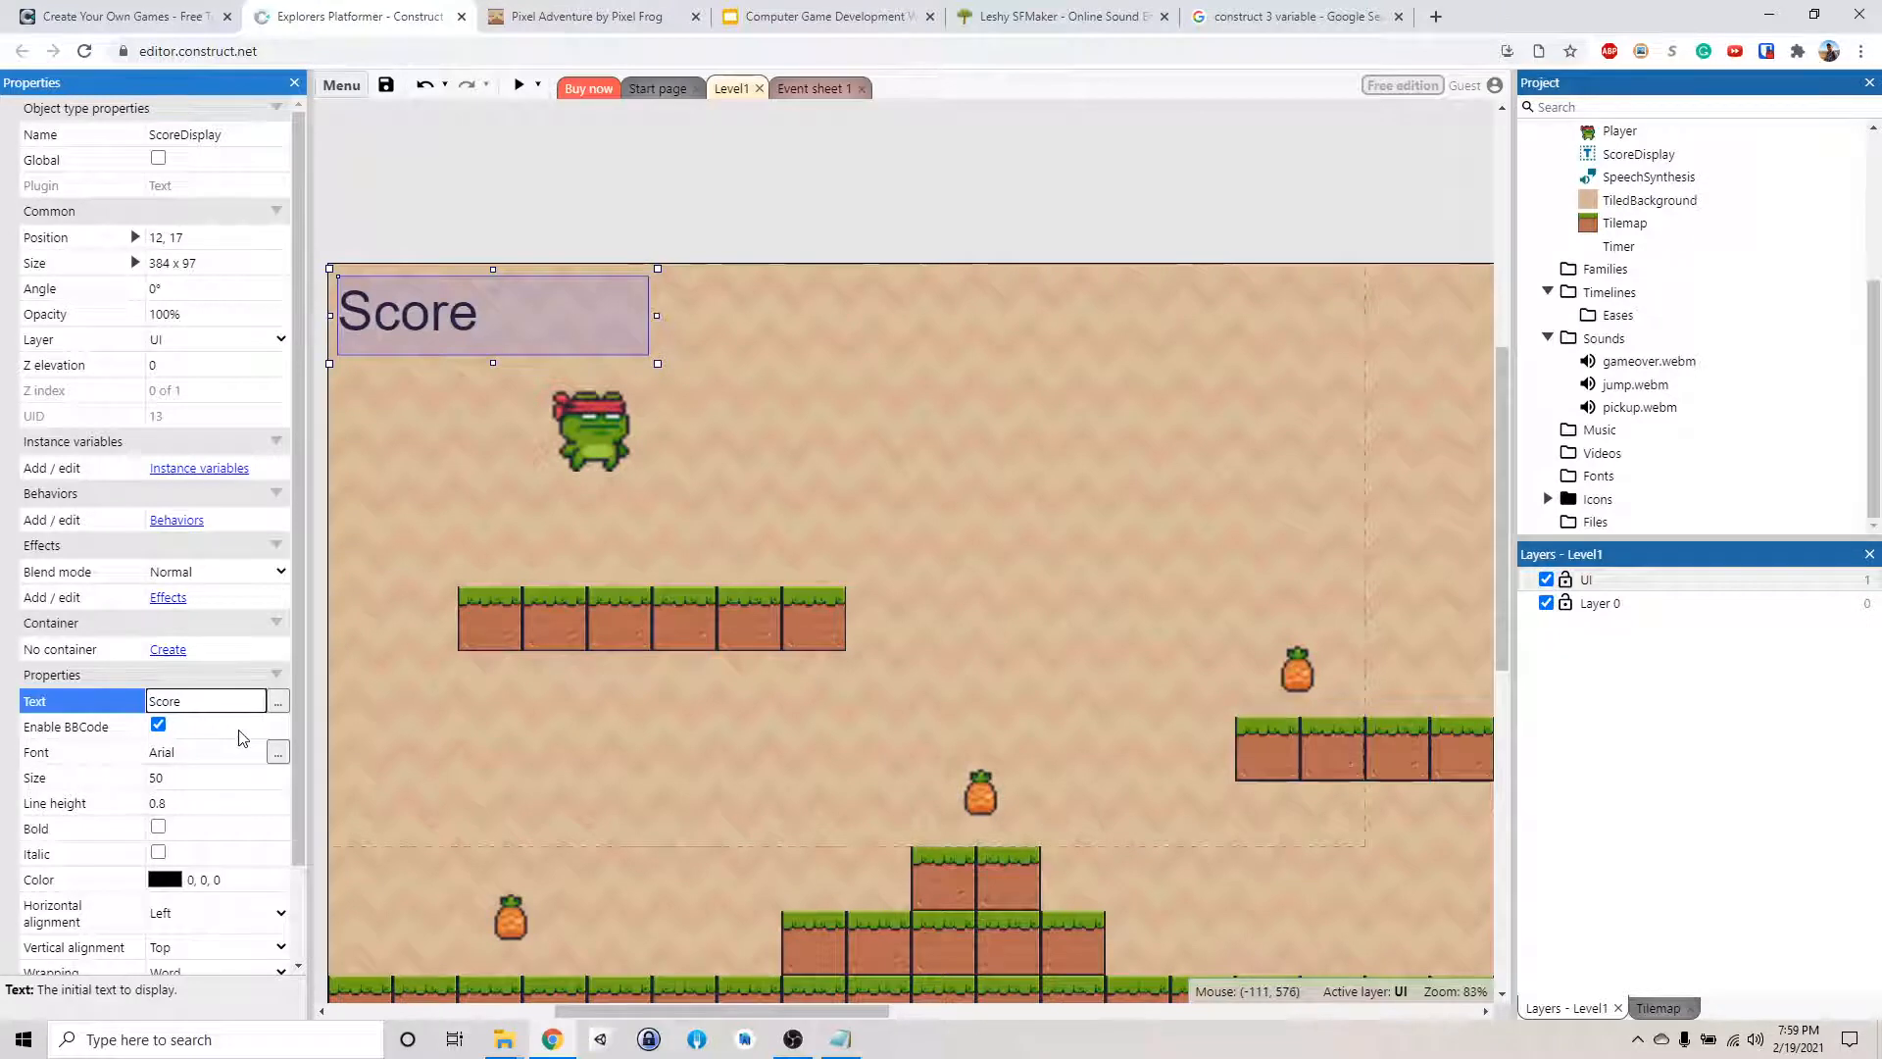
type("Score:")
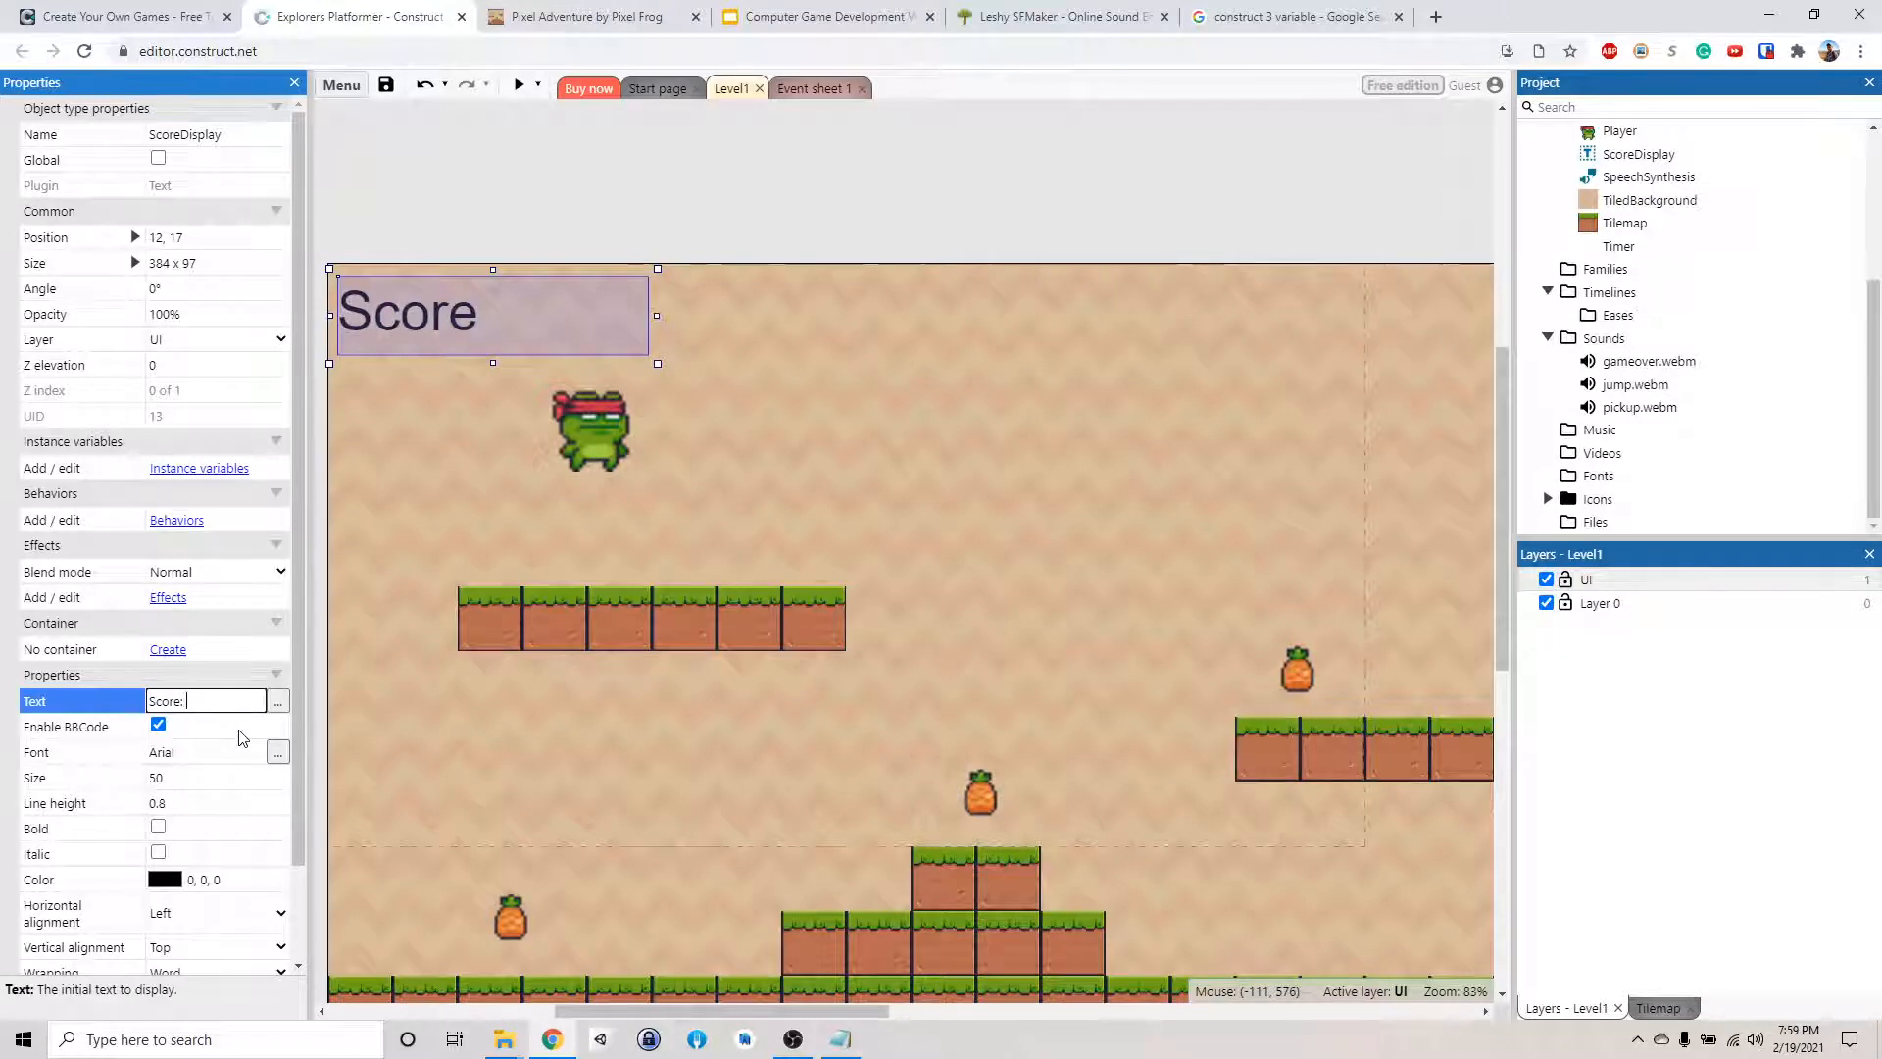
key("Backspace")
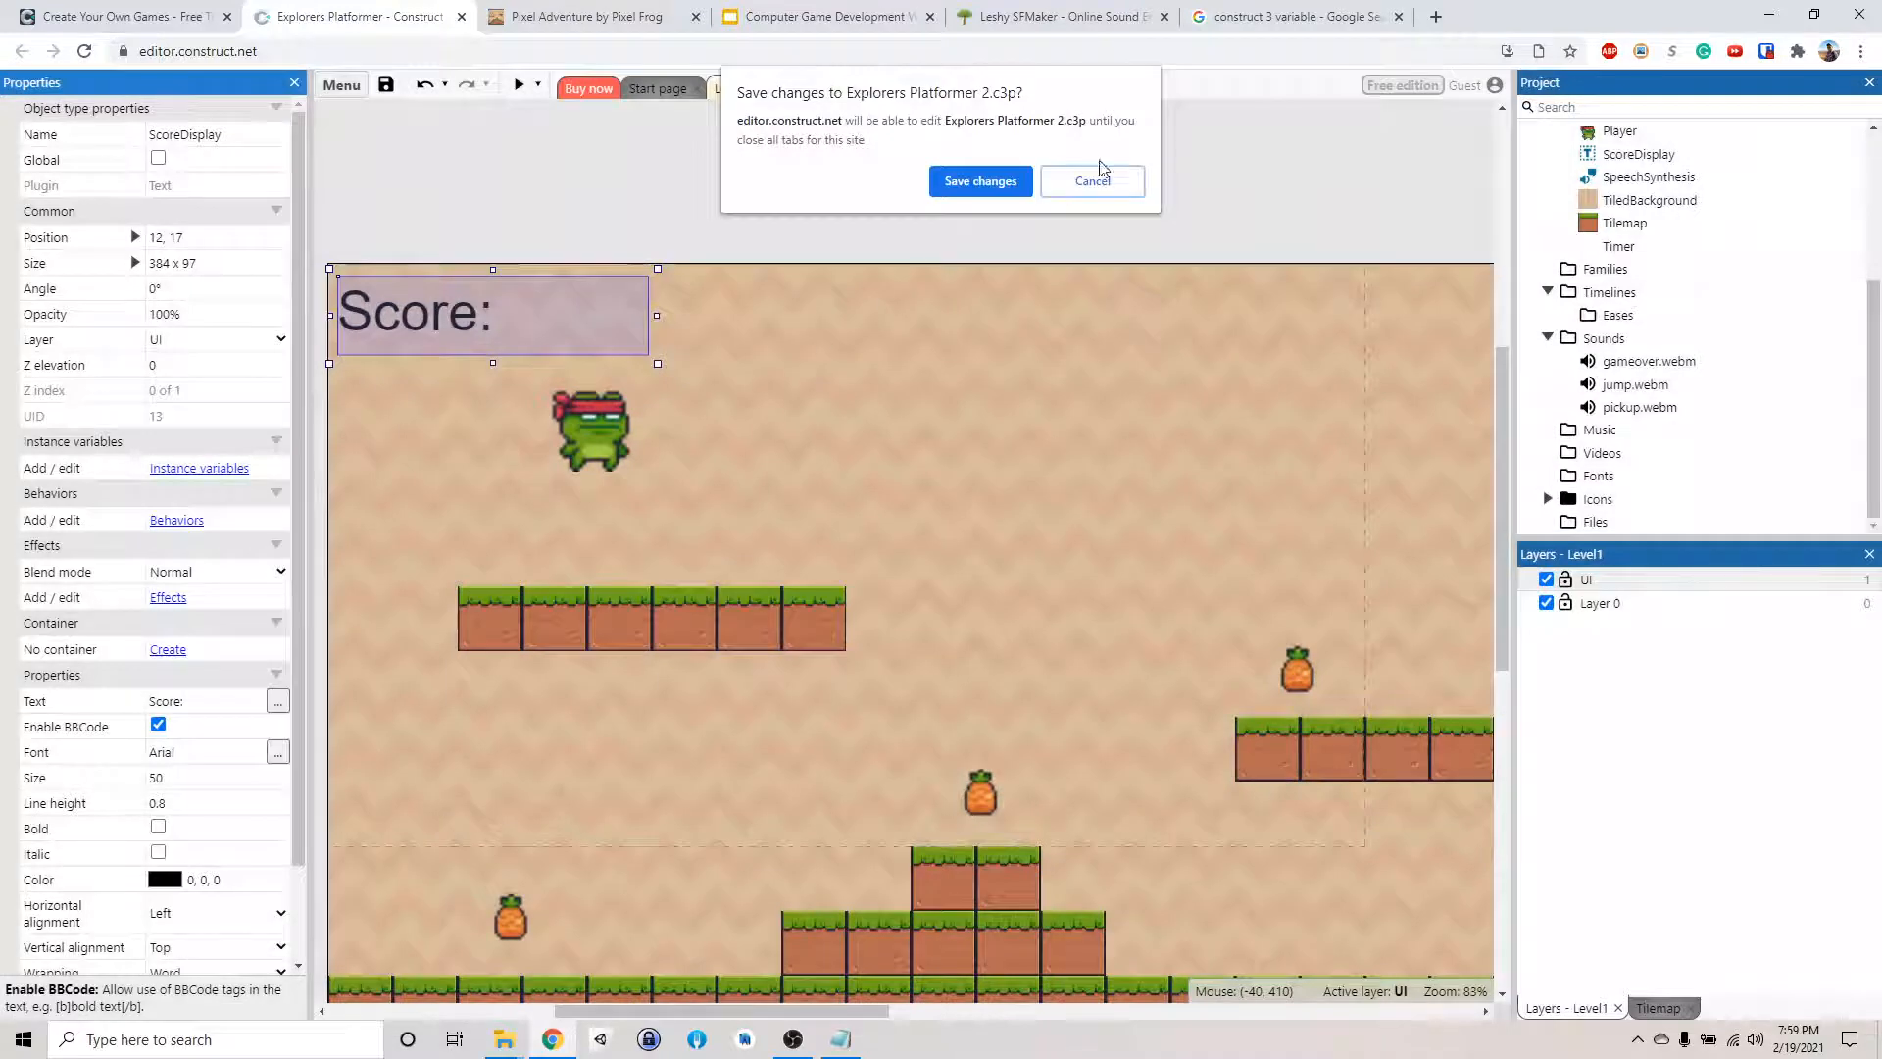
Dismiss the save prompt and error, then check the Score label in a preview run
left_click(979, 180)
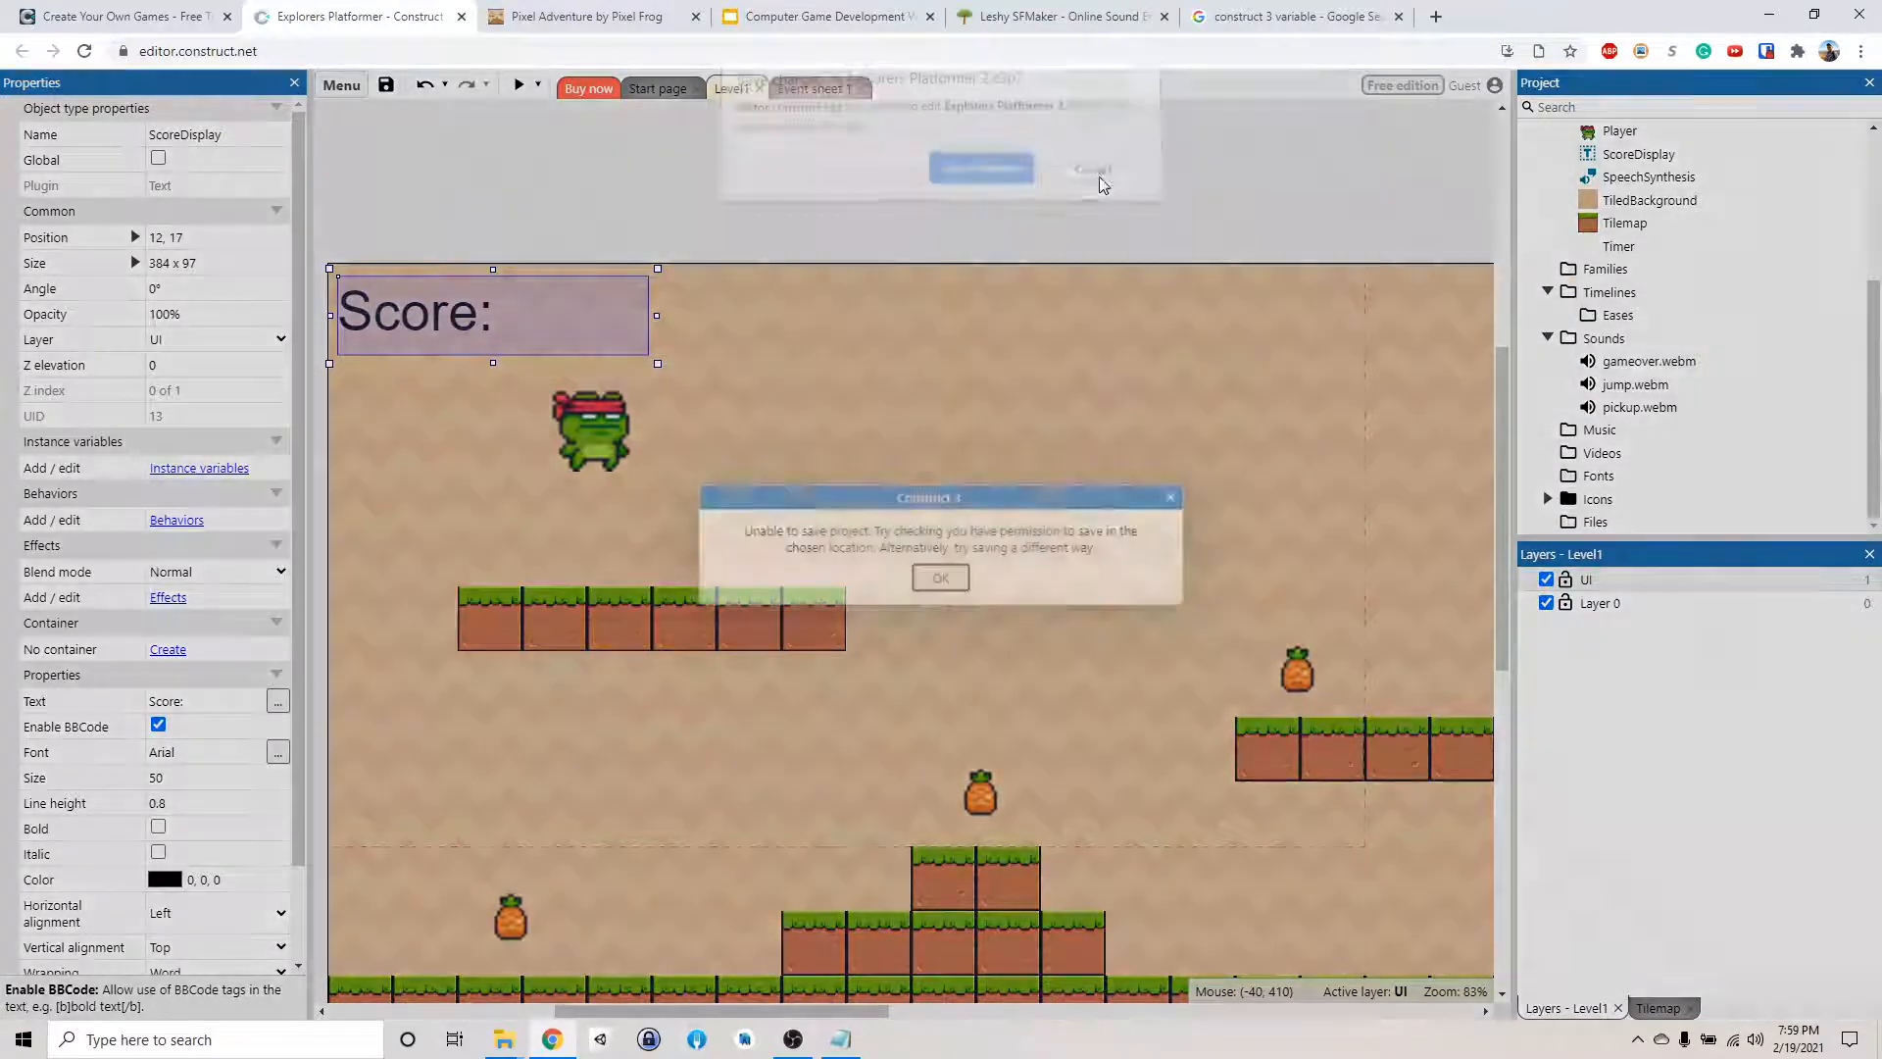
left_click(940, 577)
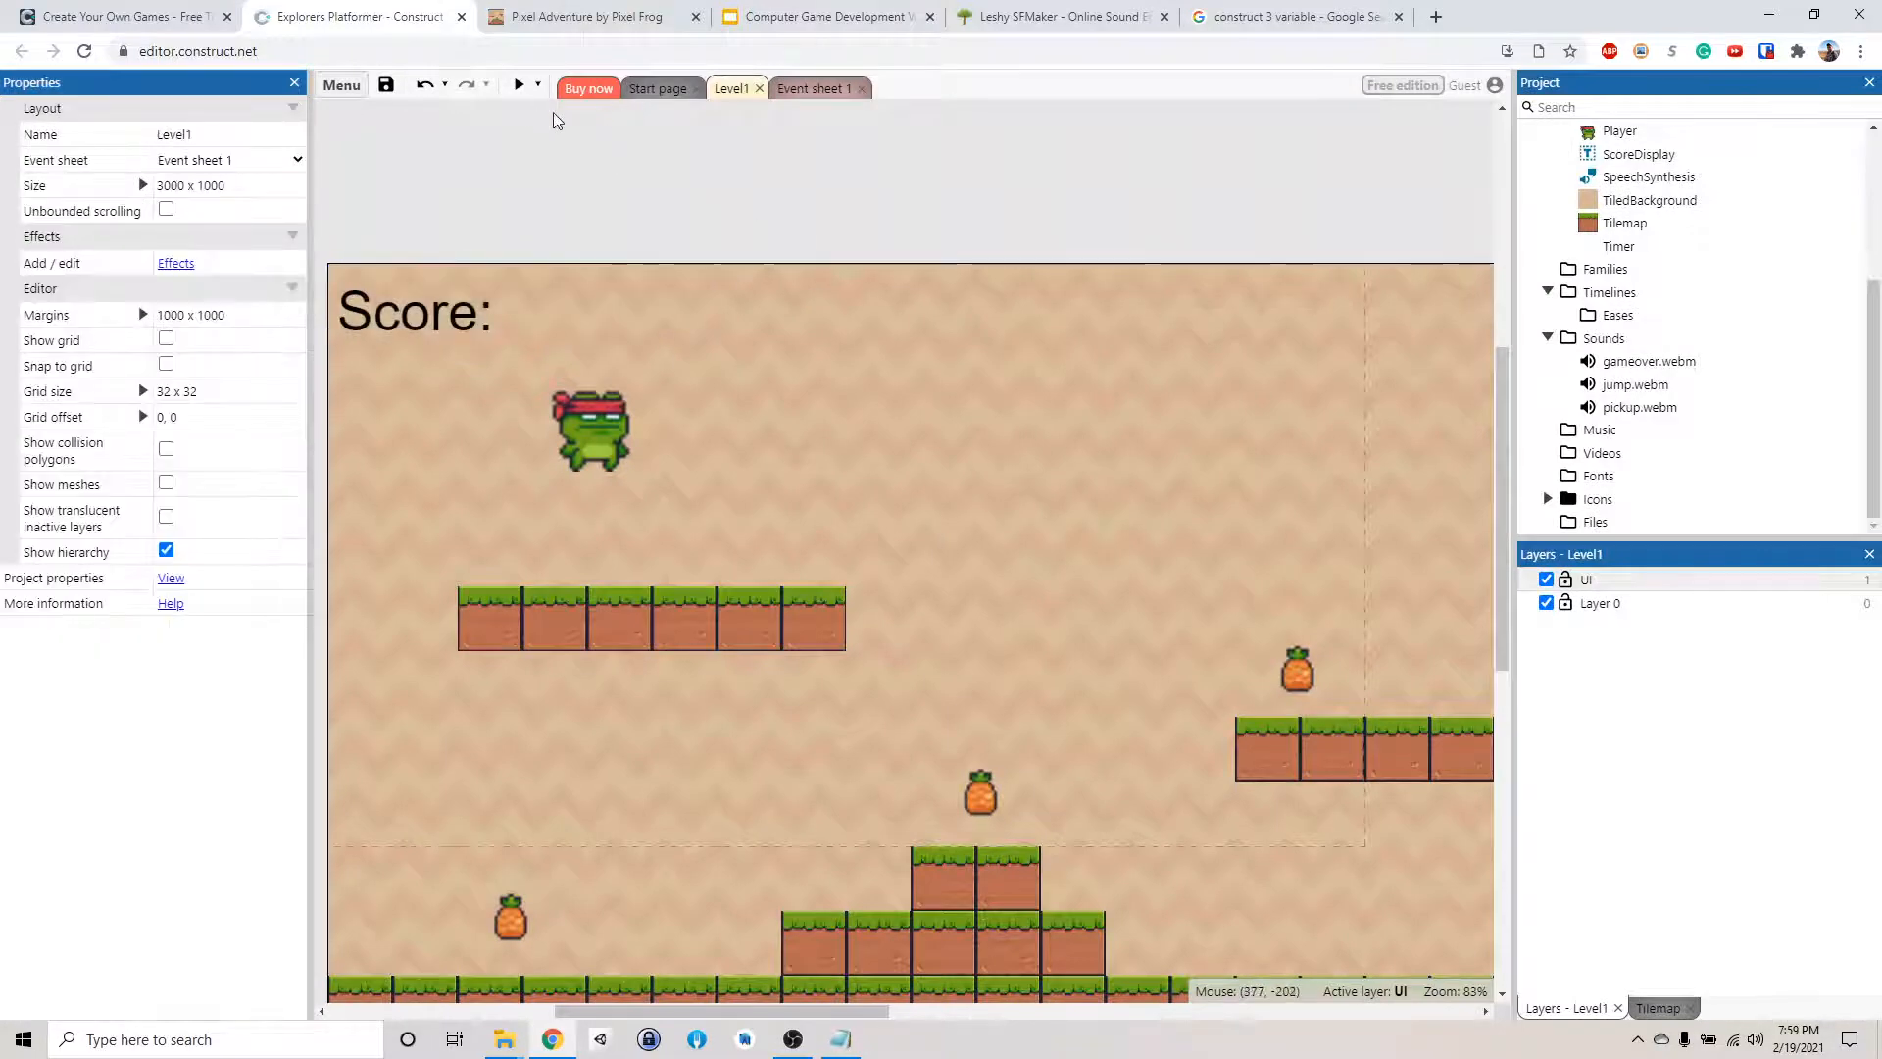
left_click(520, 84)
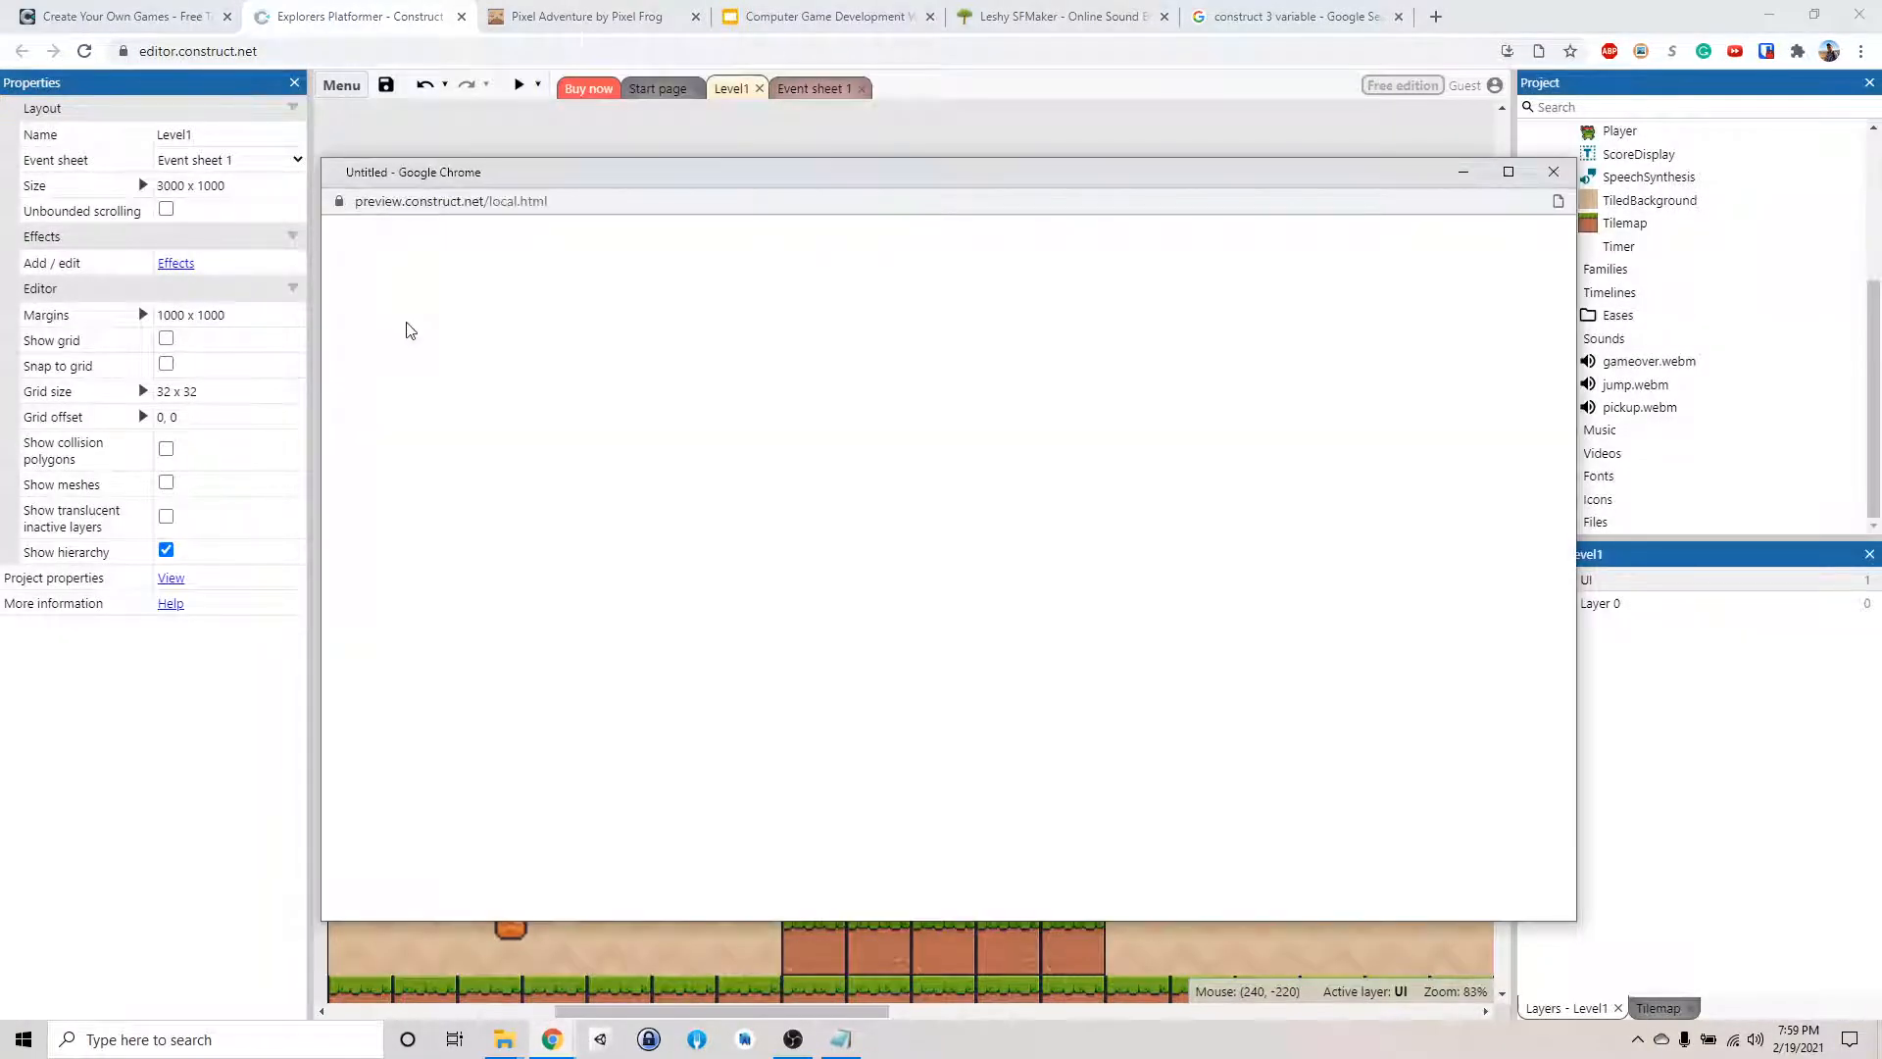
left_click(518, 84)
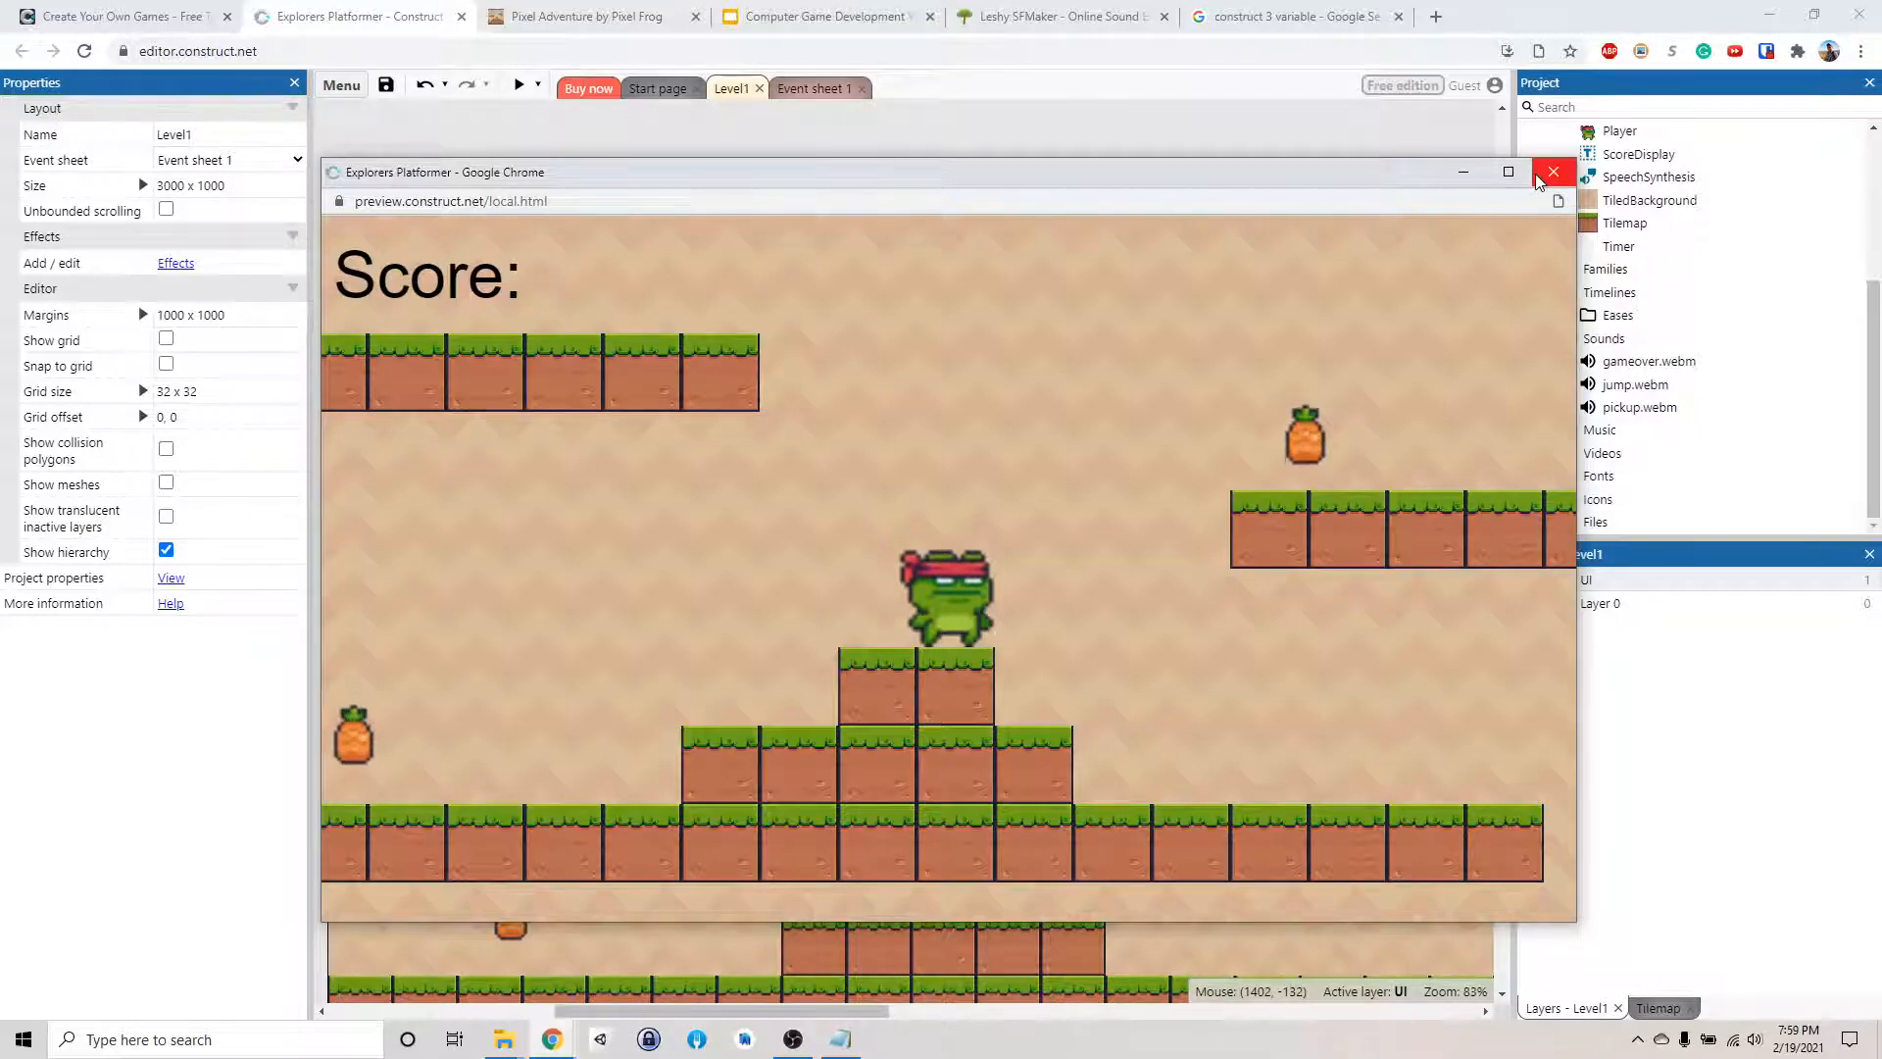
left_click(1553, 172)
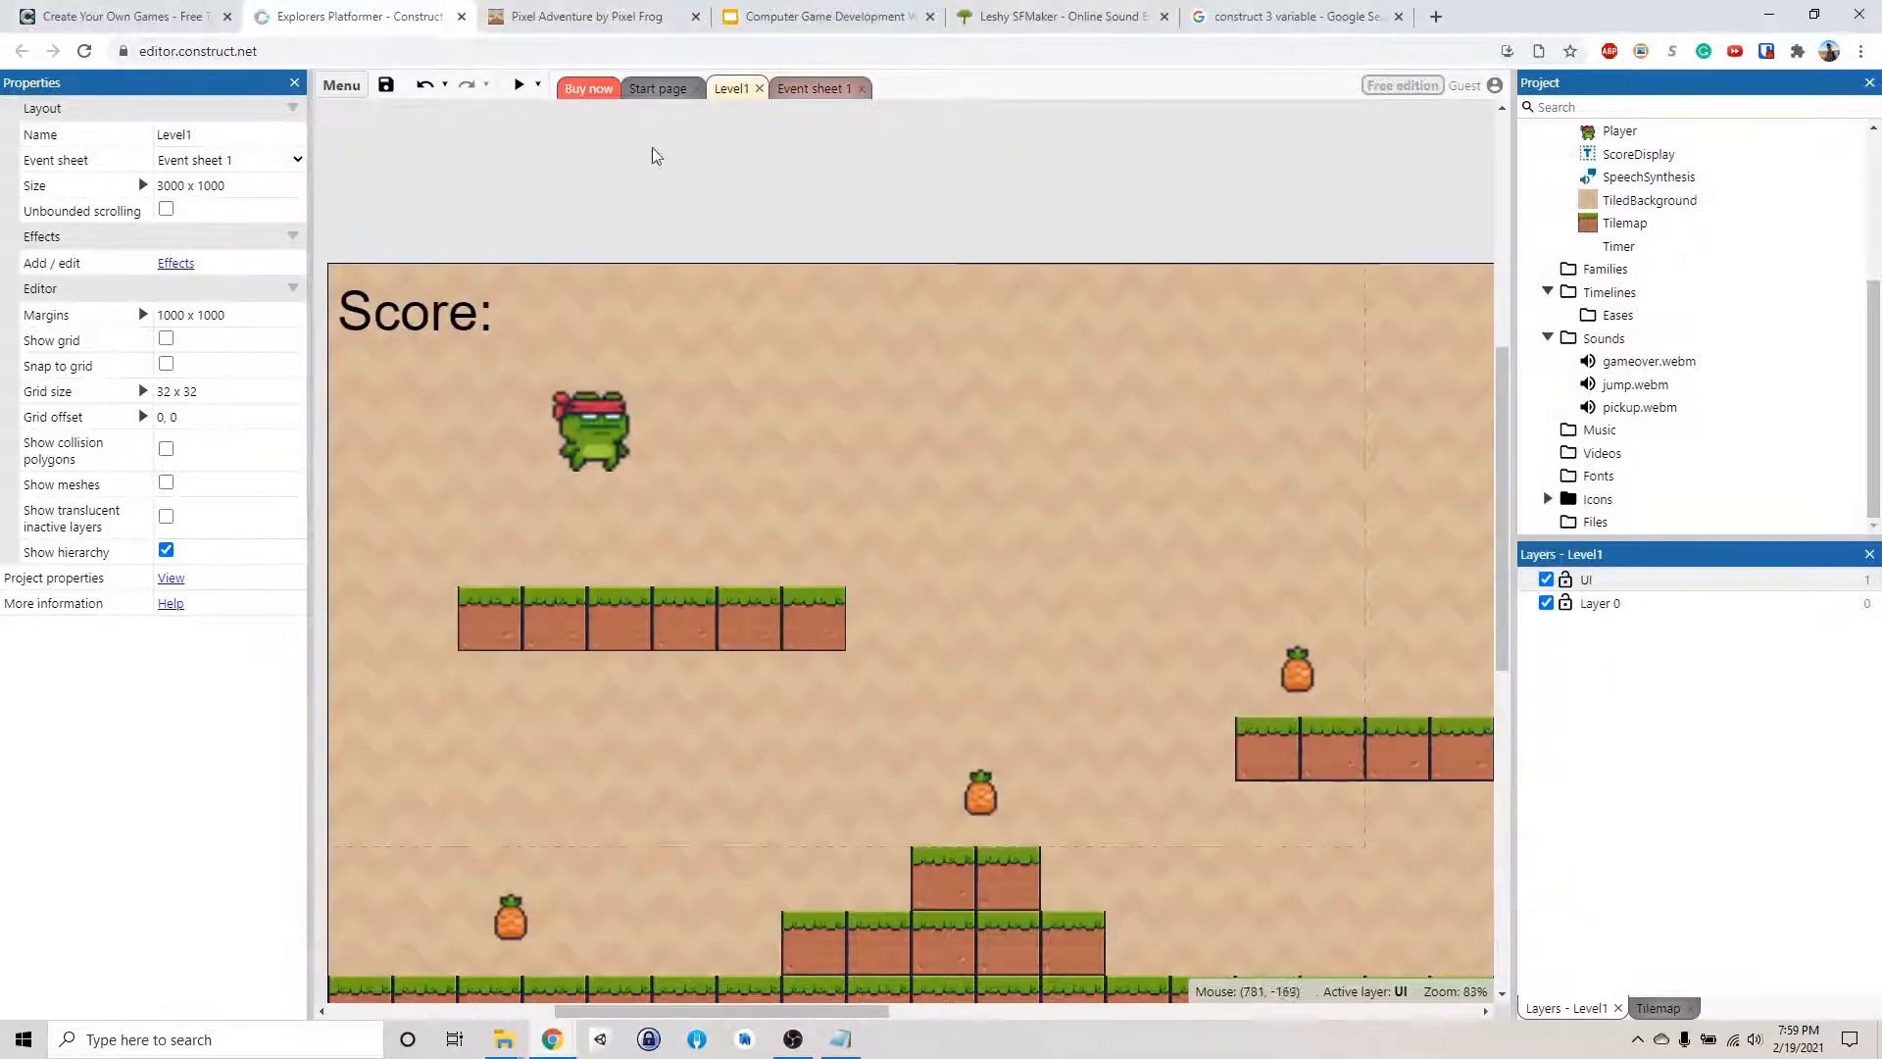
Change the score label to read 'Score: 0' and return to Event sheet 1
left_click(412, 312)
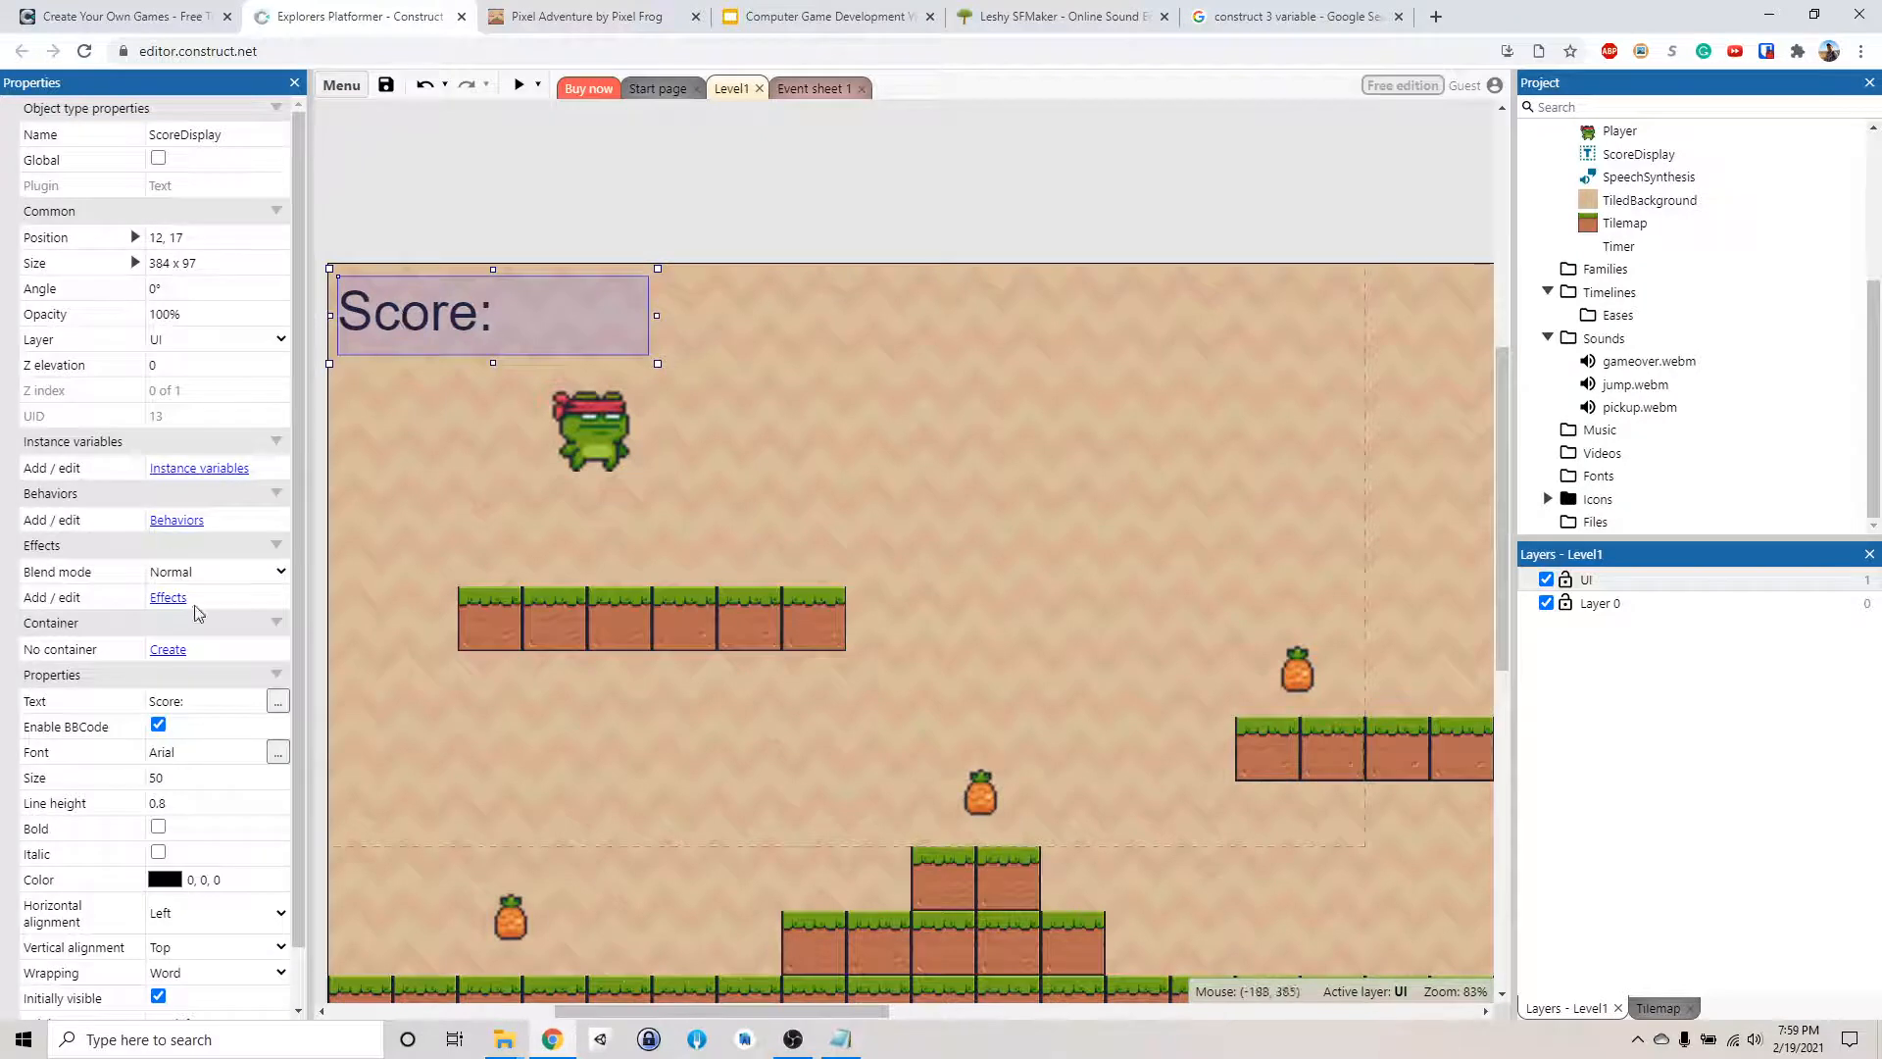
left_click(204, 701)
type(" 0")
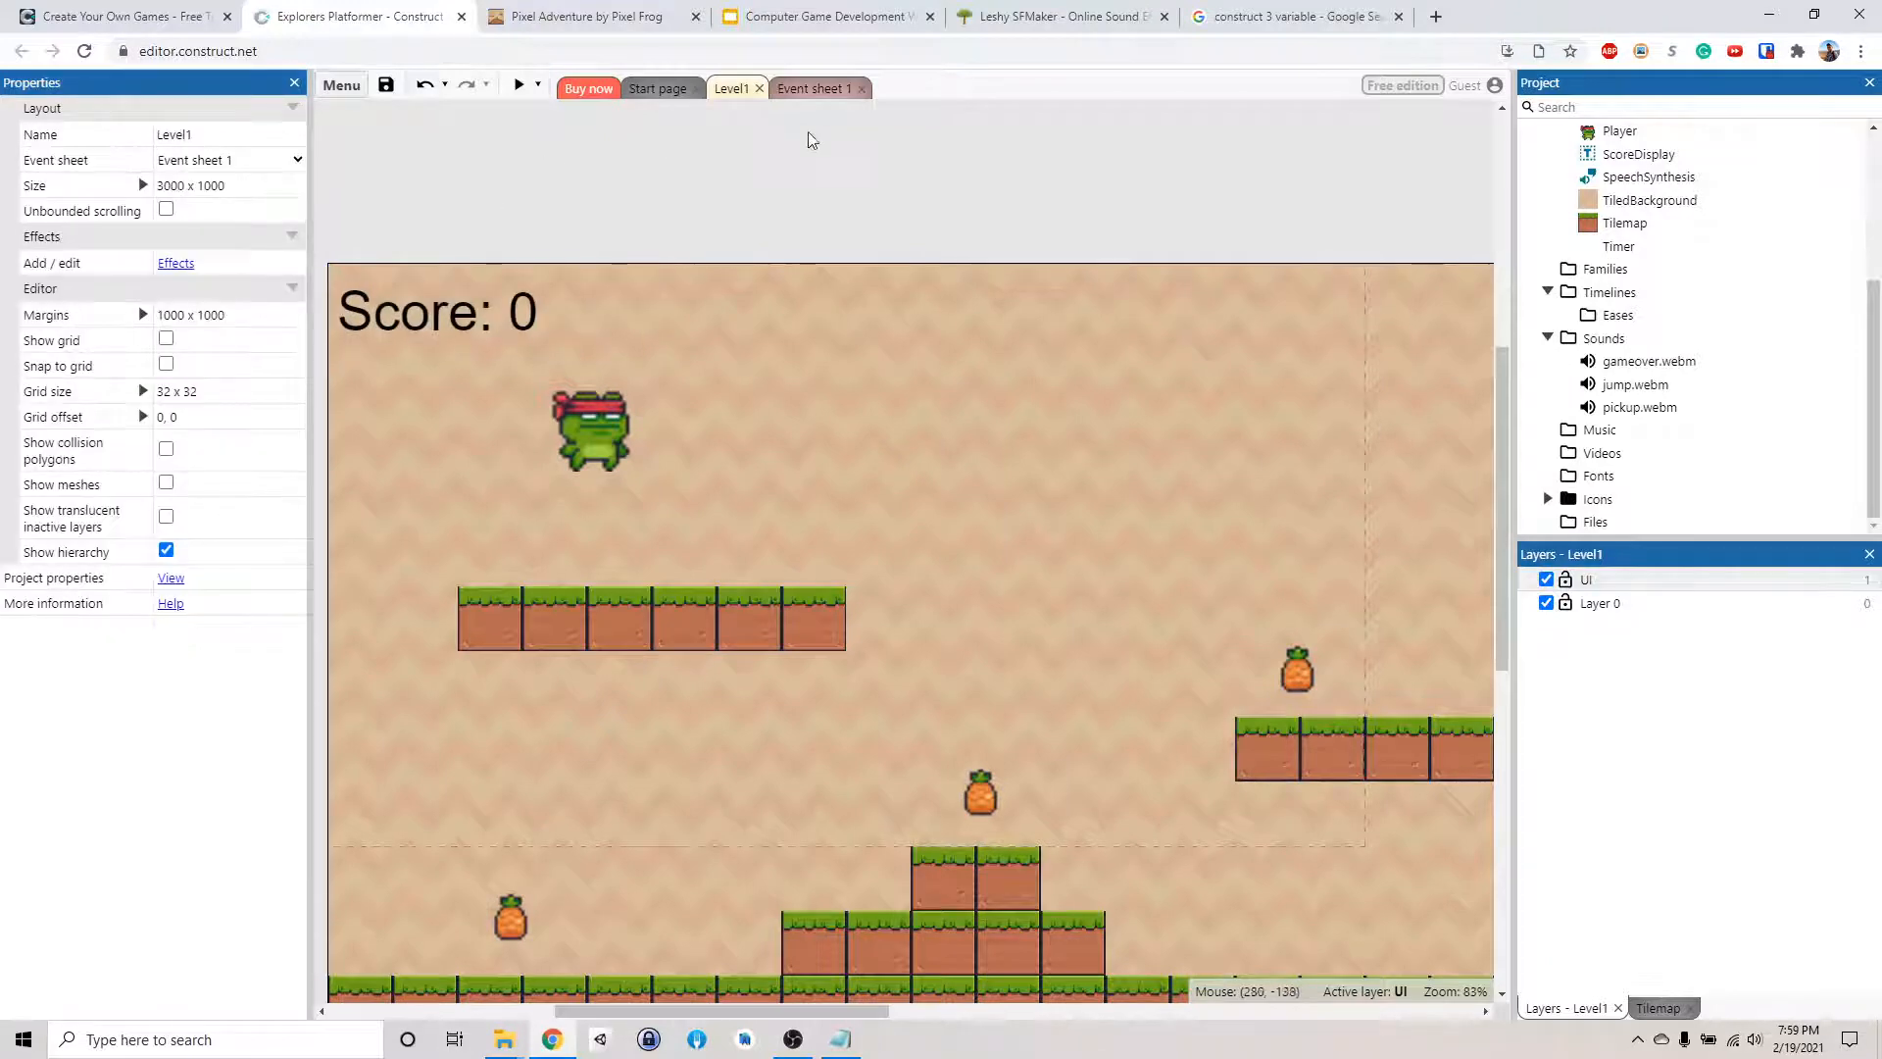
left_click(815, 87)
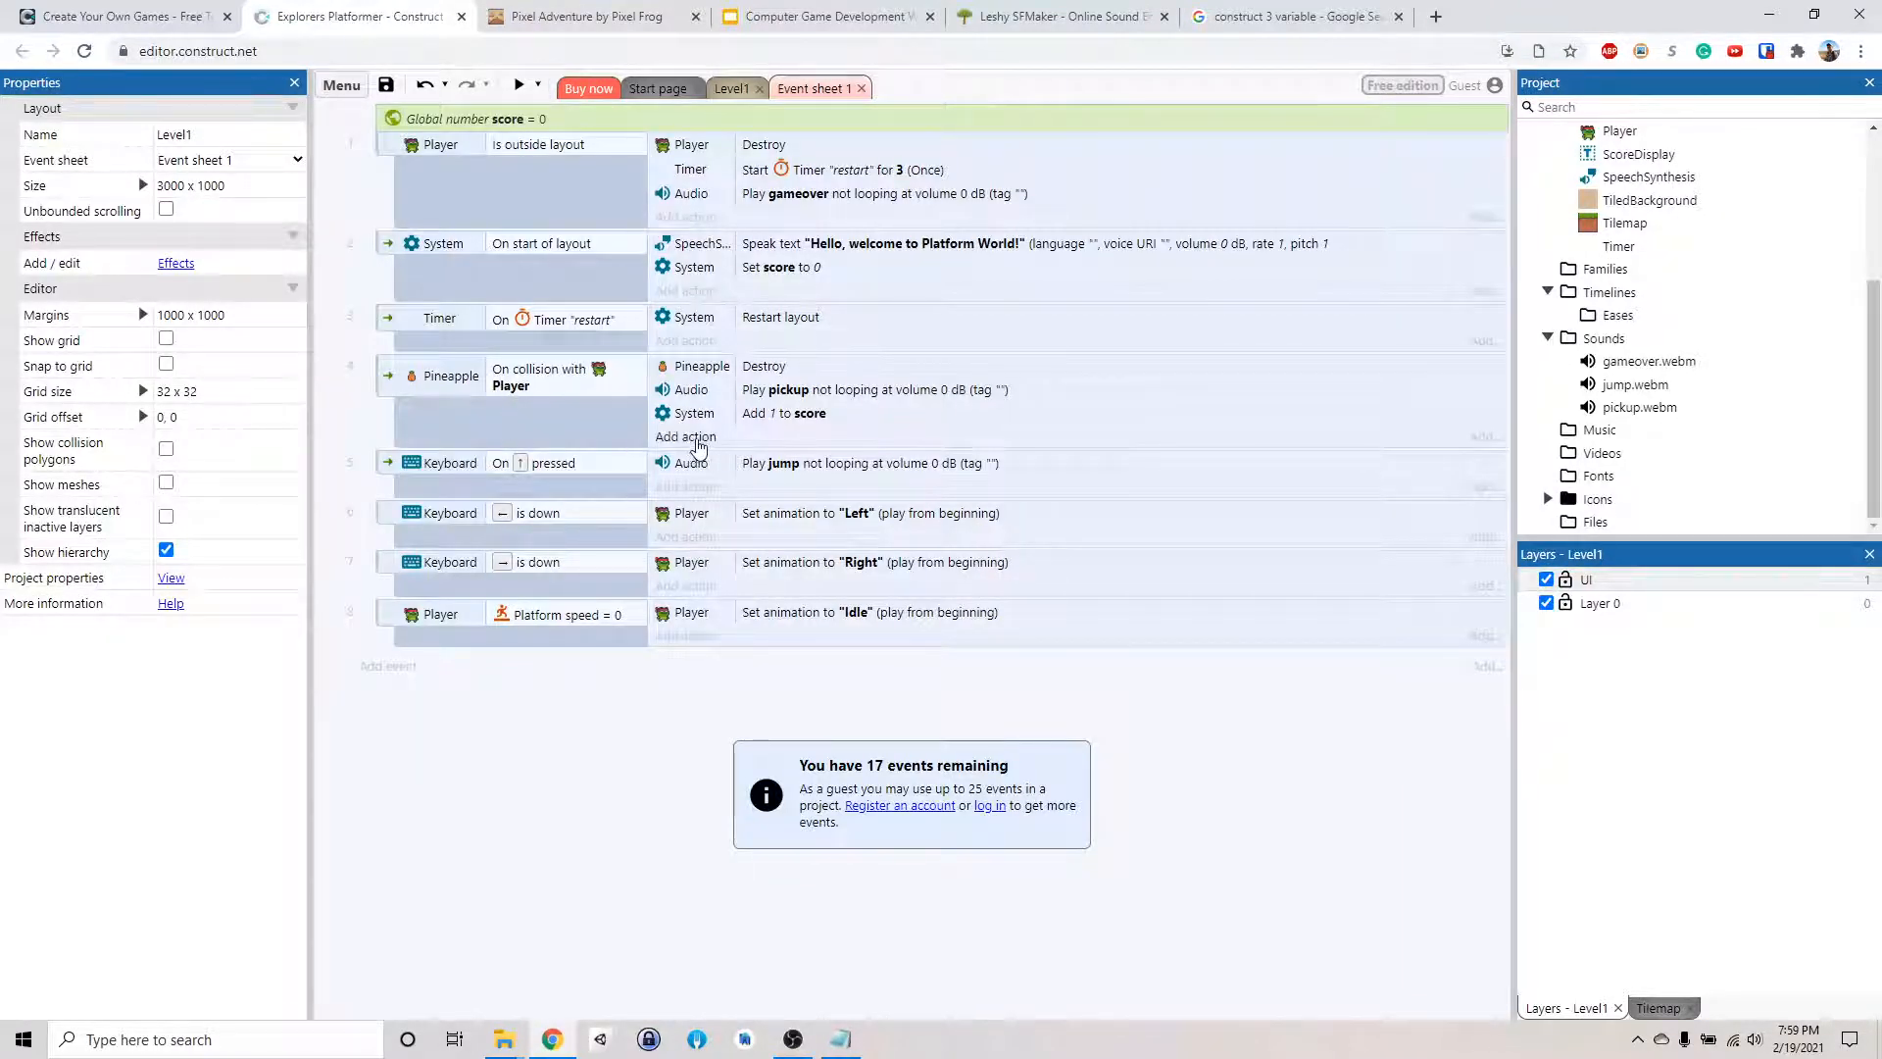
Add a ScoreDisplay Set text action with "Score: " to the pineapple collision event
left_click(685, 435)
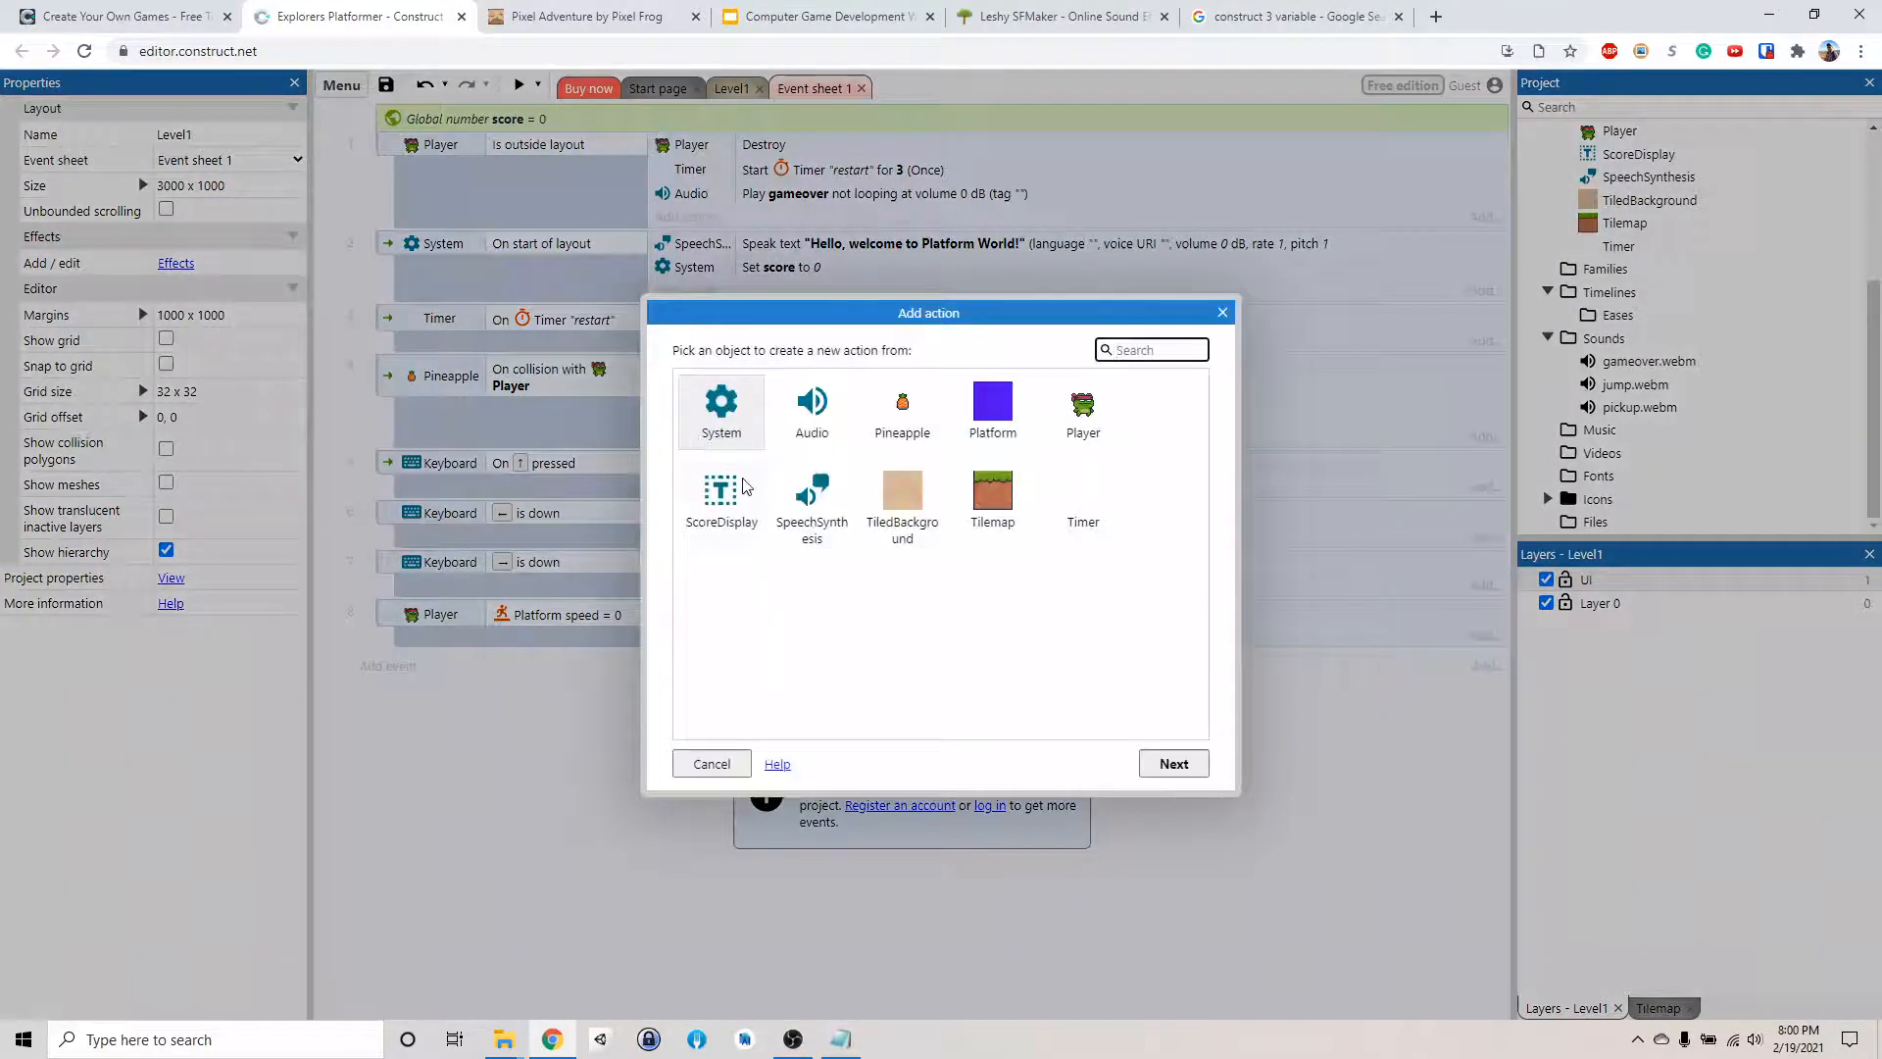
left_click(721, 490)
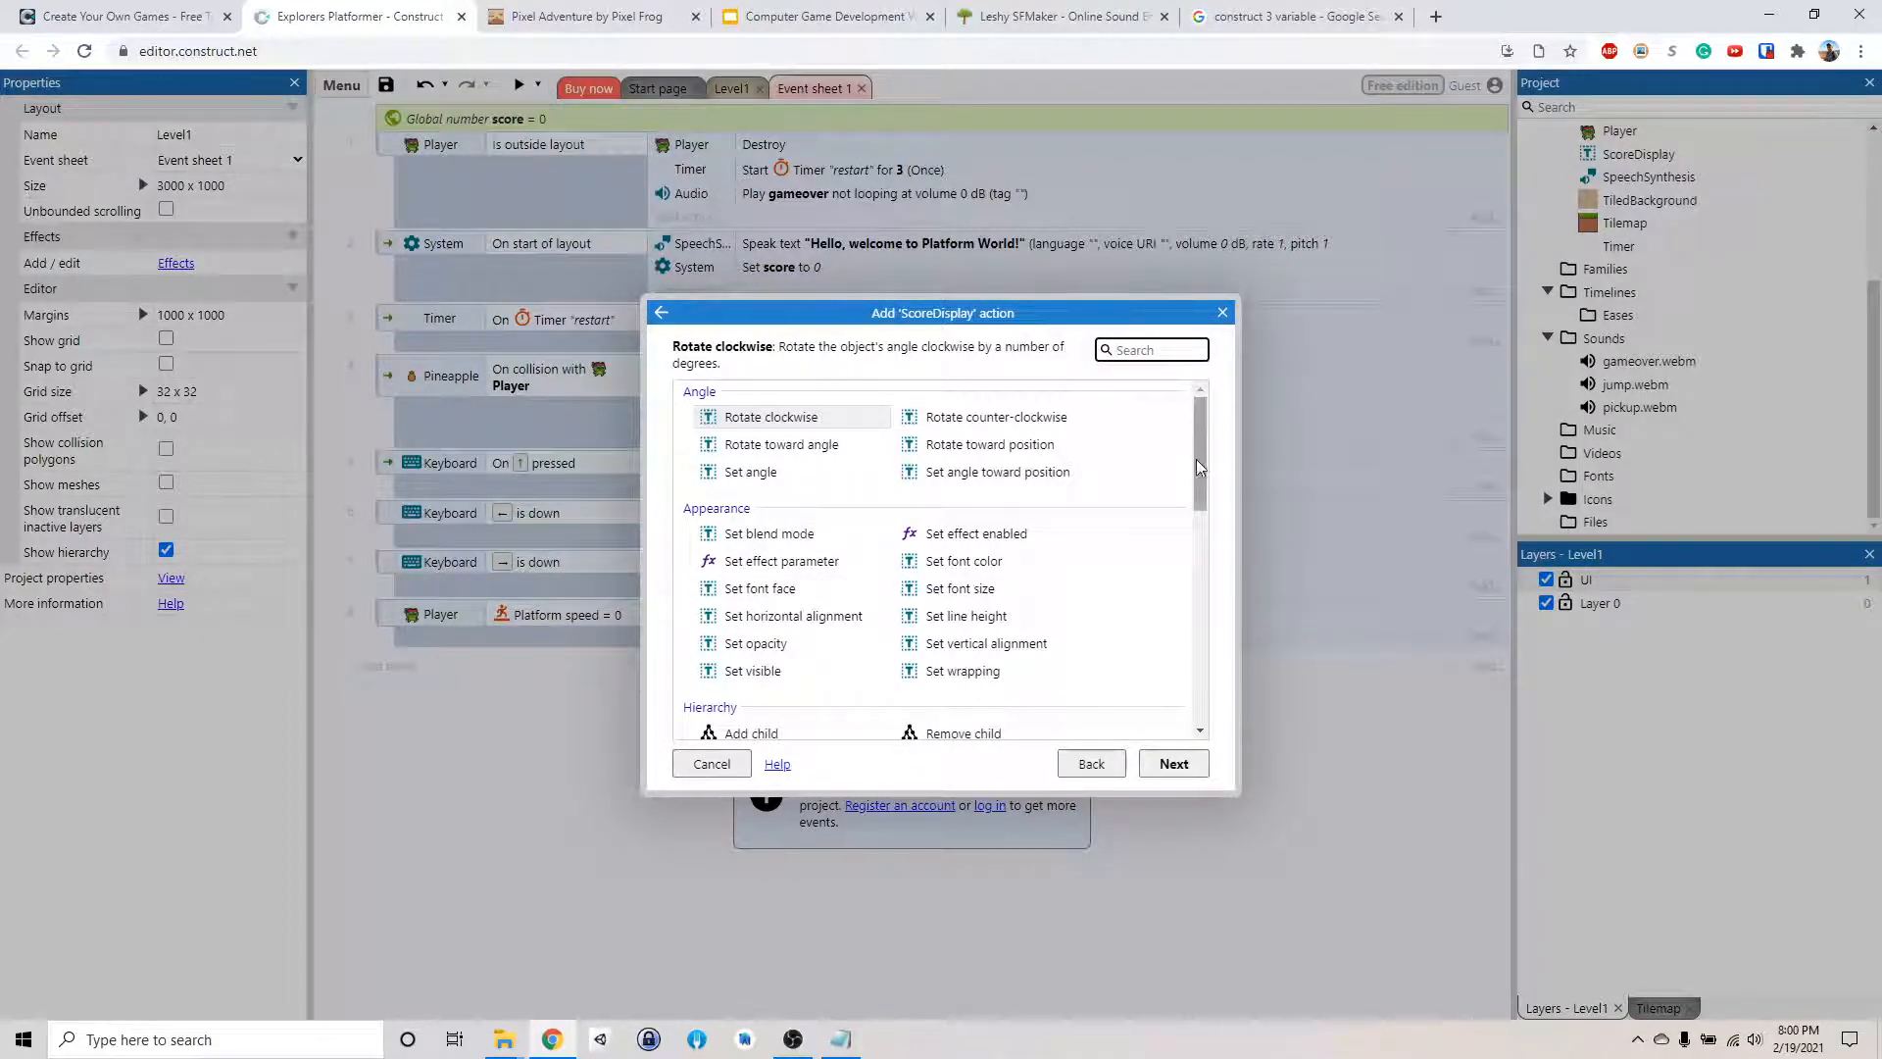
scroll("down", 3)
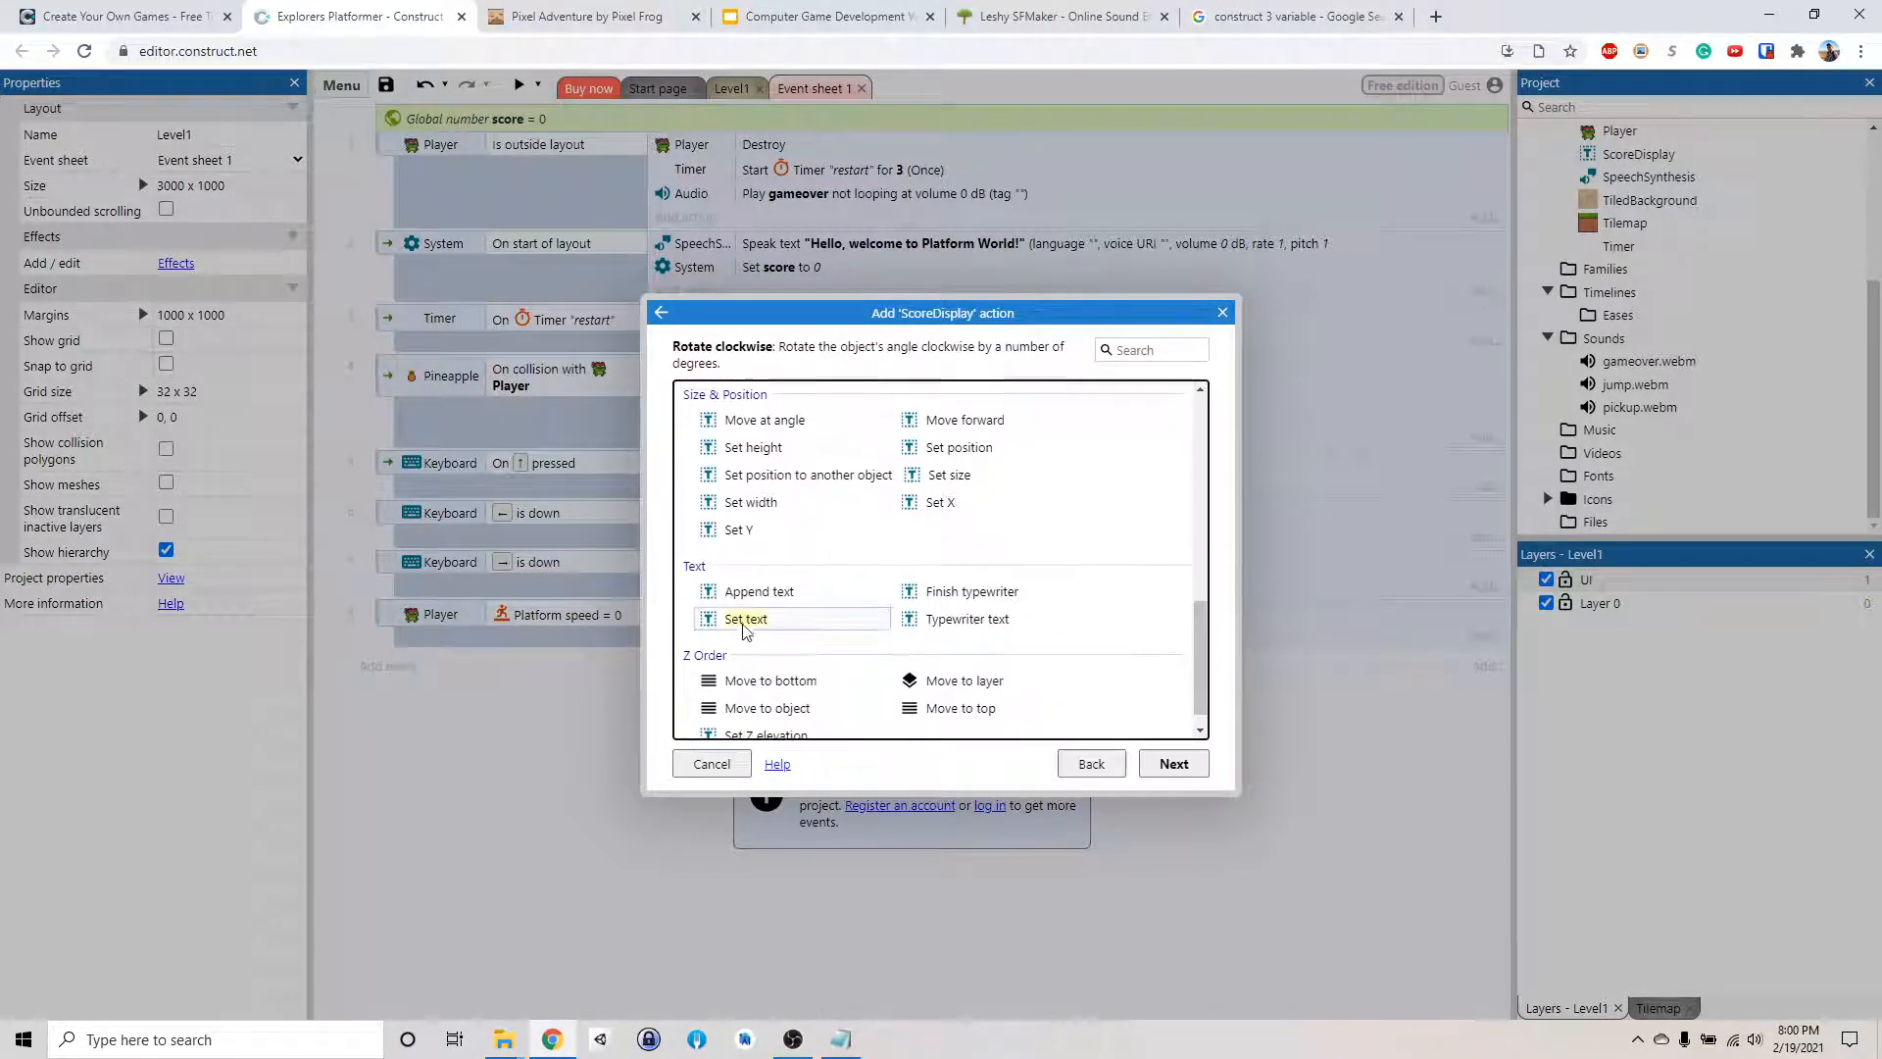
left_click(745, 618)
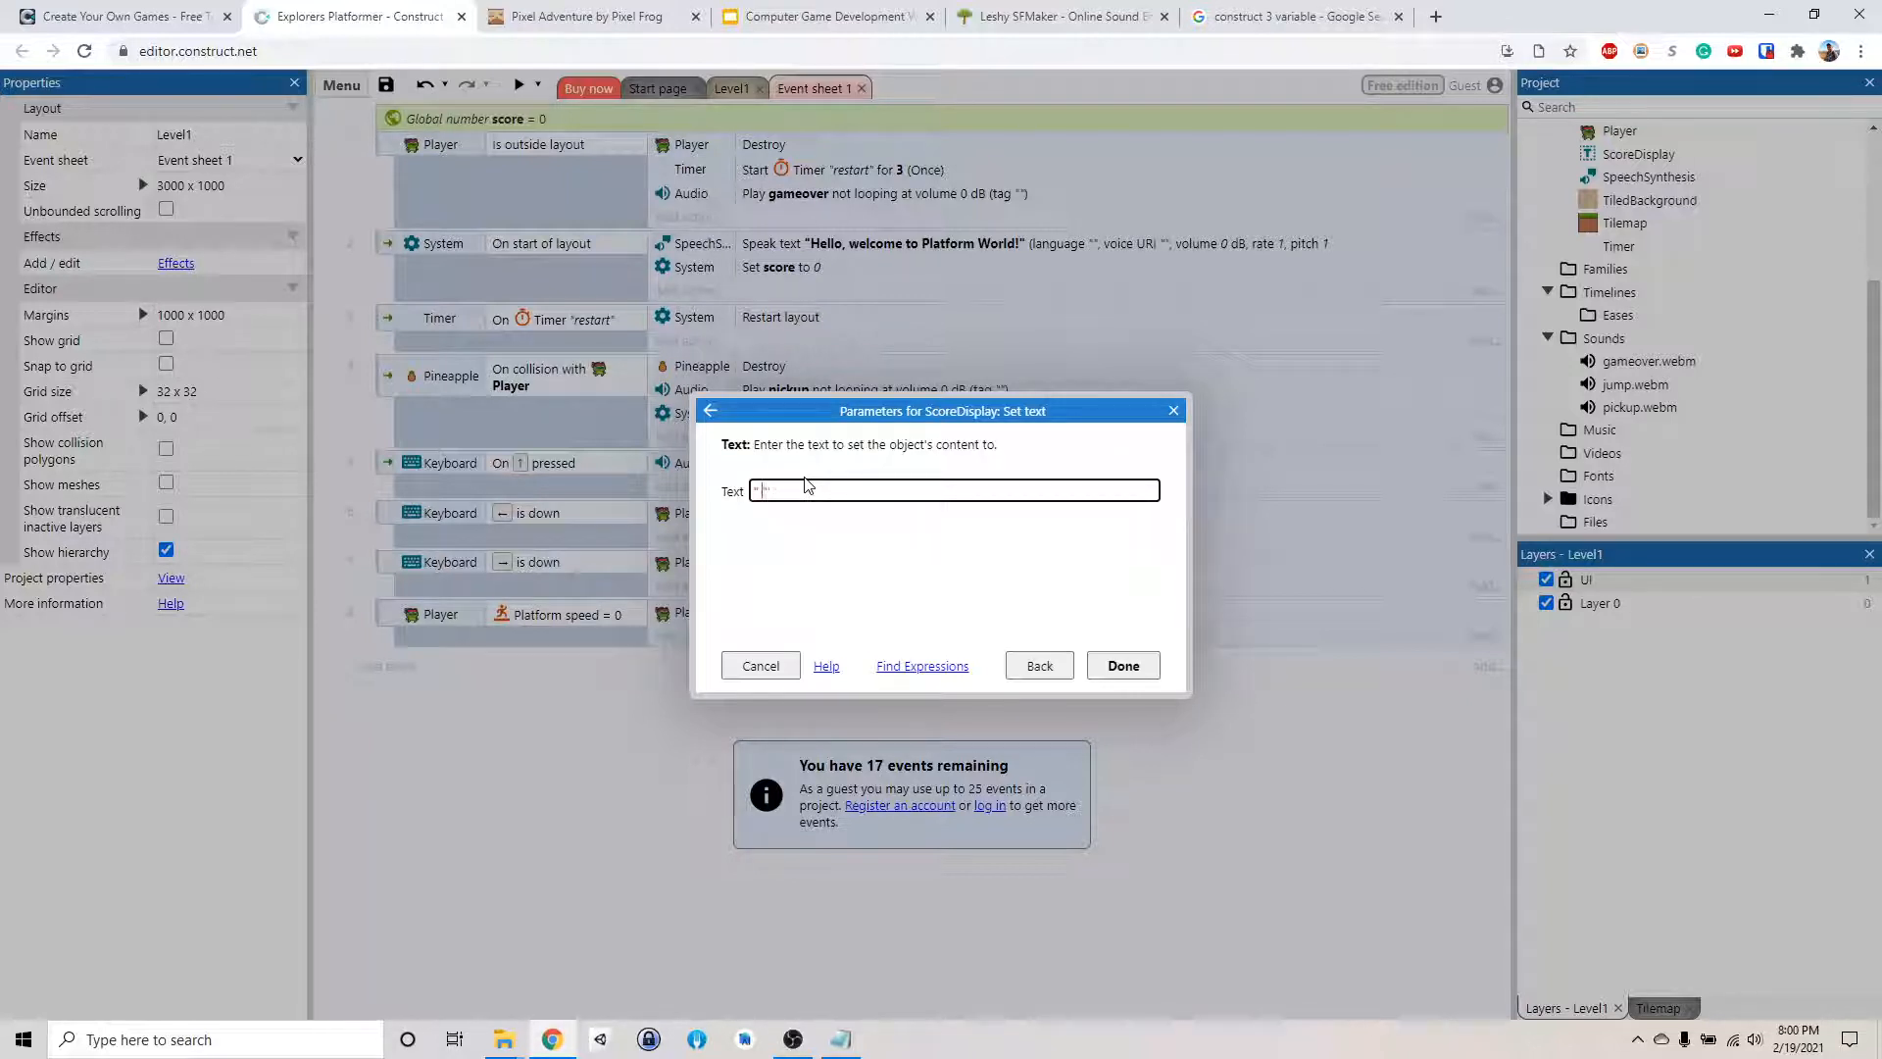
type("\"Score\"")
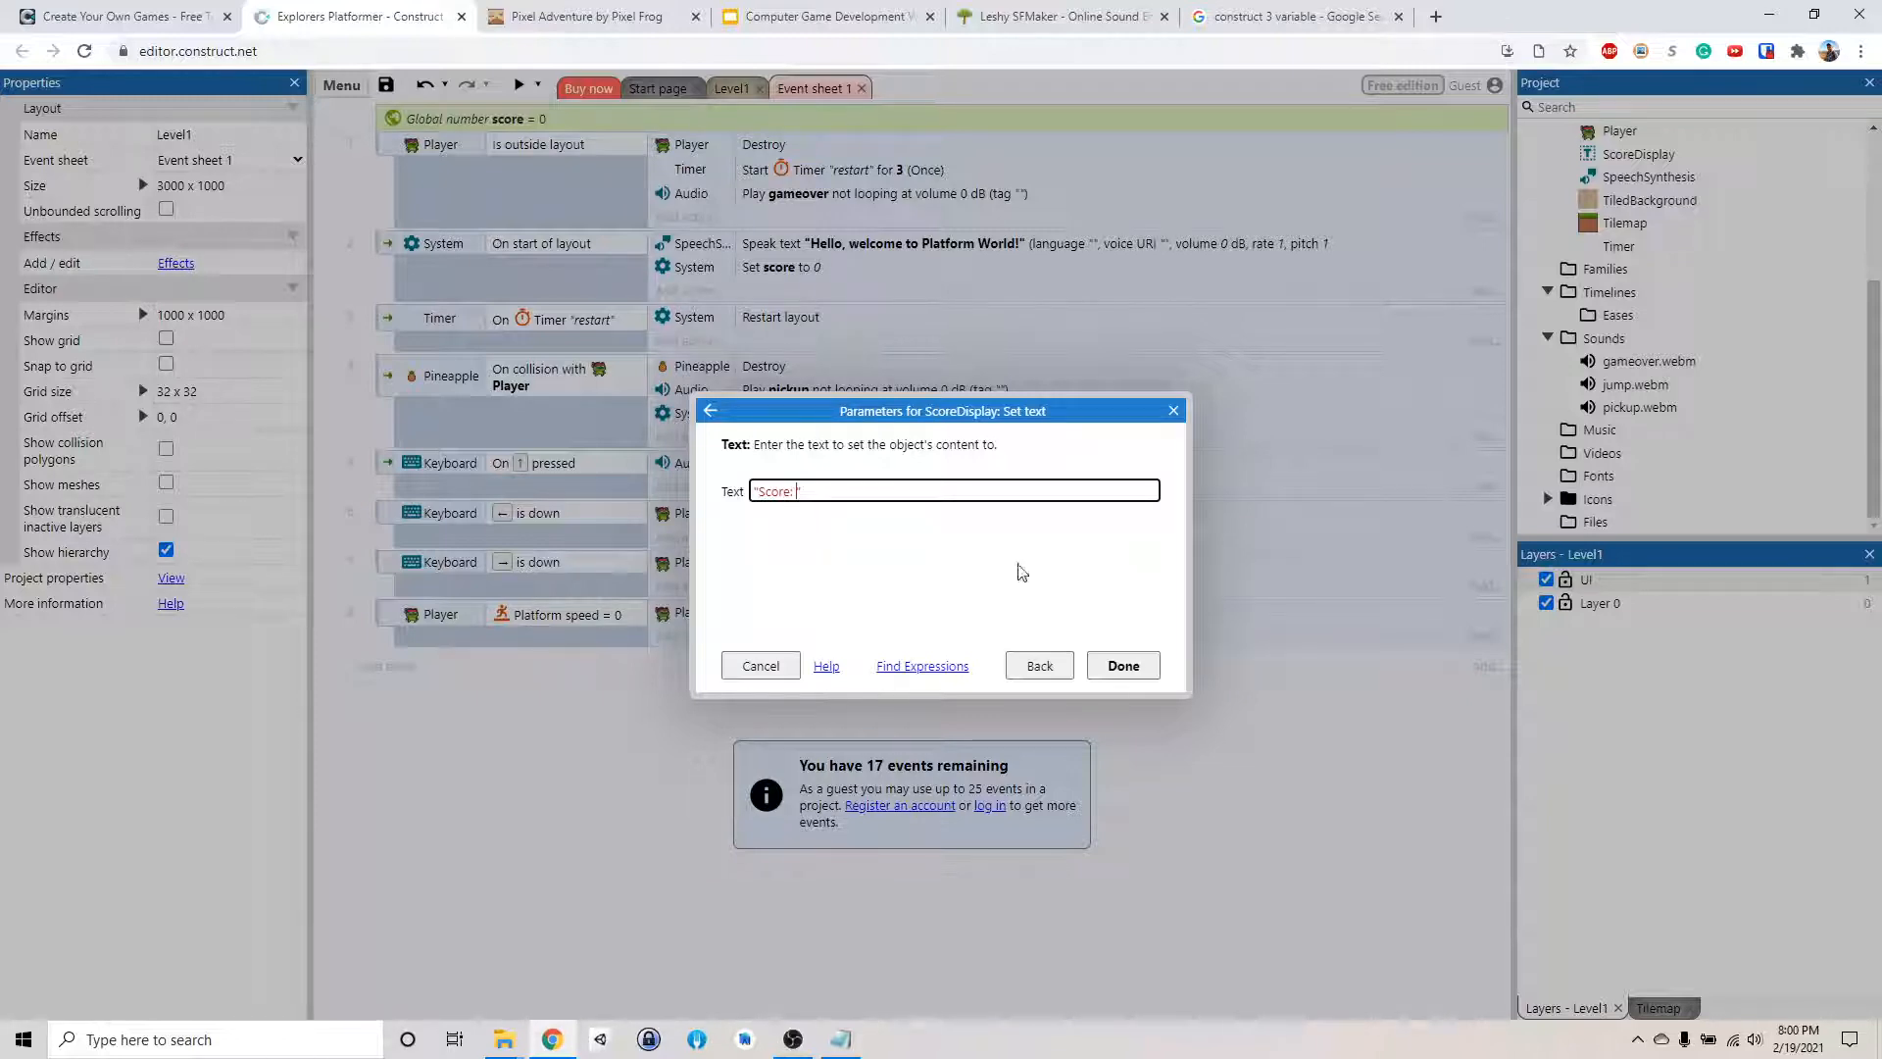
left_click(1121, 664)
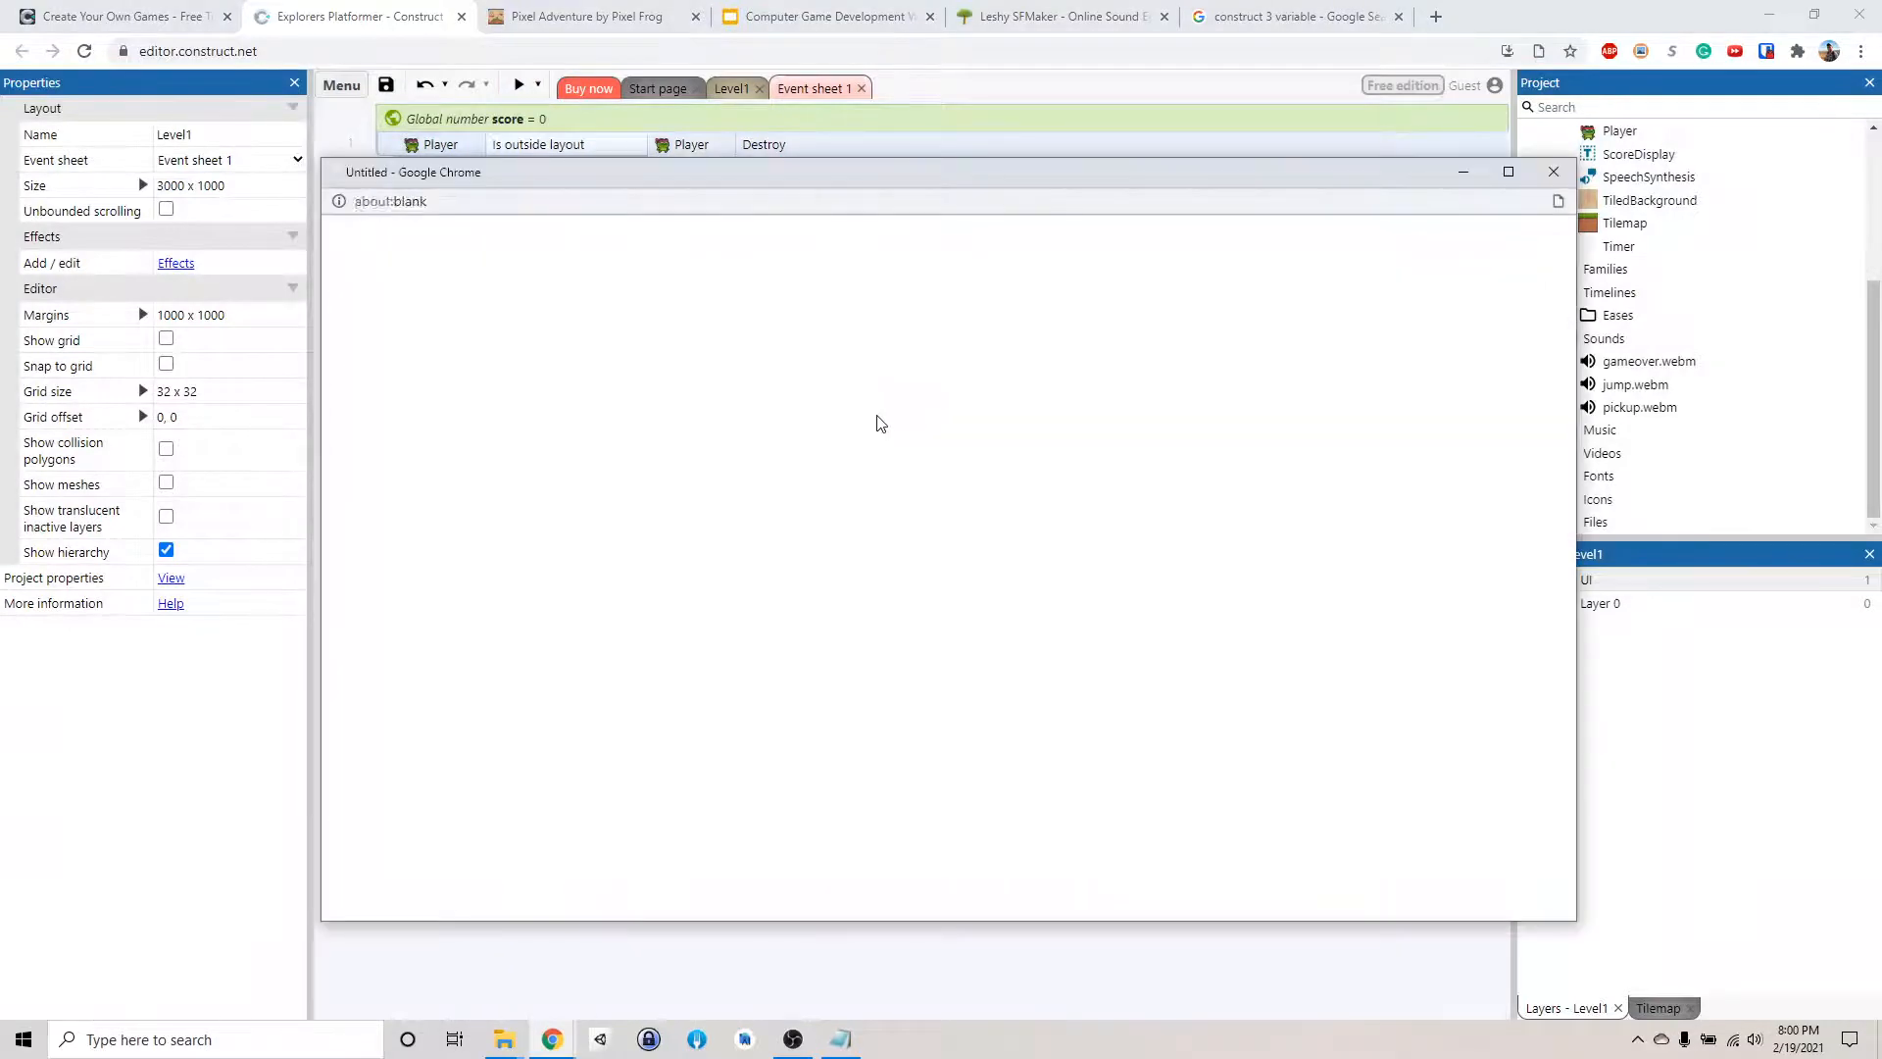
left_click(518, 85)
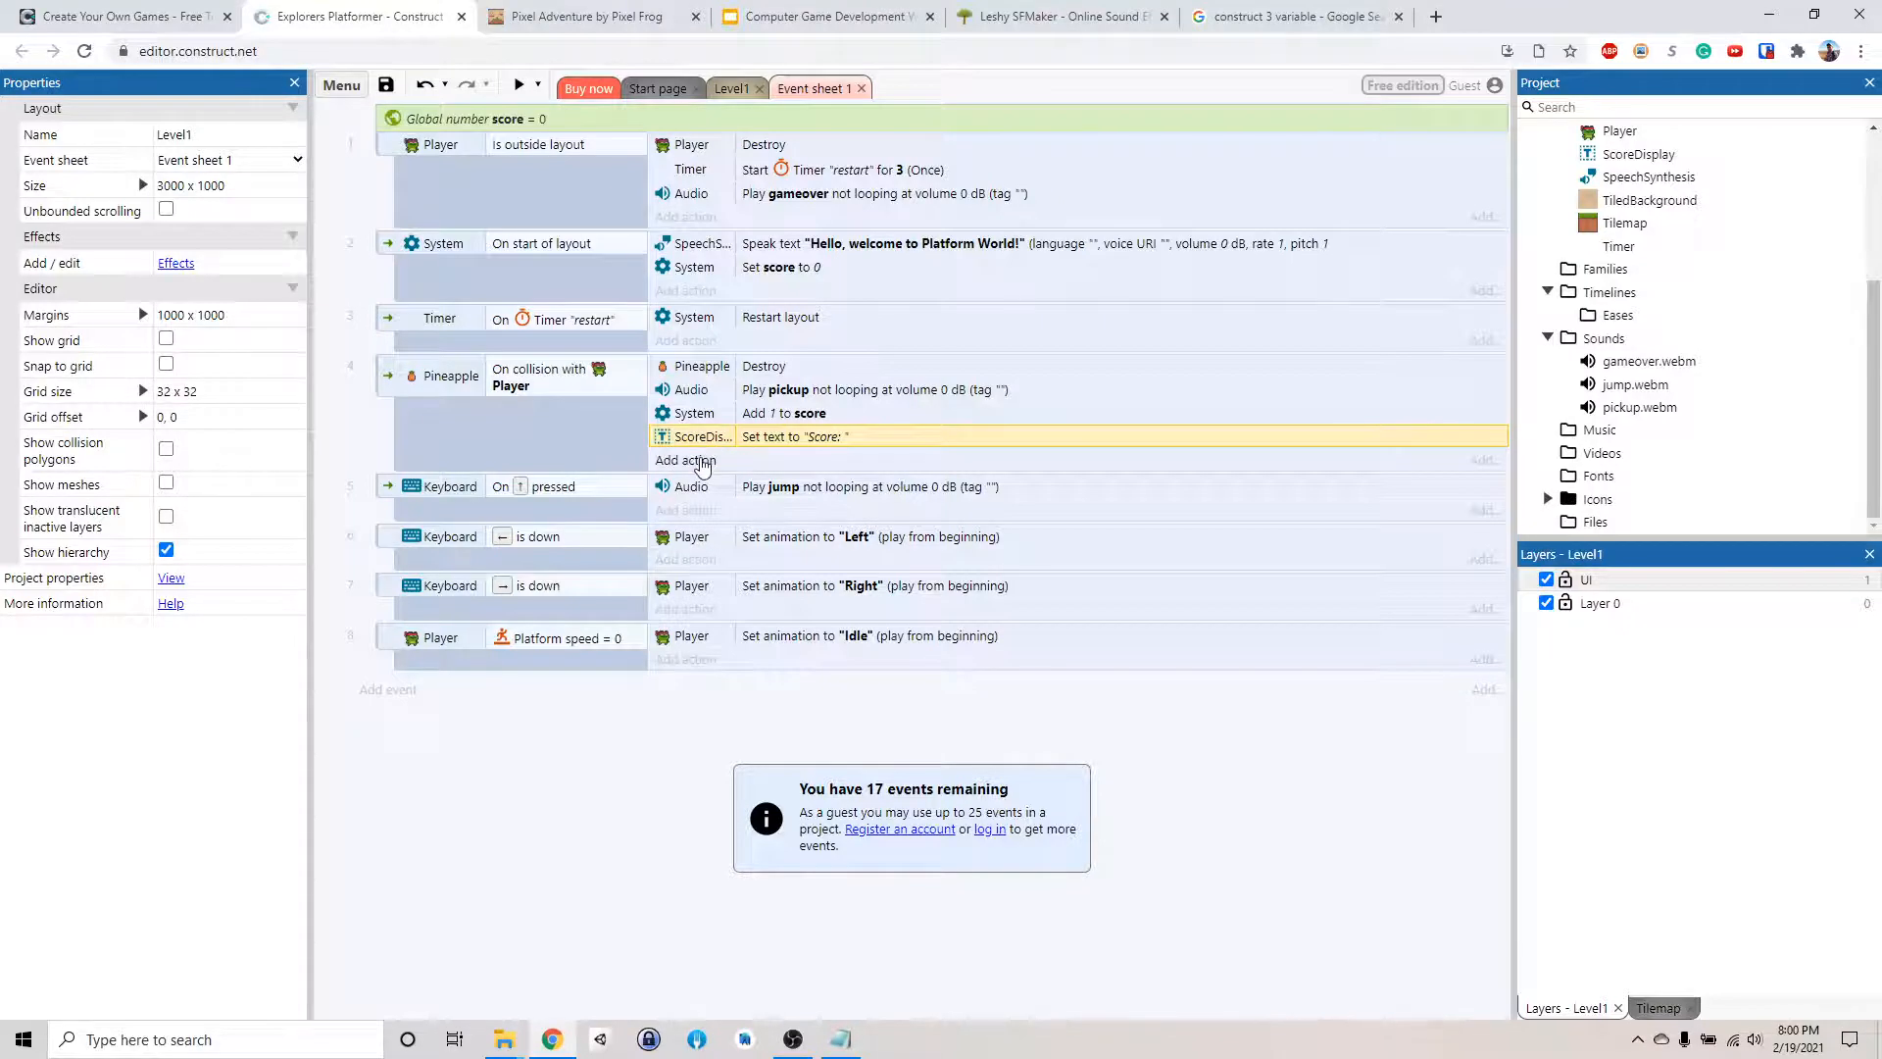
Add a ScoreDisplay Append text action with str(score) to the pineapple event and preview the game
left_click(684, 460)
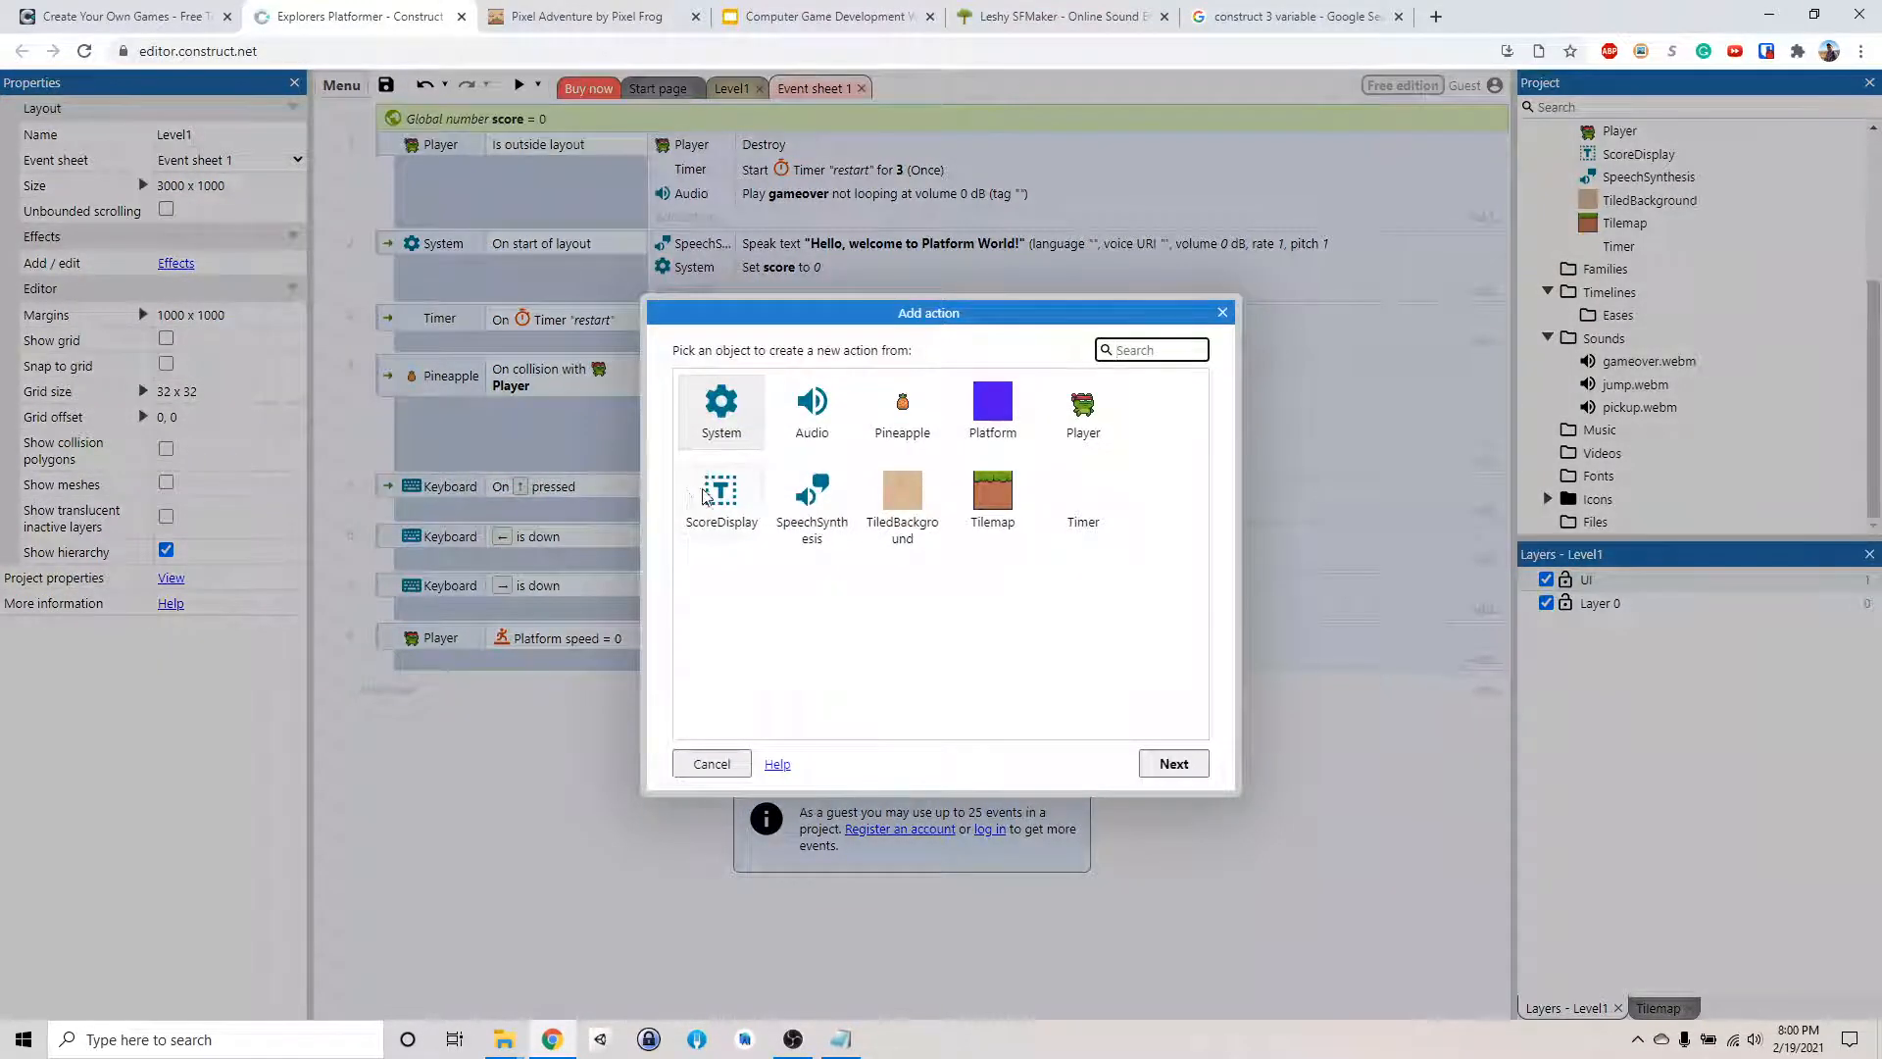
left_click(722, 498)
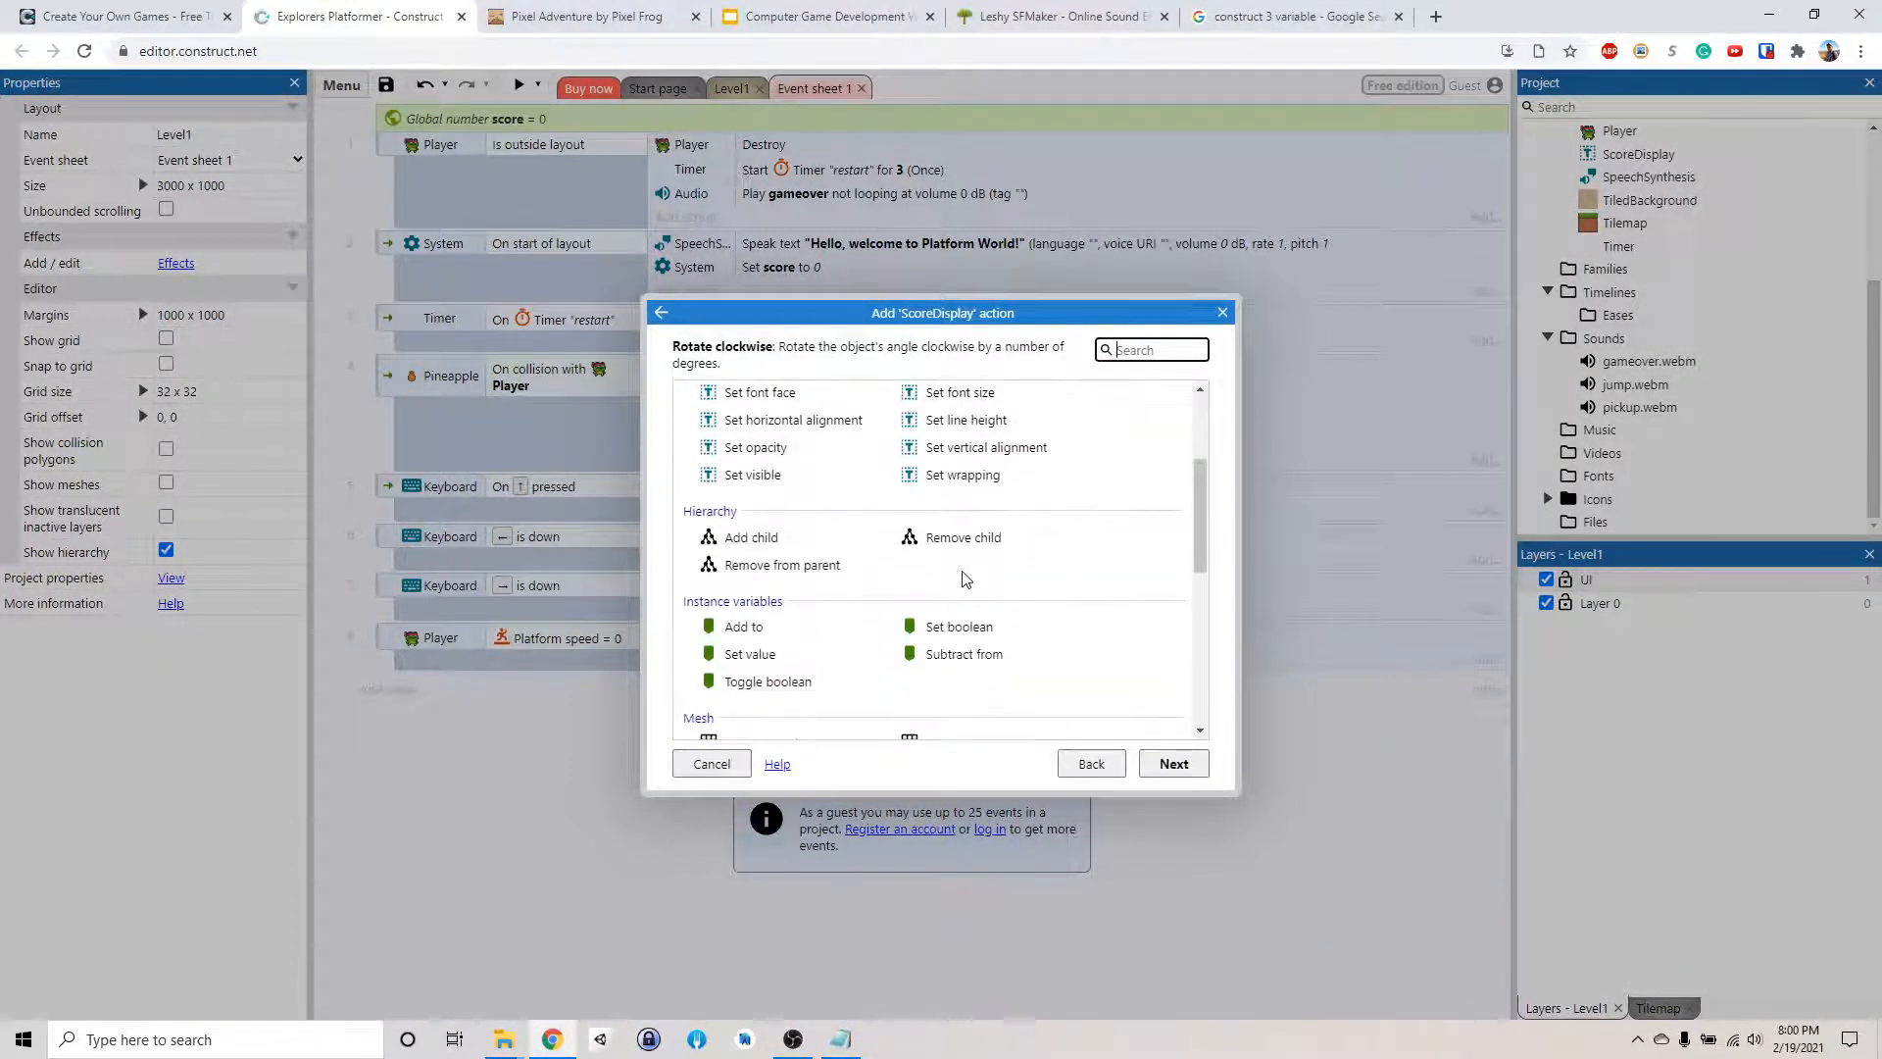
scroll("down", 3)
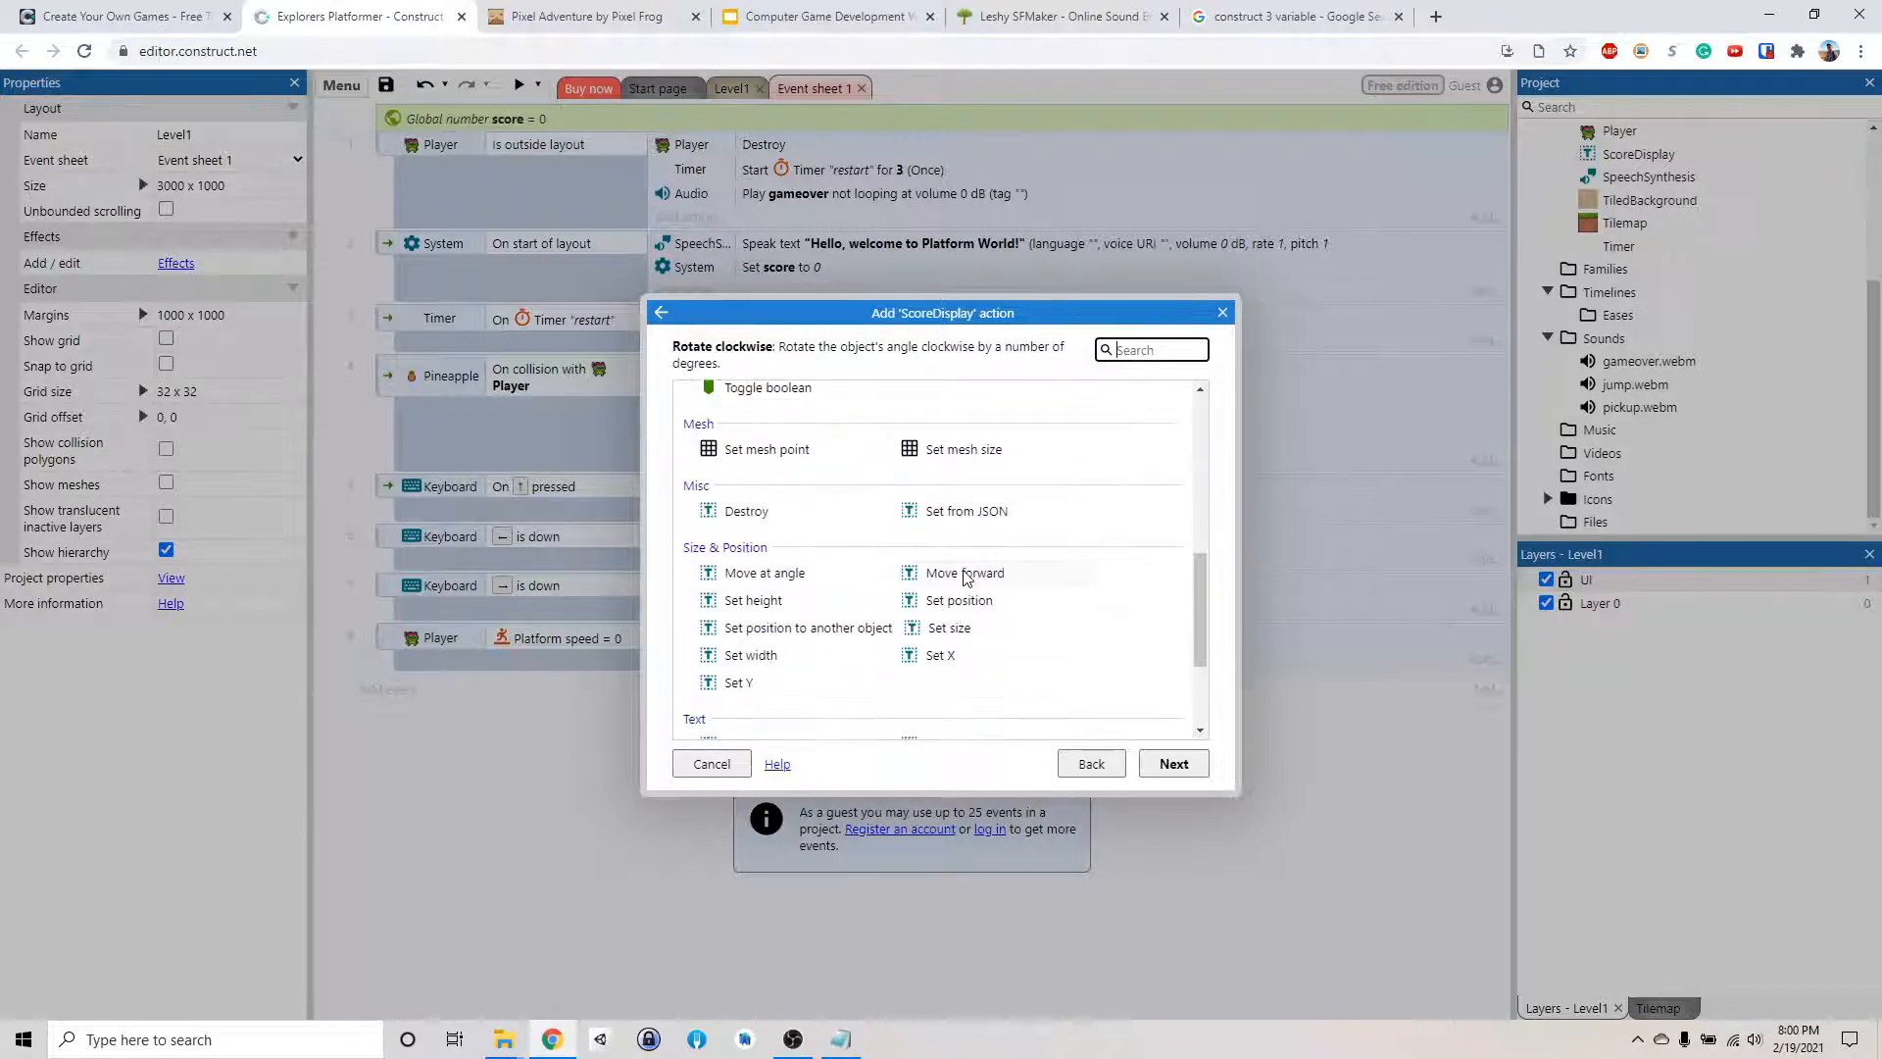
scroll("down", 3)
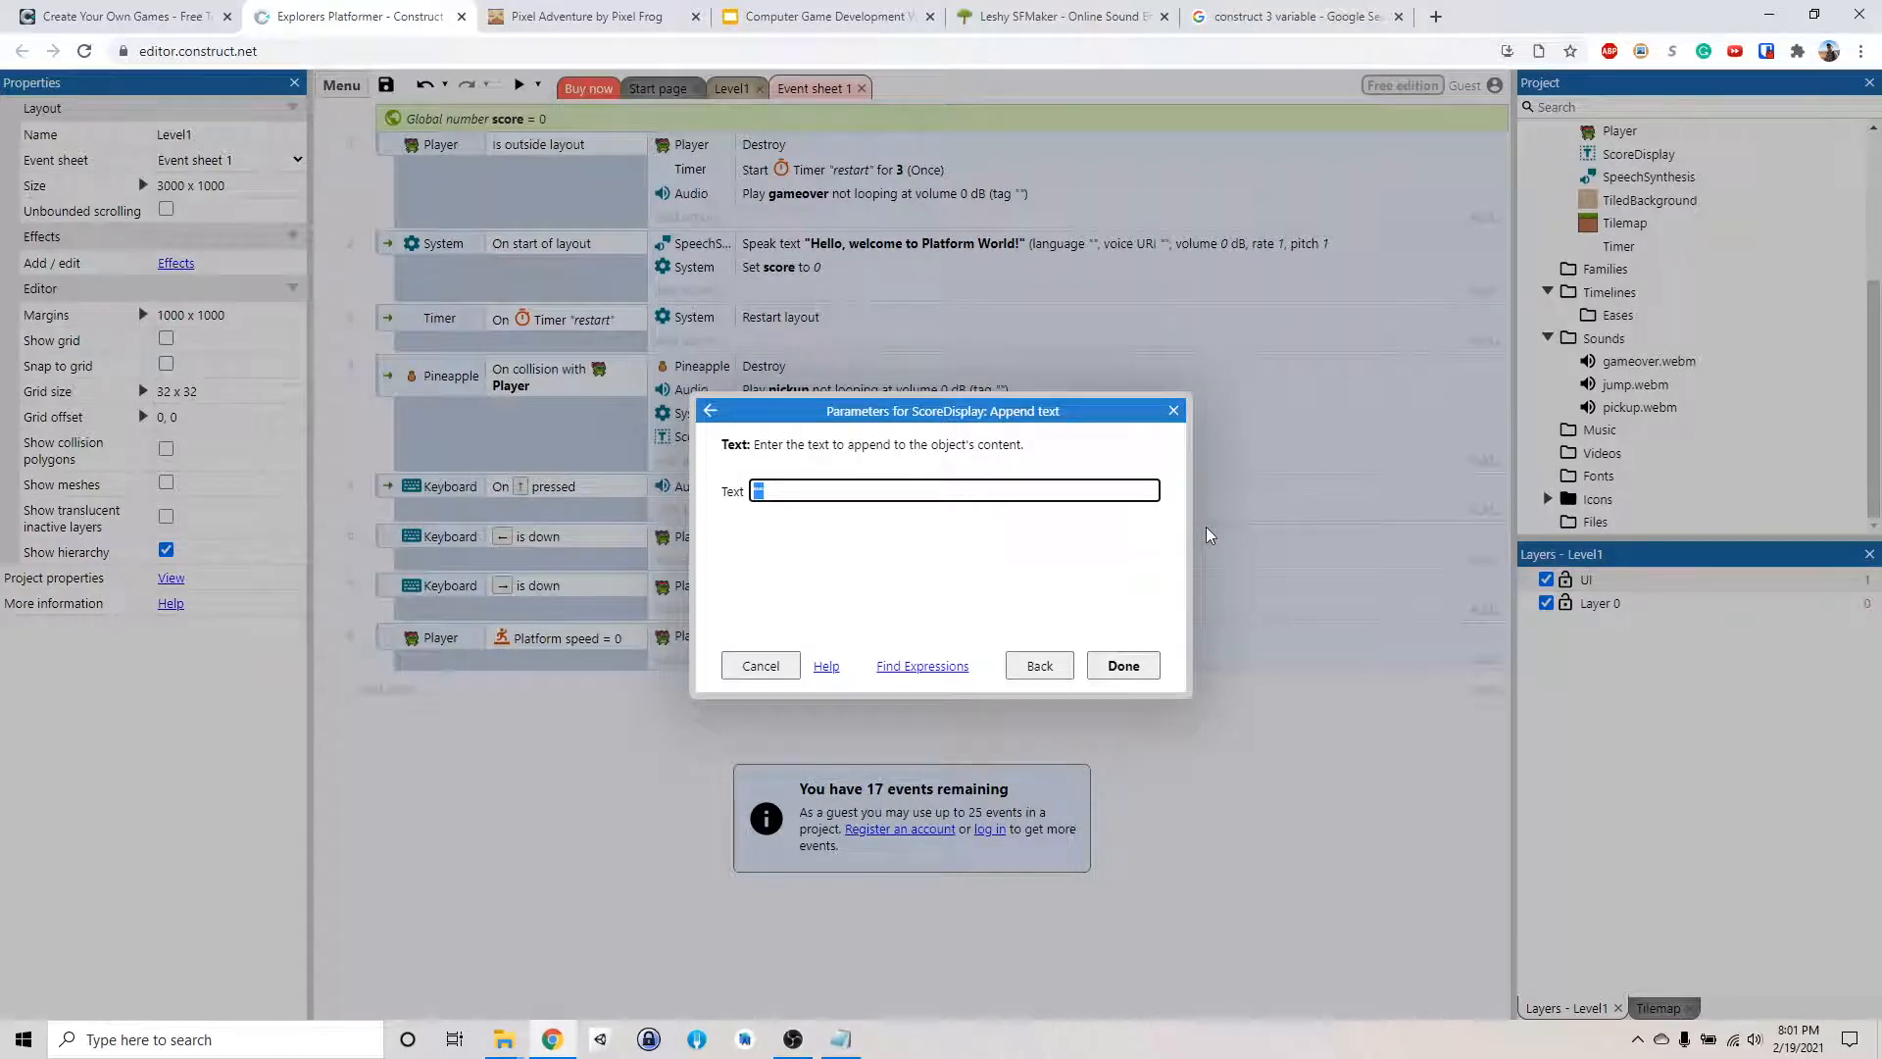
type("str(score")
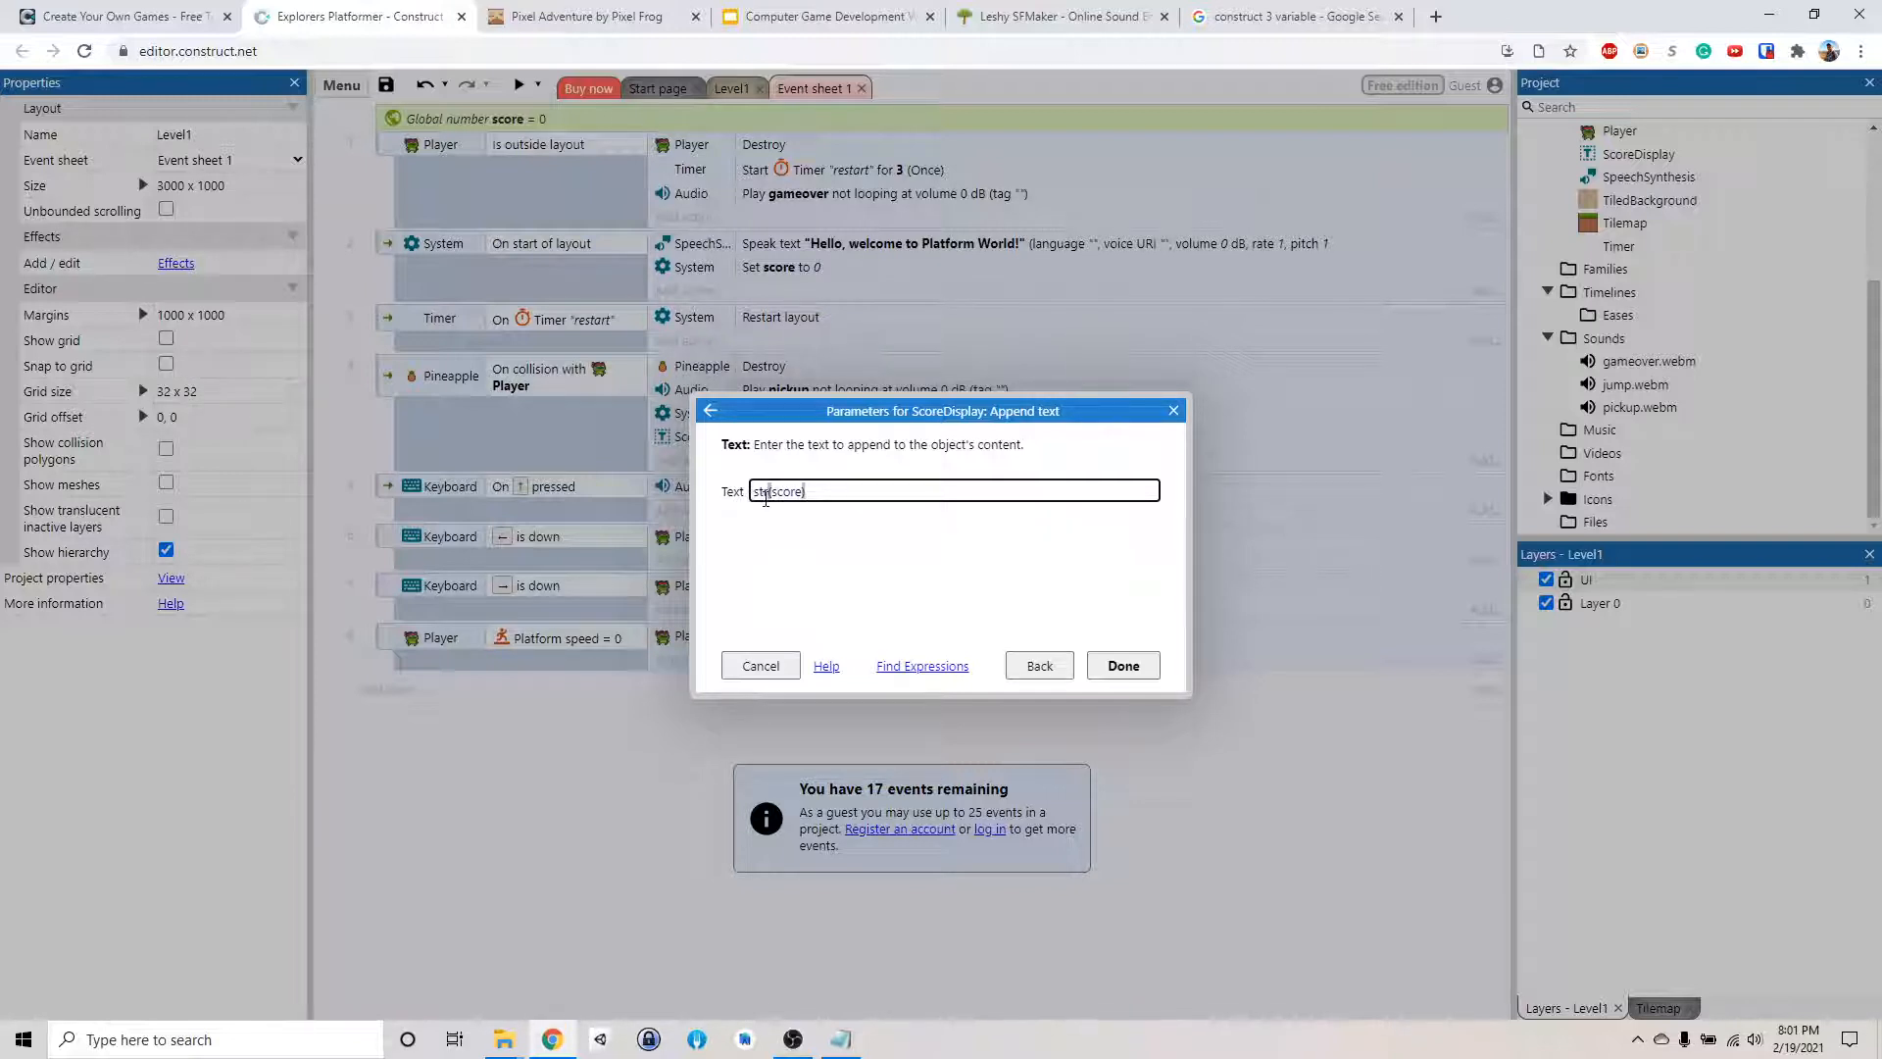
left_click(1121, 664)
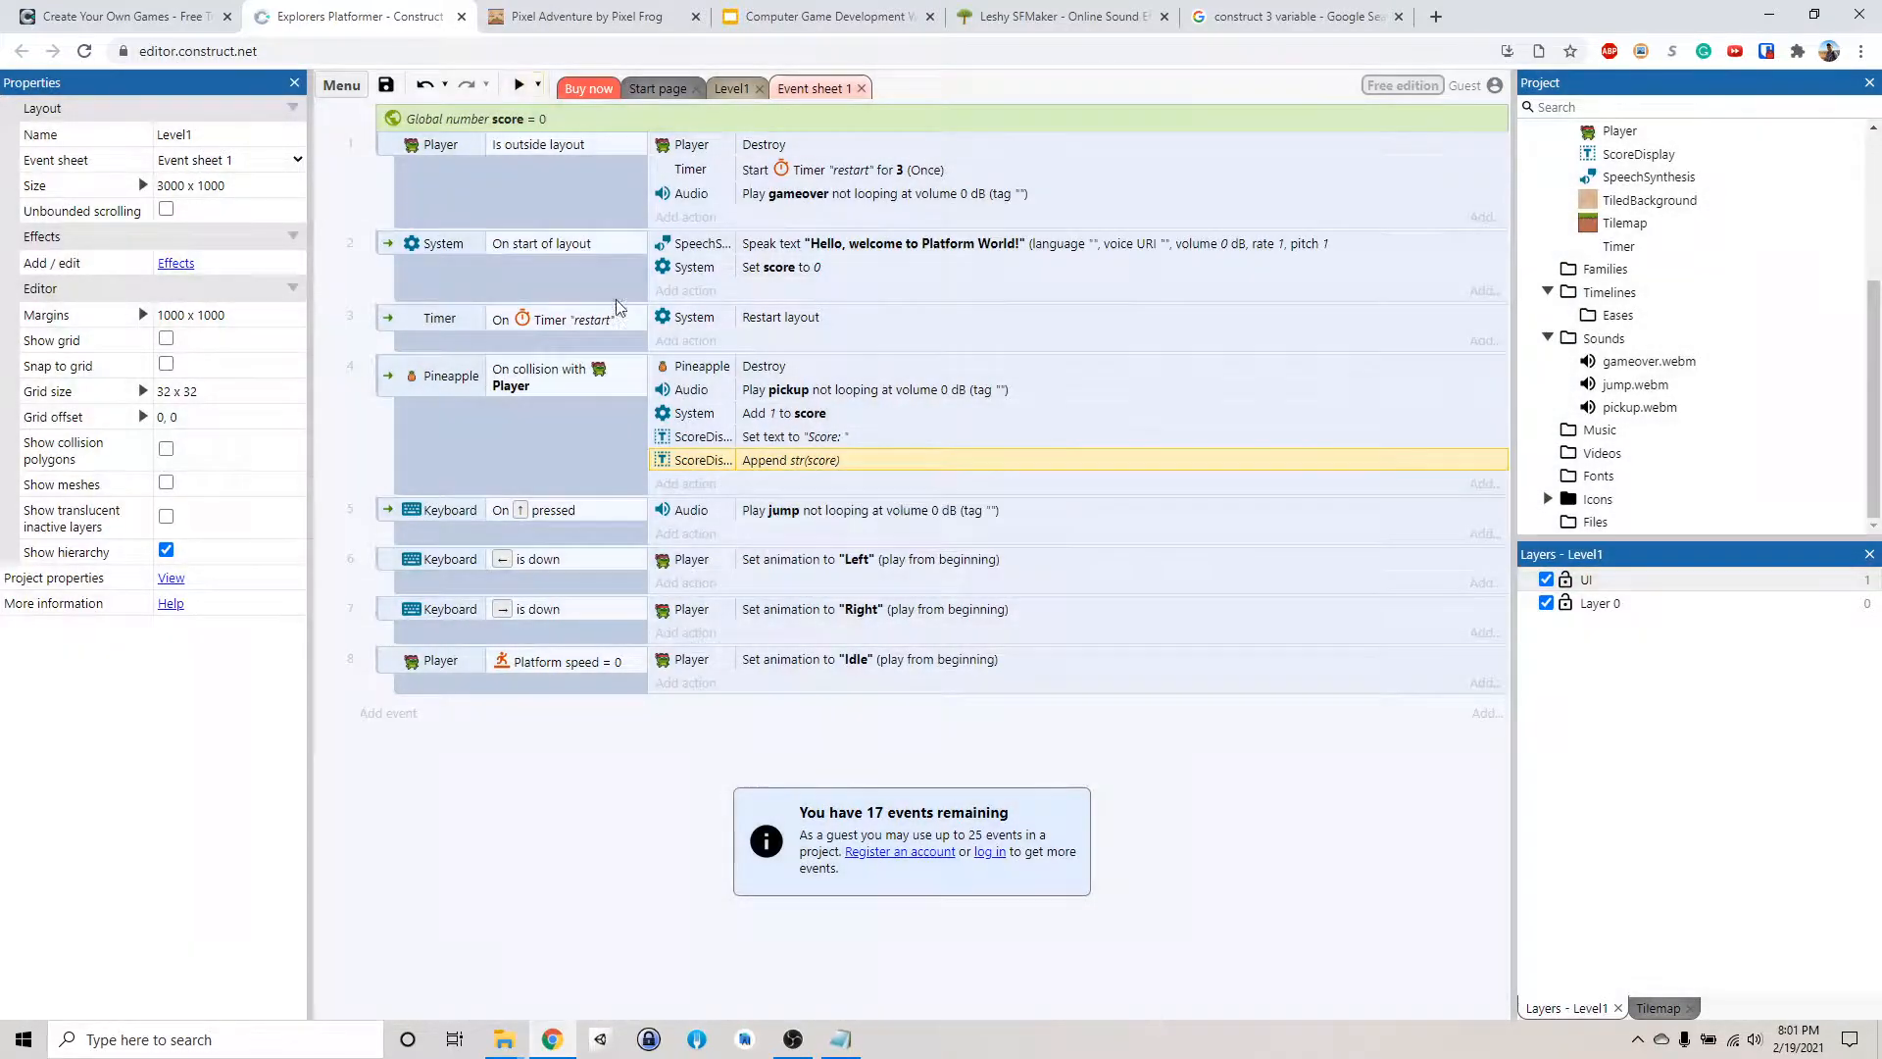
left_click(520, 84)
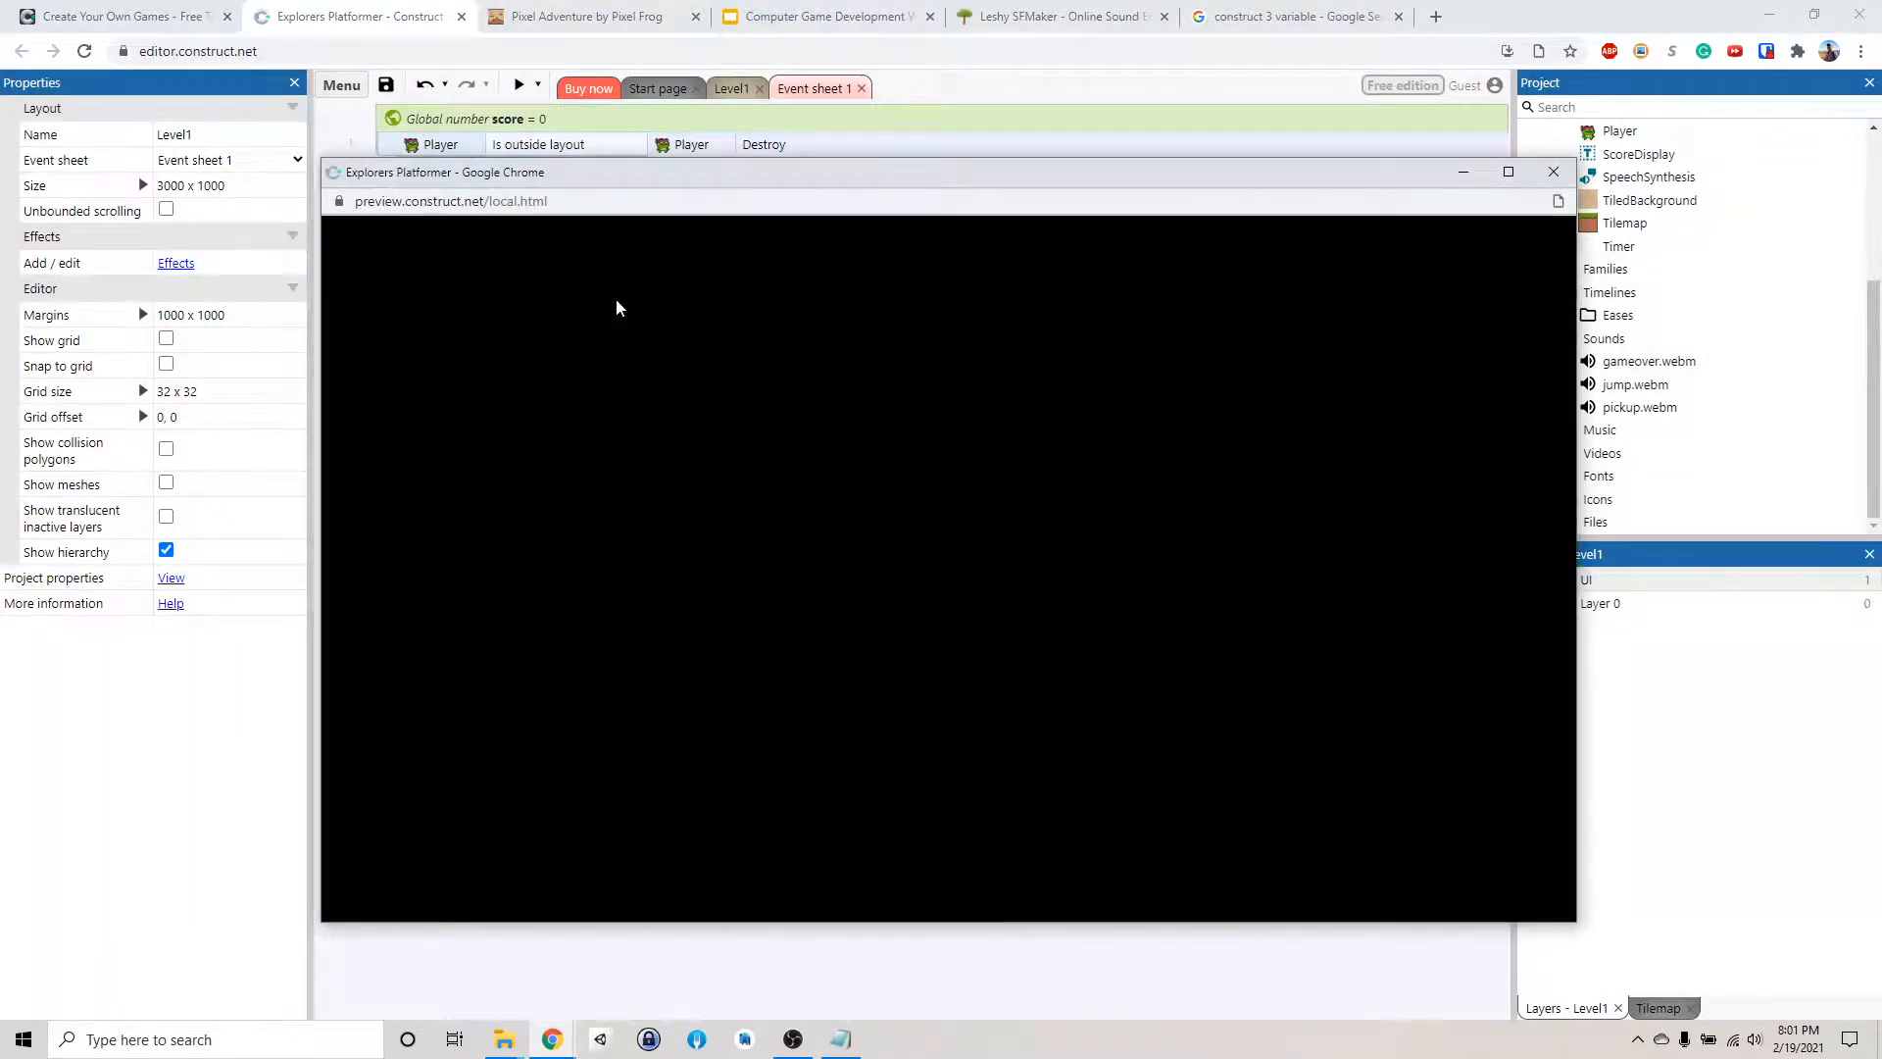